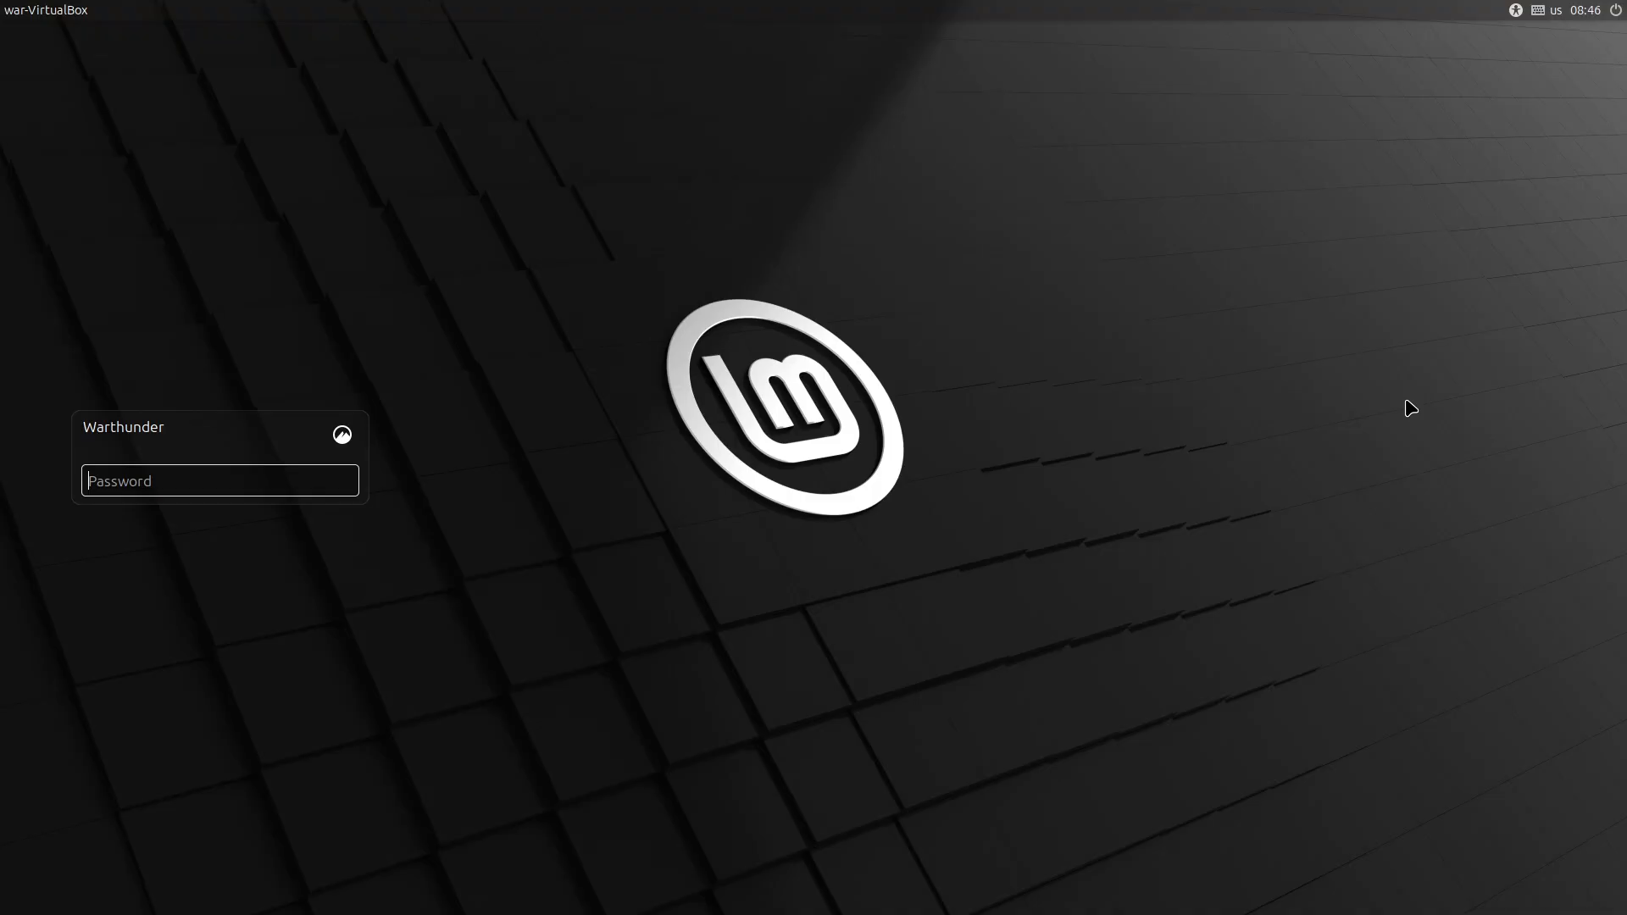
pyautogui.moveTo(795, 734)
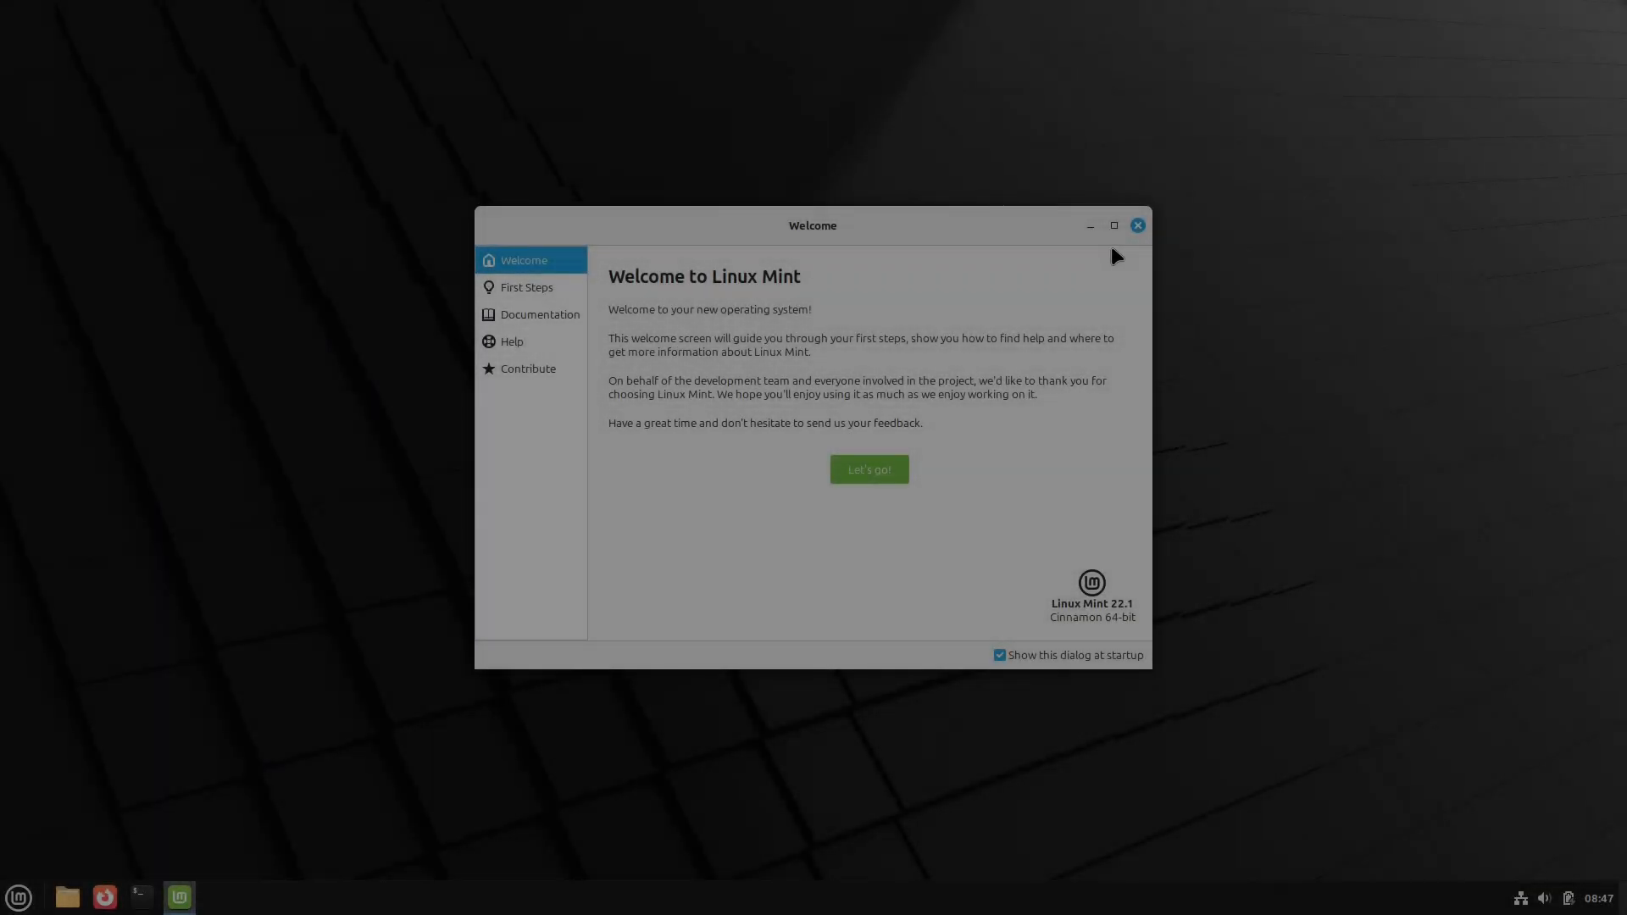
# Step: Close the Welcome screen and launch a terminal from the panel
pyautogui.click(1136, 225)
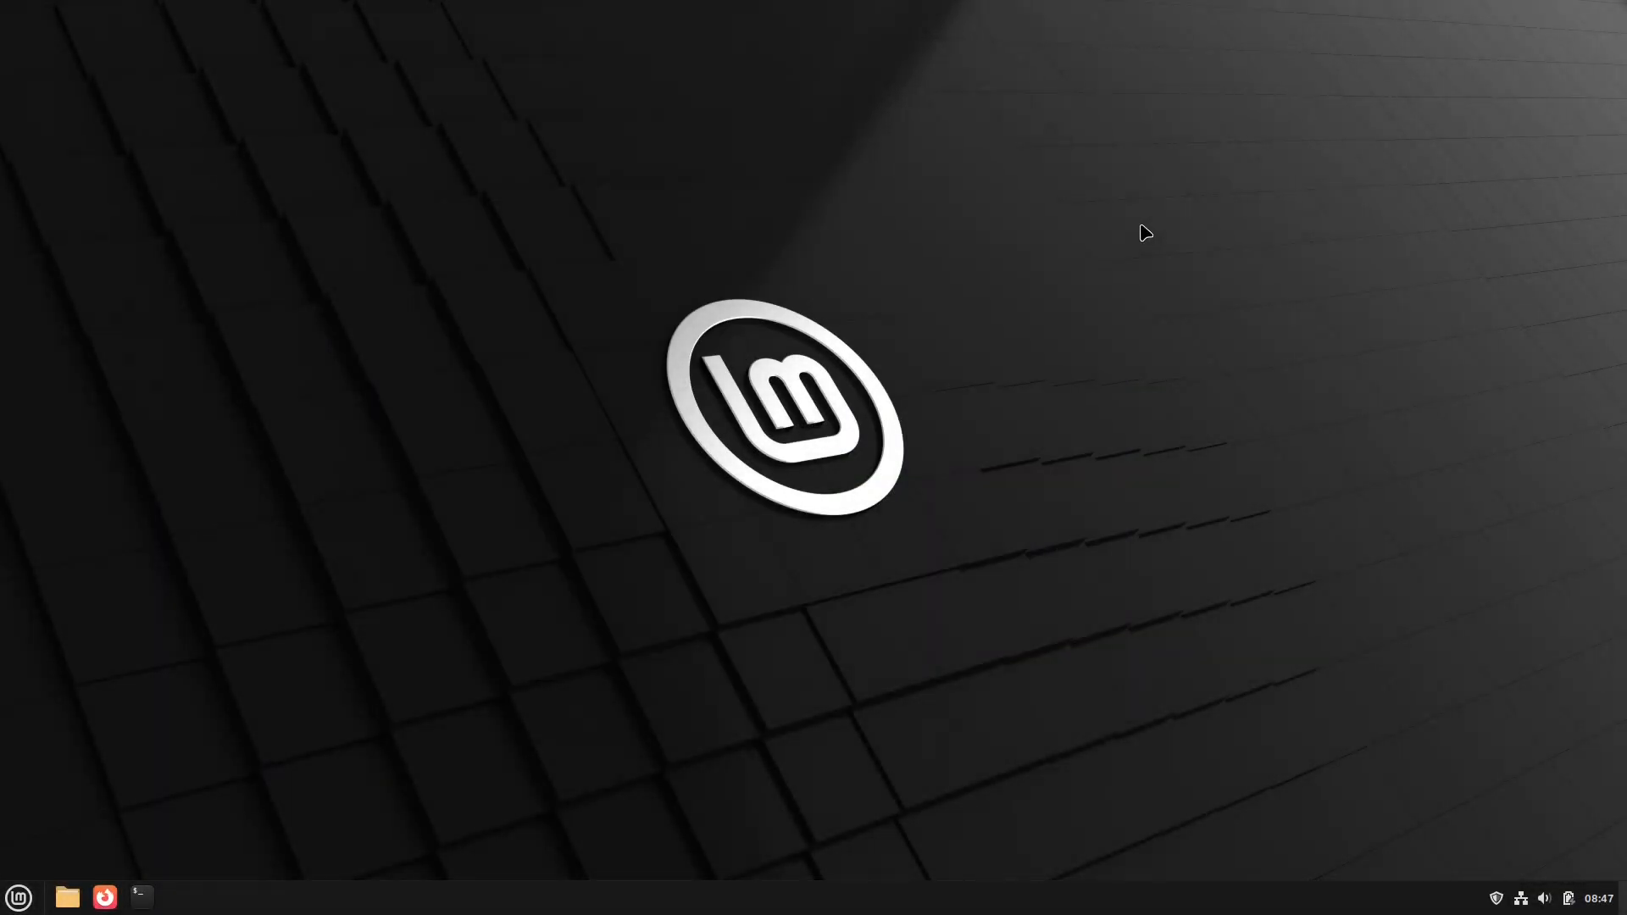
pyautogui.click(140, 896)
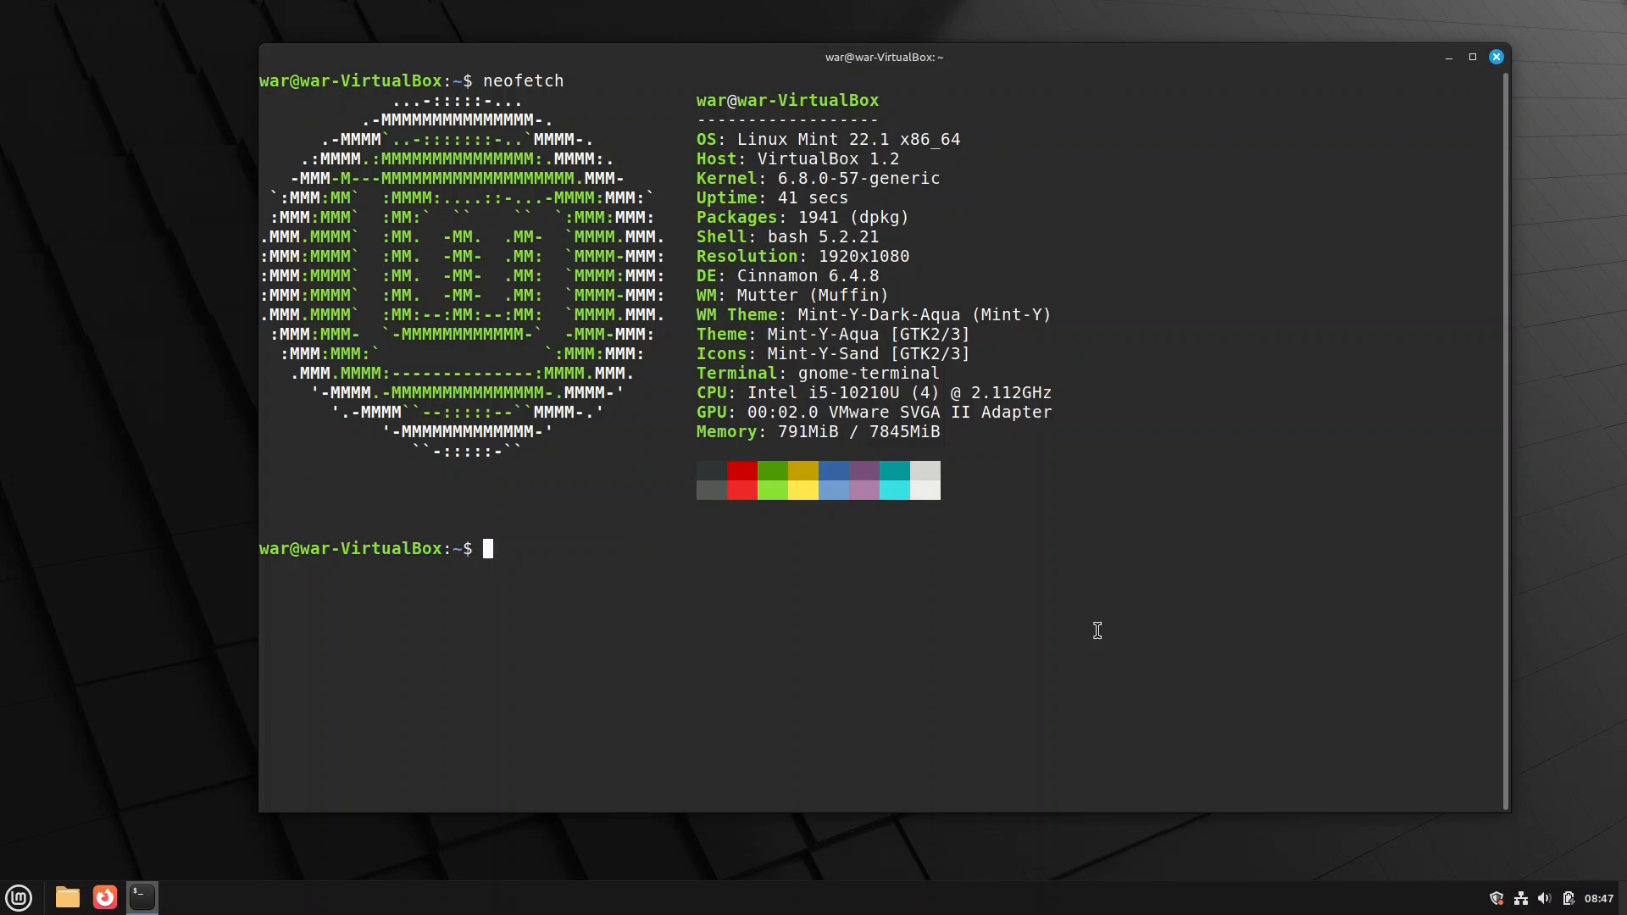
pyautogui.moveTo(651, 228)
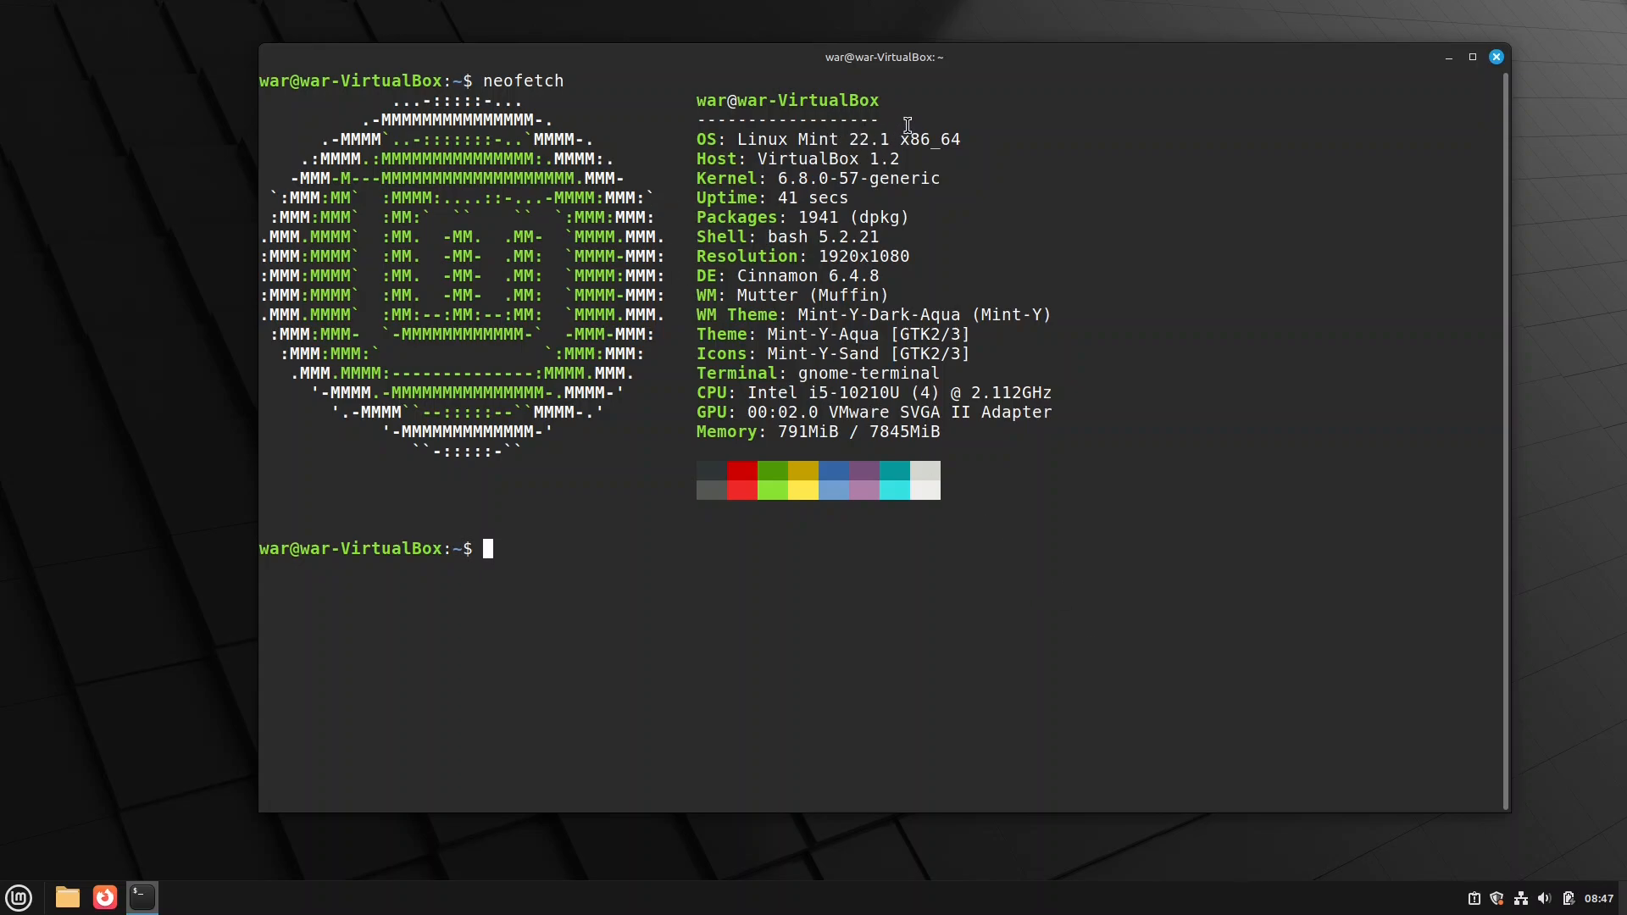
pyautogui.moveTo(1346, 99)
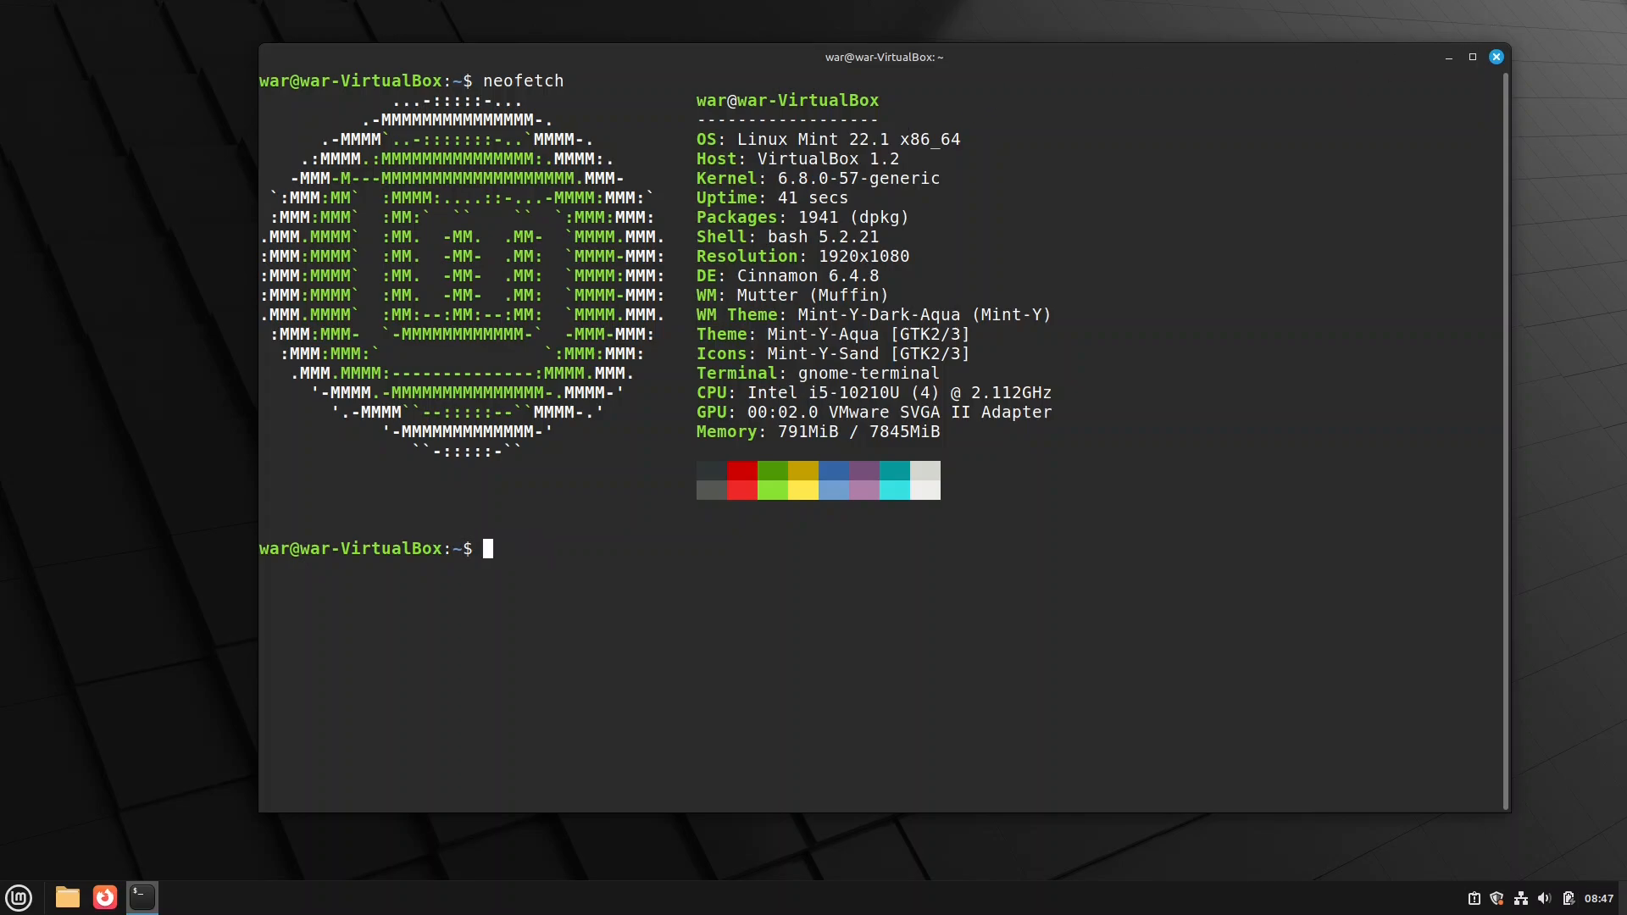
pyautogui.moveTo(799, 183)
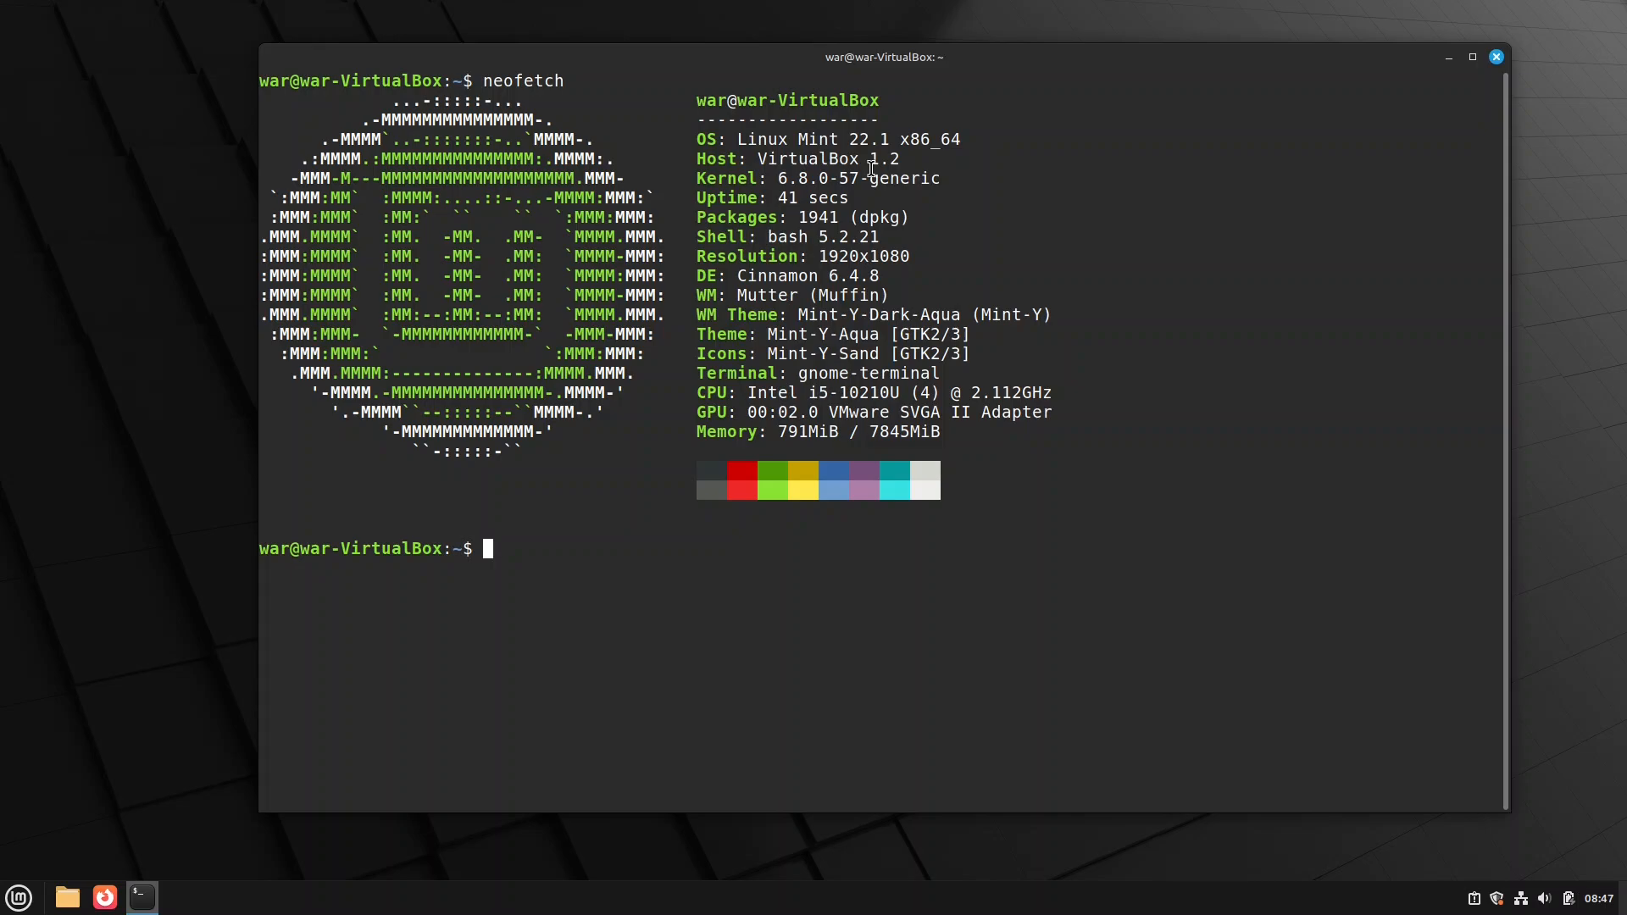
pyautogui.moveTo(1498, 59)
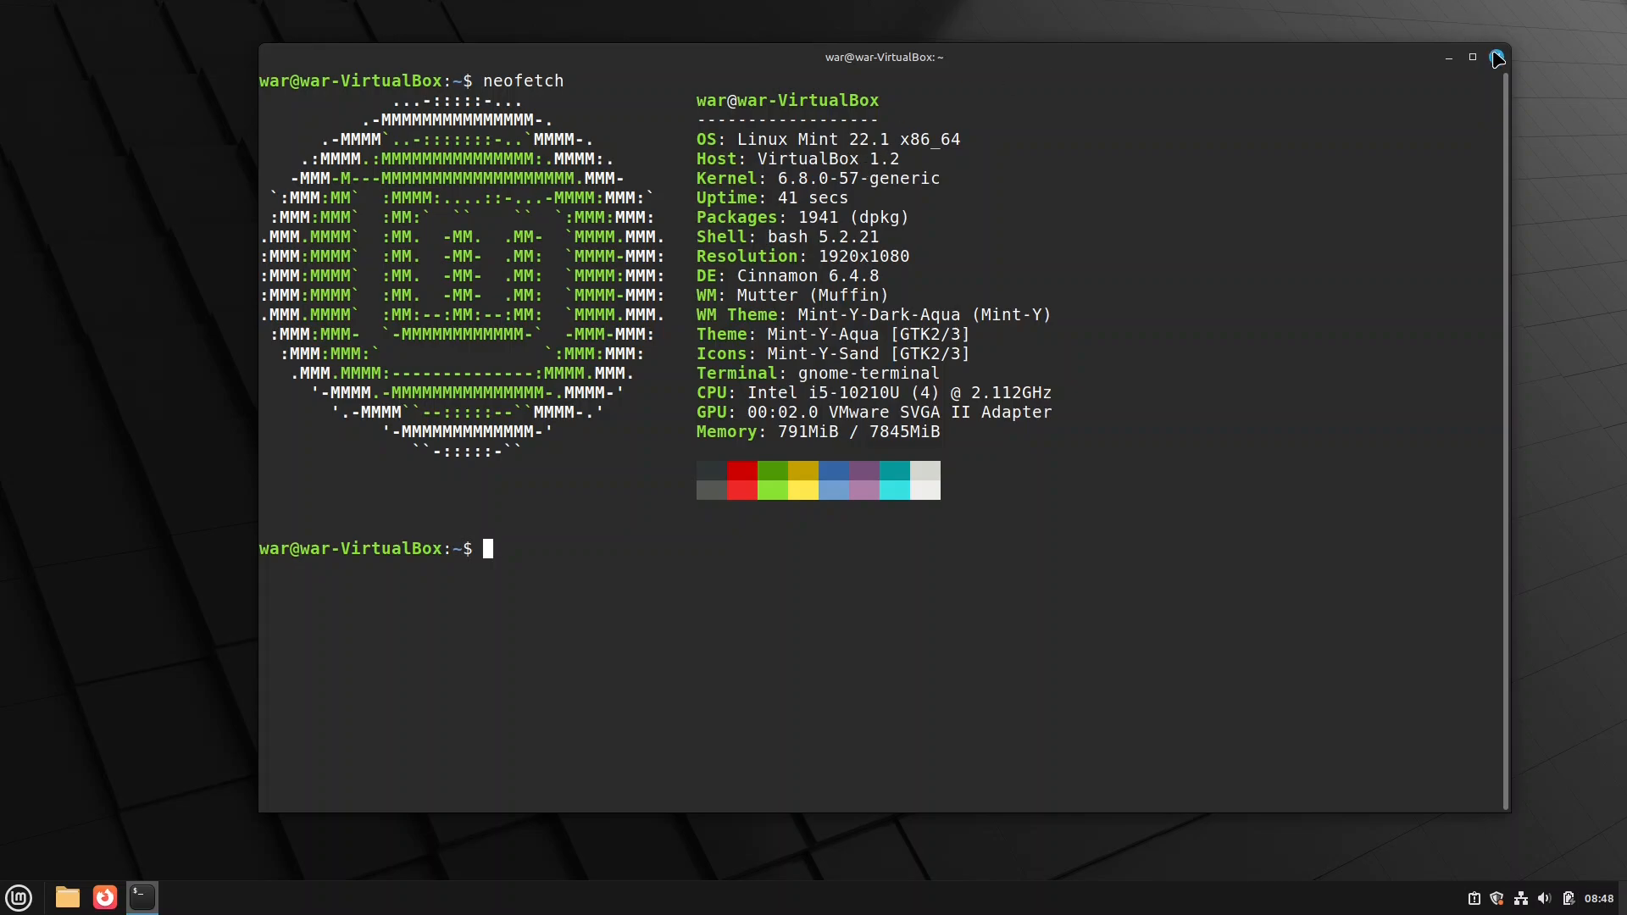
# Step: Close the terminal and decline switching Update Manager to a local mirror
pyautogui.click(1496, 57)
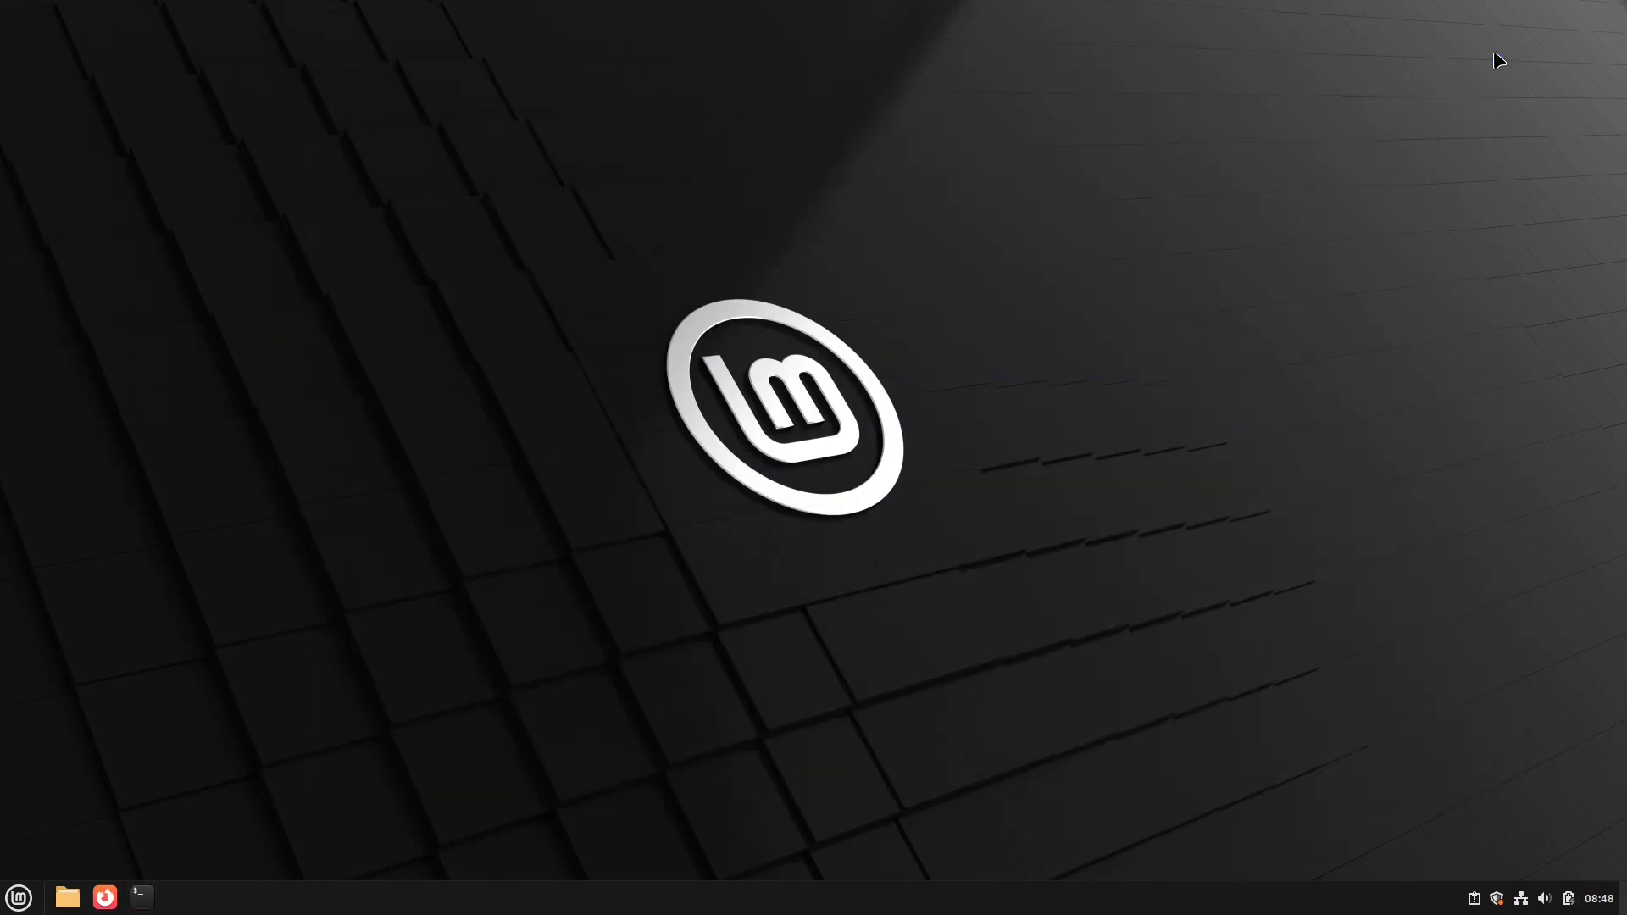
pyautogui.moveTo(695, 639)
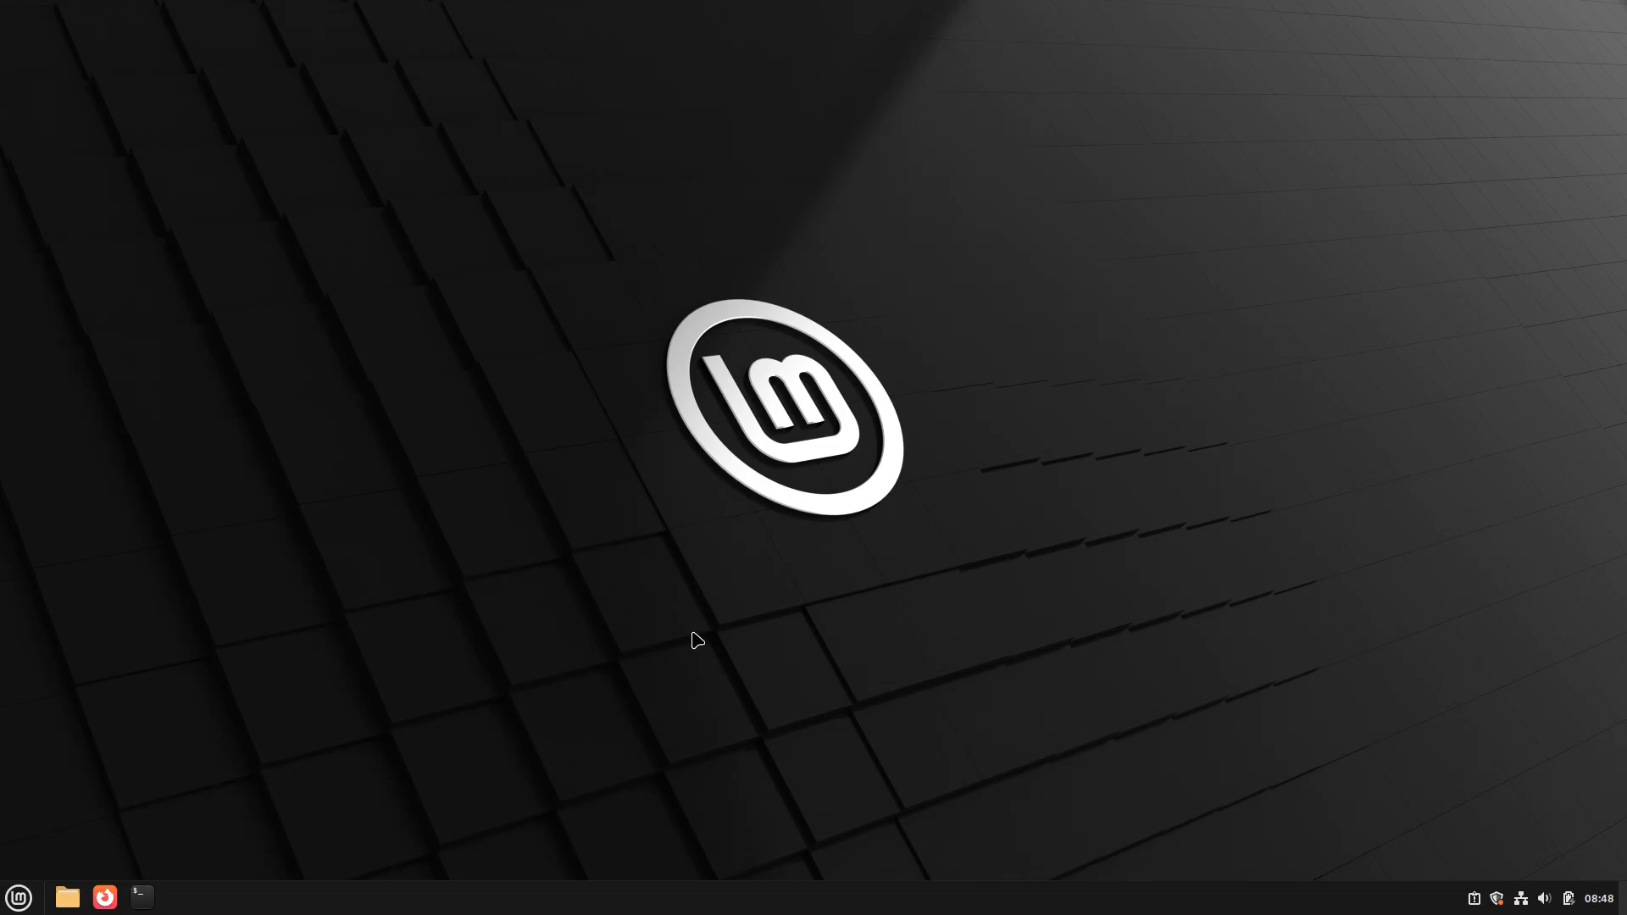
pyautogui.moveTo(1497, 901)
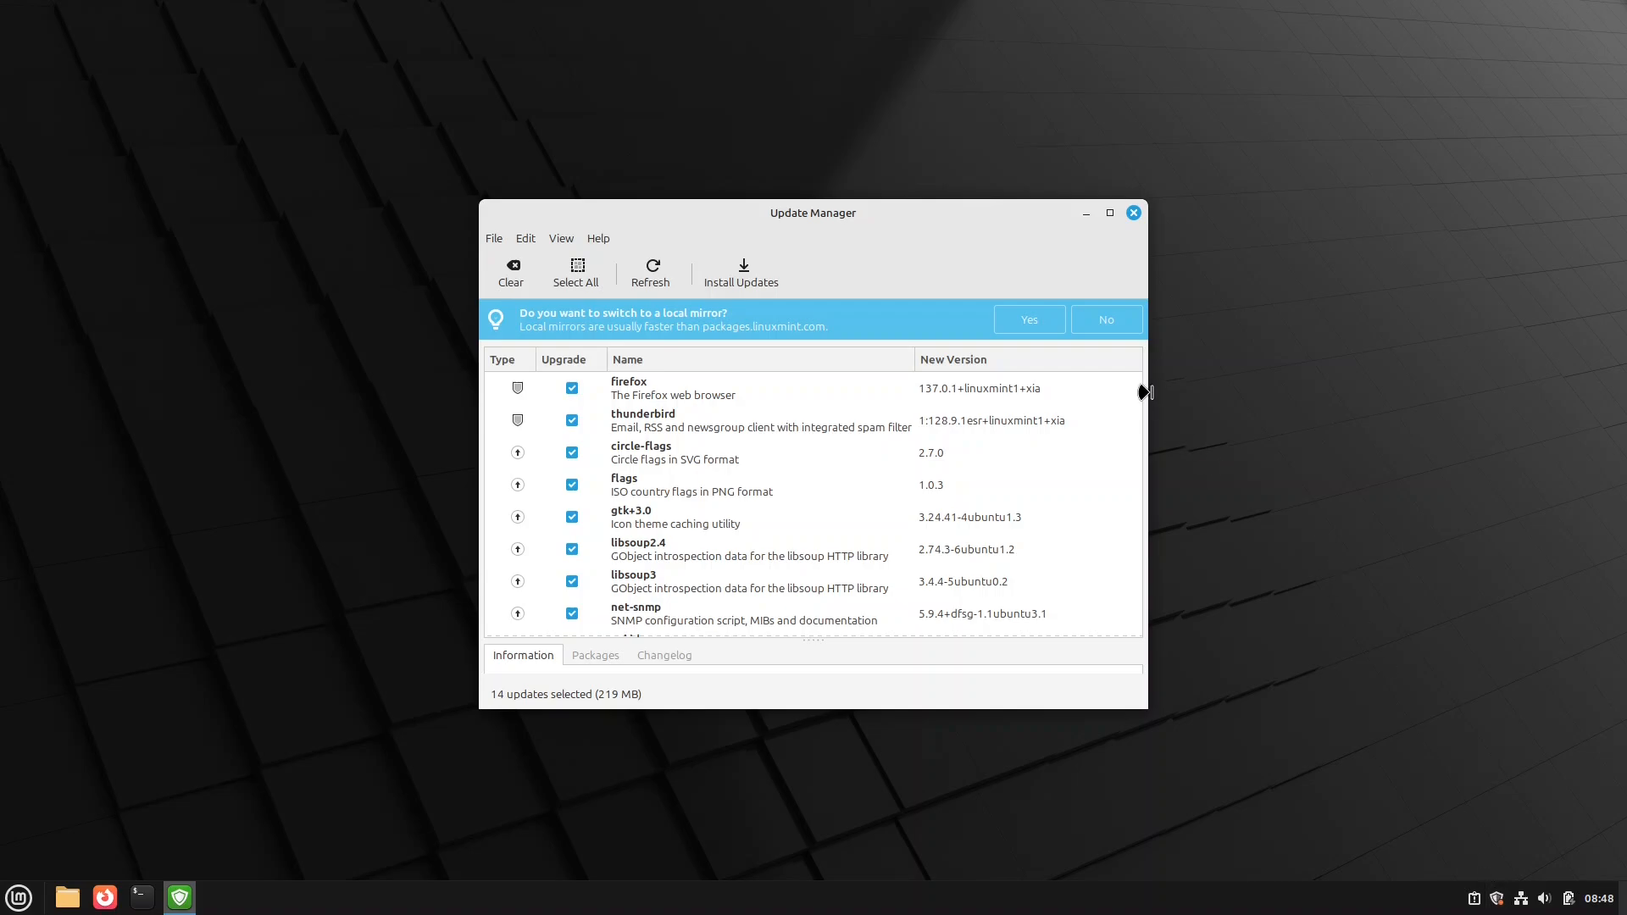
pyautogui.click(1105, 319)
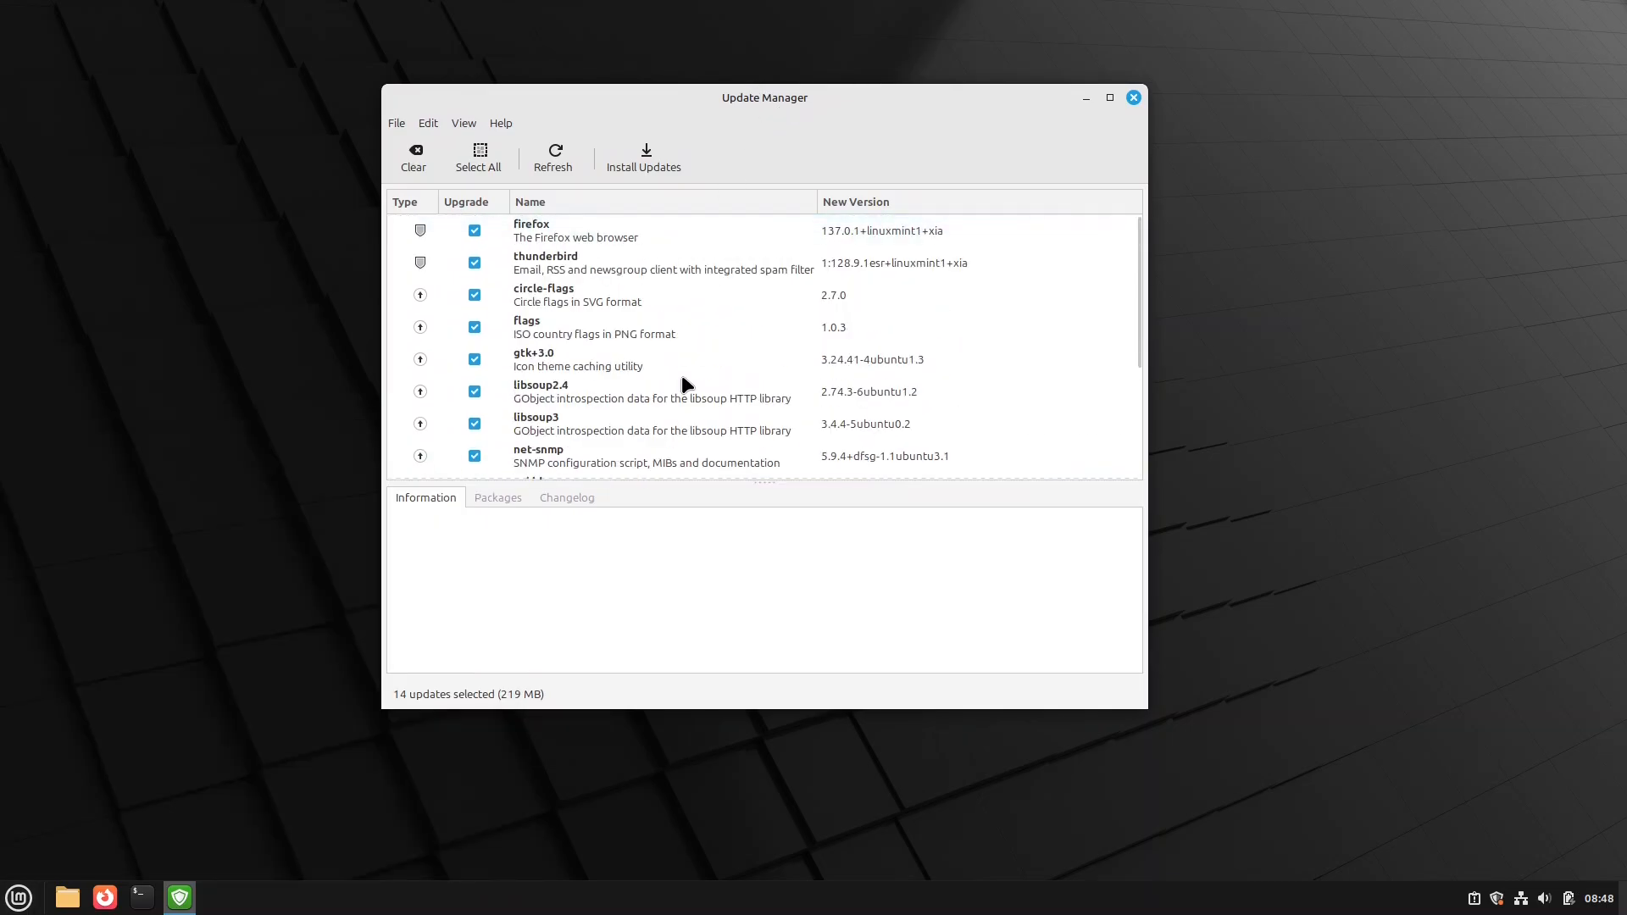
pyautogui.moveTo(662, 292)
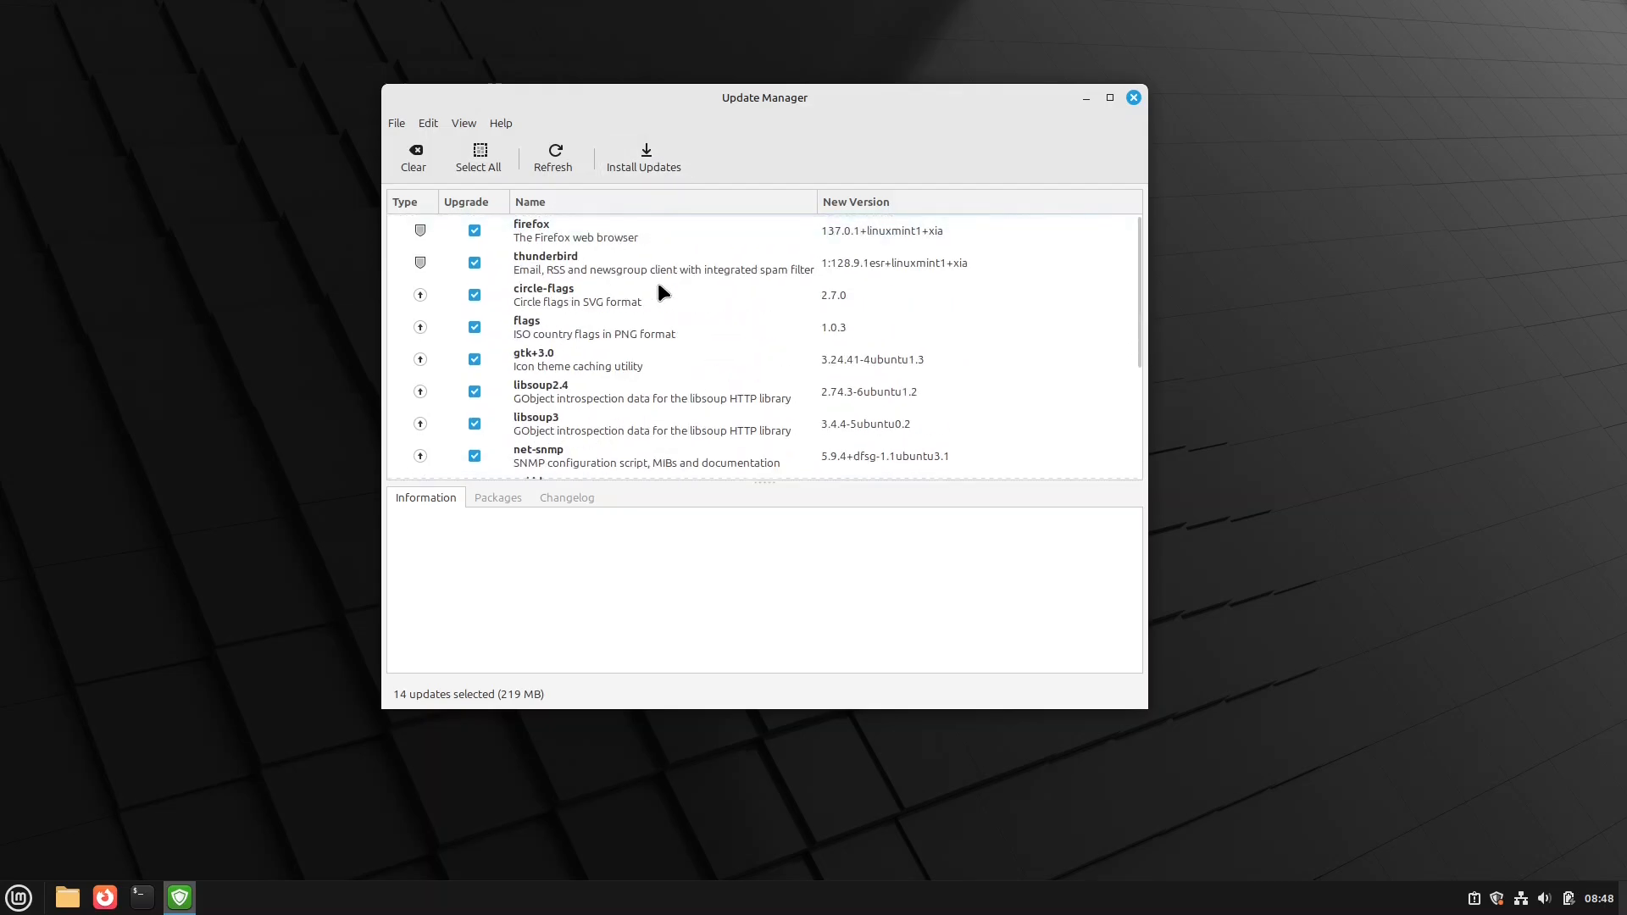
pyautogui.moveTo(644, 158)
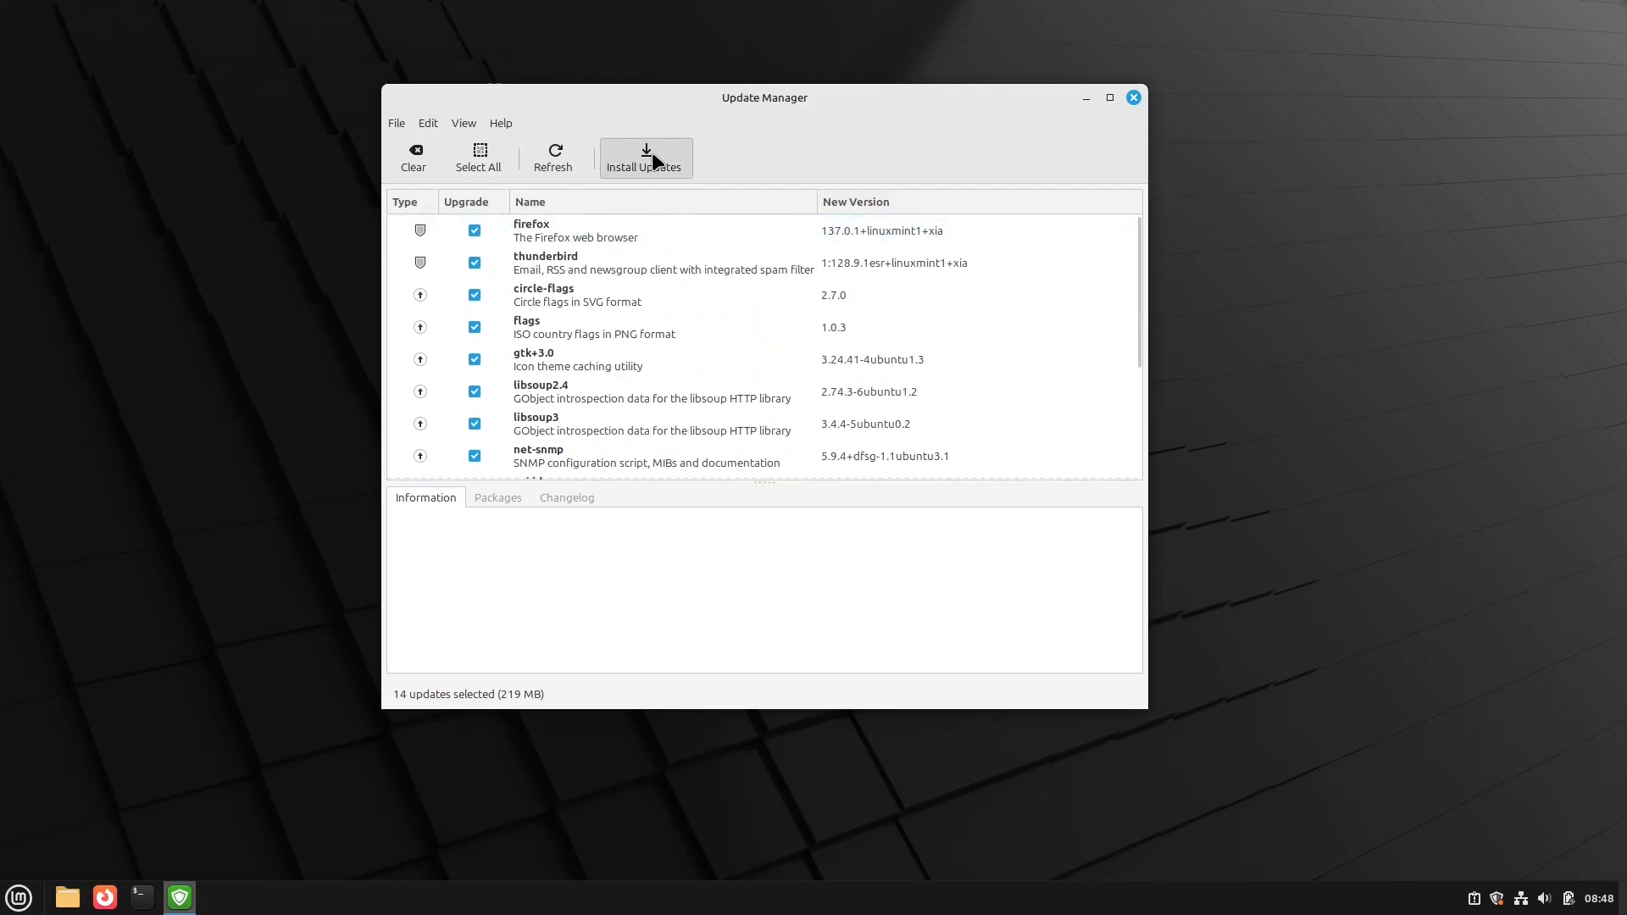
# Step: Install the 14 selected updates (219 MB), authenticating when prompted
pyautogui.click(644, 158)
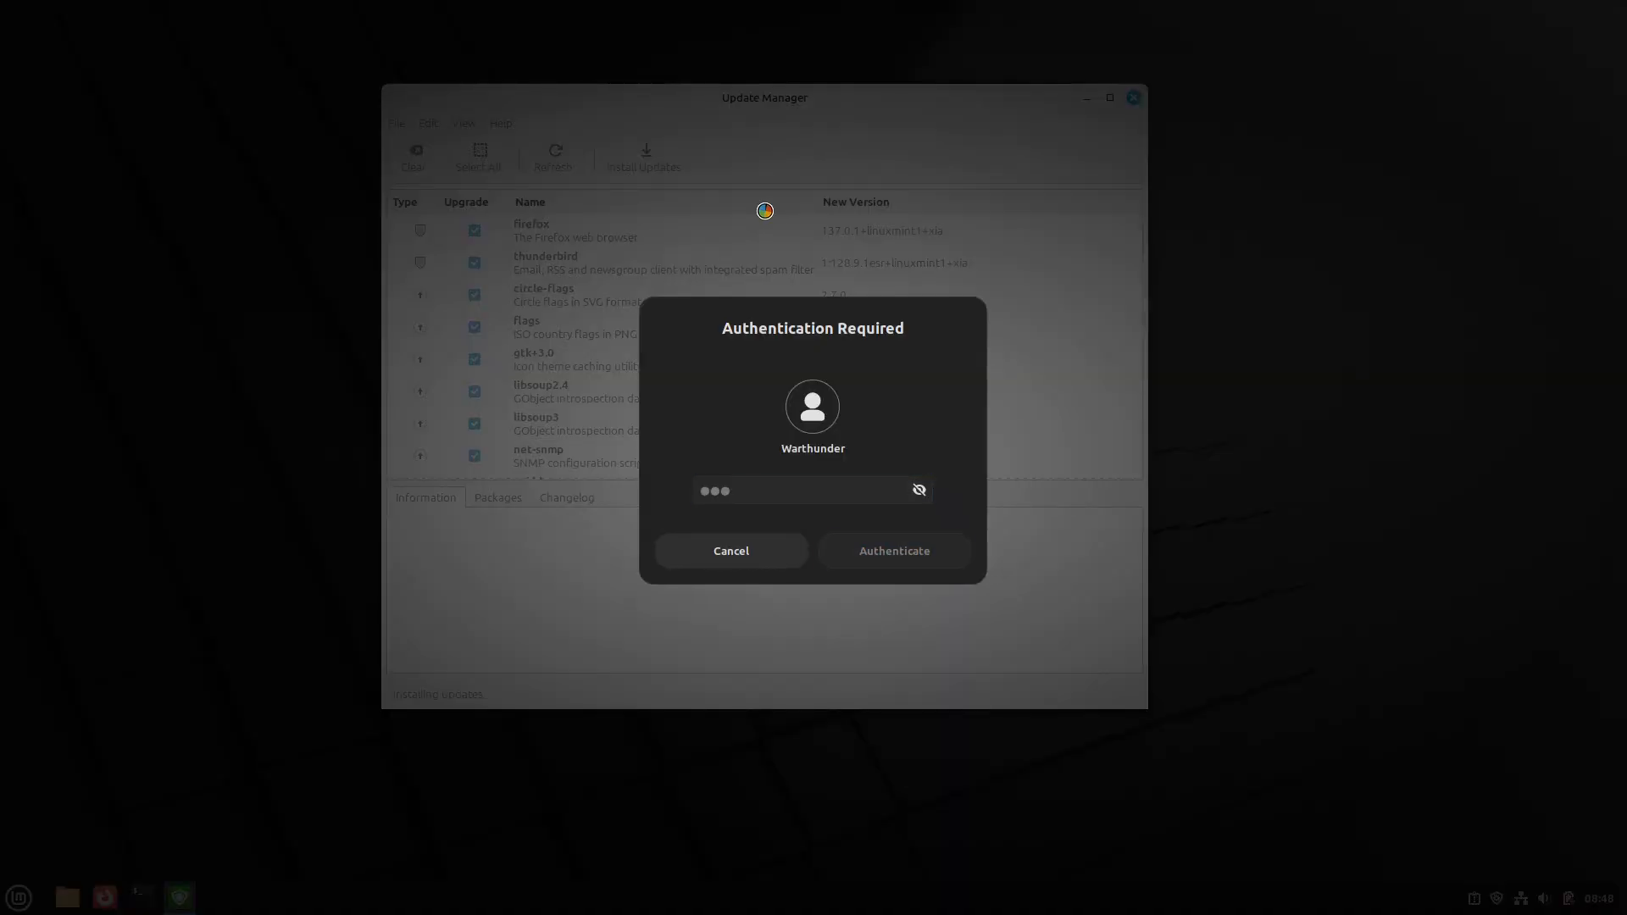
pyautogui.click(892, 550)
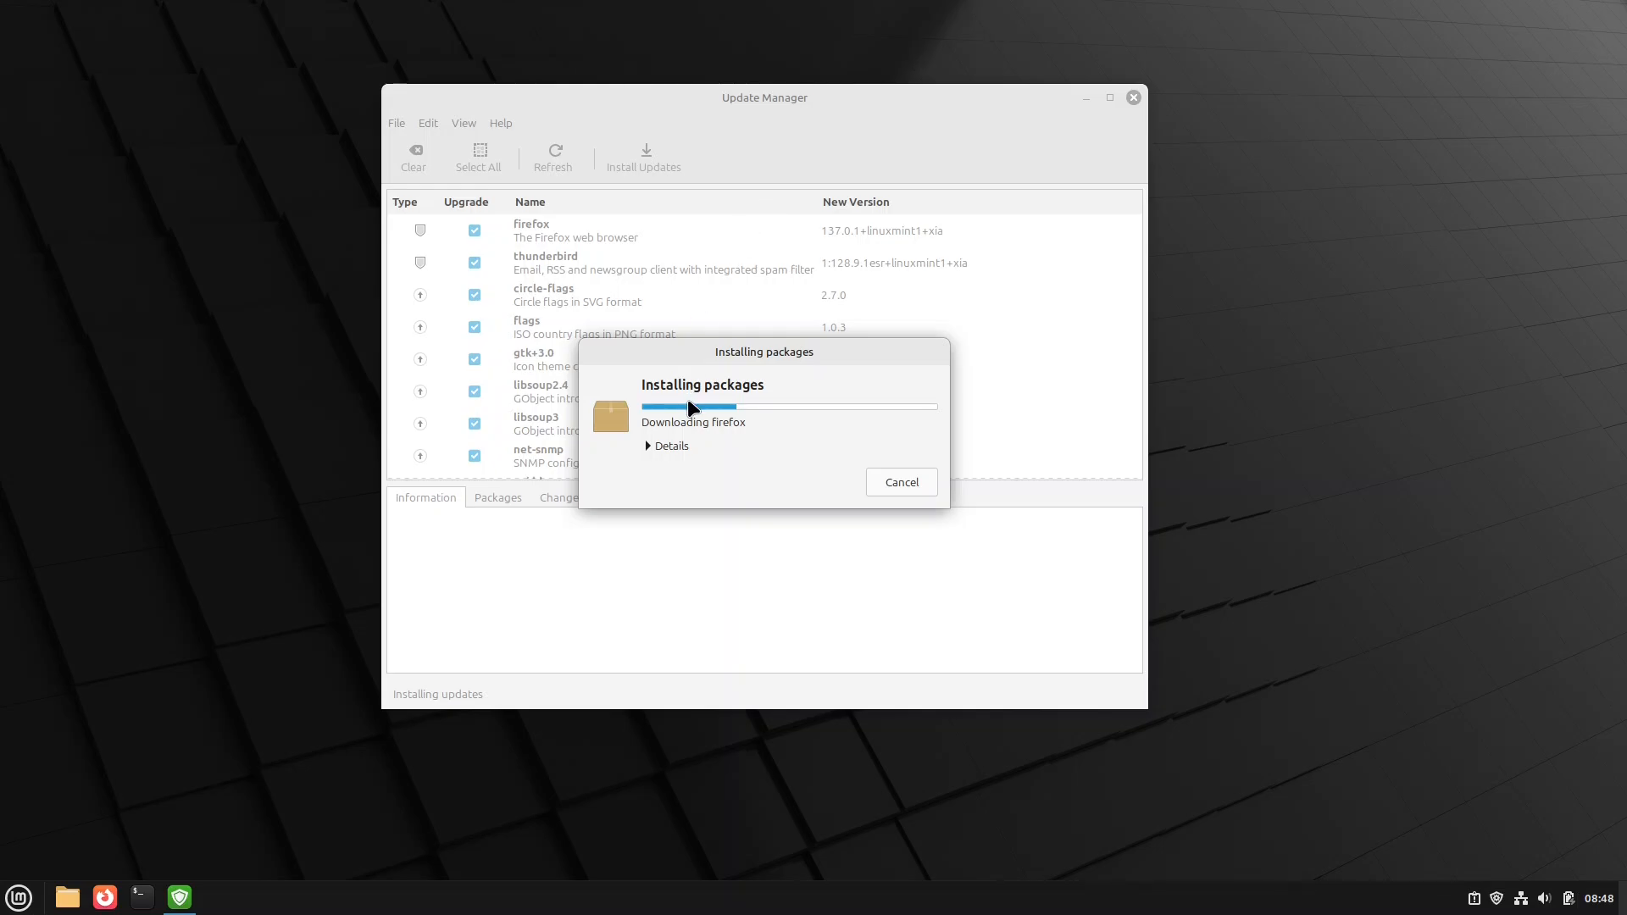
pyautogui.click(666, 445)
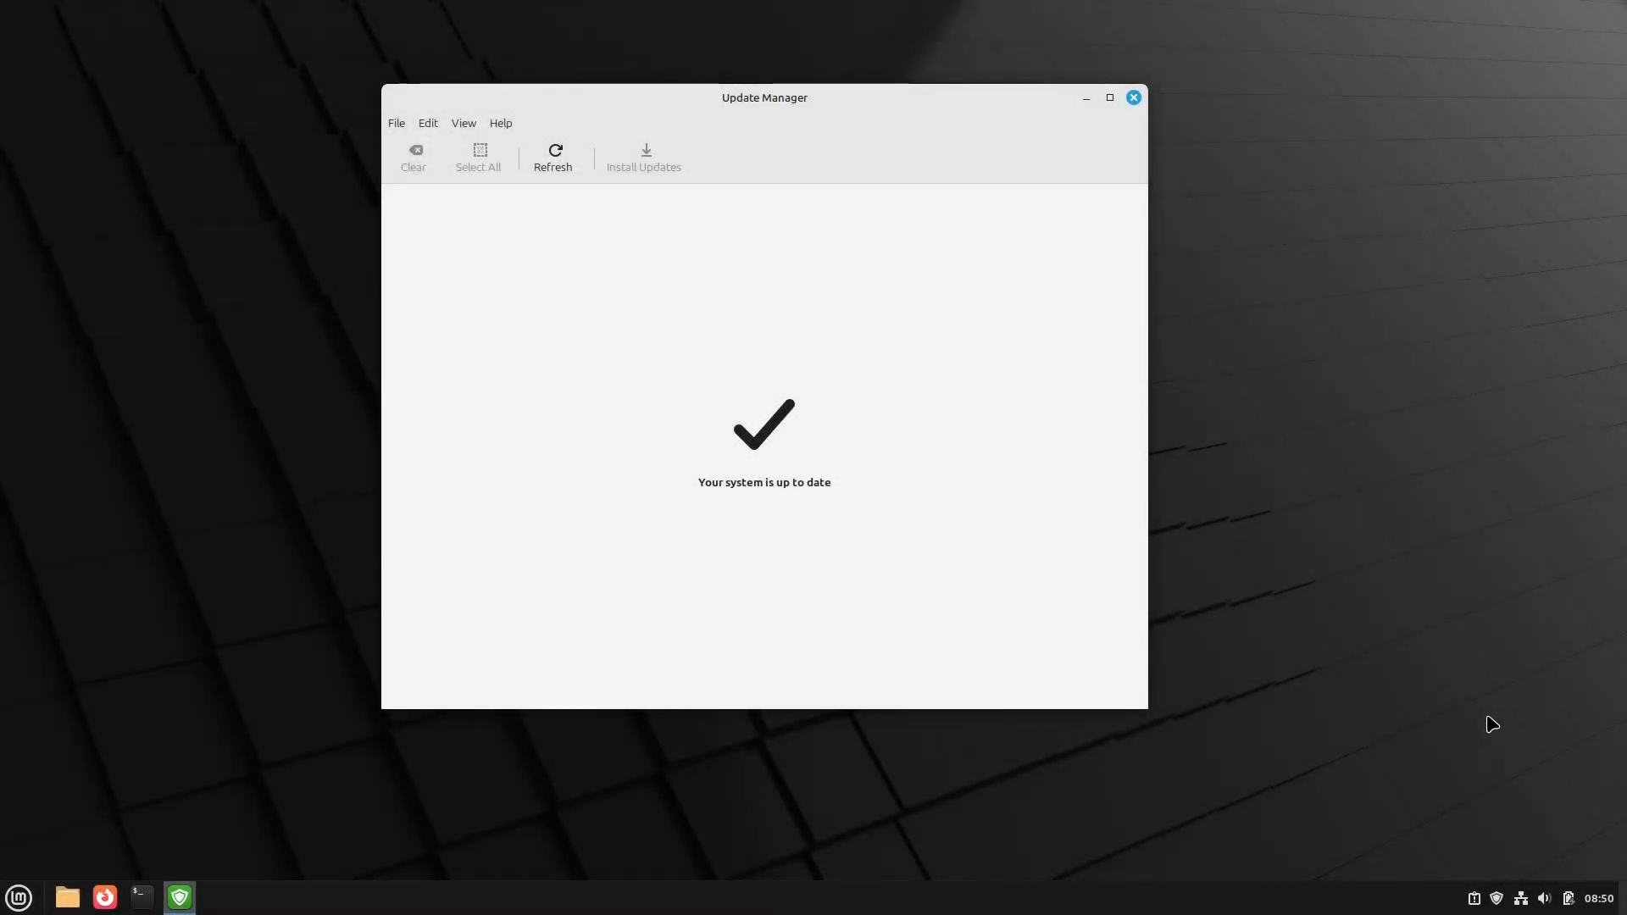
pyautogui.moveTo(964, 166)
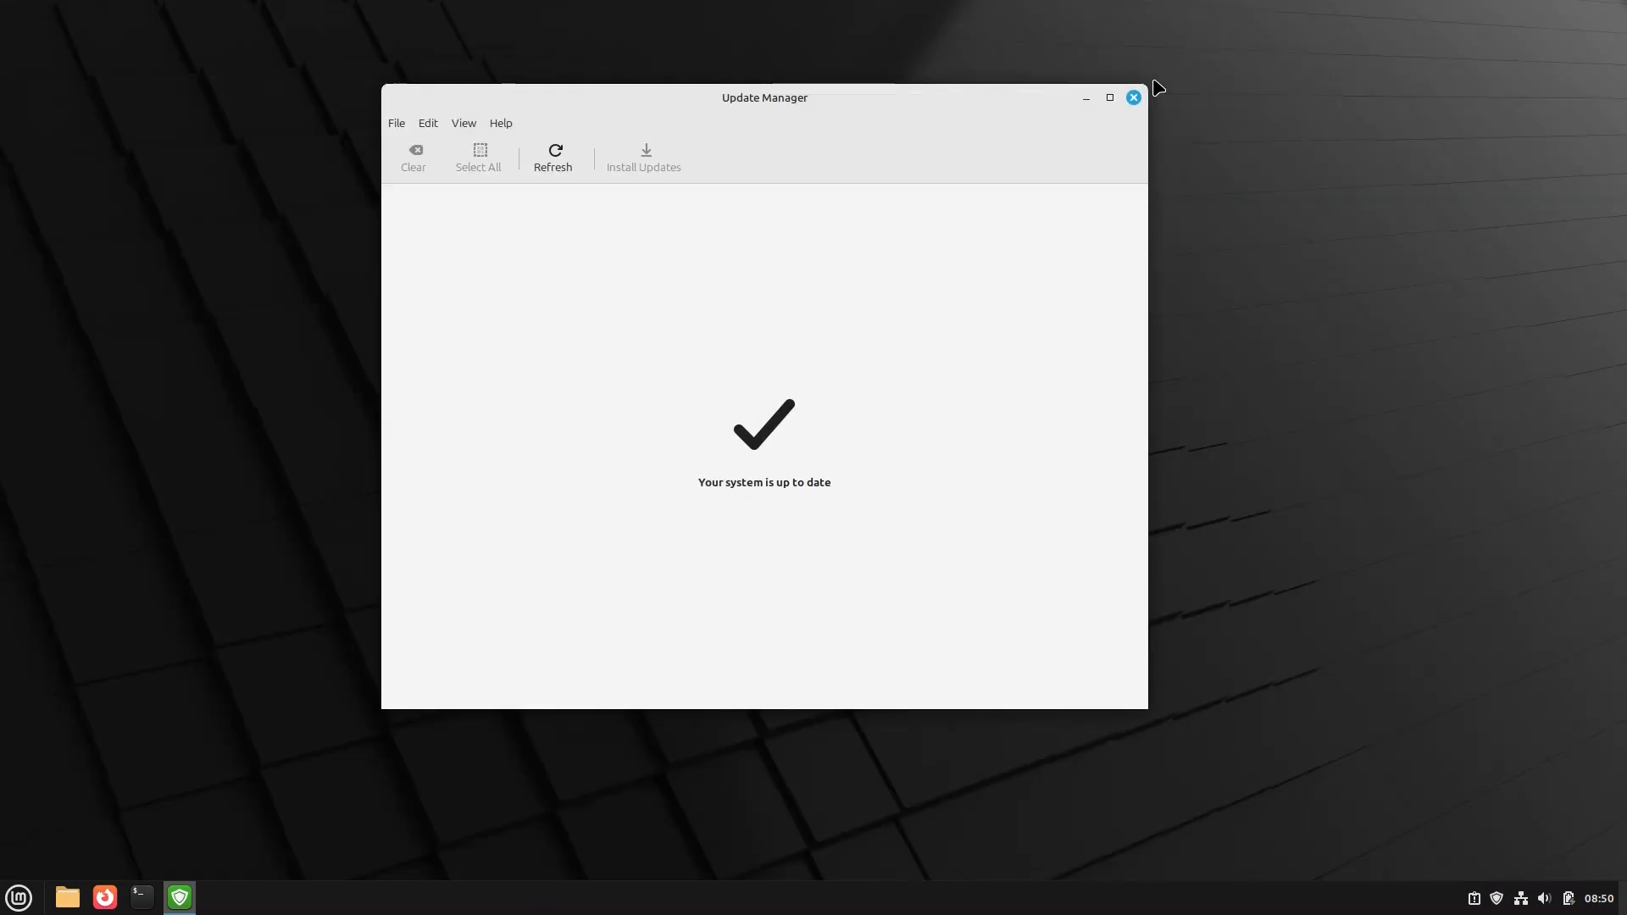
pyautogui.moveTo(409, 125)
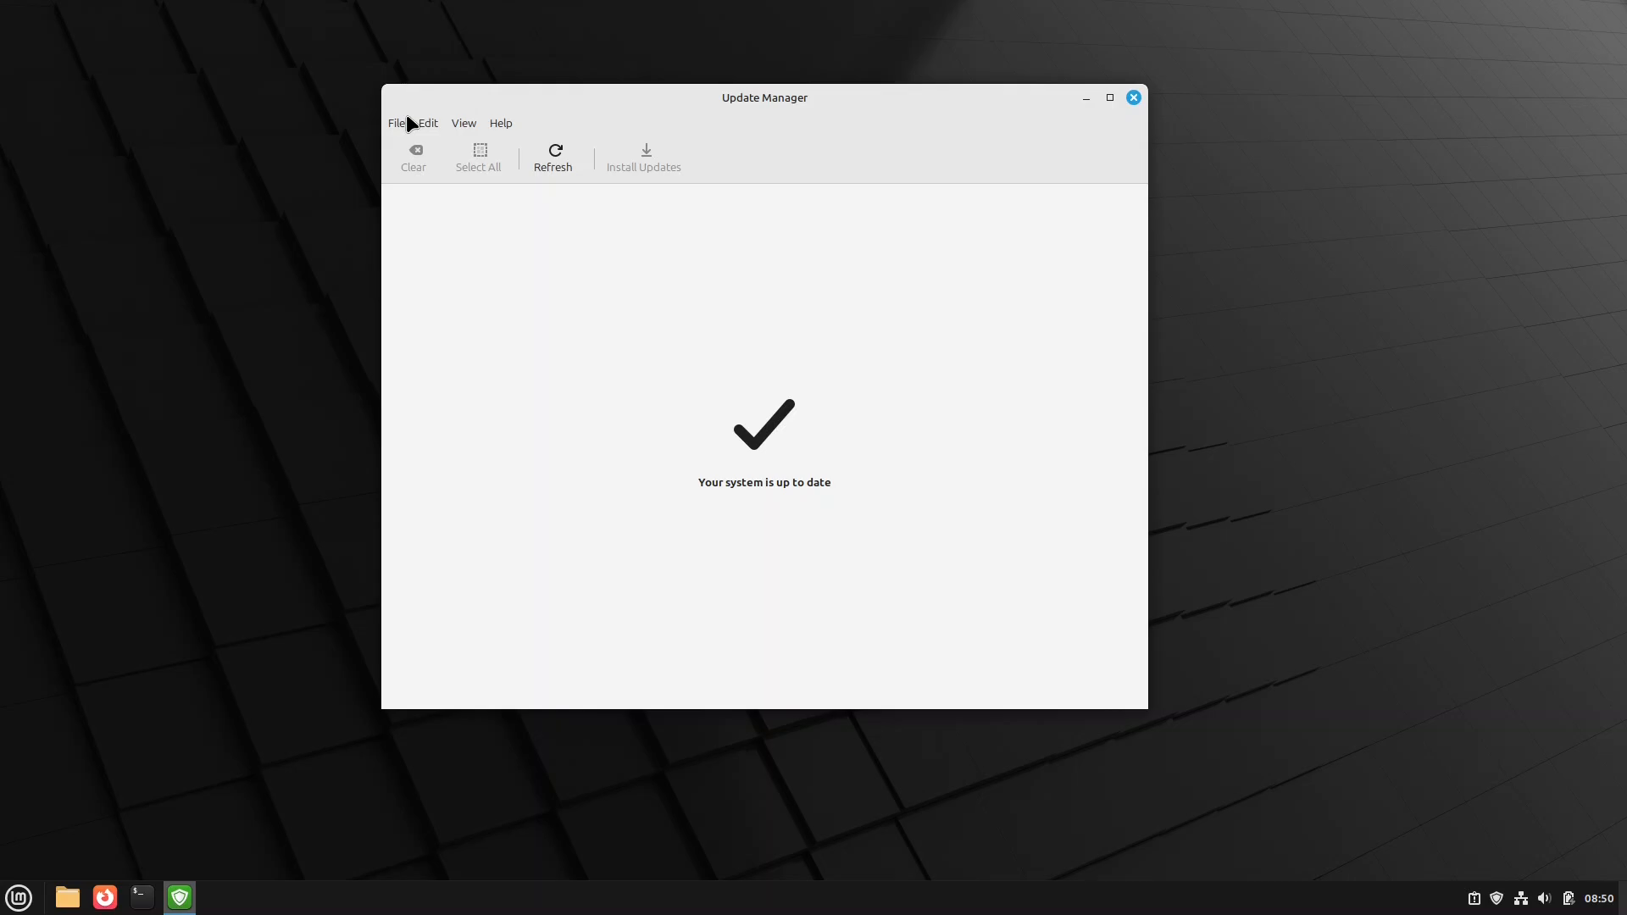
# Step: Open Update Manager's View menu showing Linux Kernels and History of Updates
pyautogui.click(462, 122)
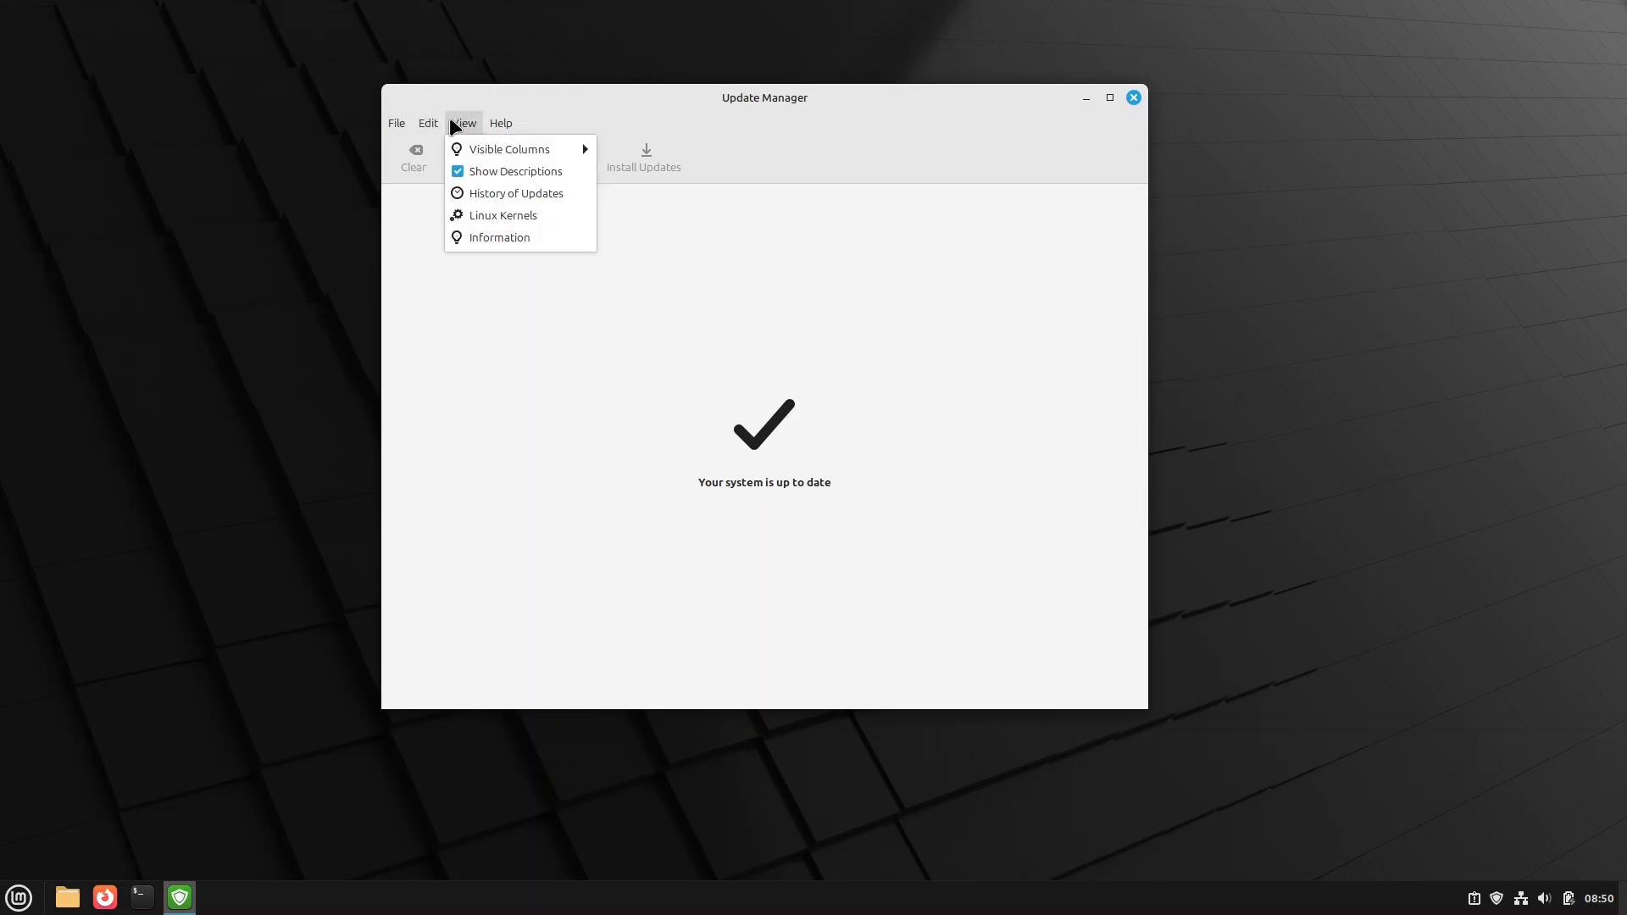
pyautogui.moveTo(509, 215)
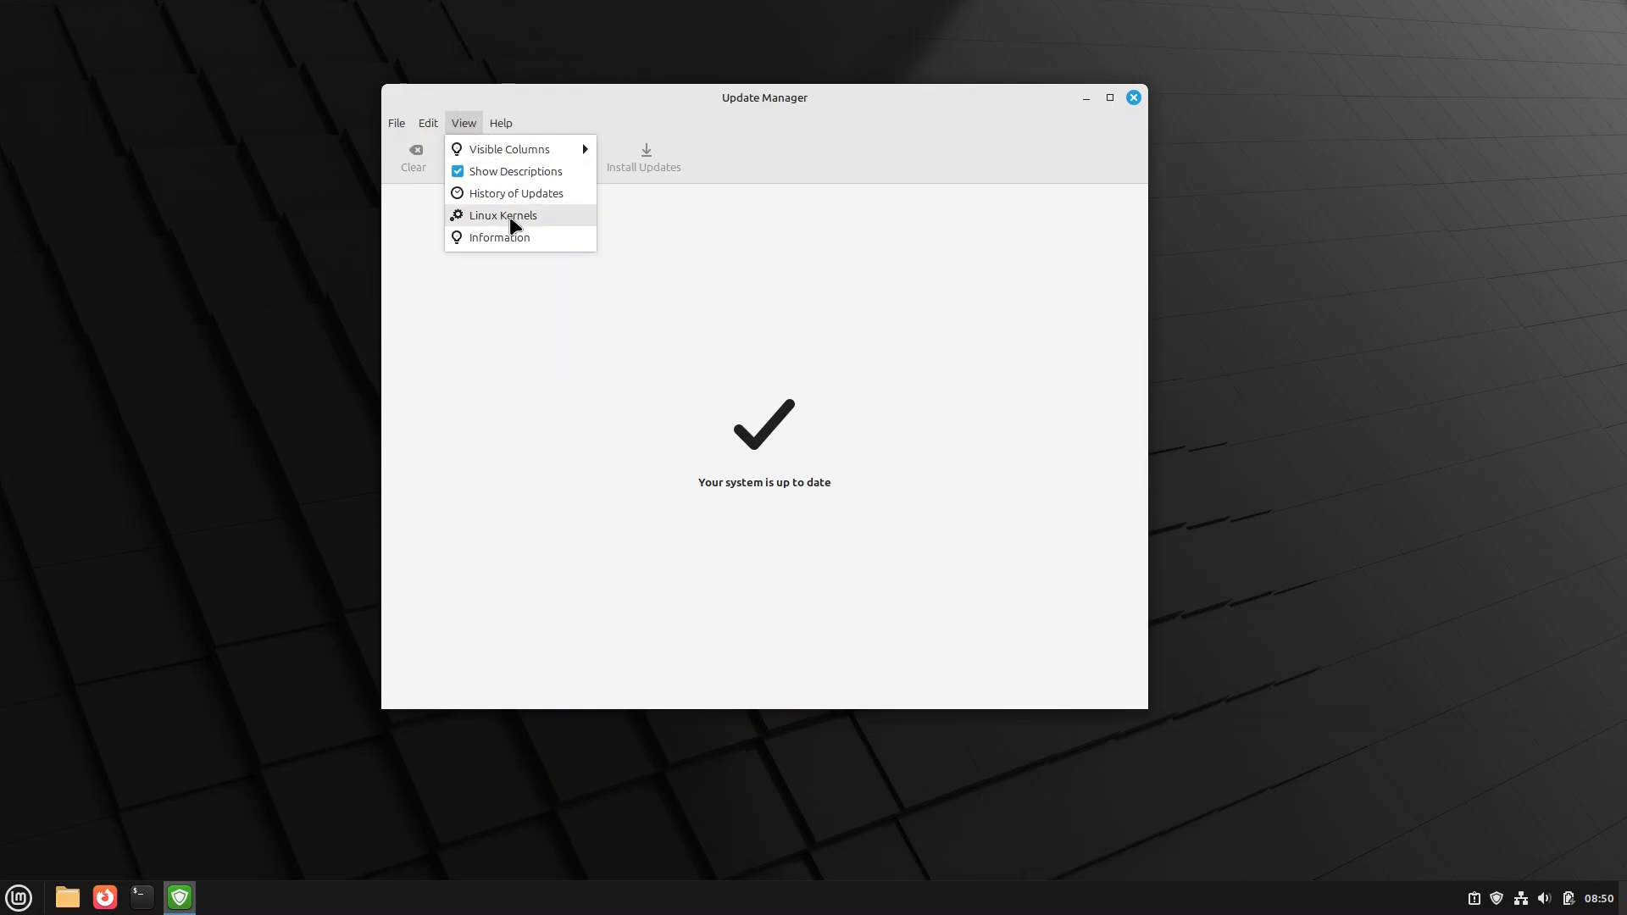
pyautogui.moveTo(537, 197)
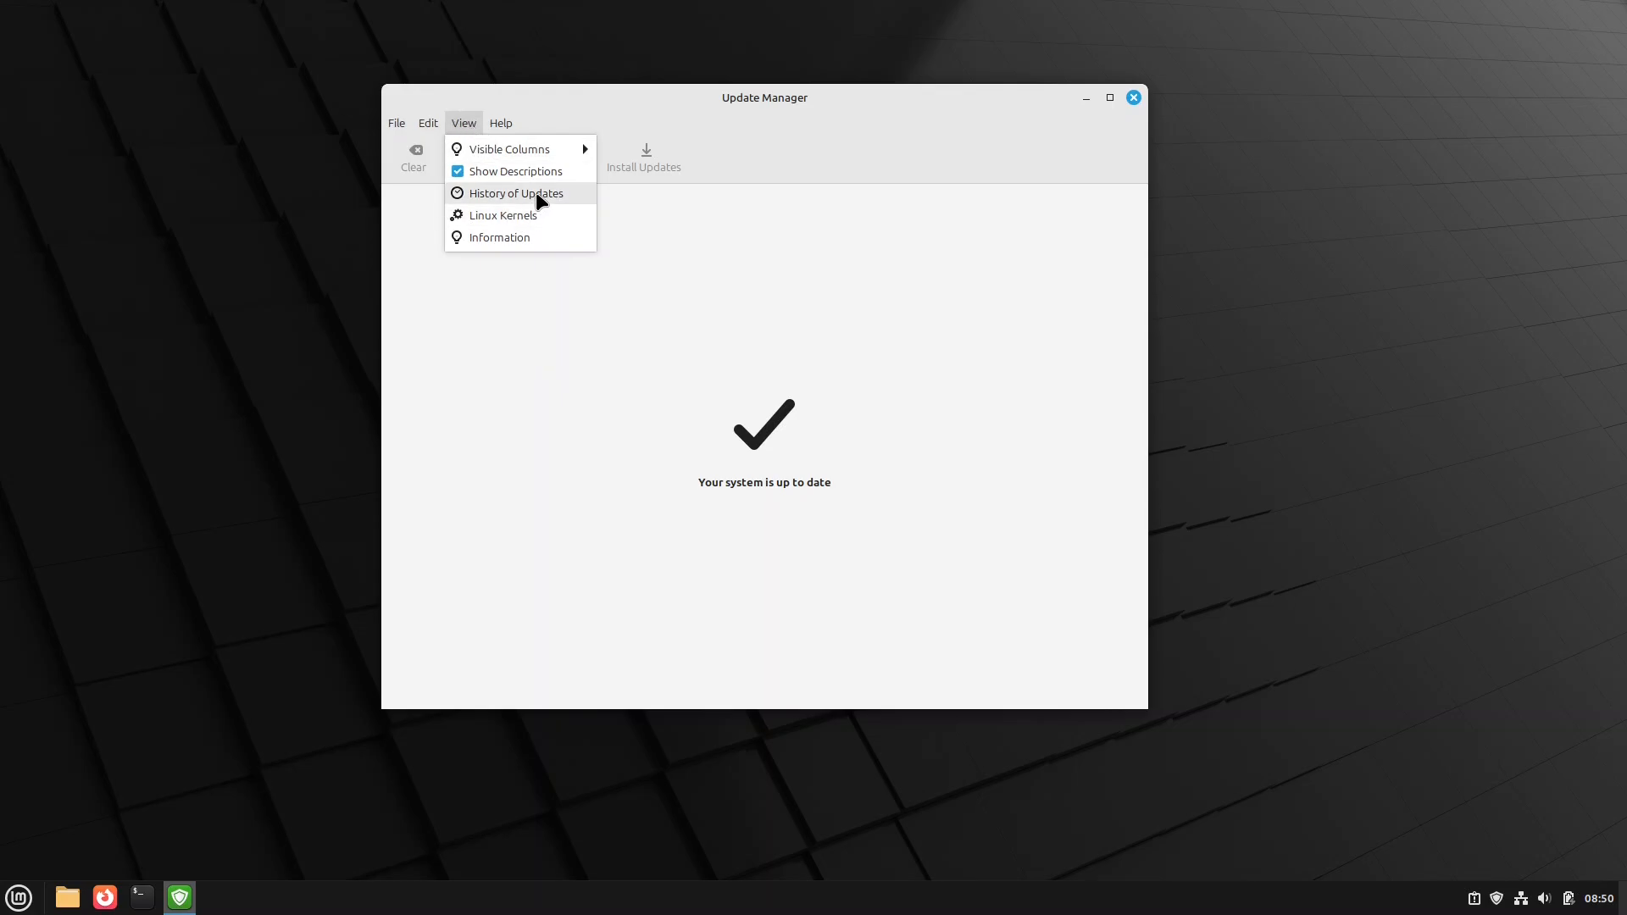
# Step: Open View > Linux Kernels and continue past the caution warning
pyautogui.click(503, 214)
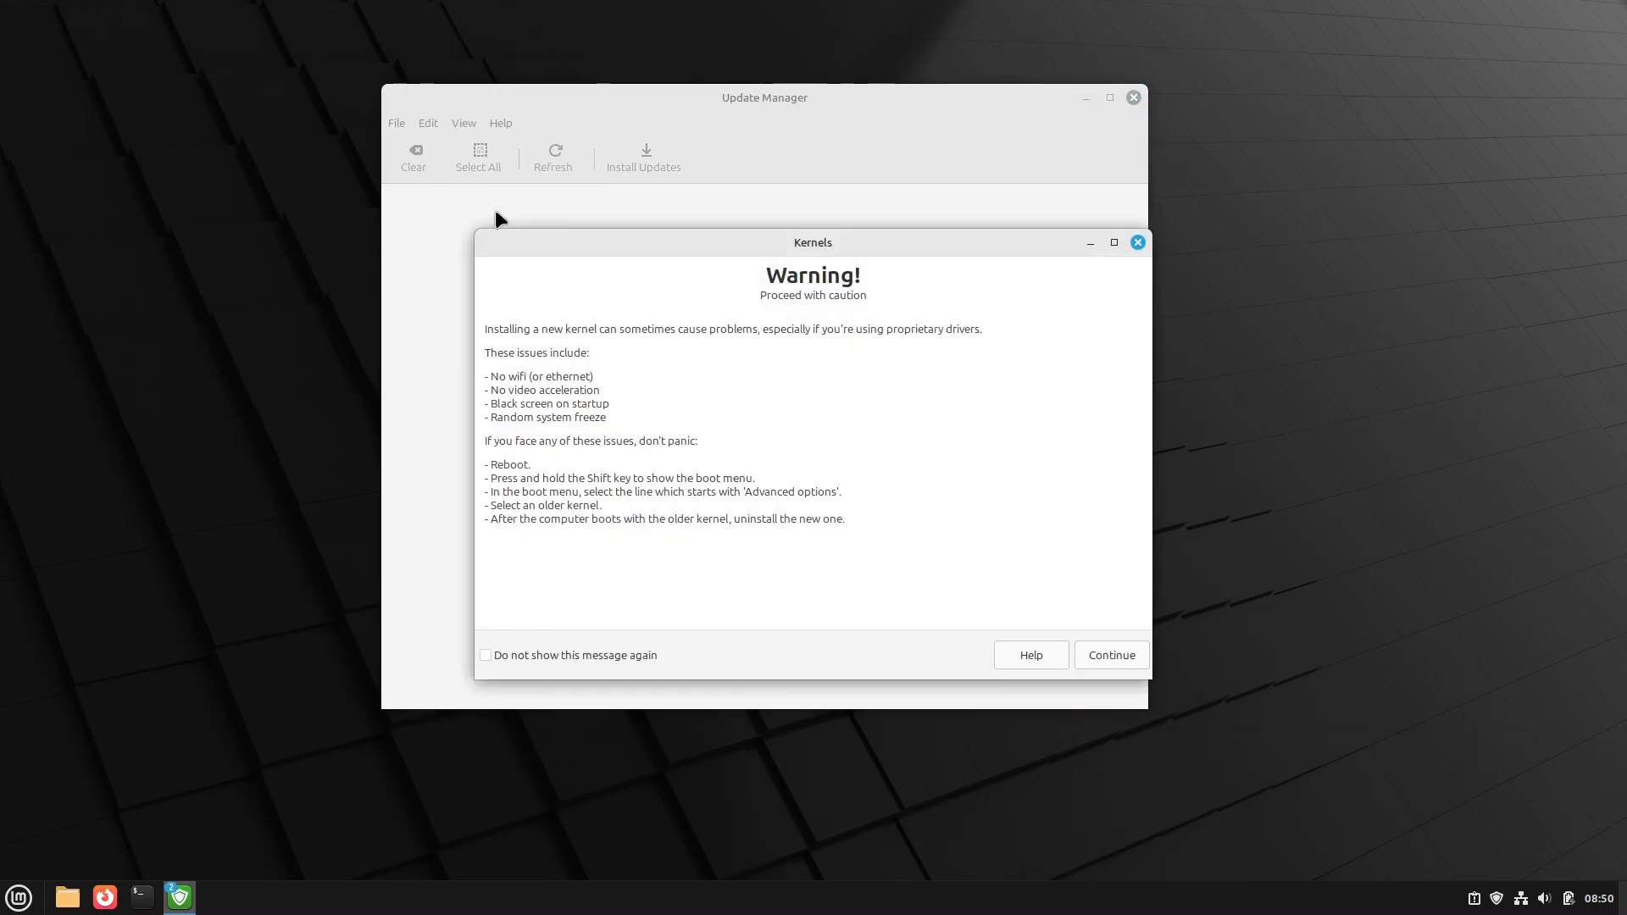
pyautogui.moveTo(688, 375)
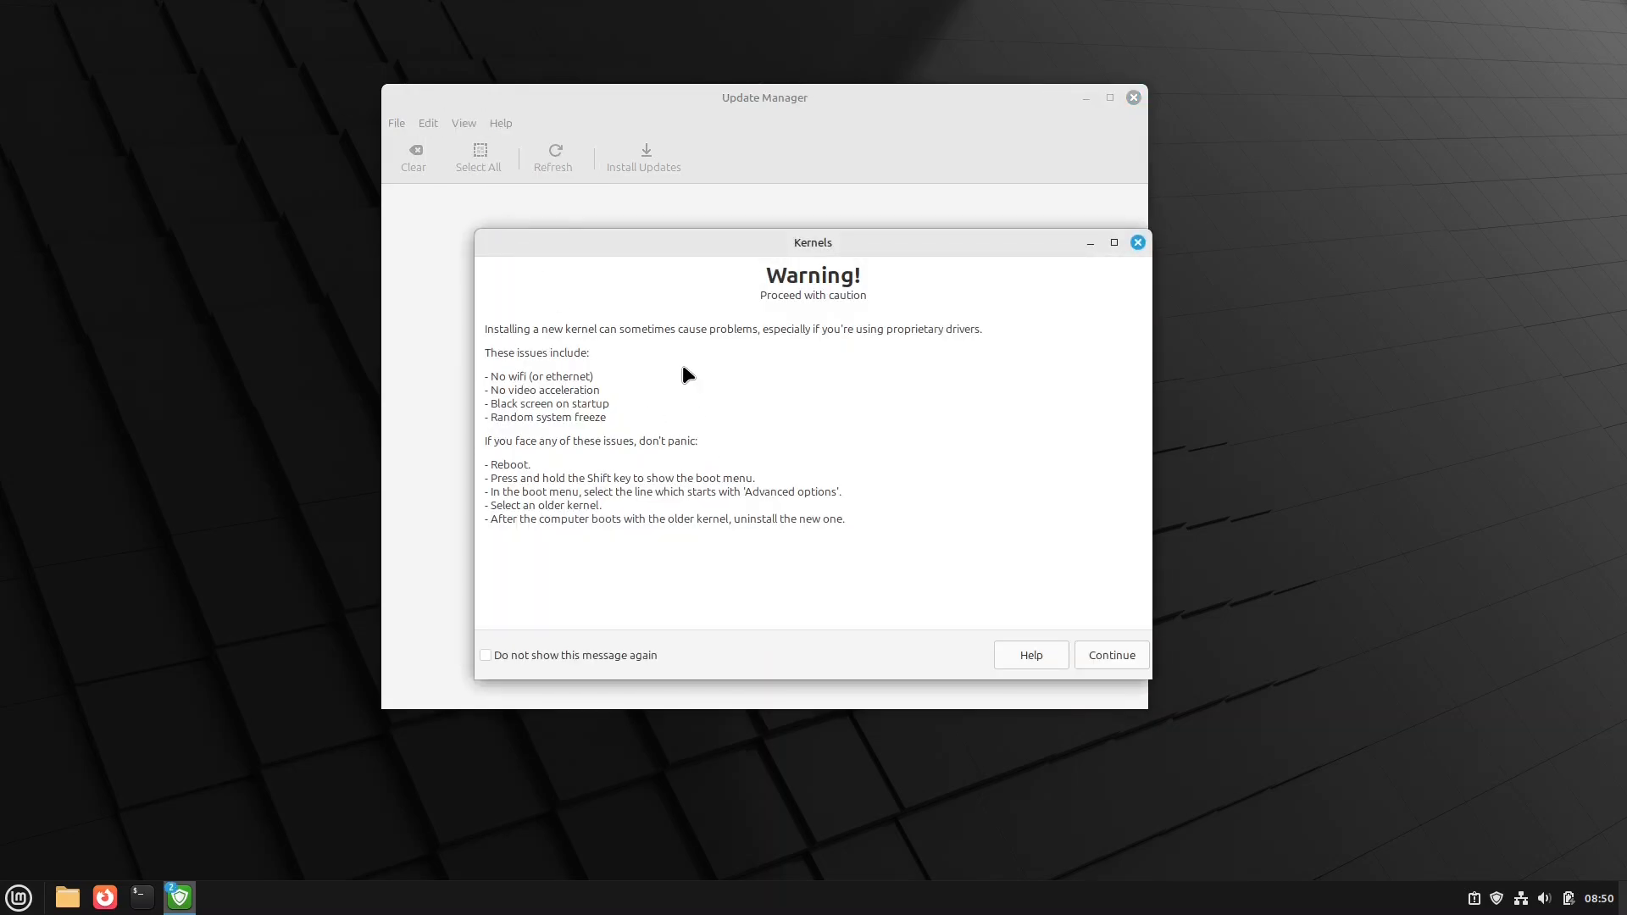
pyautogui.moveTo(776, 366)
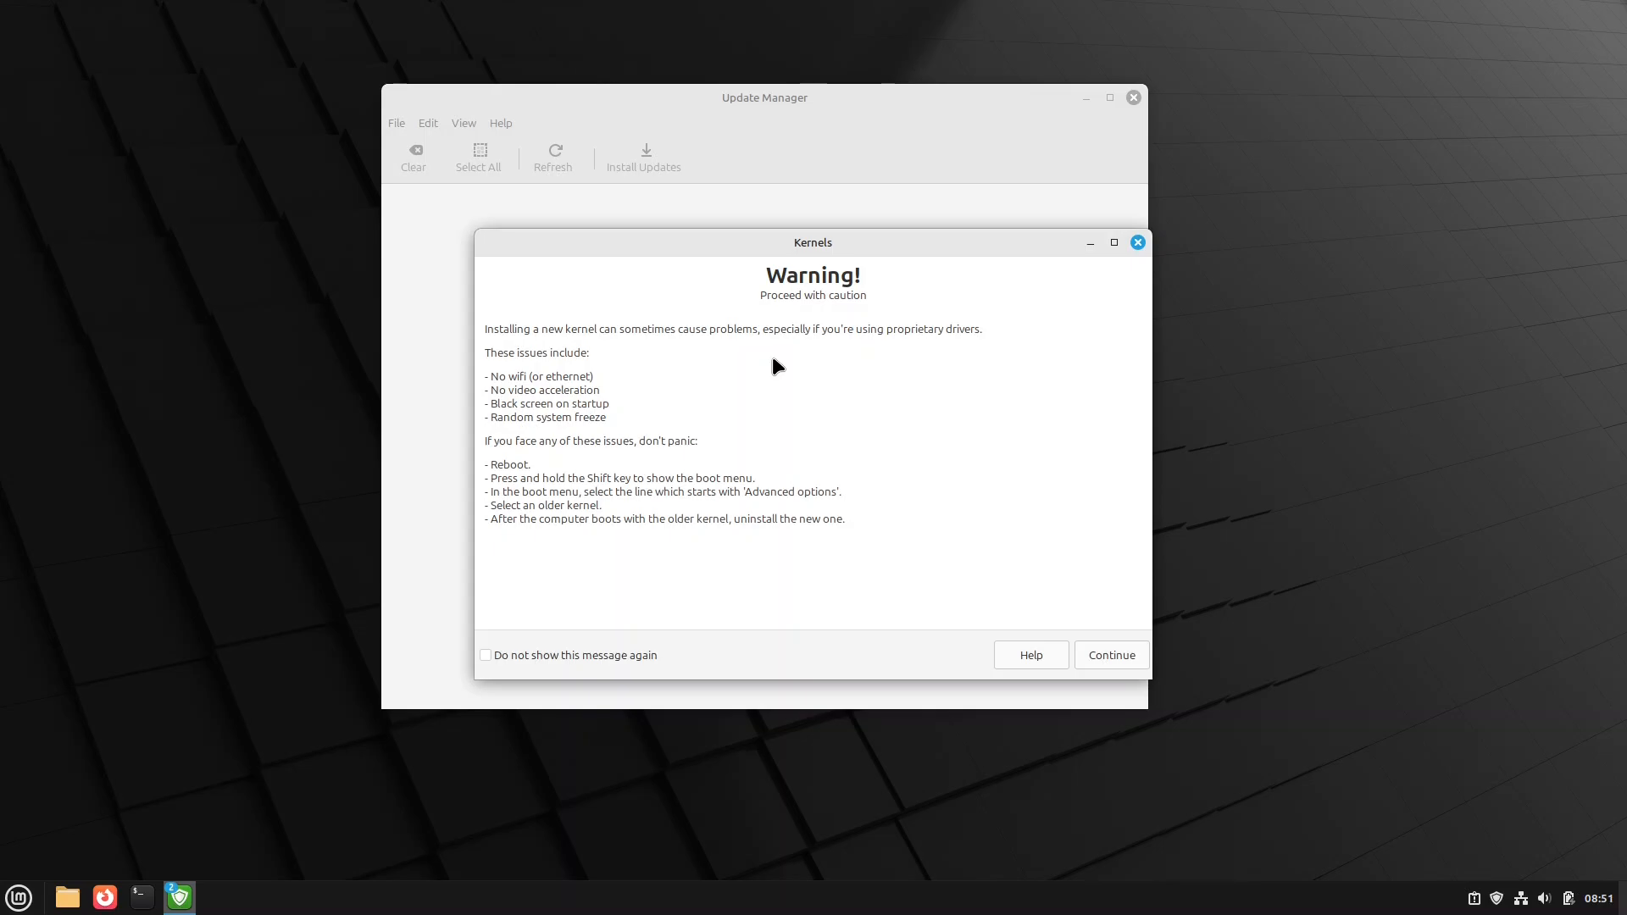
pyautogui.moveTo(900, 595)
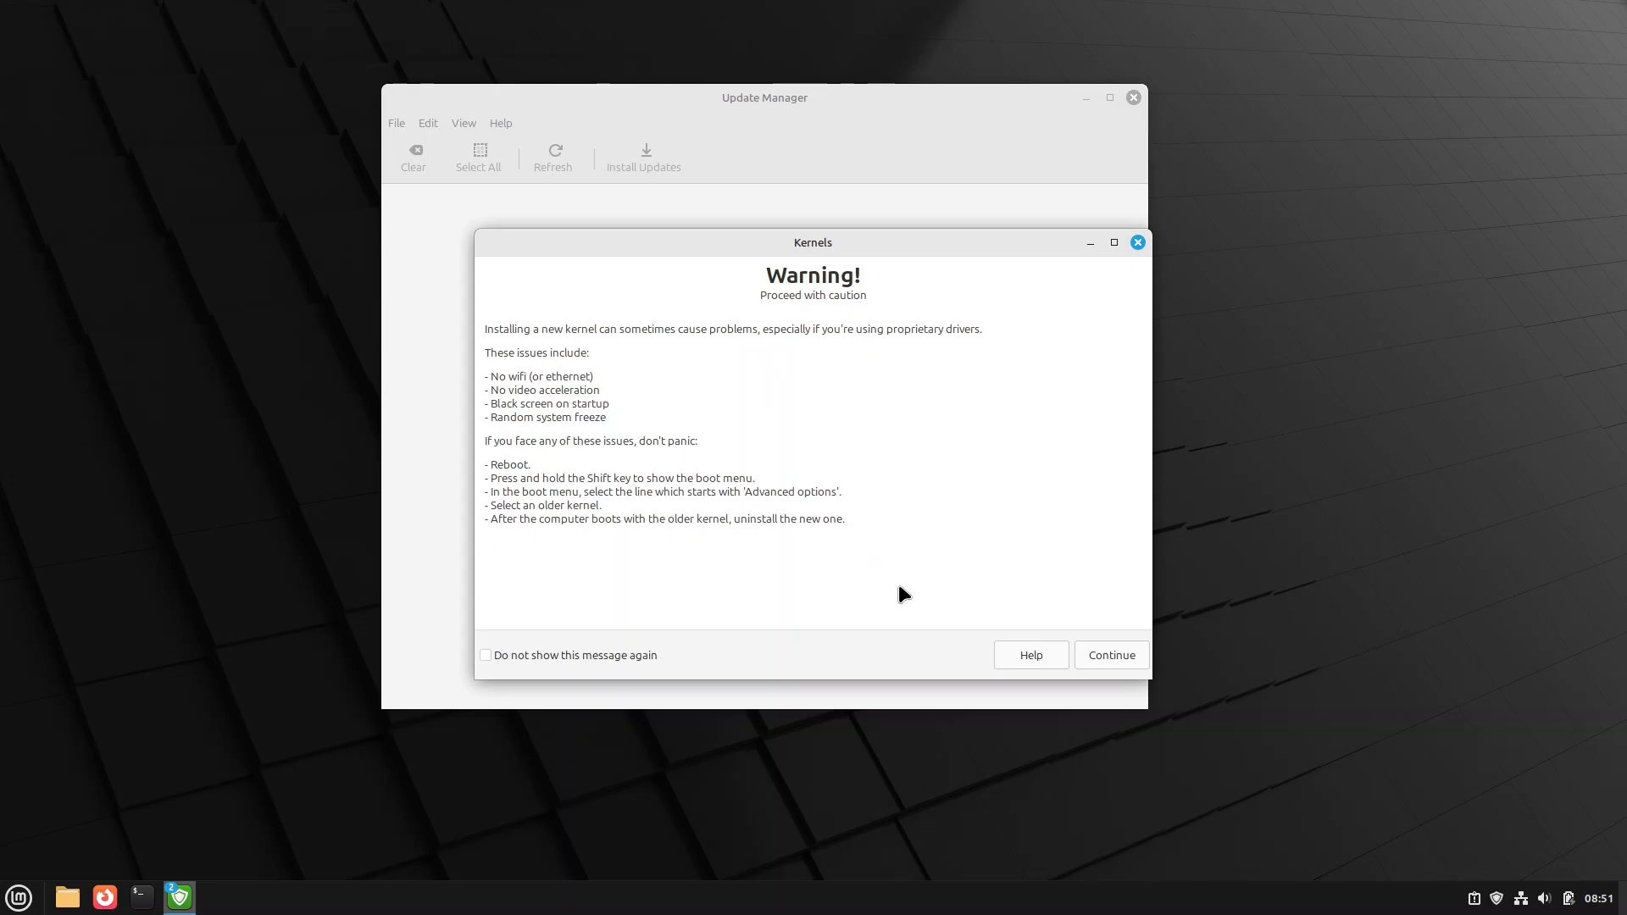
pyautogui.click(1110, 655)
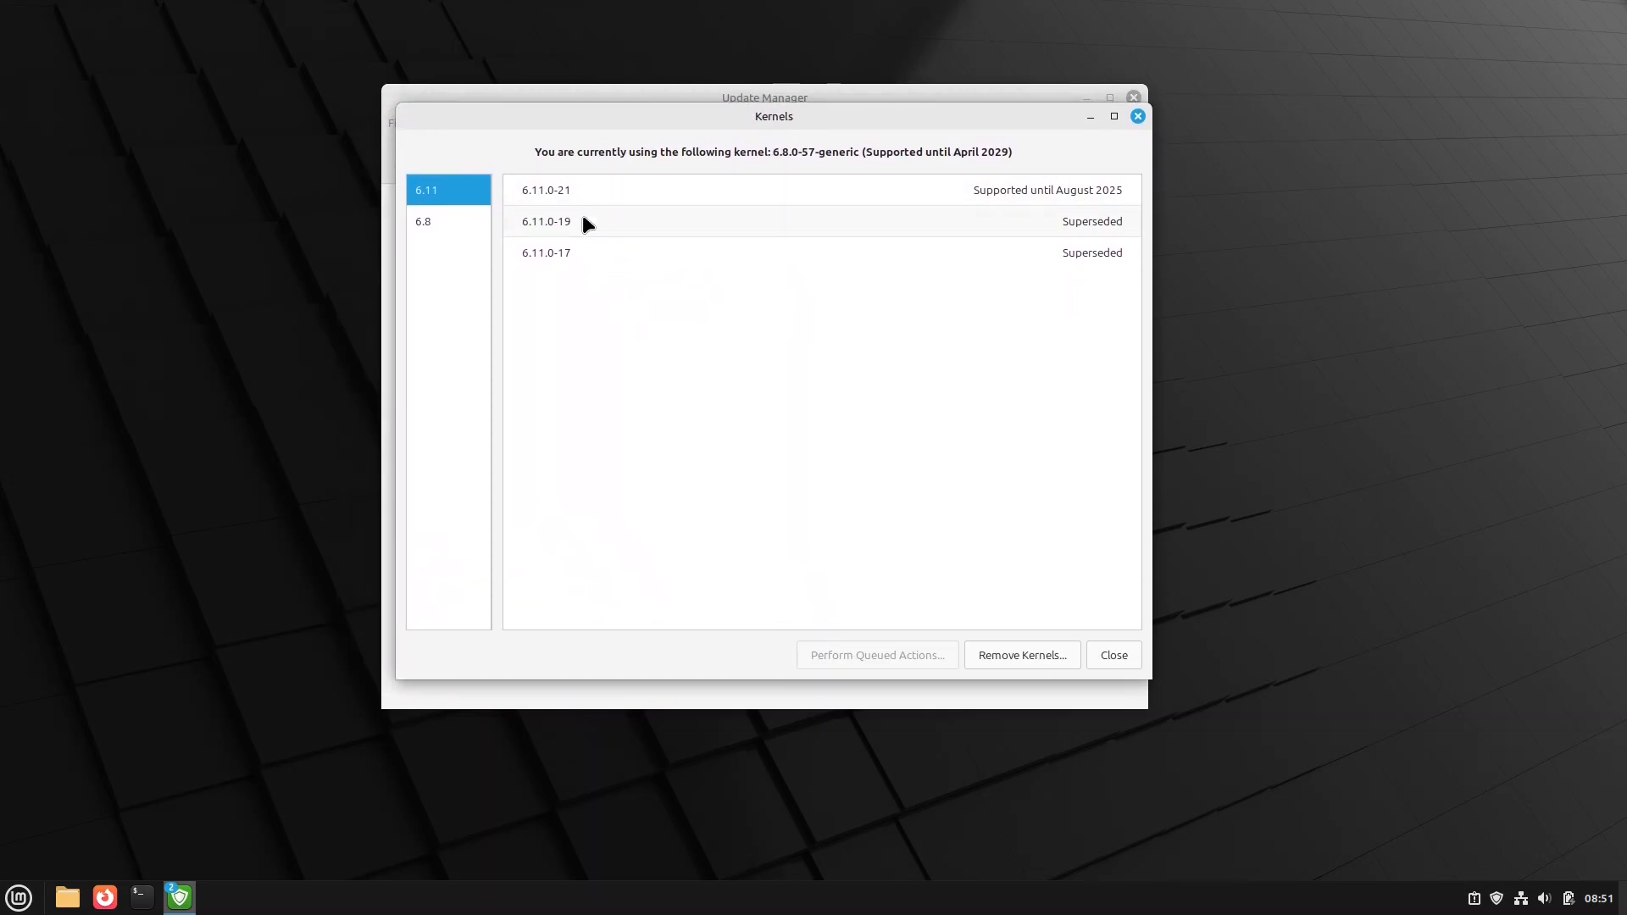
pyautogui.click(447, 221)
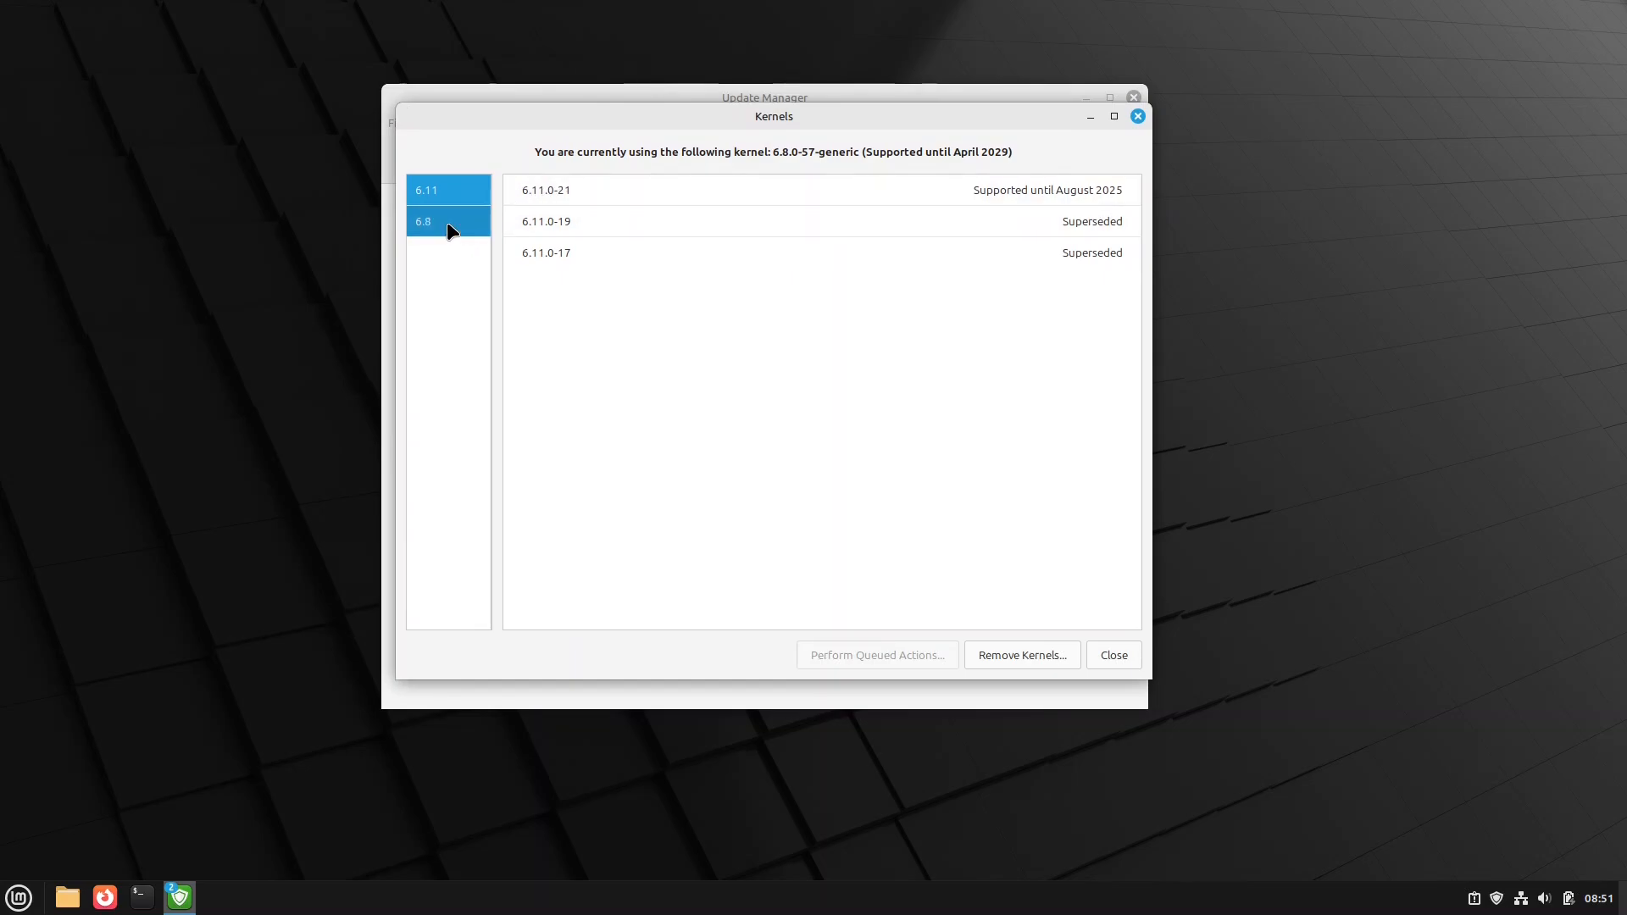
pyautogui.click(422, 221)
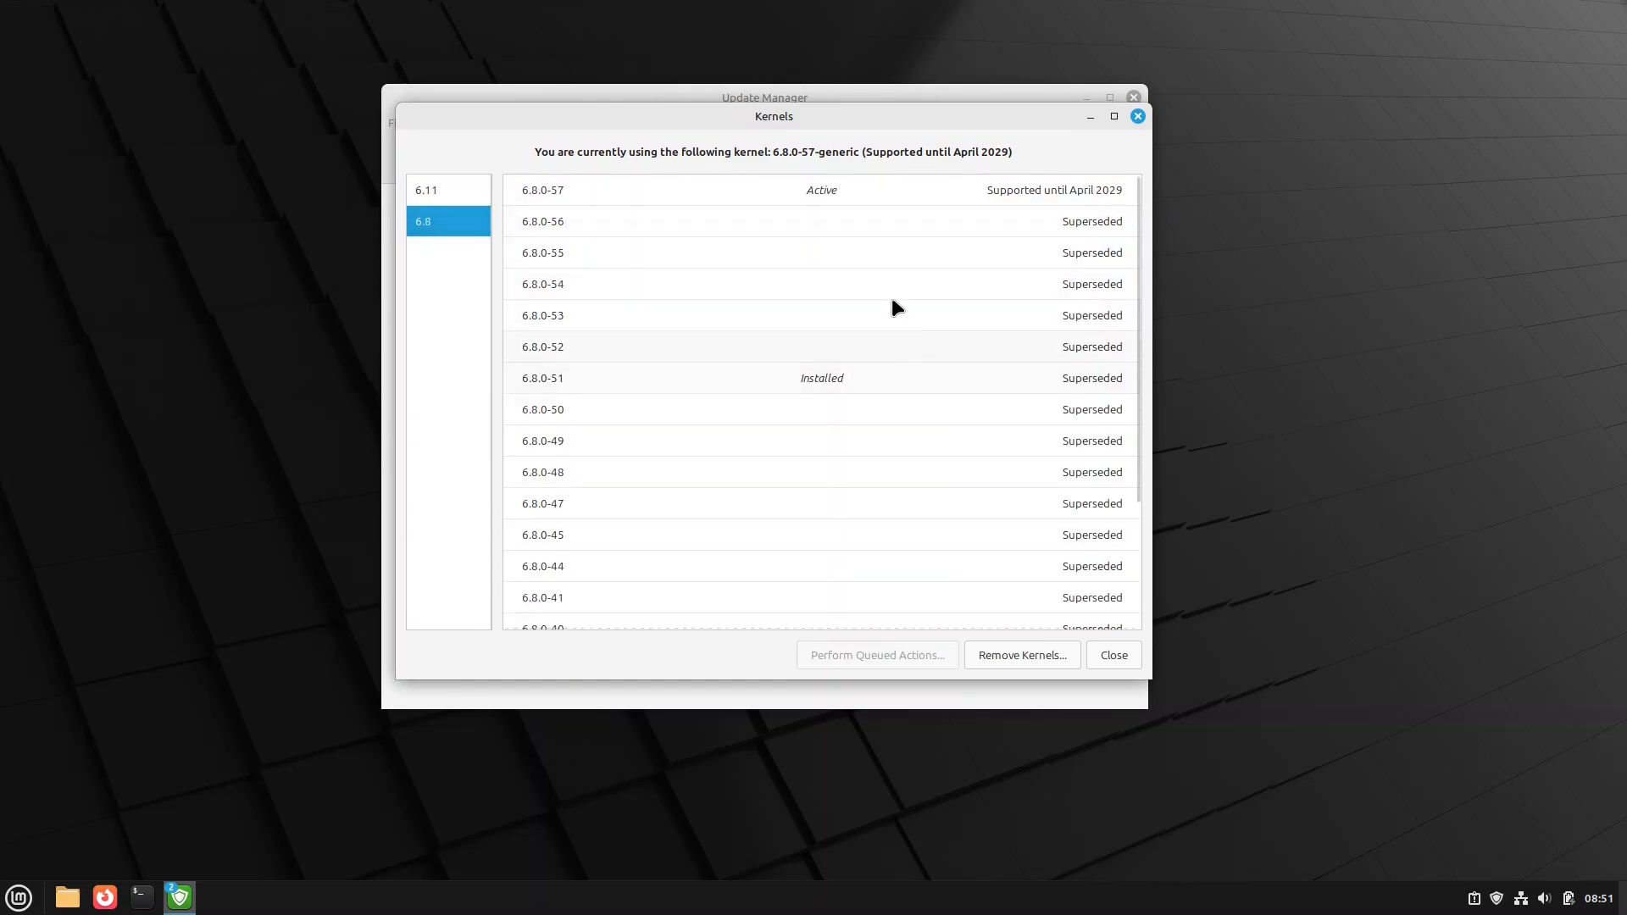
pyautogui.moveTo(821, 197)
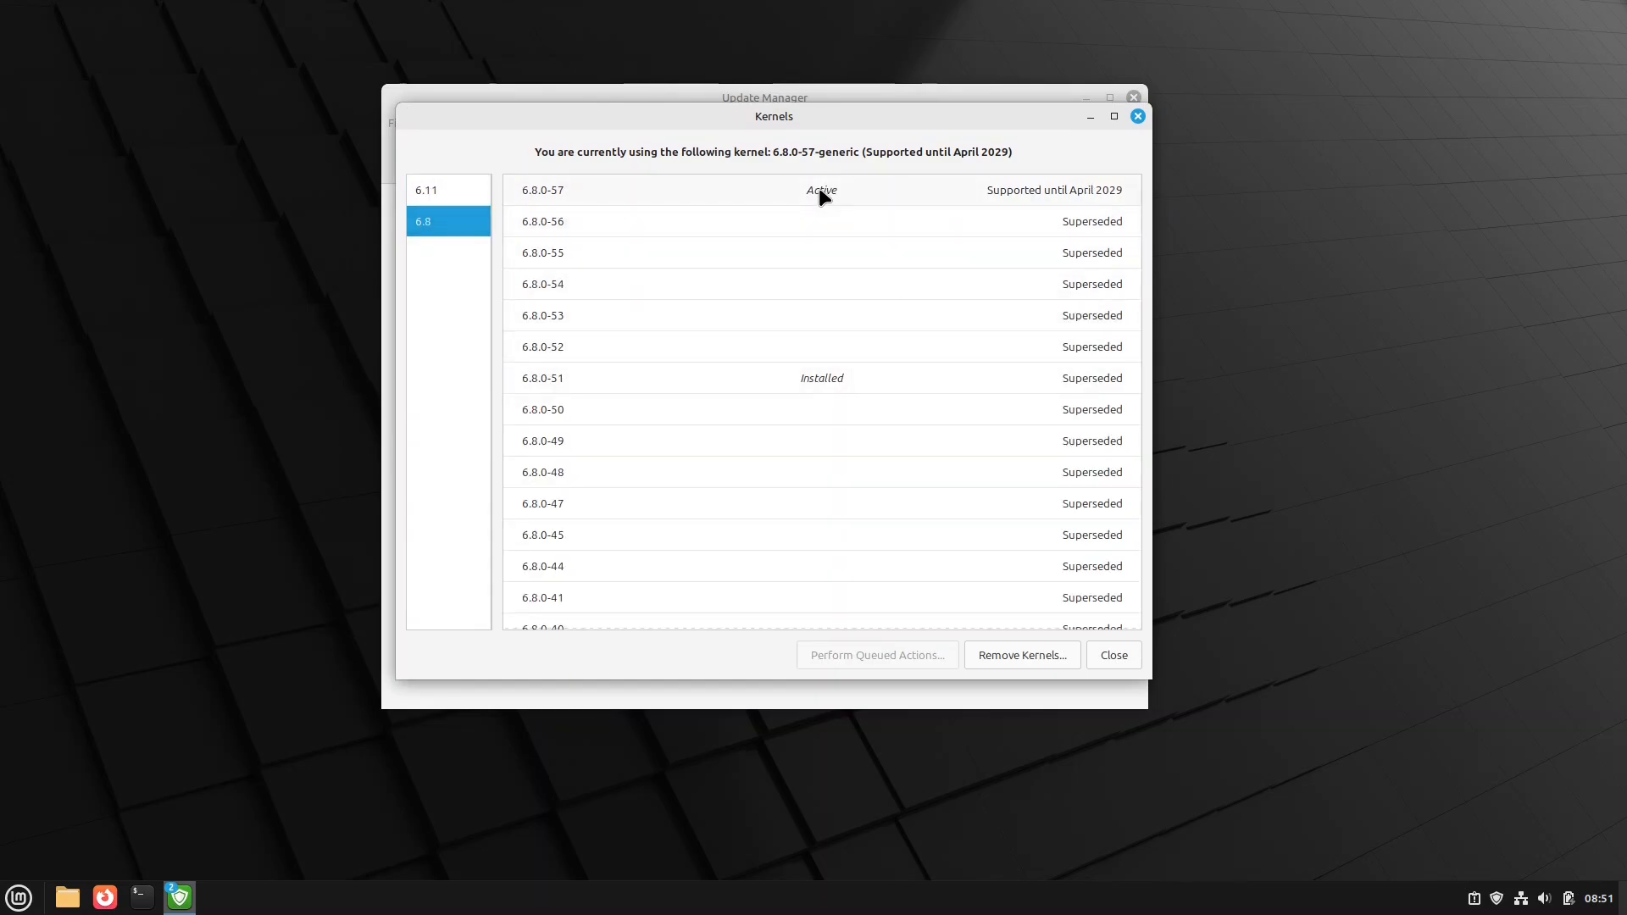
pyautogui.moveTo(444, 195)
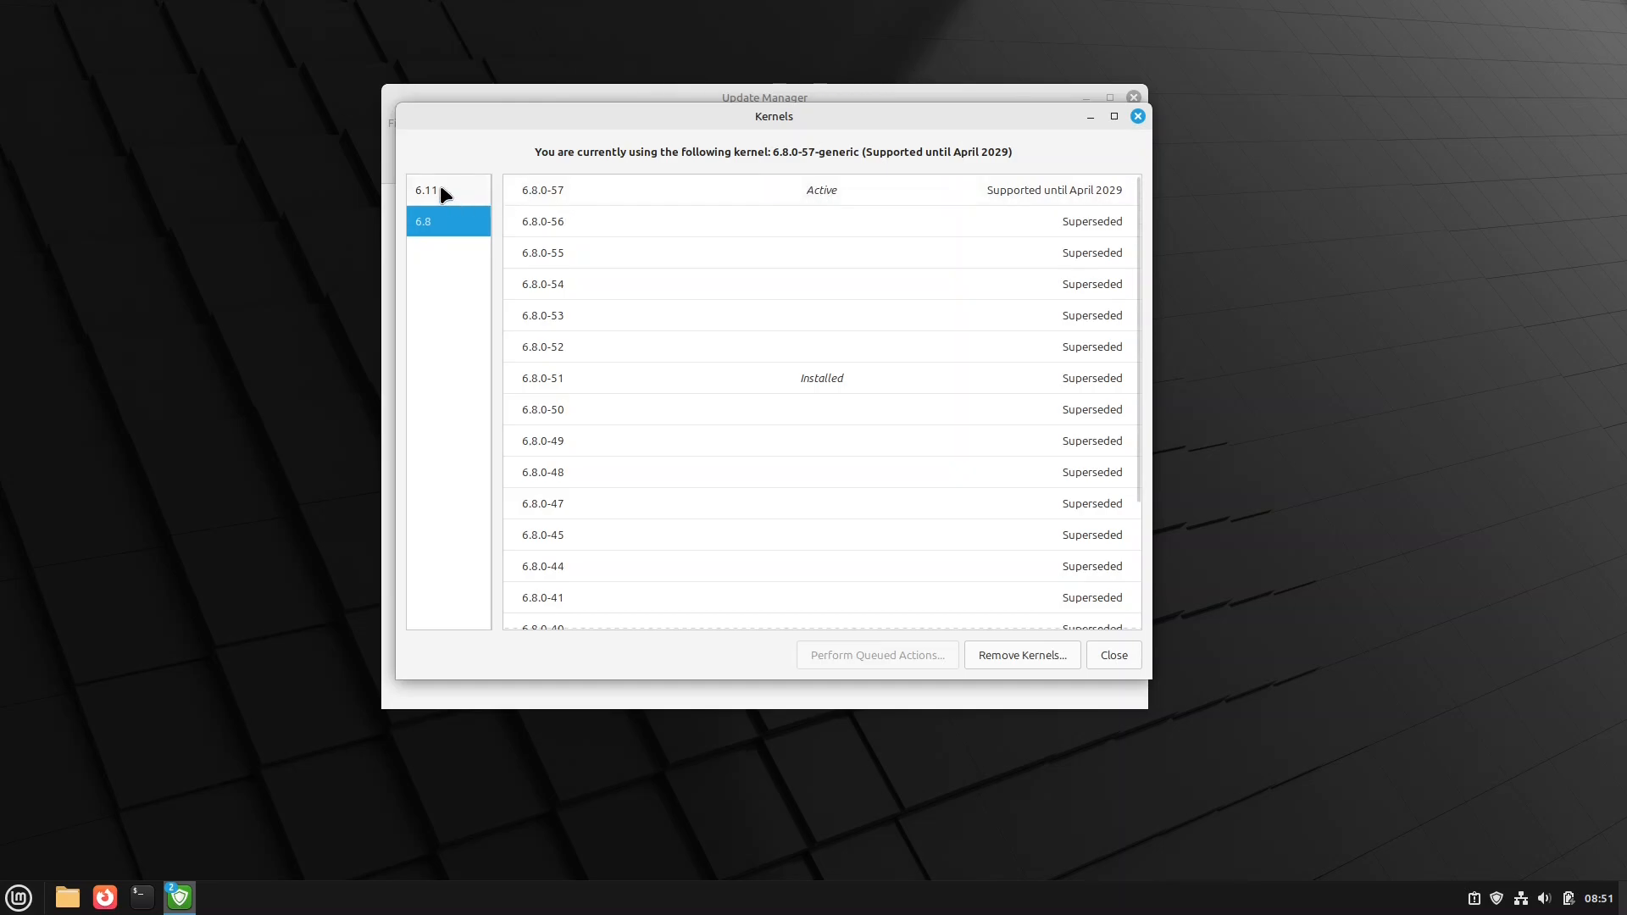
pyautogui.click(428, 189)
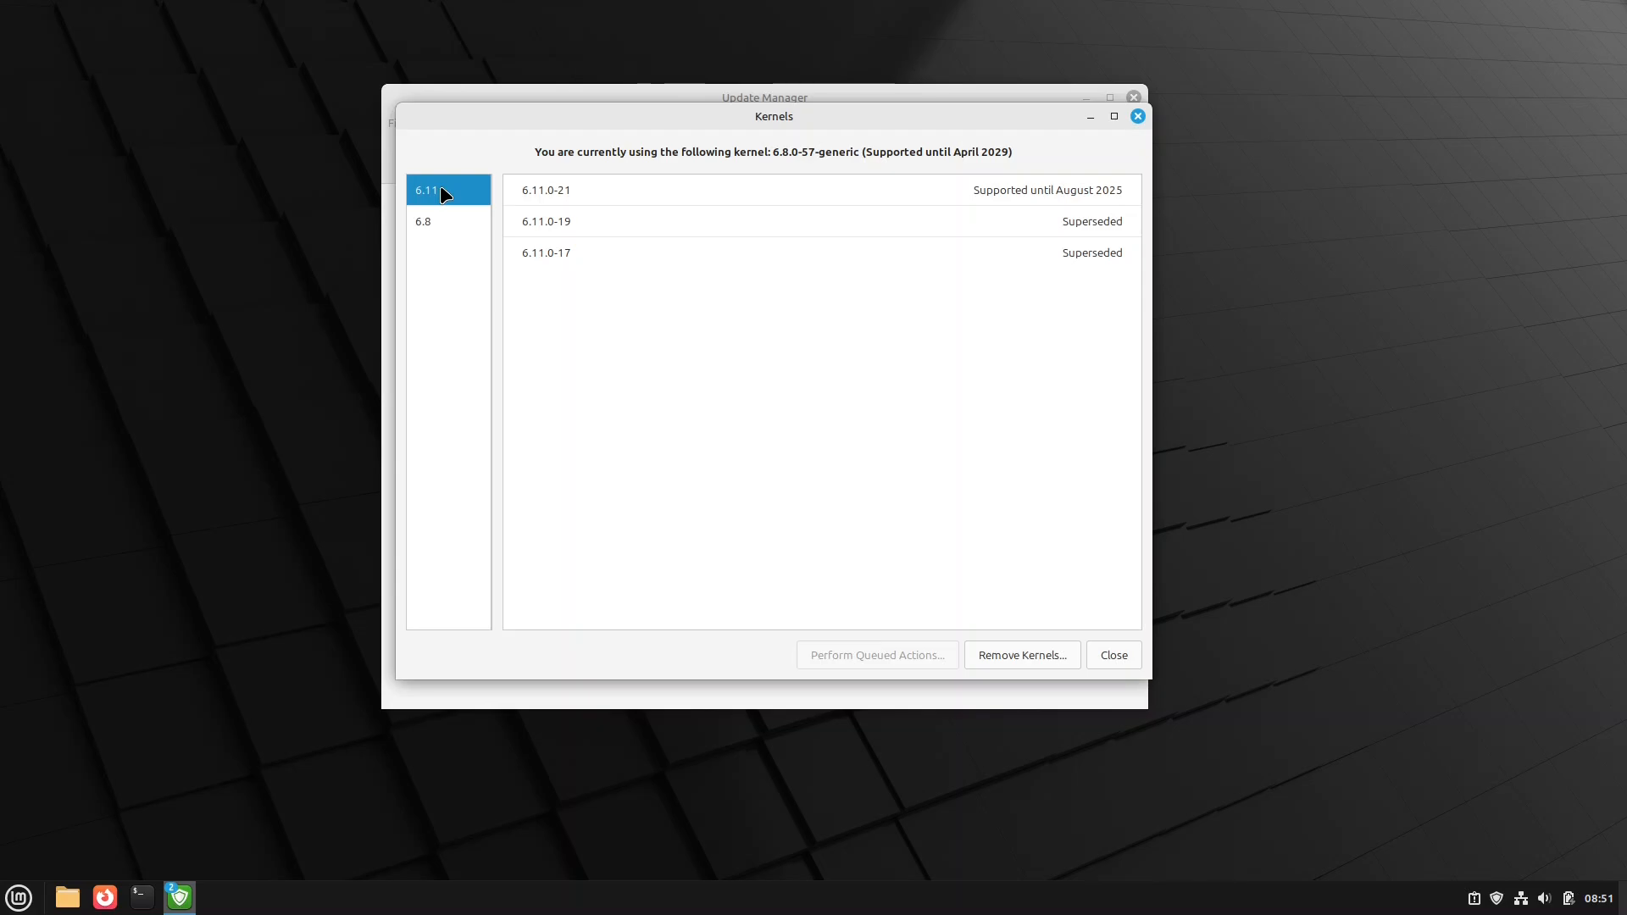
pyautogui.click(426, 221)
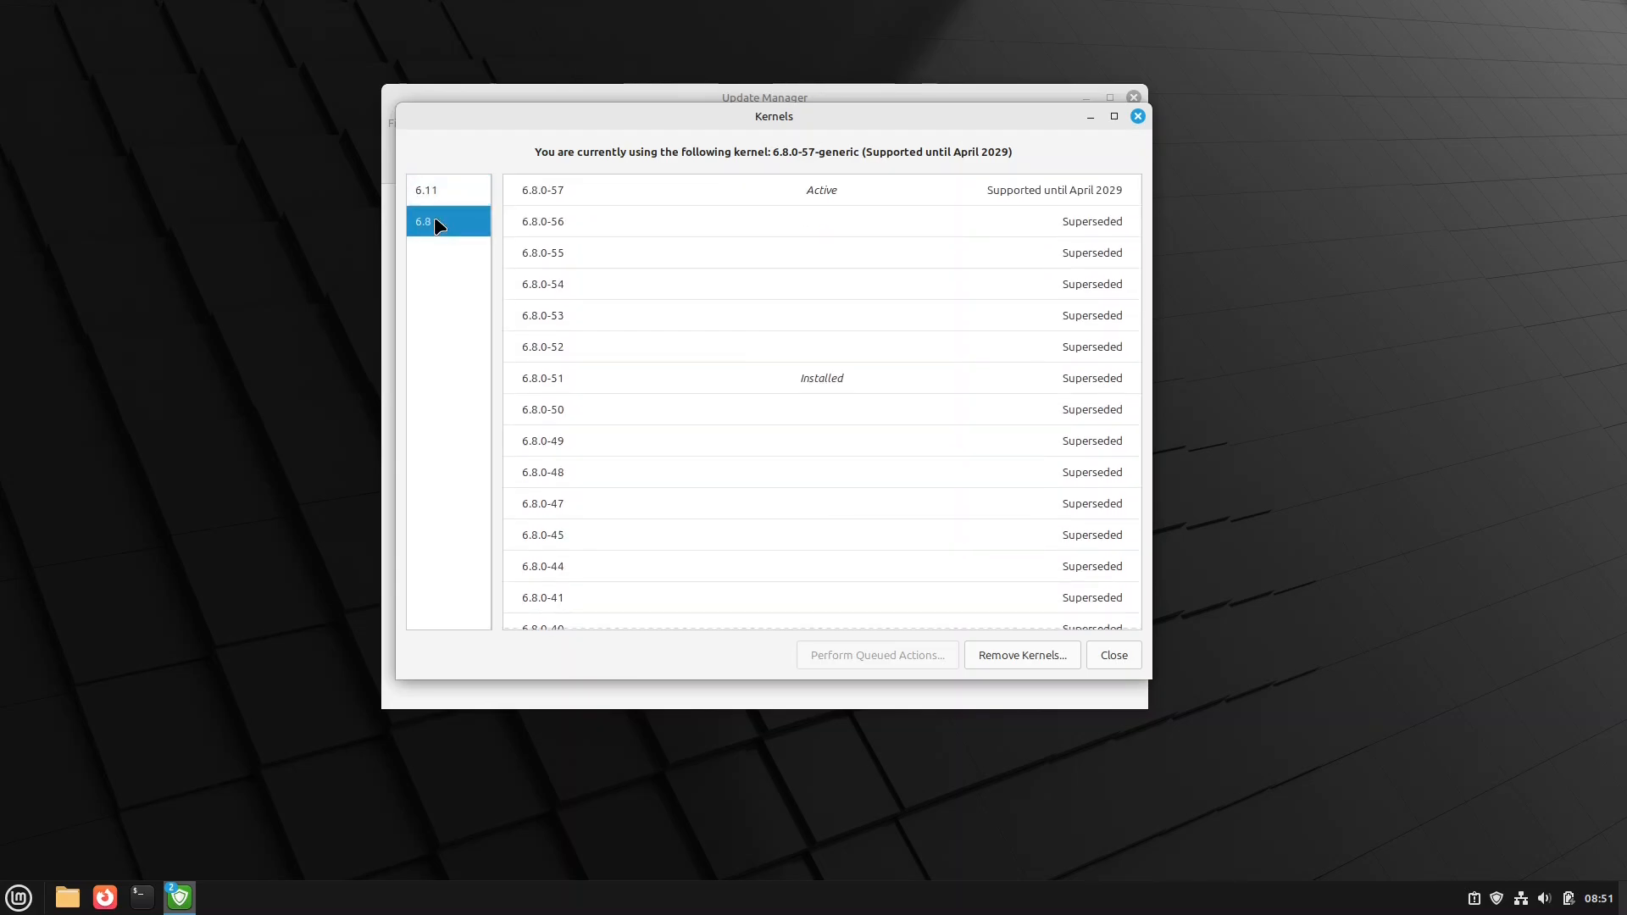
pyautogui.click(541, 190)
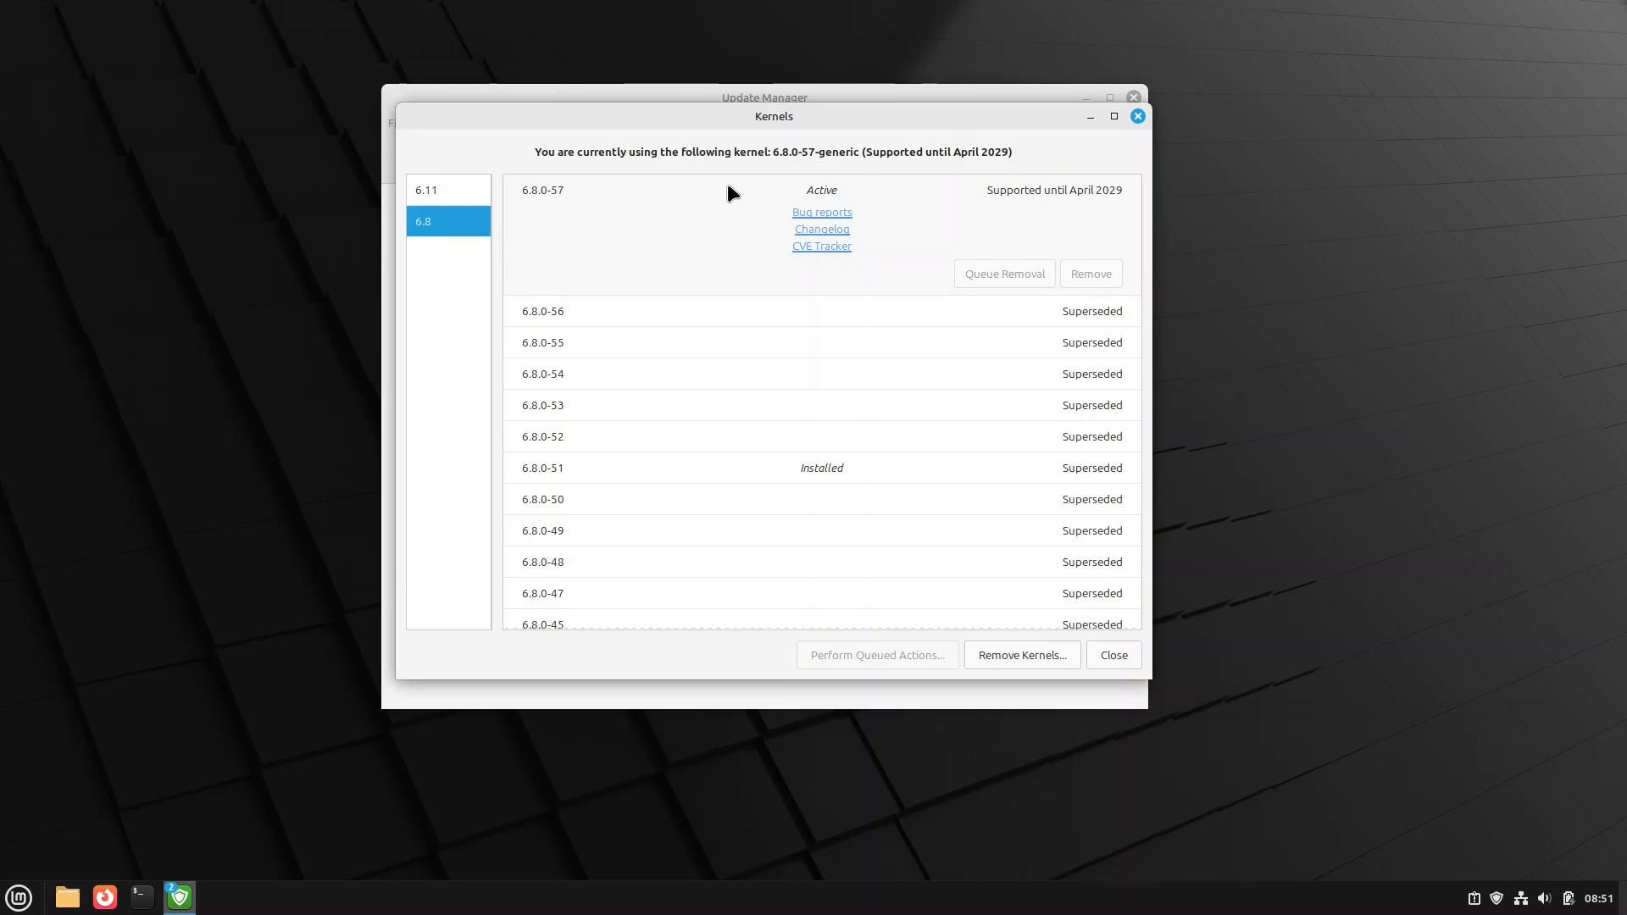
pyautogui.moveTo(433, 204)
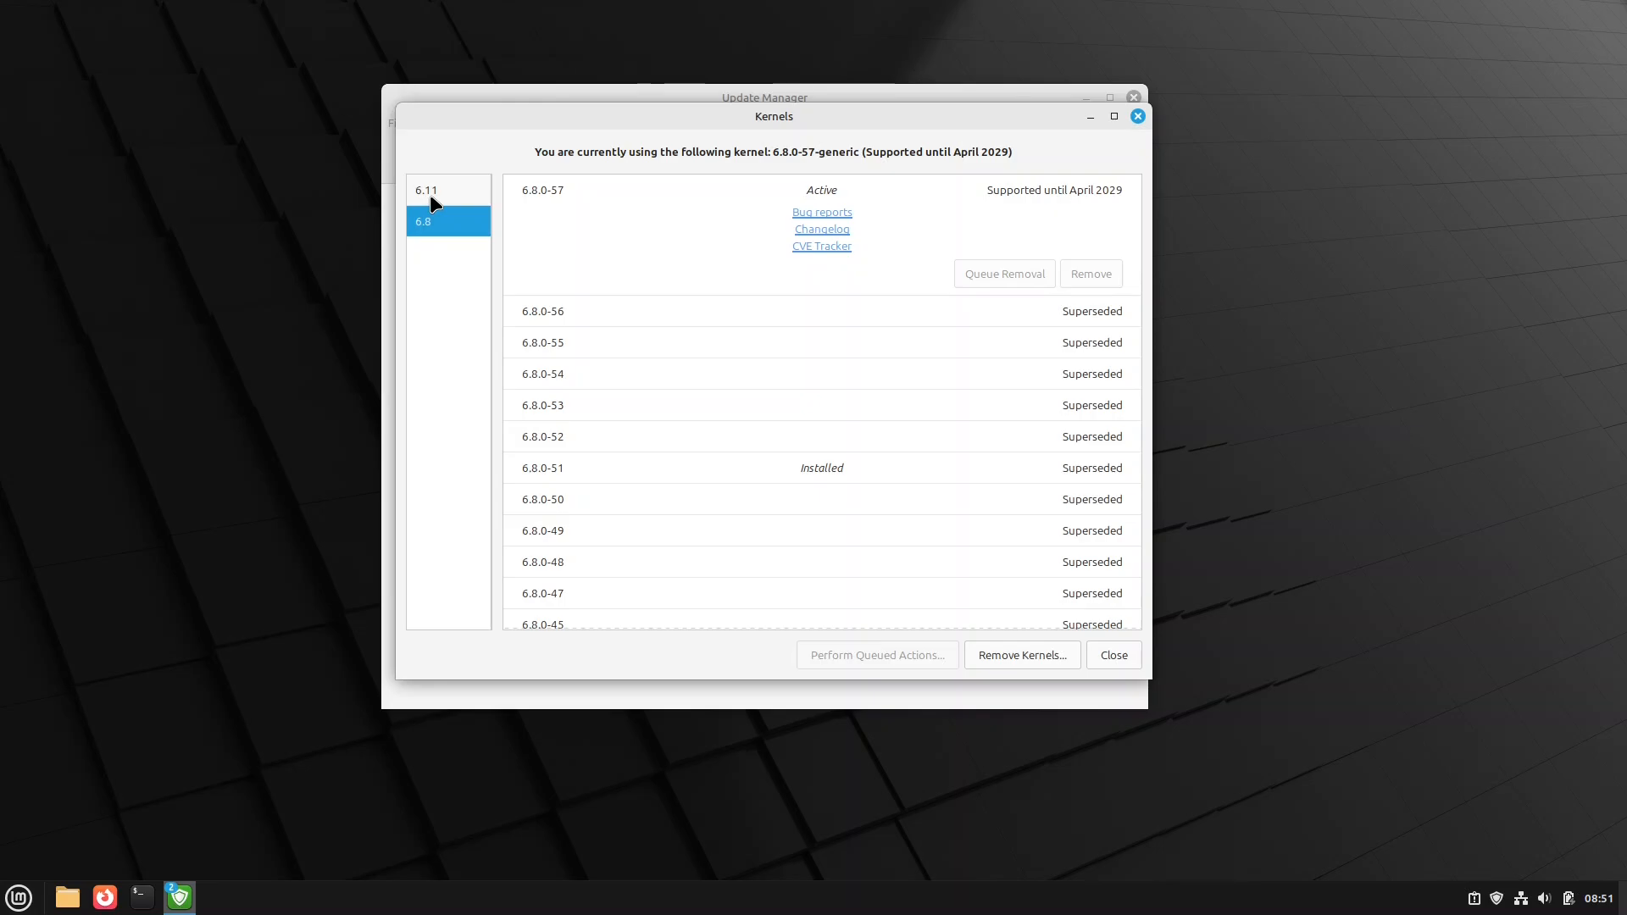
pyautogui.click(425, 189)
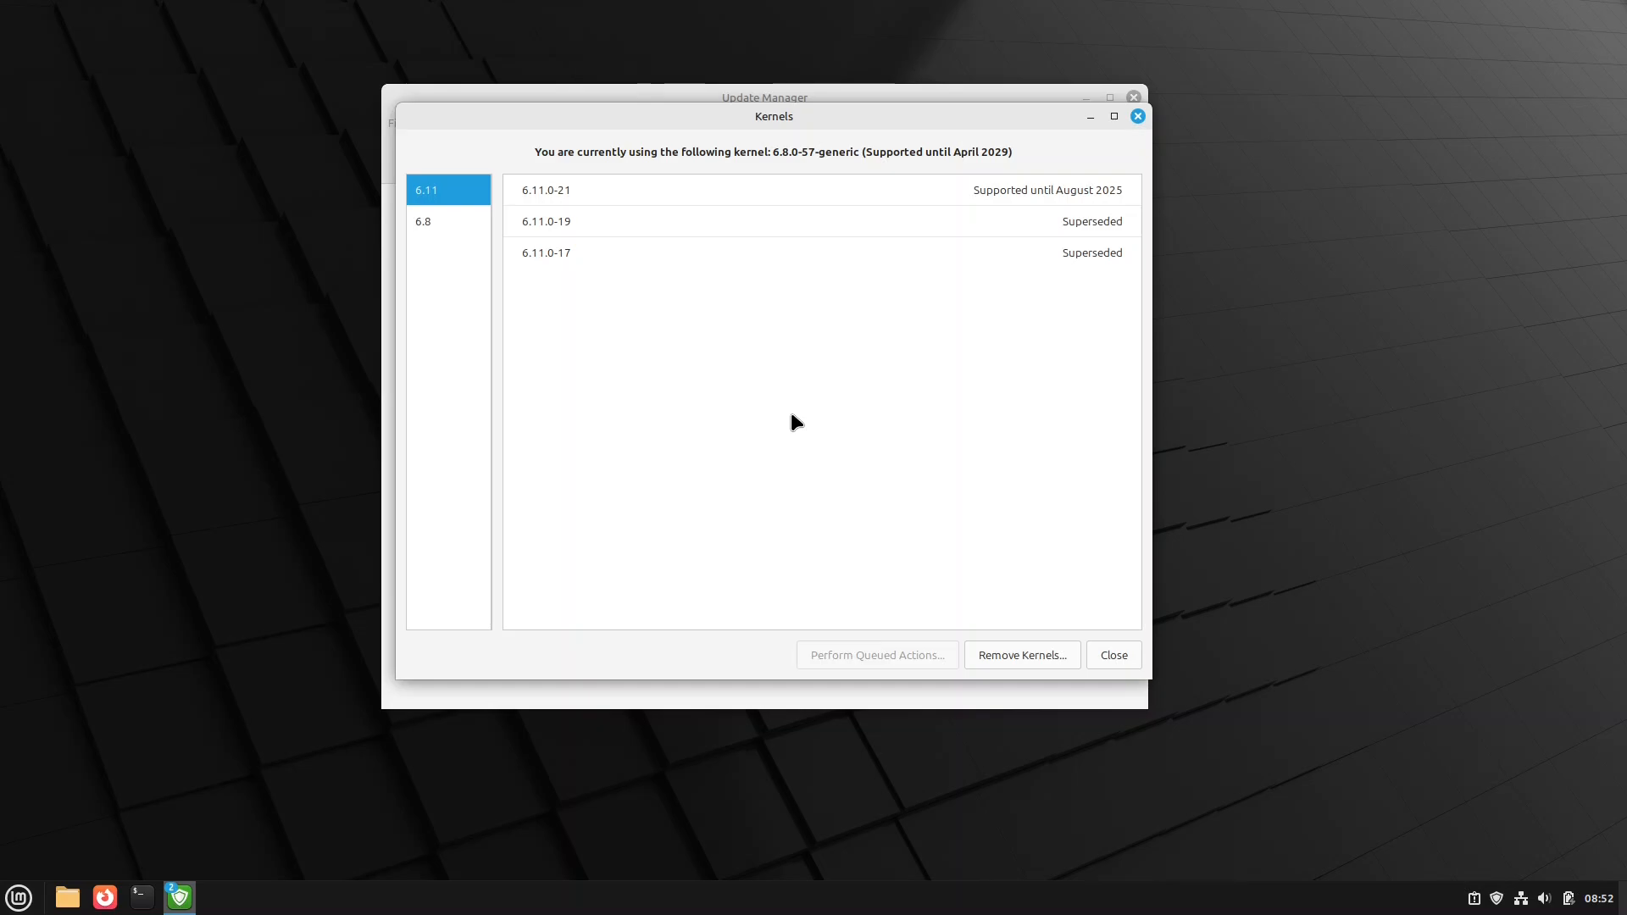
pyautogui.moveTo(484, 187)
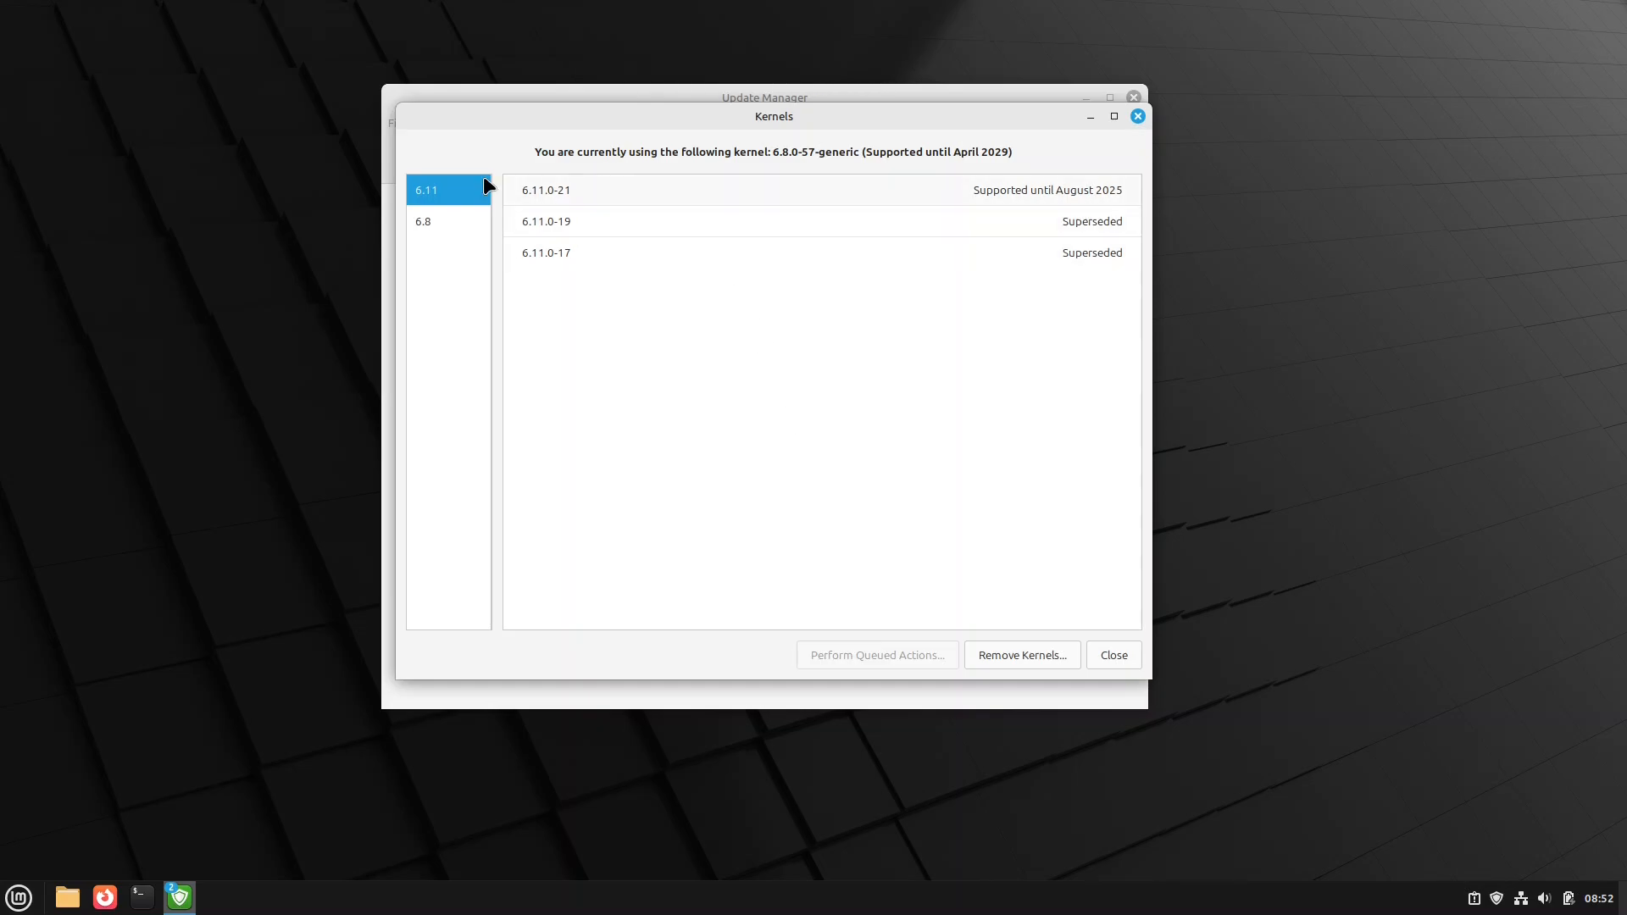
# Step: Select kernel 6.11.0-21 and queue it for installation
pyautogui.click(546, 189)
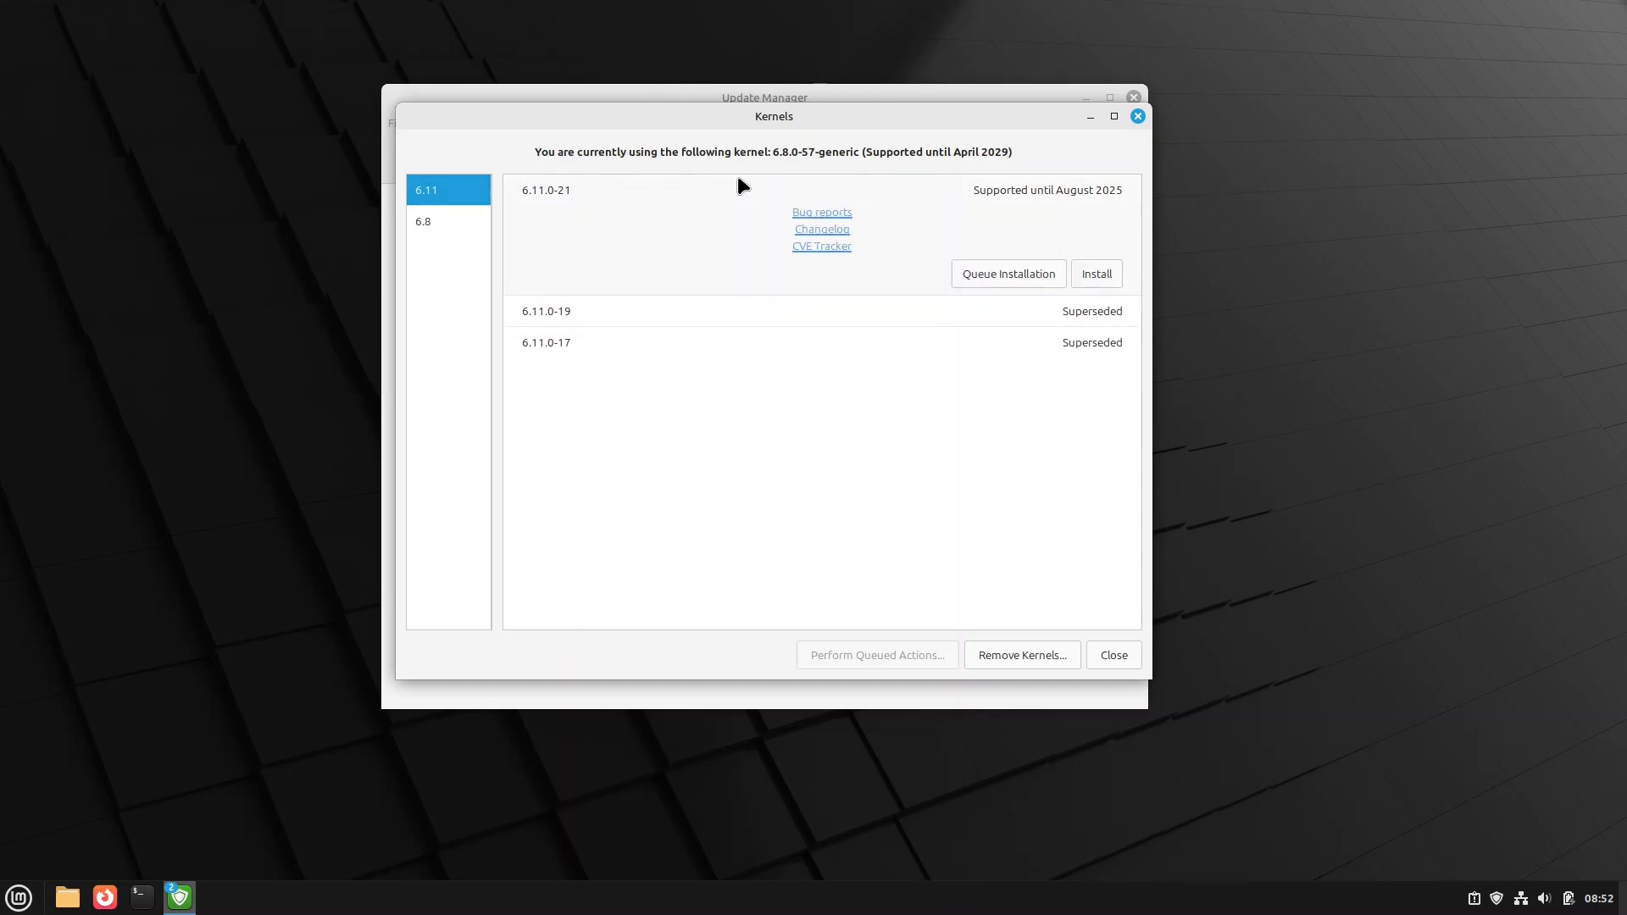
pyautogui.click(1006, 272)
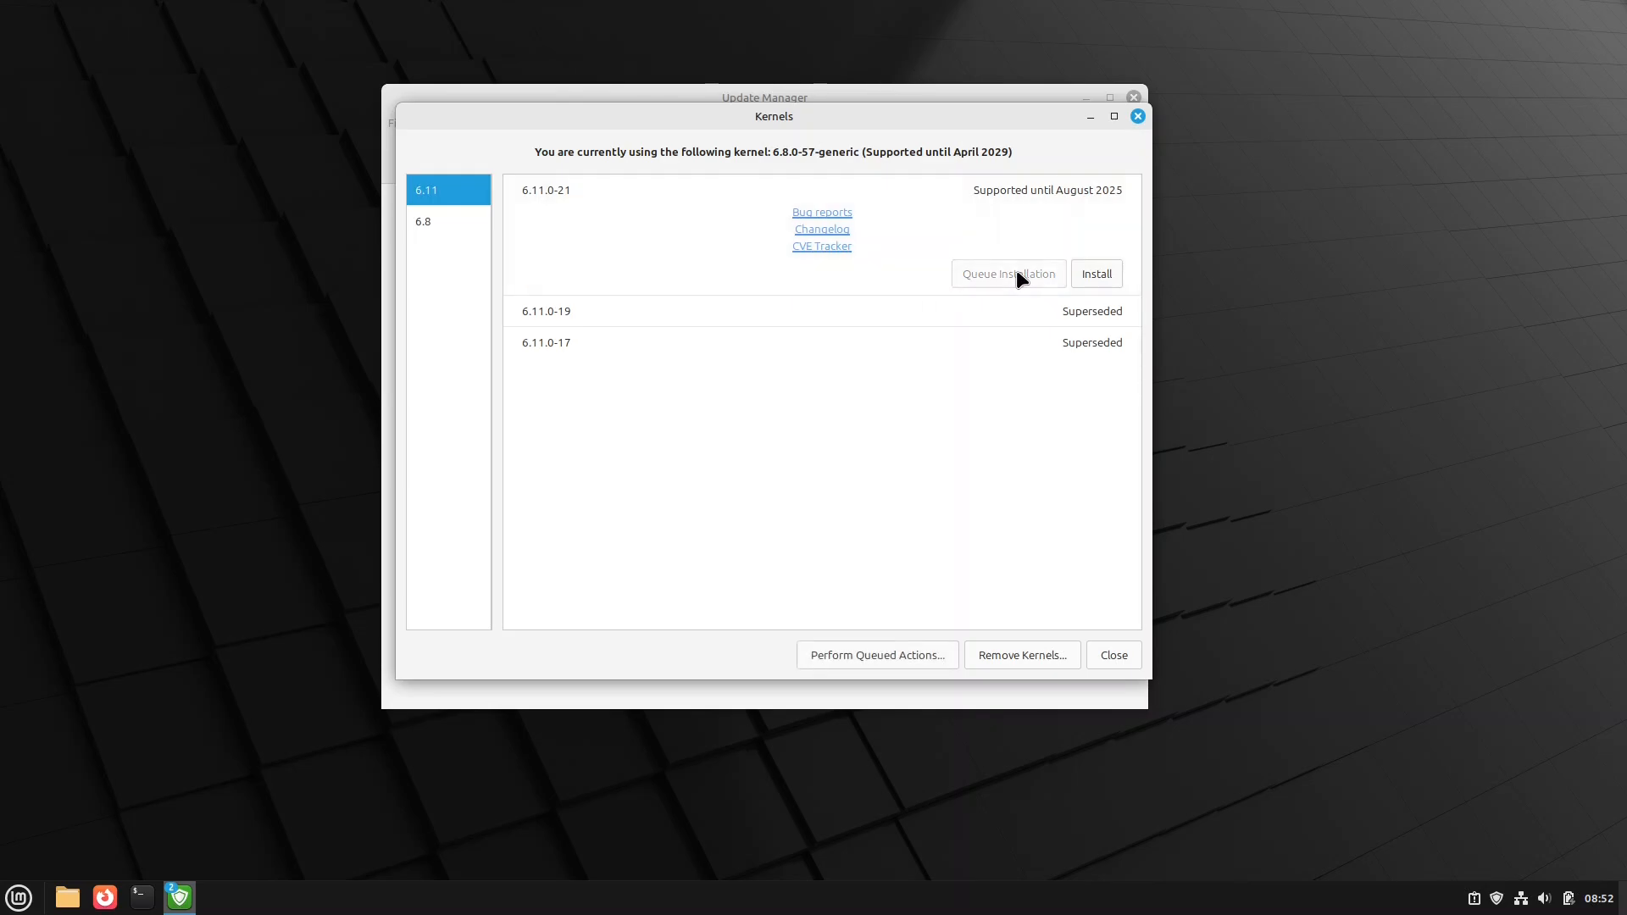
pyautogui.moveTo(1101, 266)
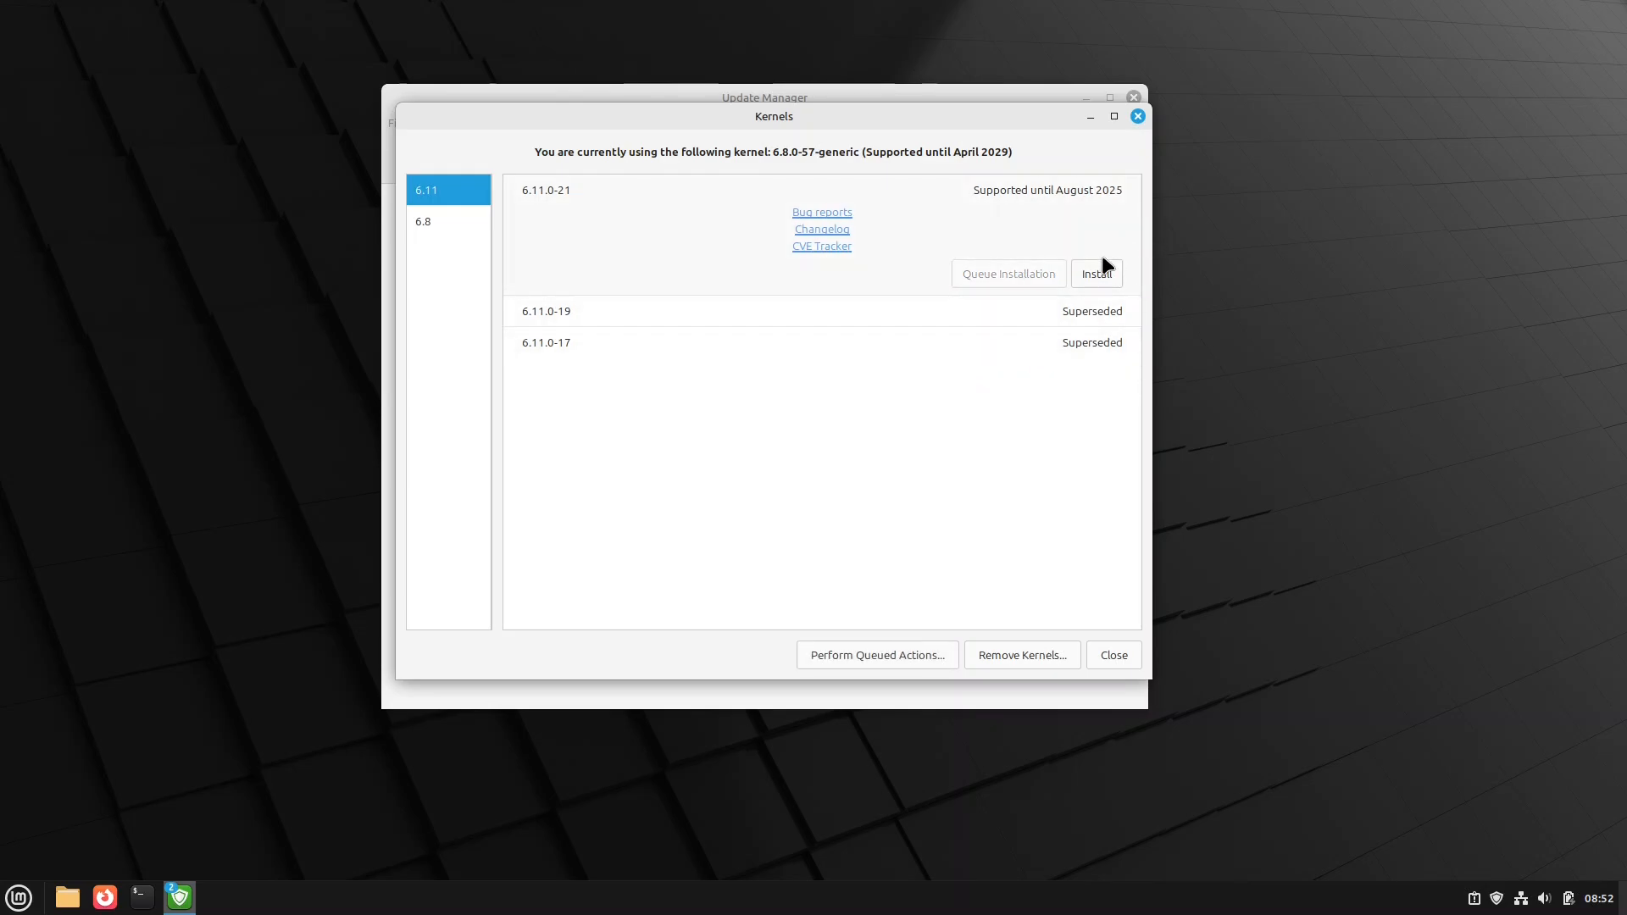
pyautogui.moveTo(887, 518)
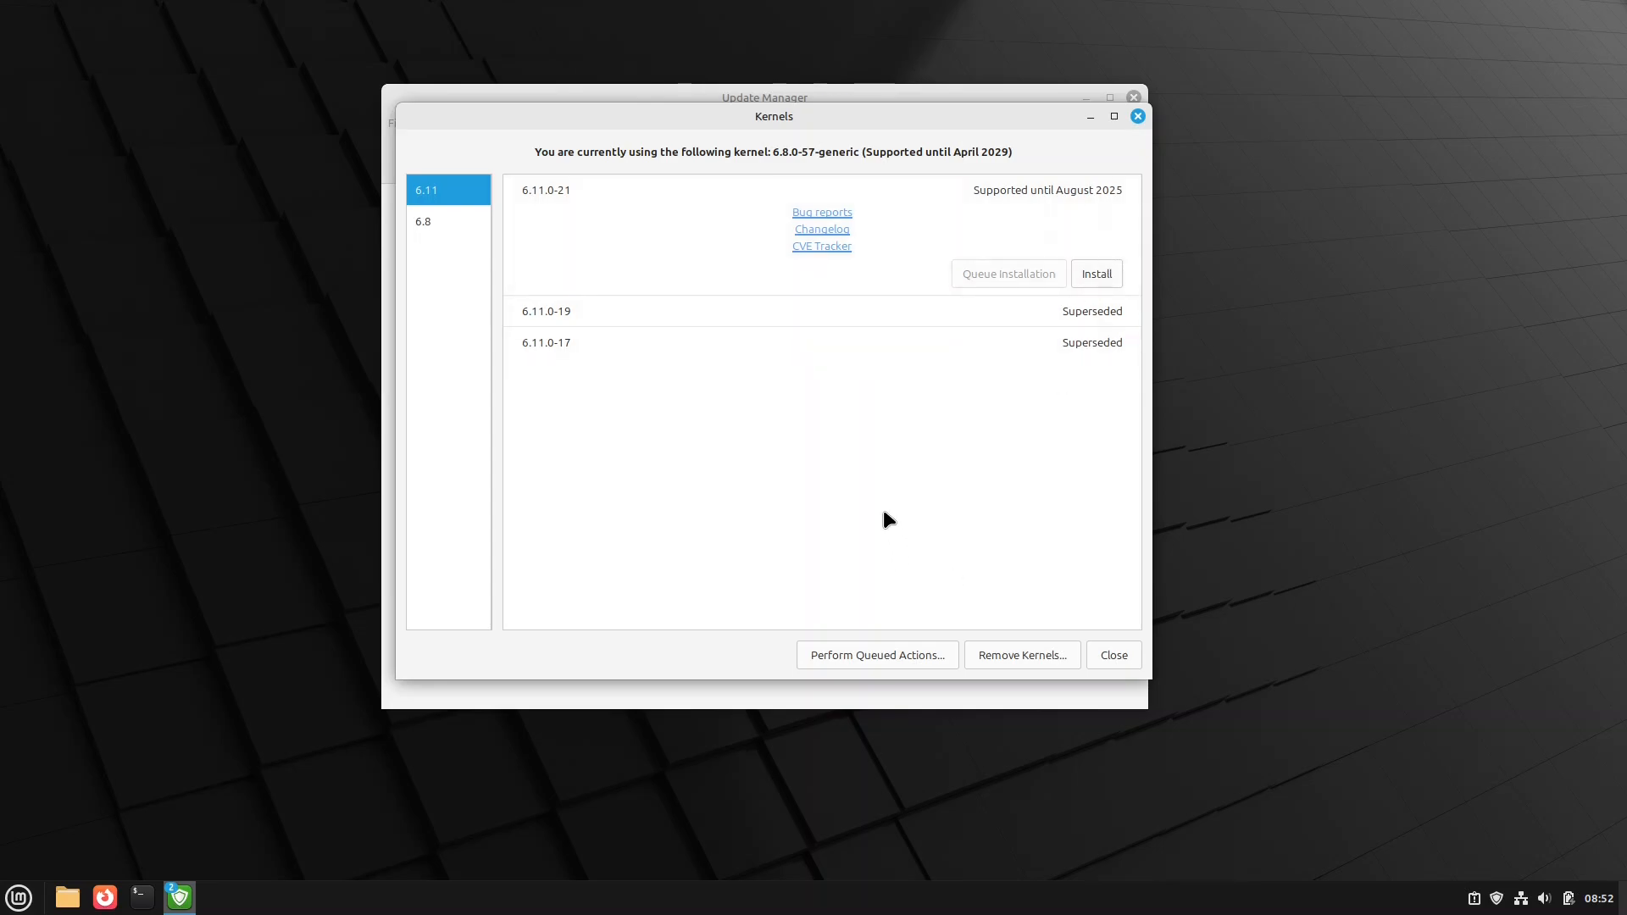
pyautogui.moveTo(486, 130)
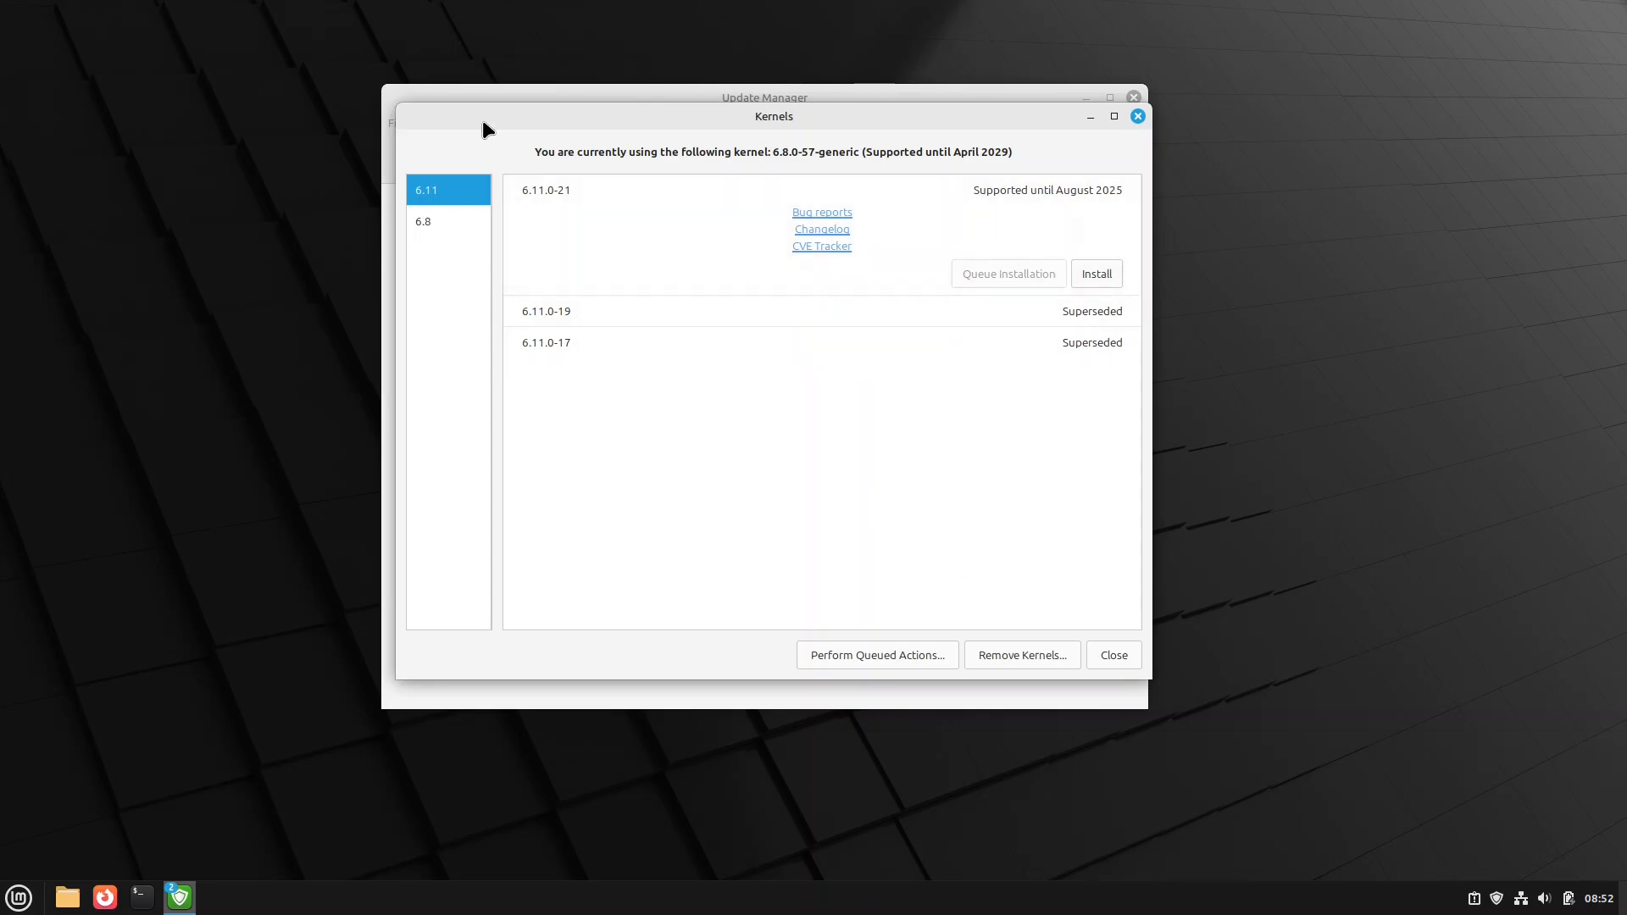
pyautogui.moveTo(452, 220)
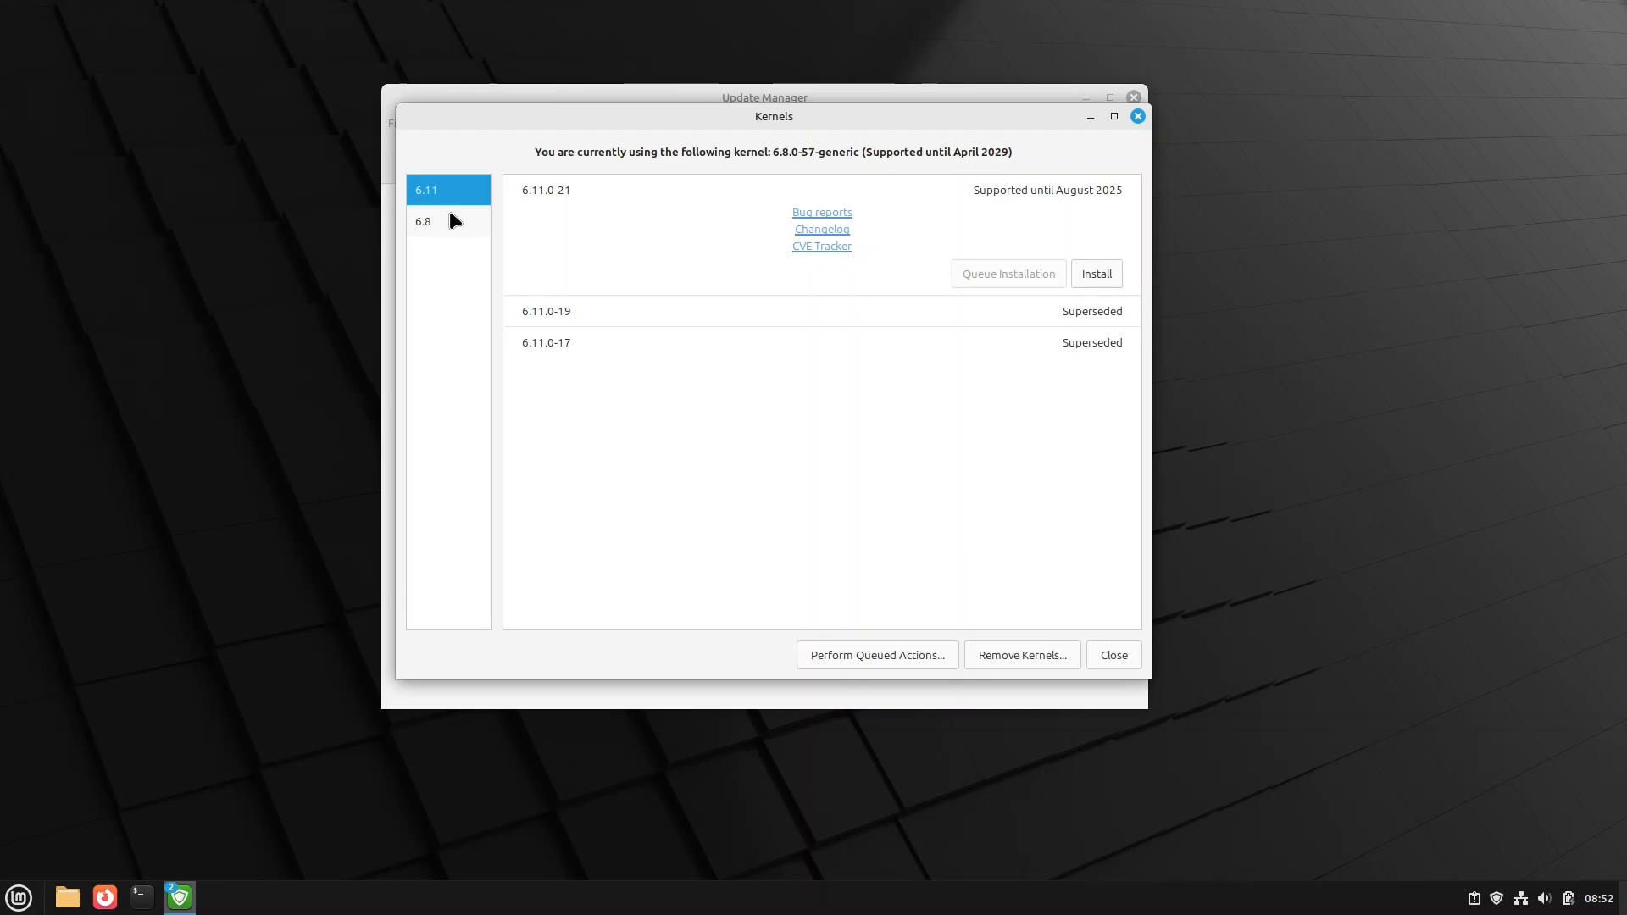
# Step: Browse the 6.8 and 6.11 series and expand active kernel 6.8.0-57's details
pyautogui.click(423, 221)
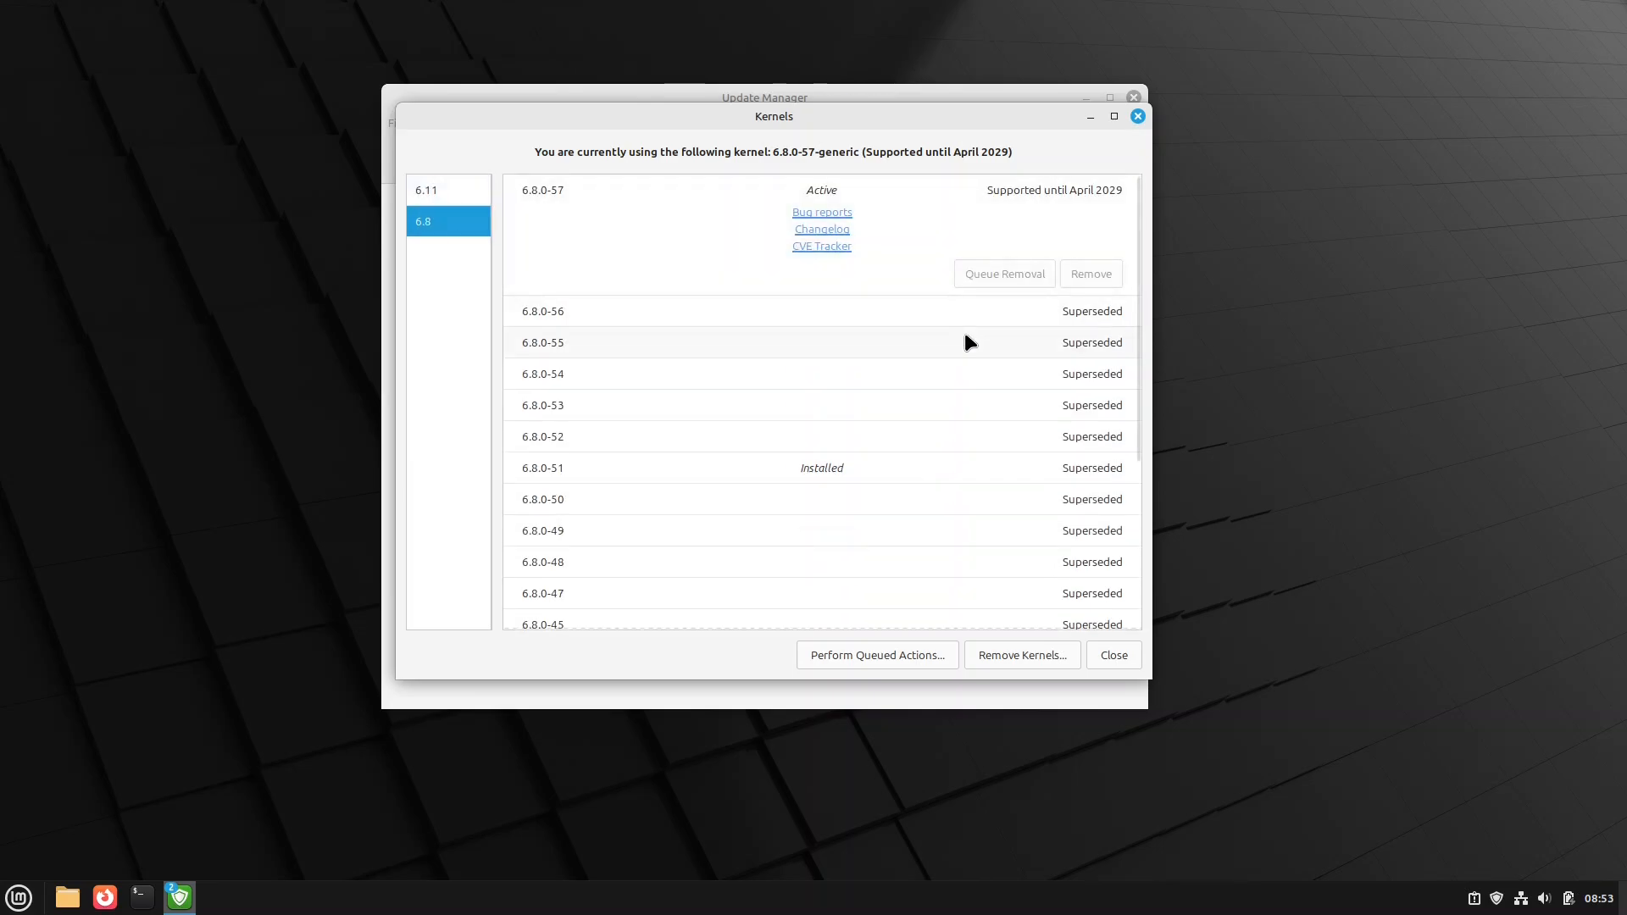
pyautogui.scroll(3)
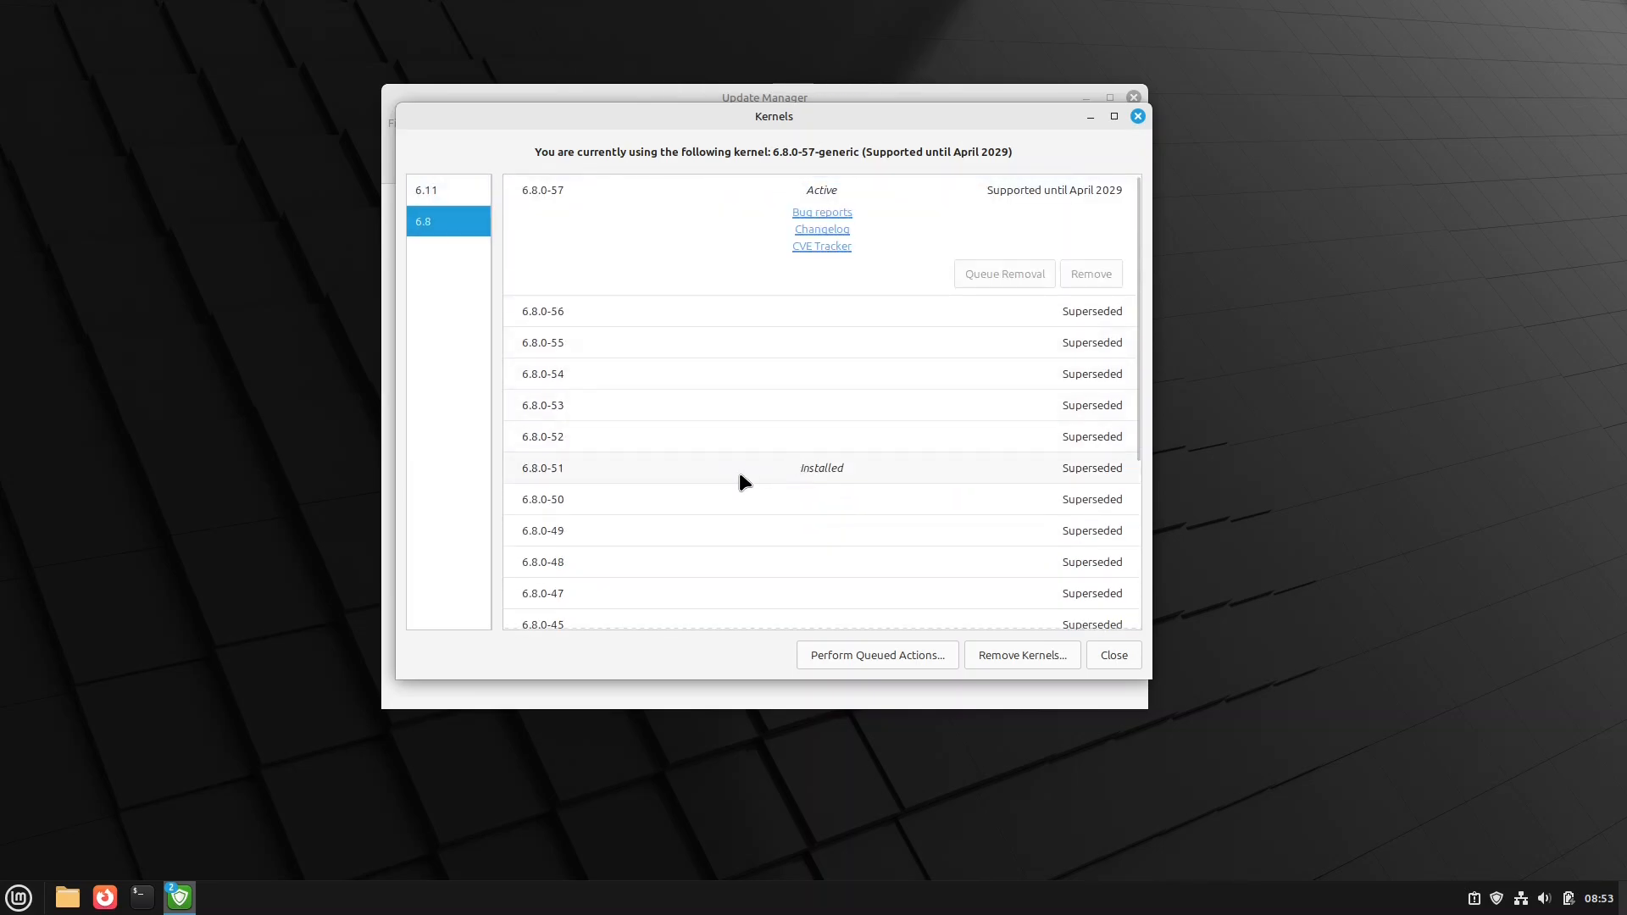
pyautogui.moveTo(726, 476)
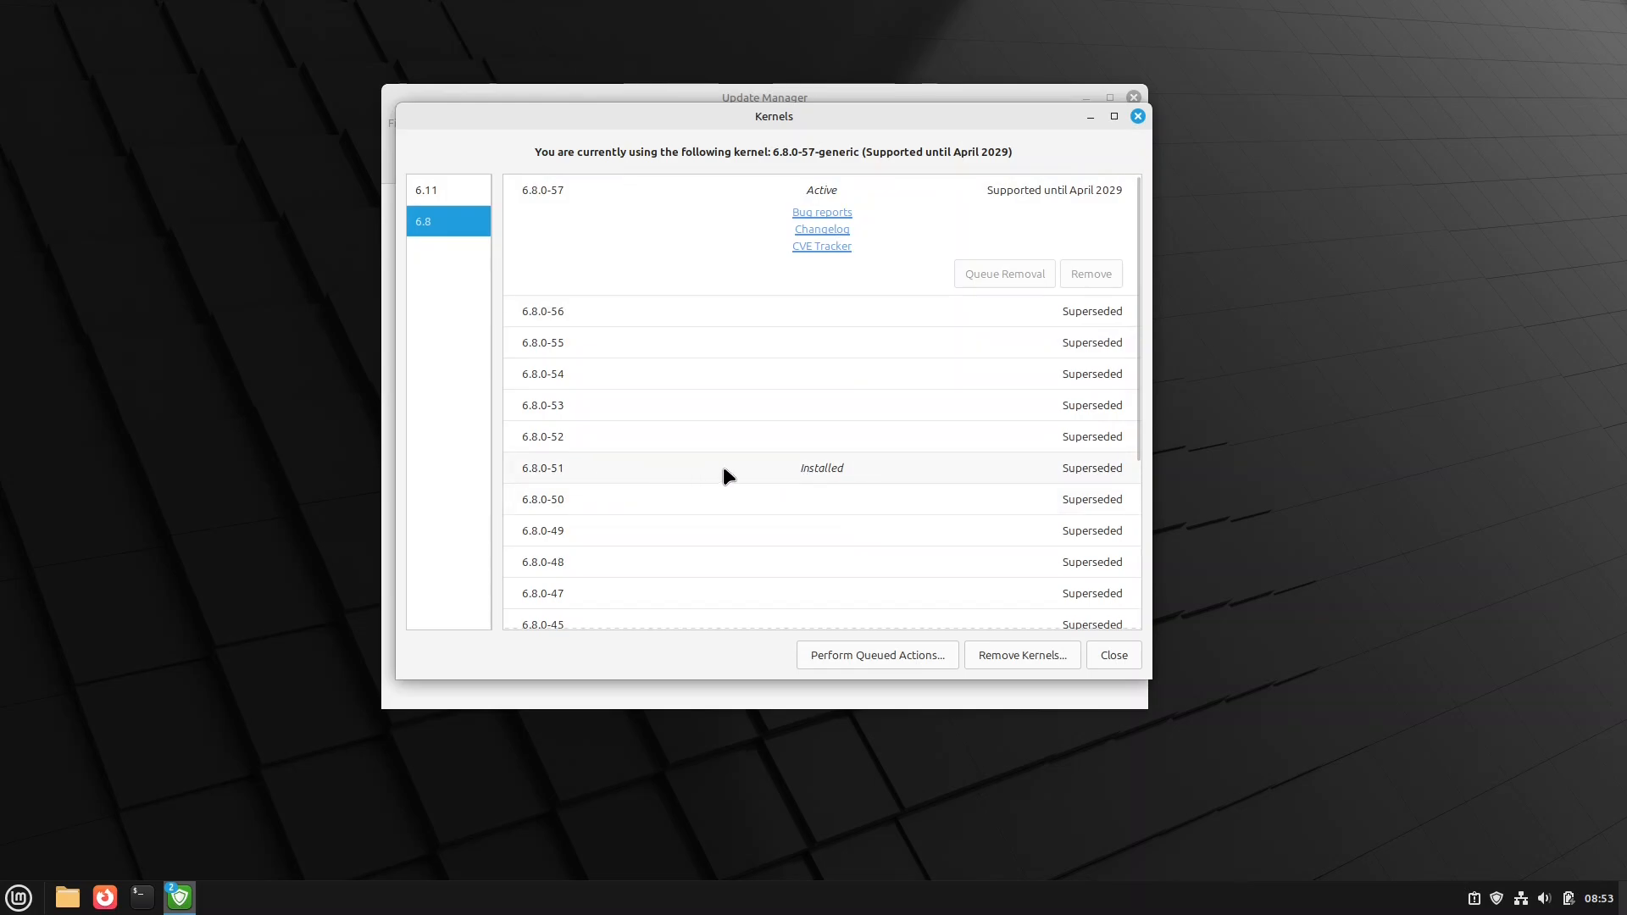
pyautogui.moveTo(830, 478)
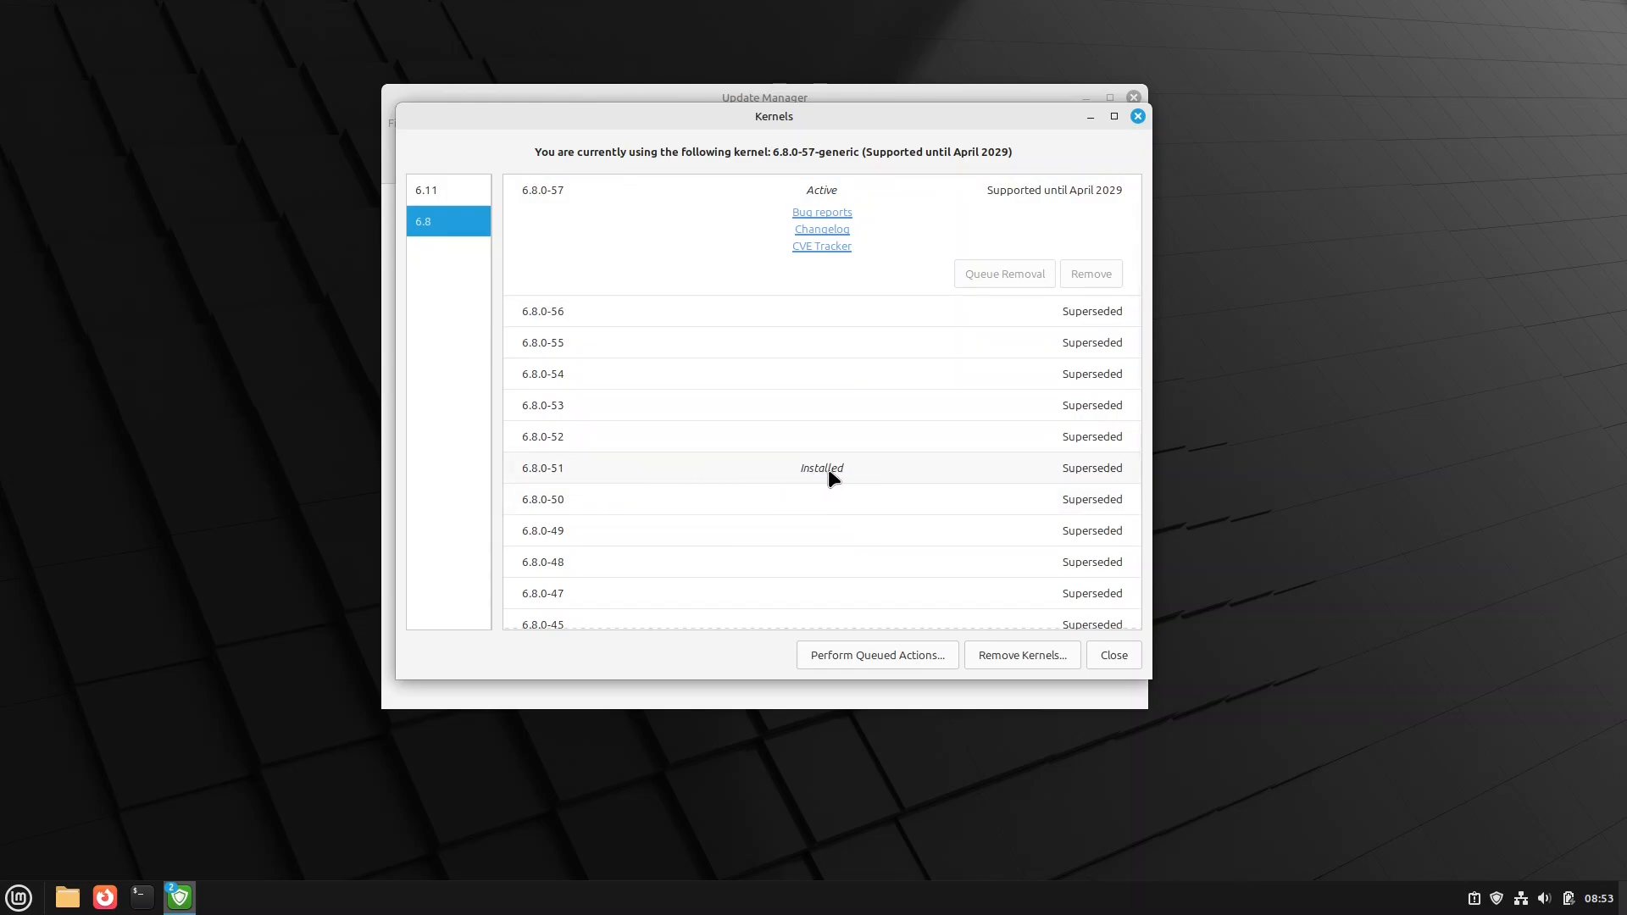
pyautogui.scroll(-3)
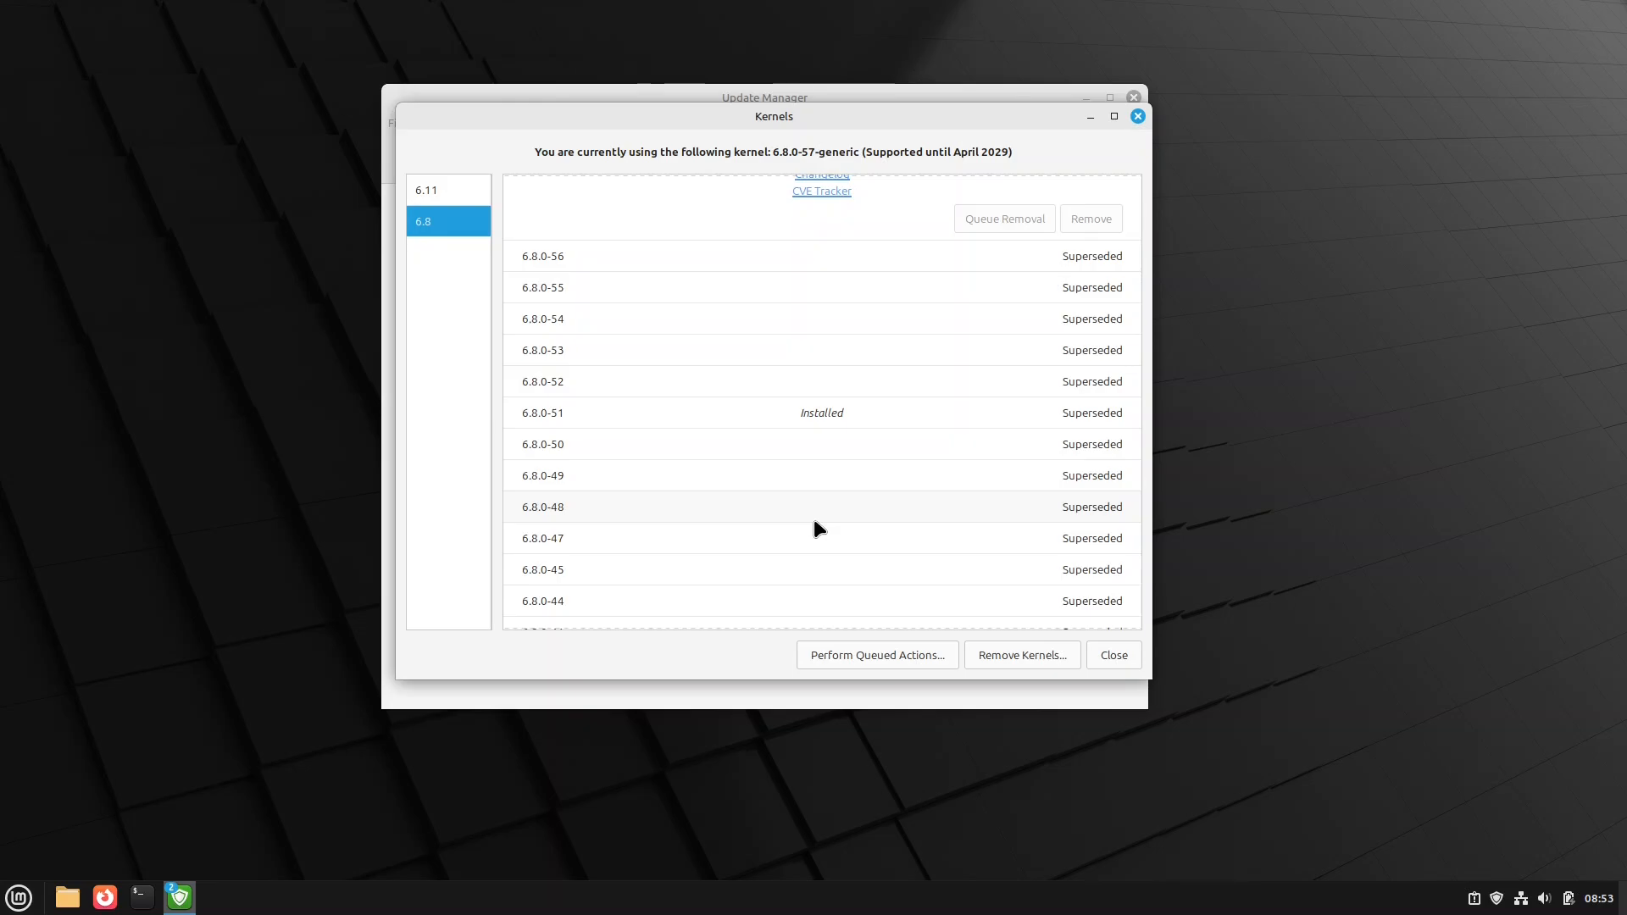
pyautogui.moveTo(971, 458)
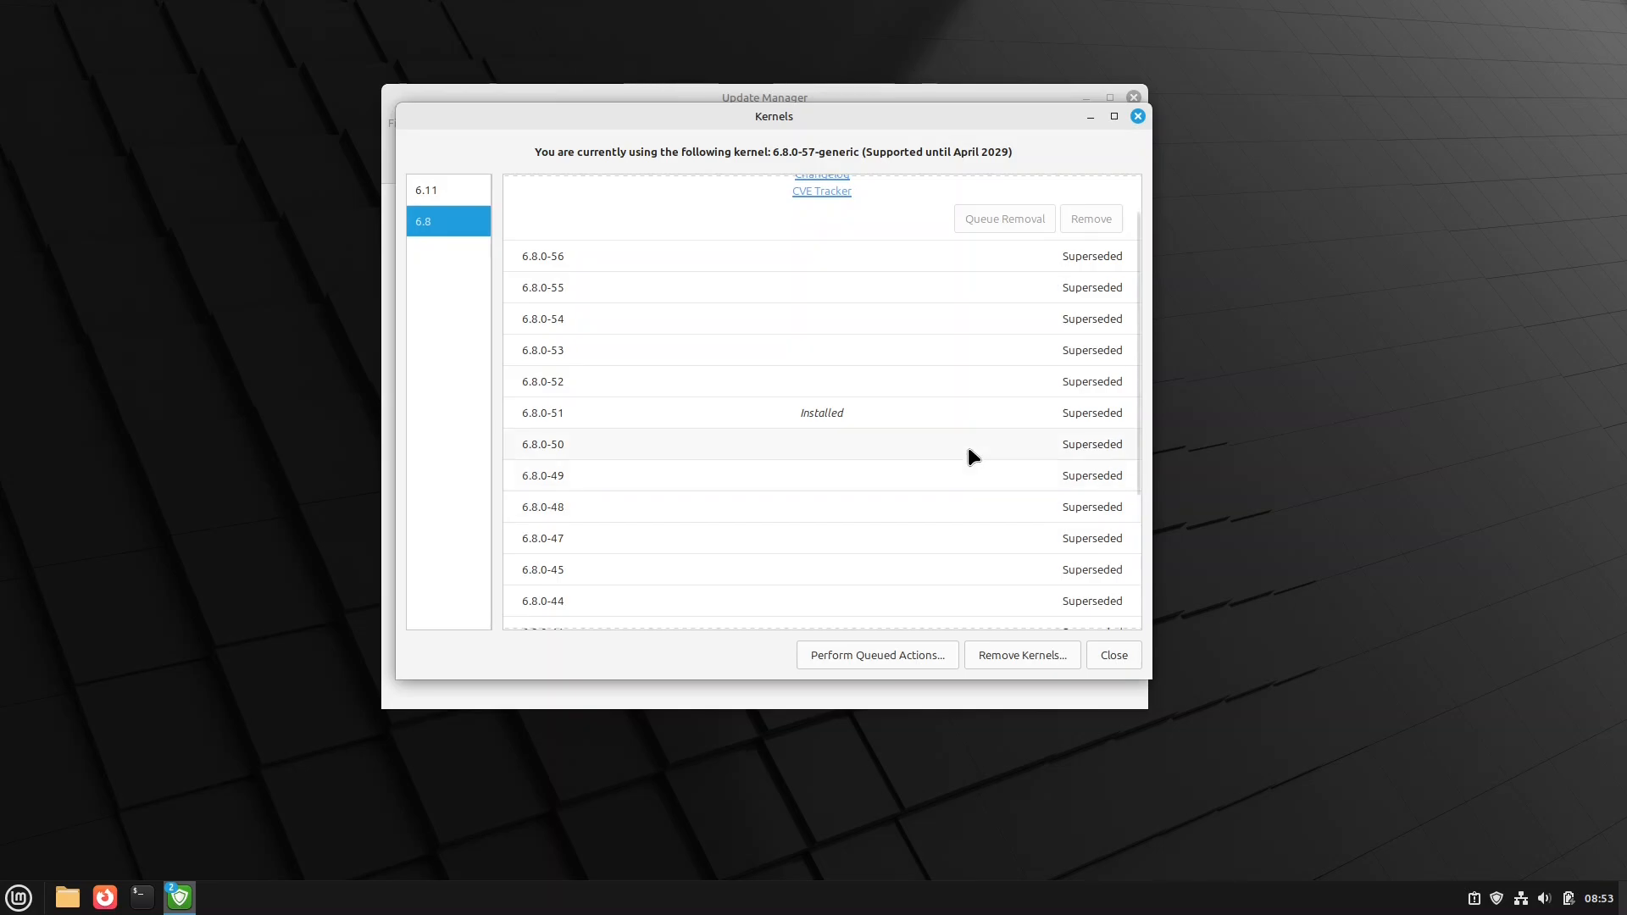
pyautogui.scroll(3)
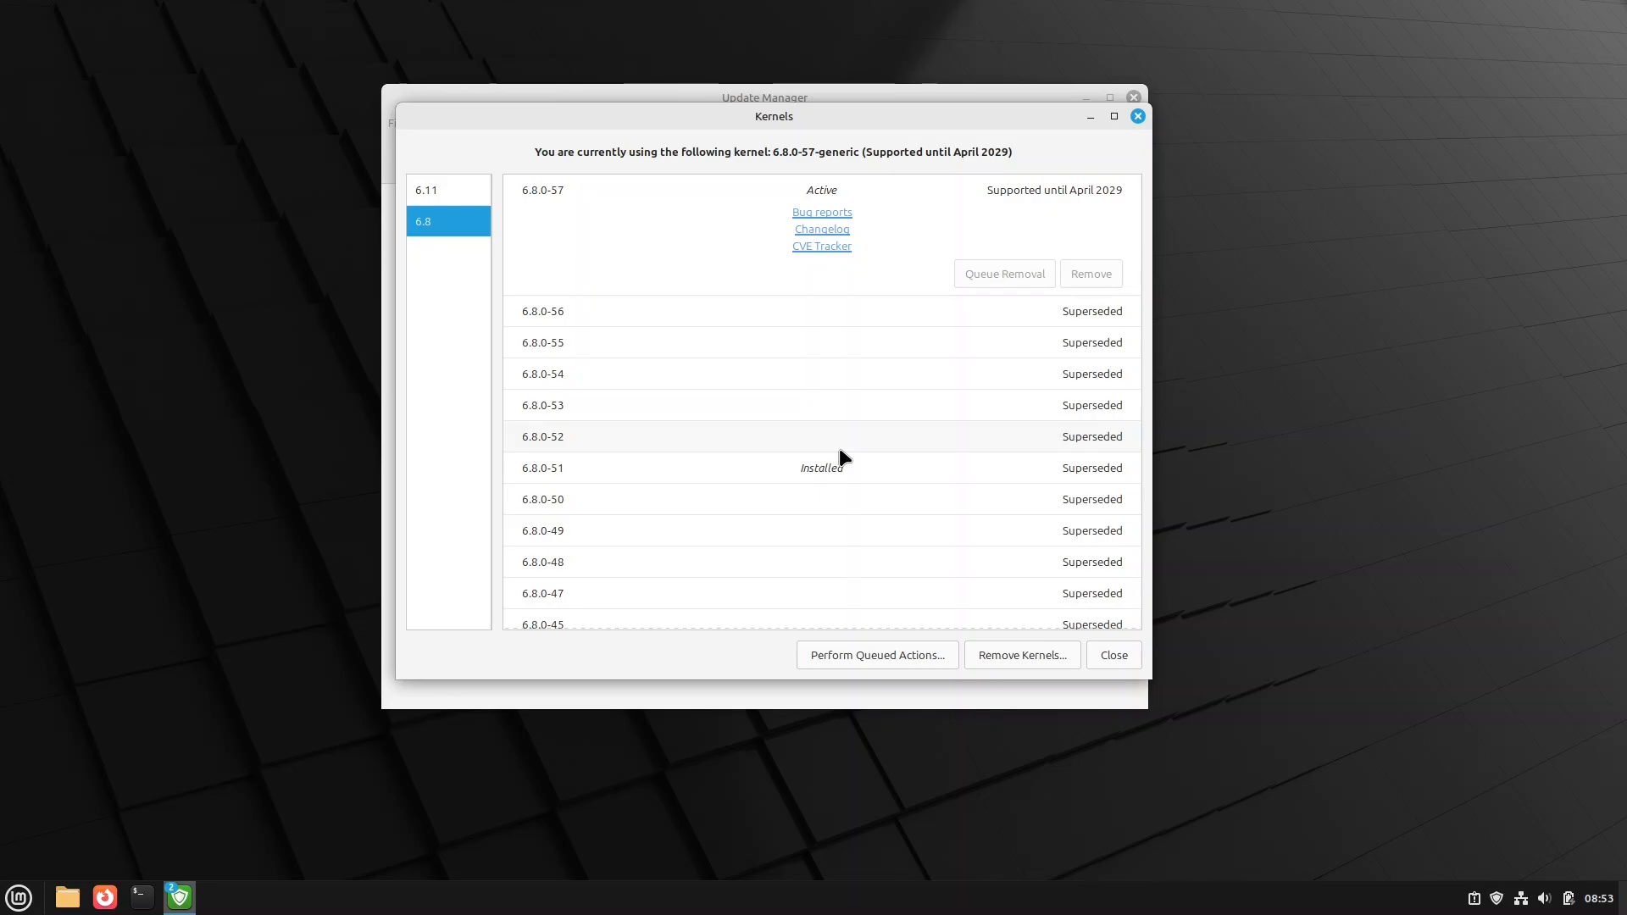
pyautogui.moveTo(965, 227)
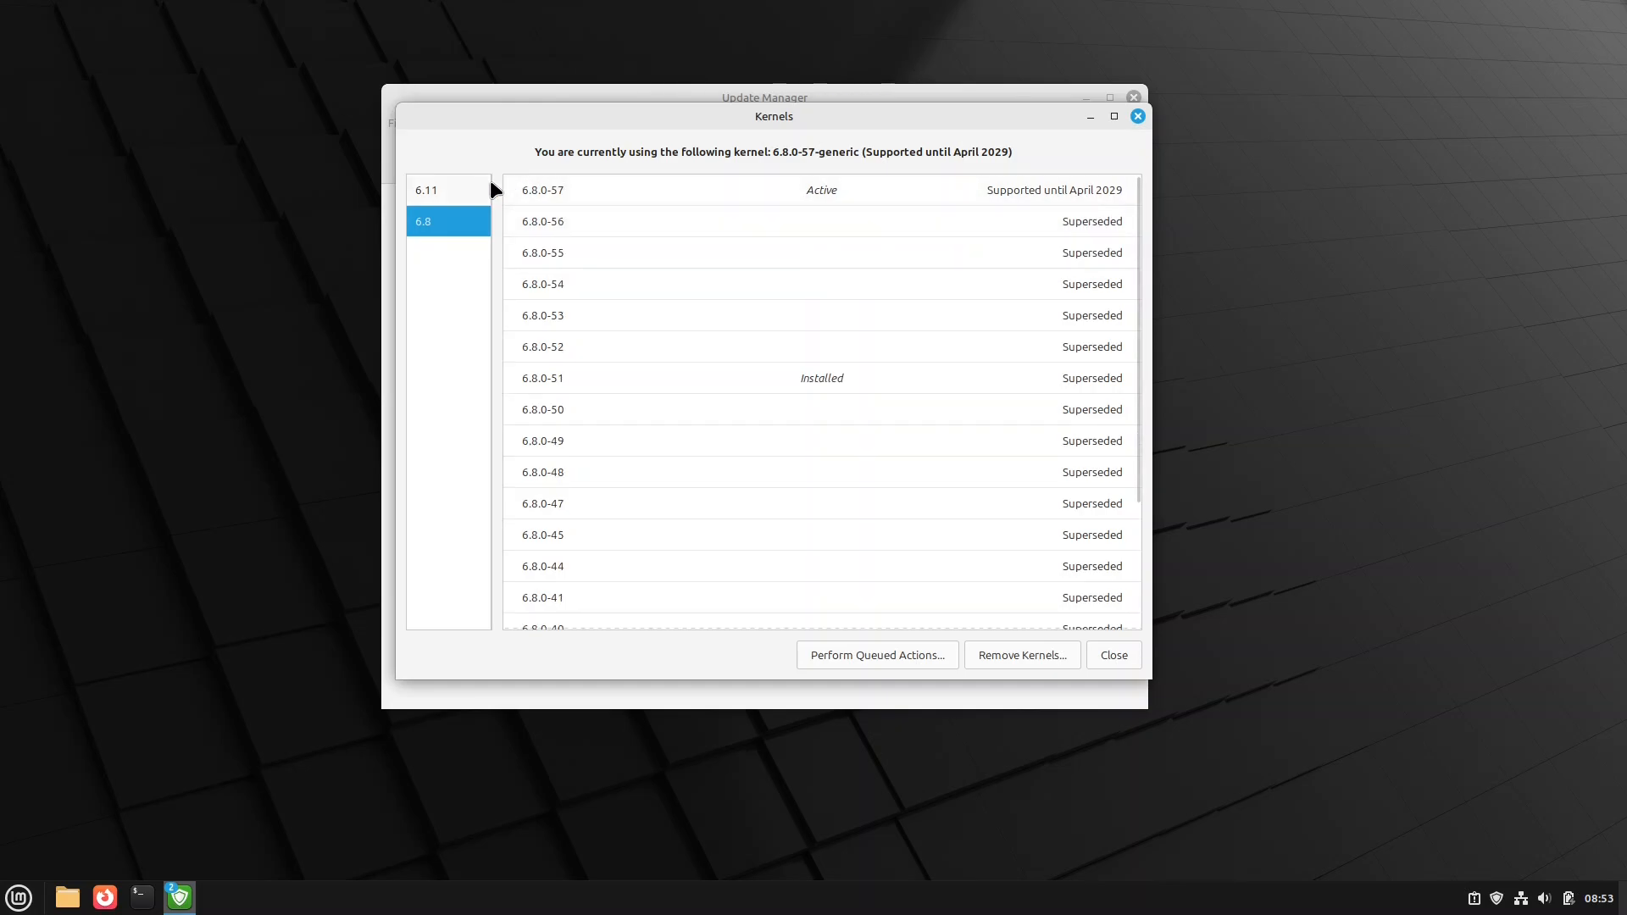
pyautogui.click(447, 189)
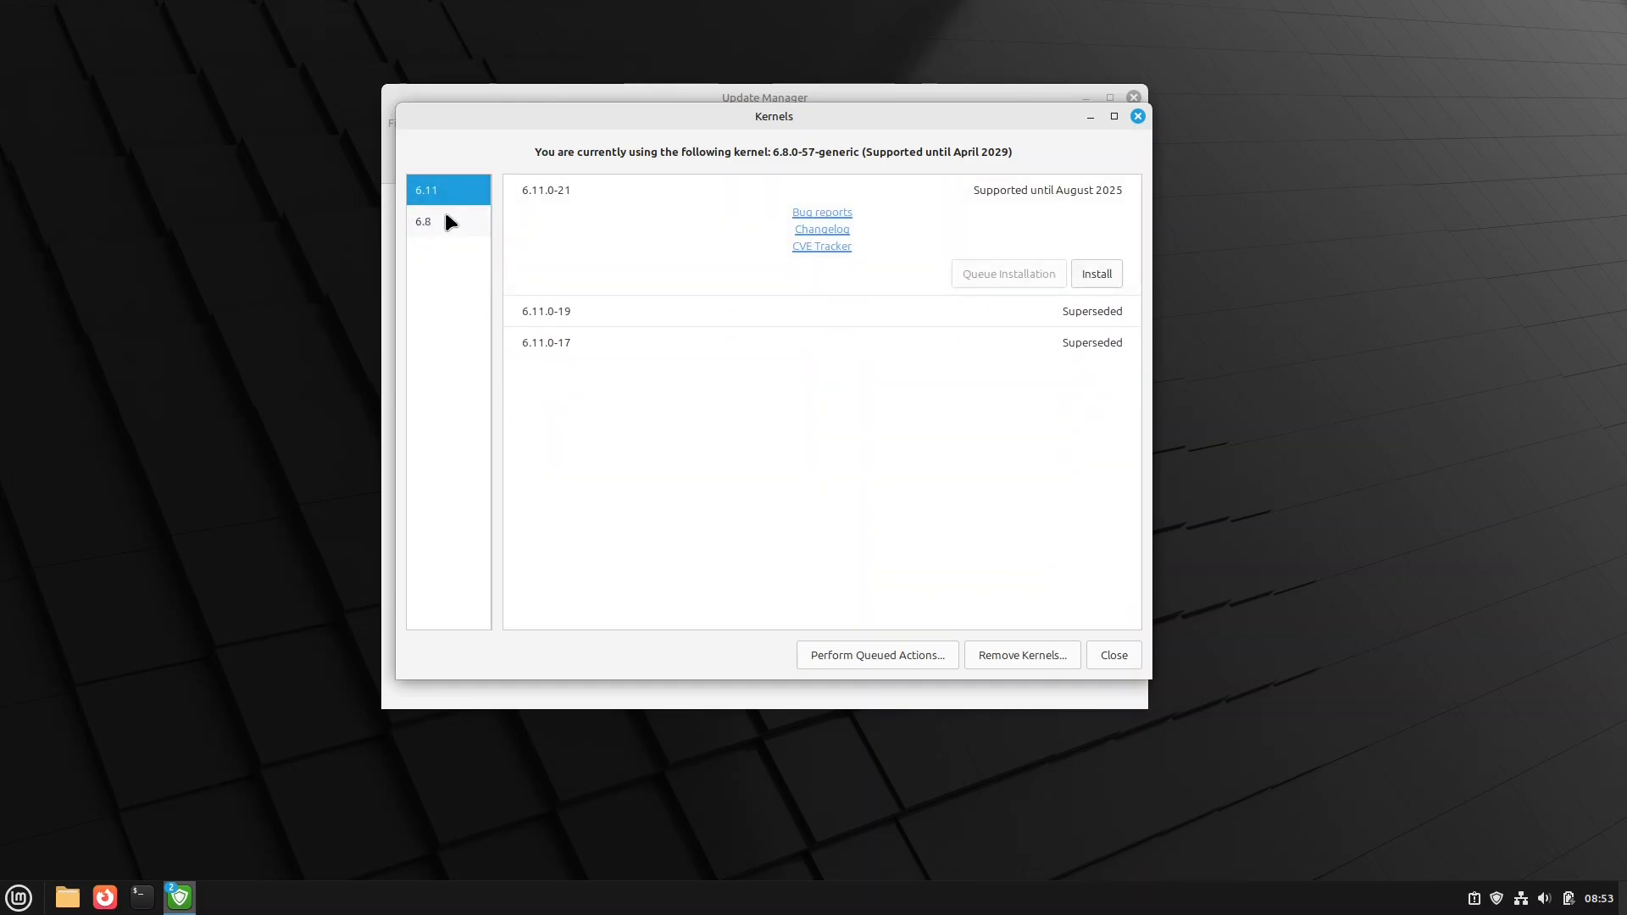
pyautogui.click(423, 221)
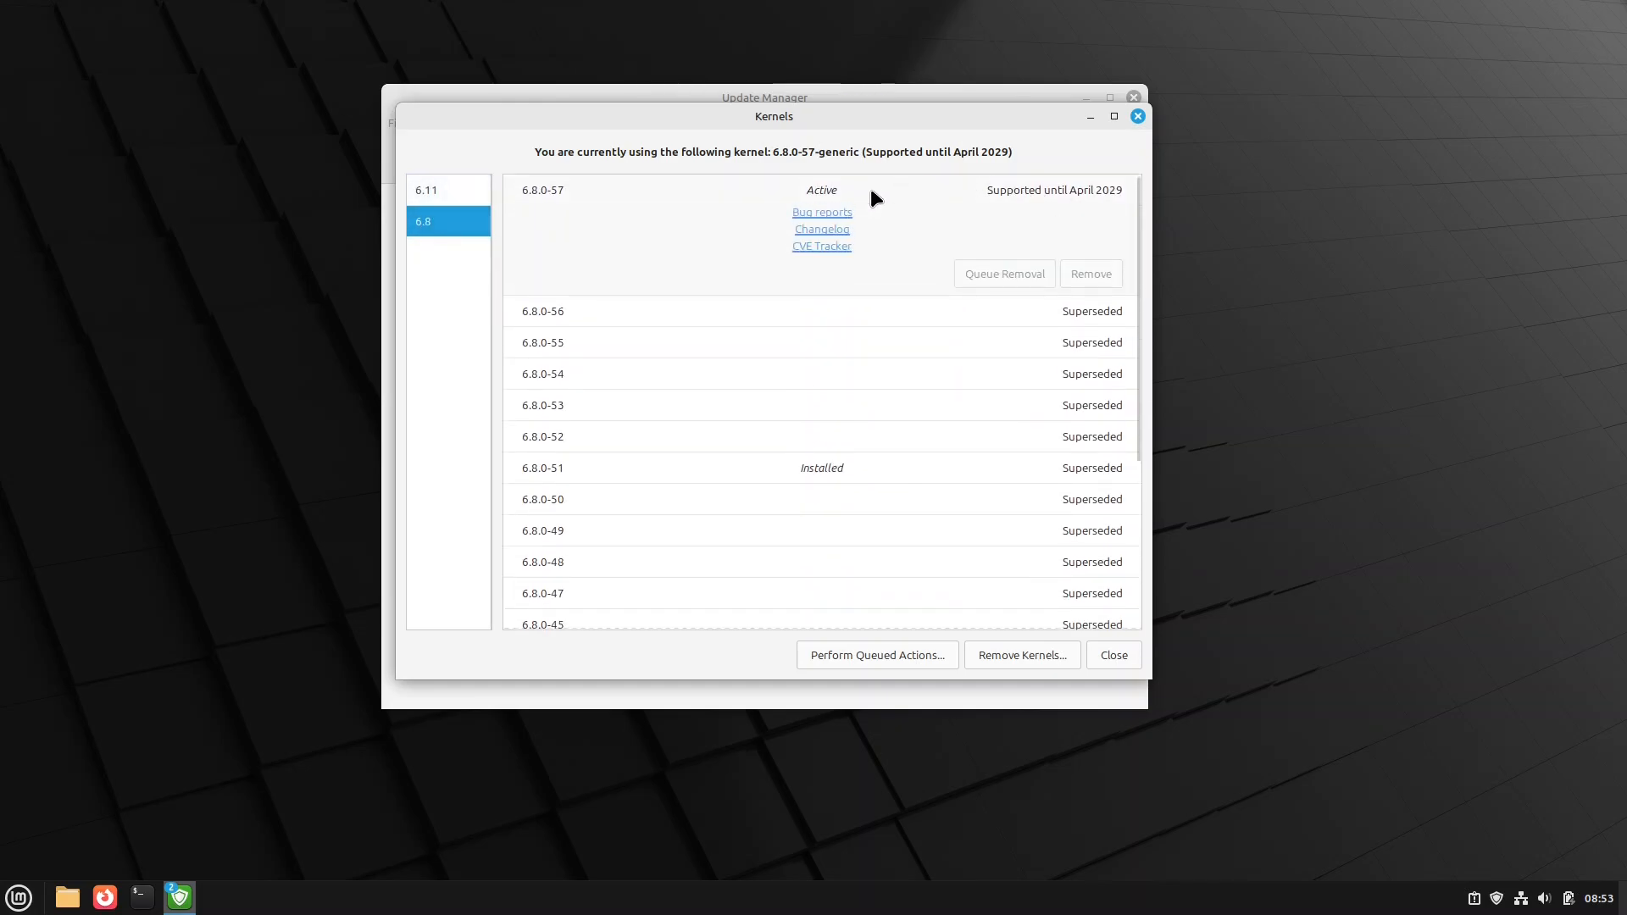
pyautogui.moveTo(859, 193)
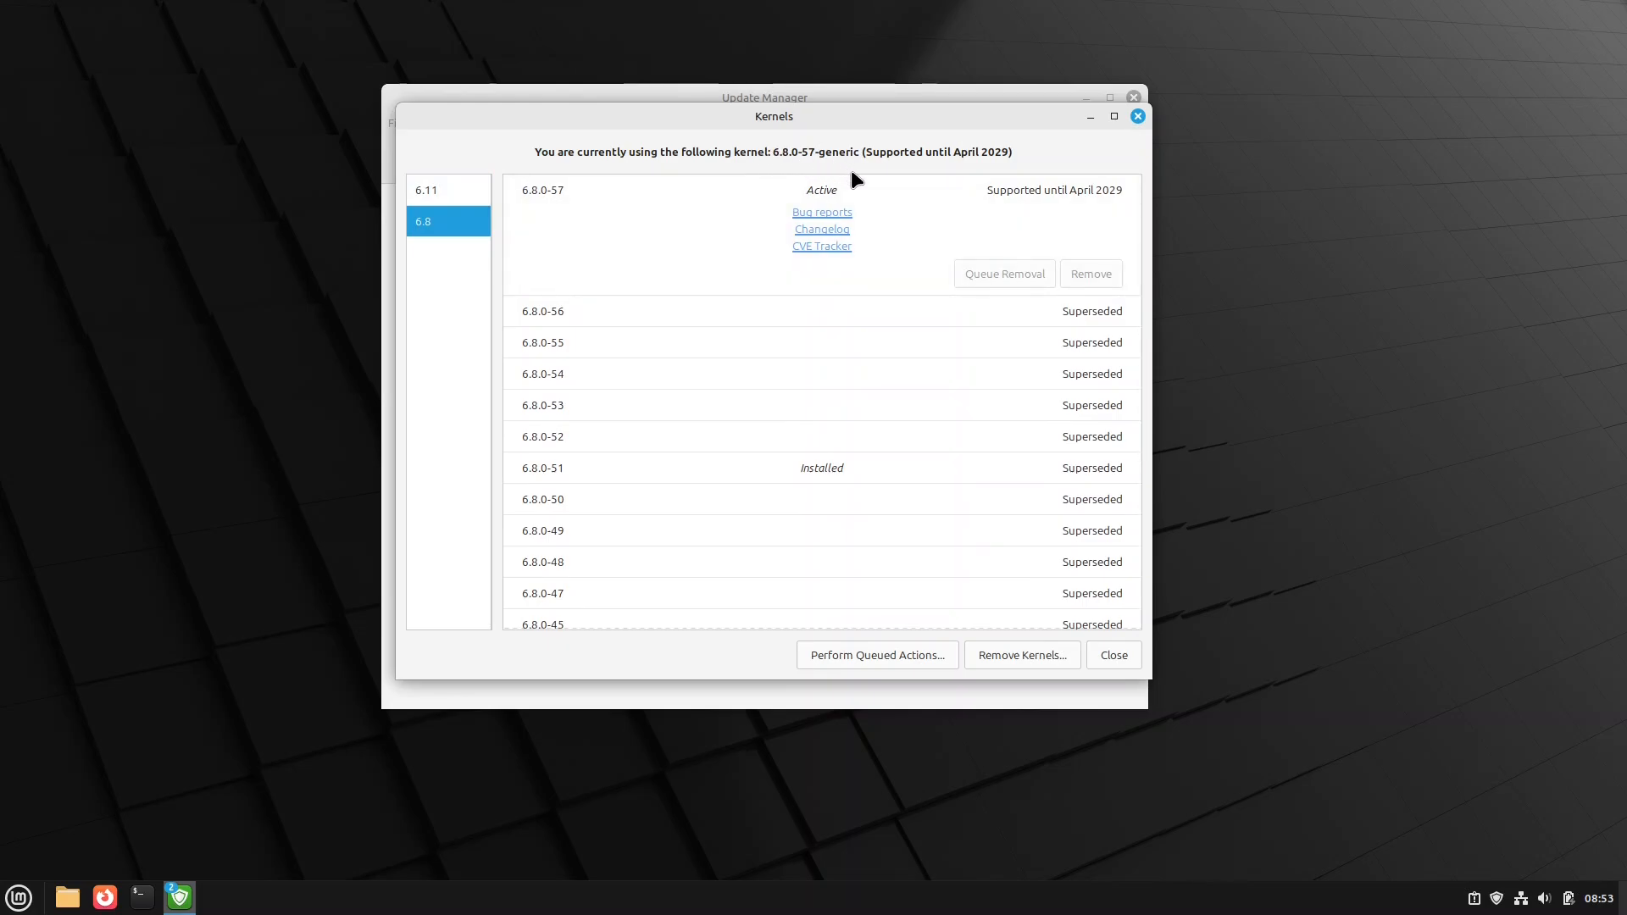
pyautogui.moveTo(923, 481)
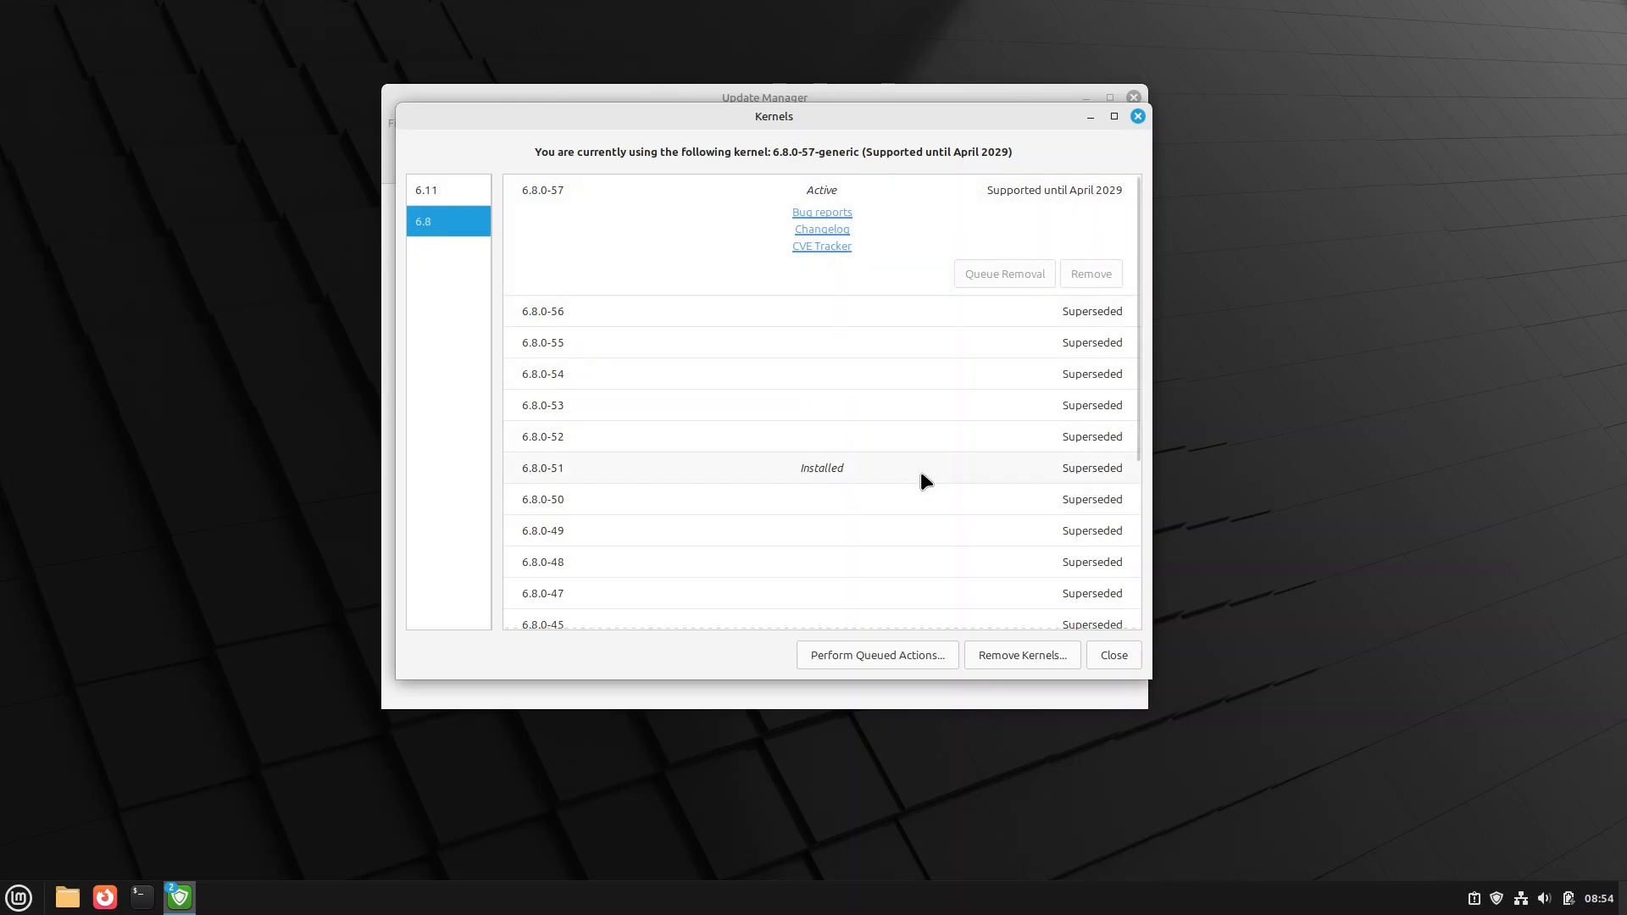
pyautogui.moveTo(853, 450)
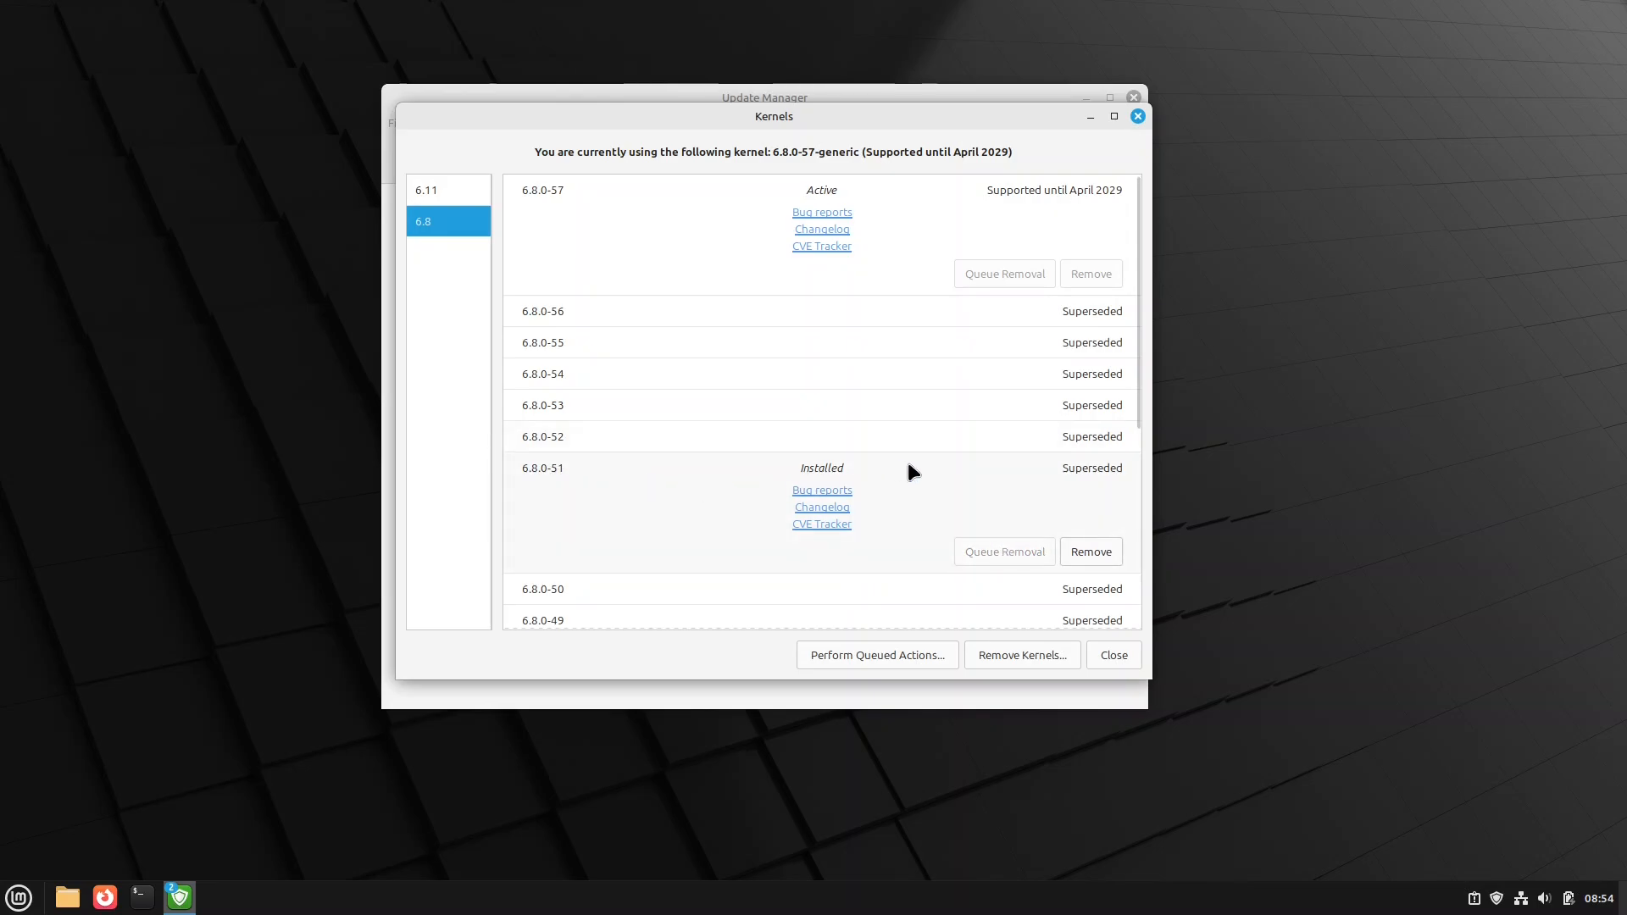
# Step: Return to the 6.11 series and expand kernel 6.11.0-21's actions
pyautogui.scroll(-3)
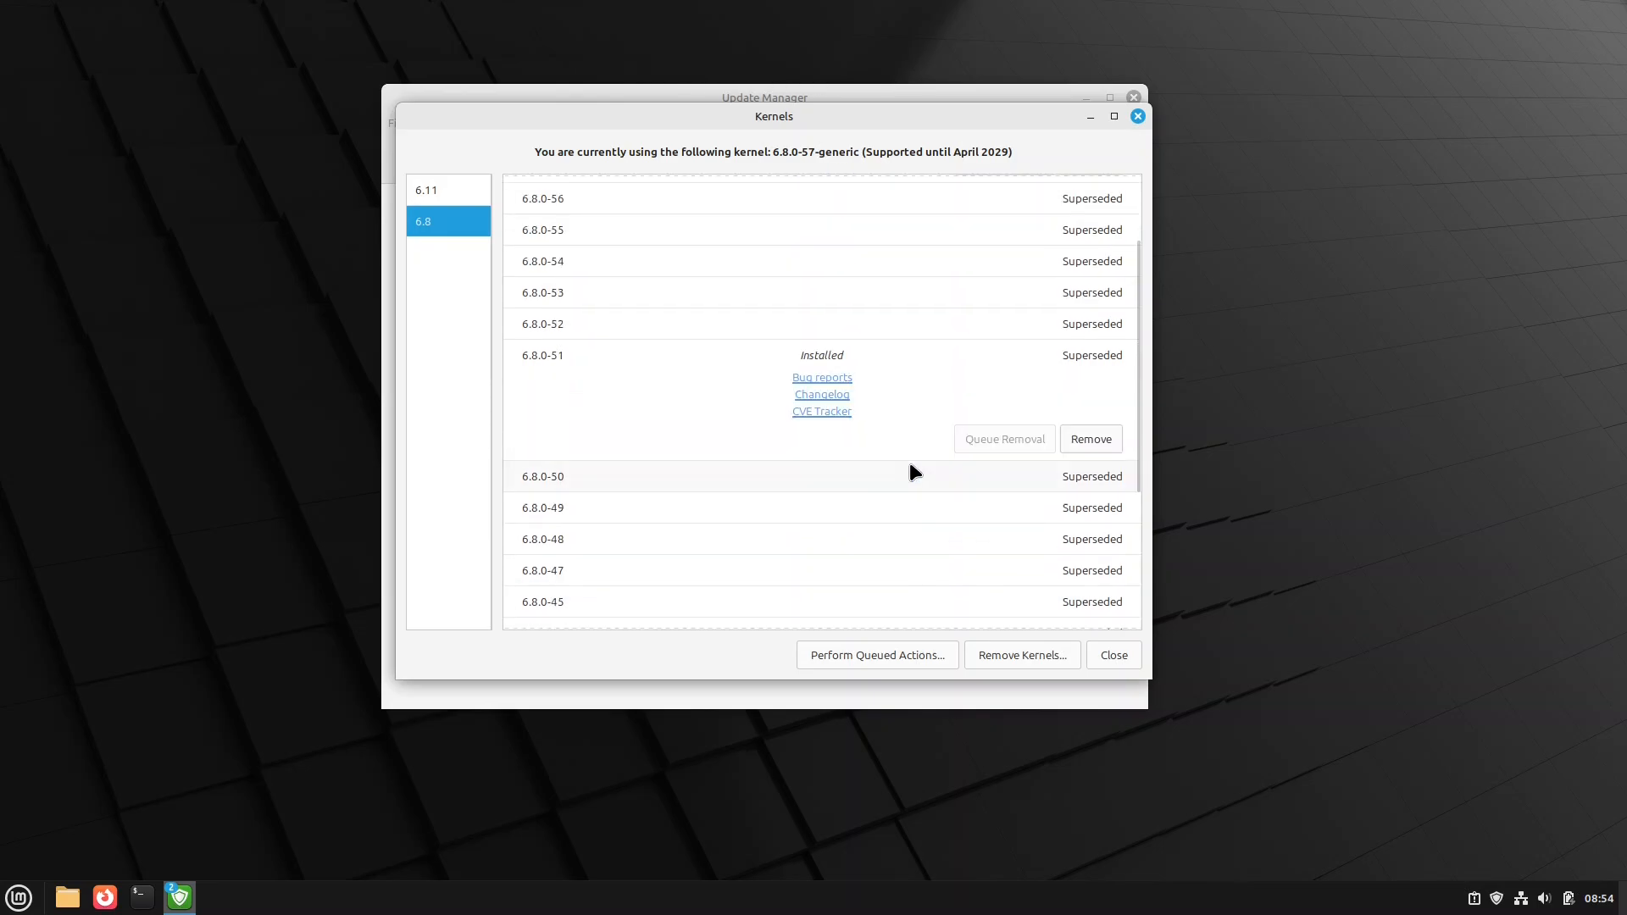
pyautogui.scroll(3)
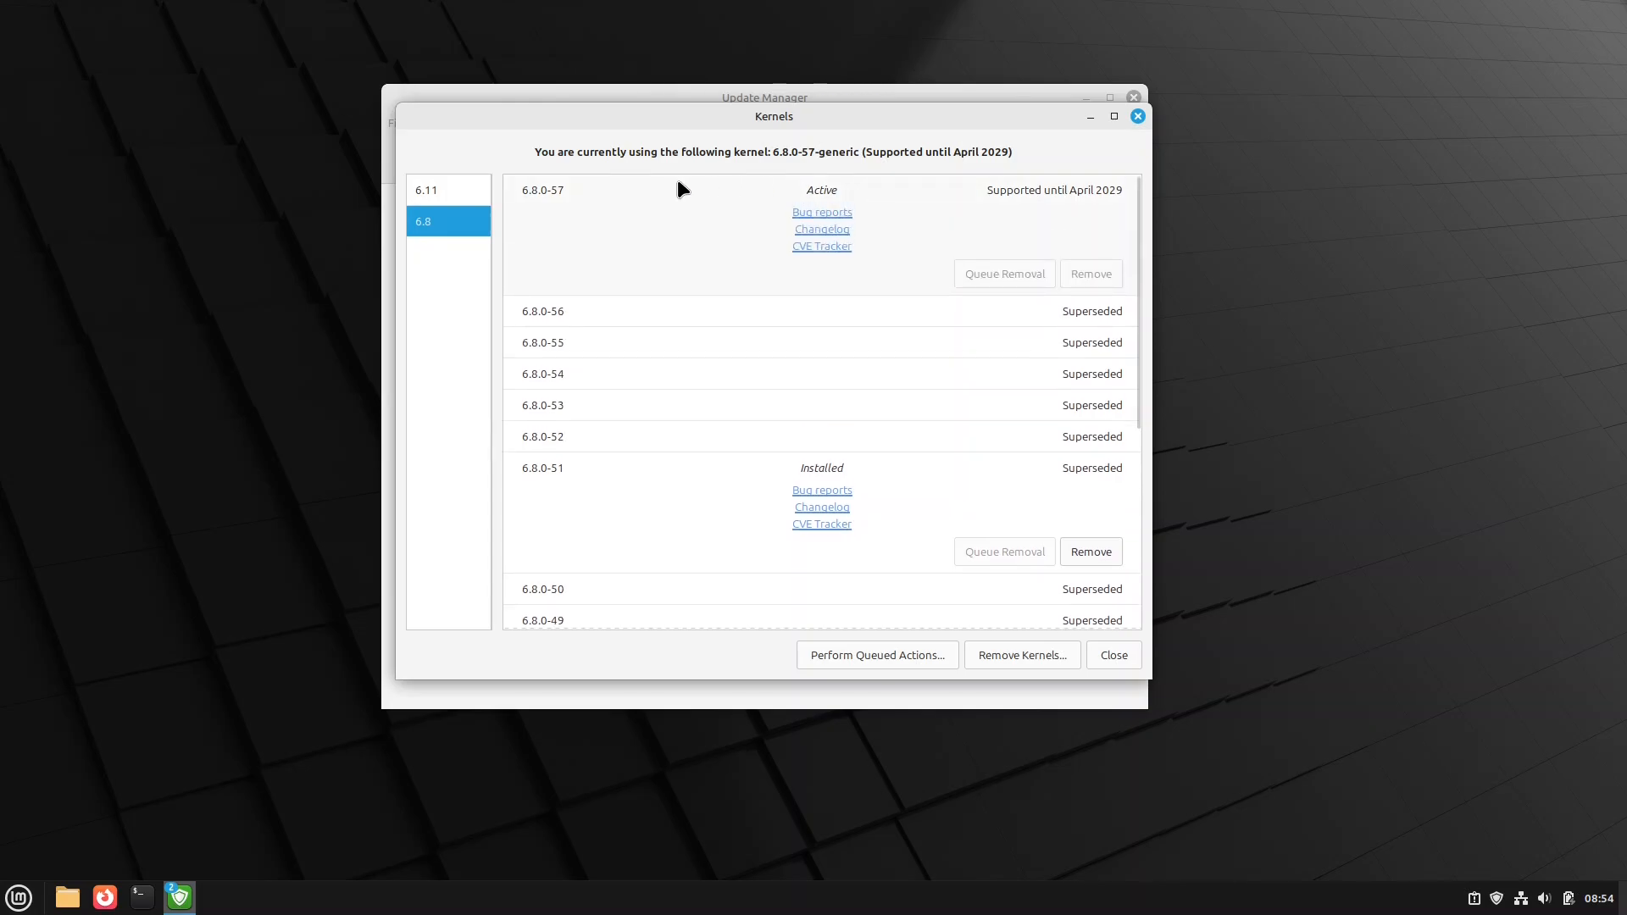
pyautogui.moveTo(459, 205)
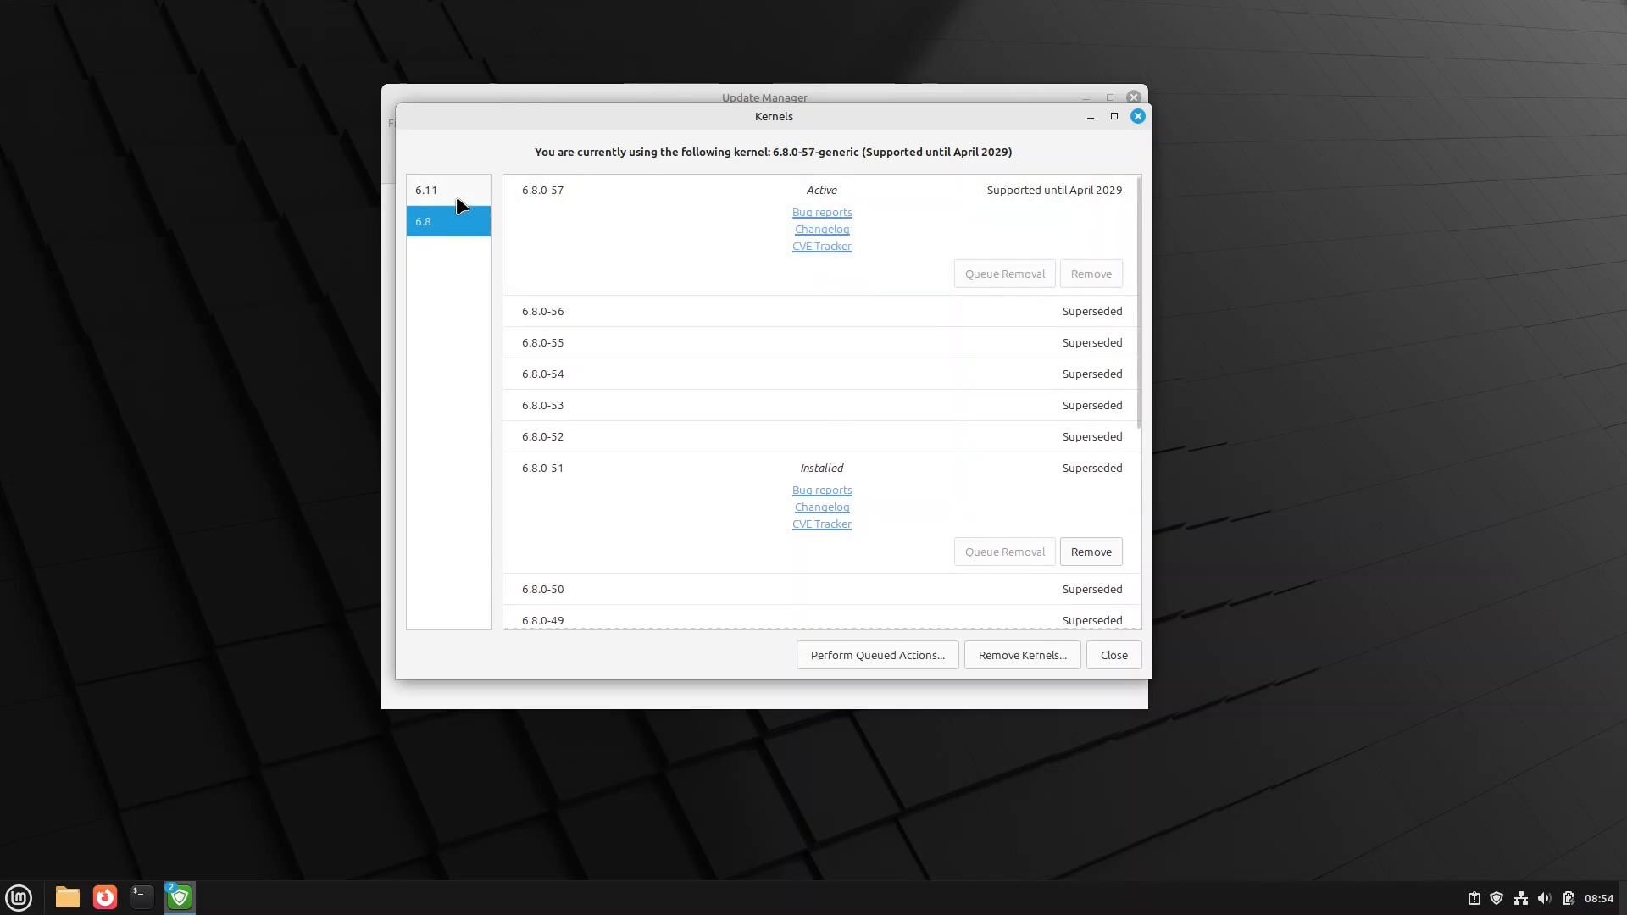
pyautogui.click(425, 190)
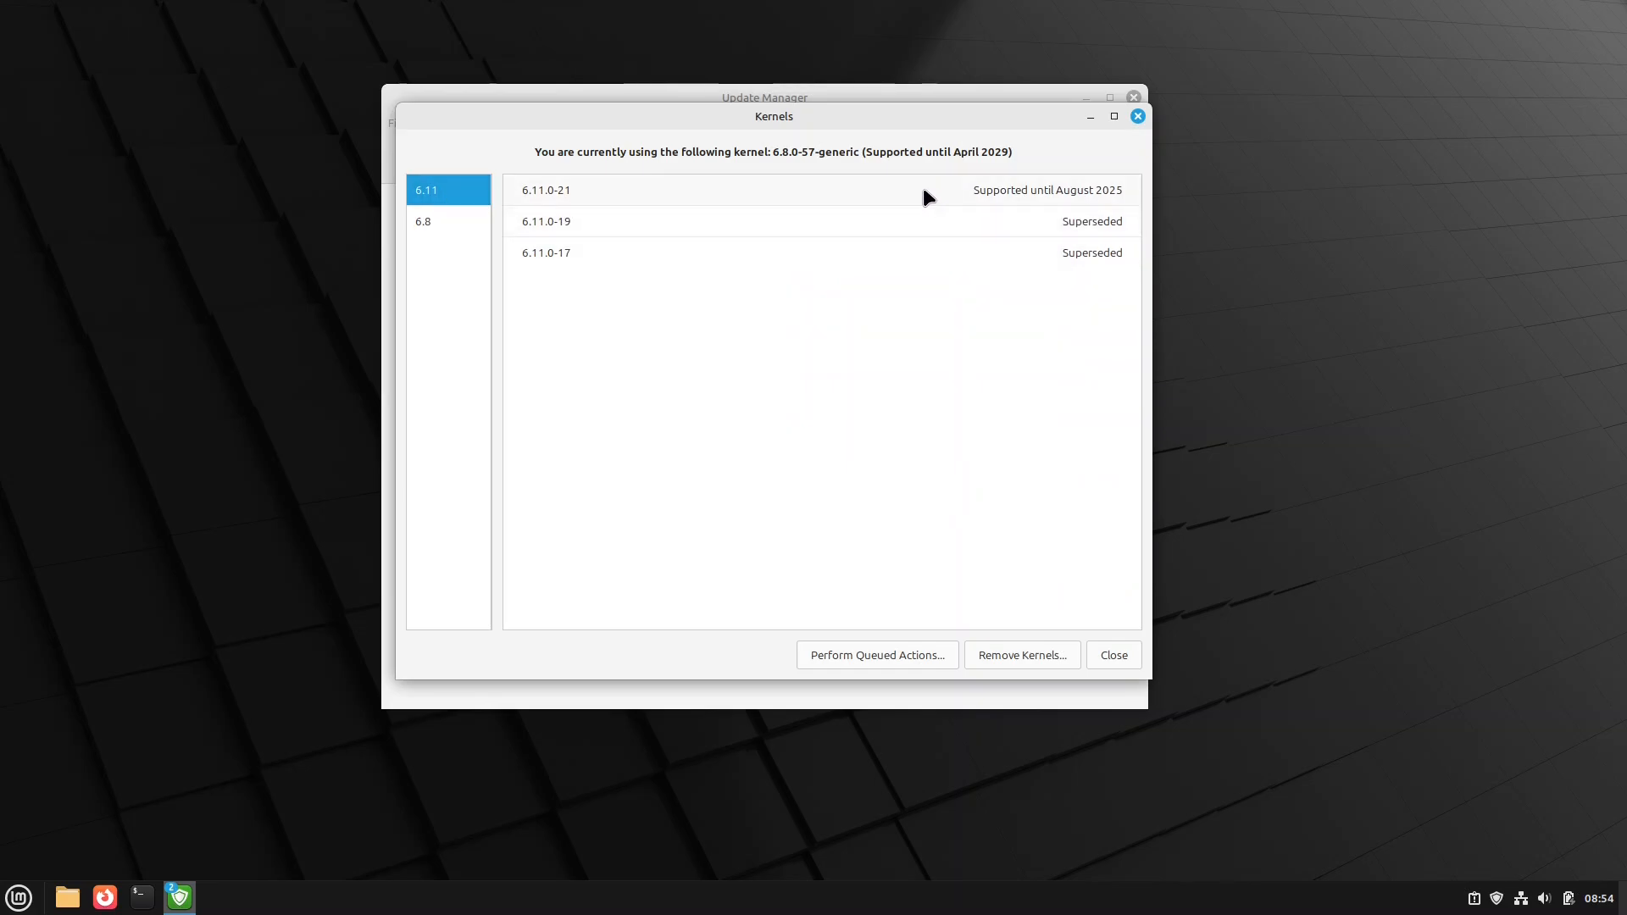
pyautogui.click(545, 190)
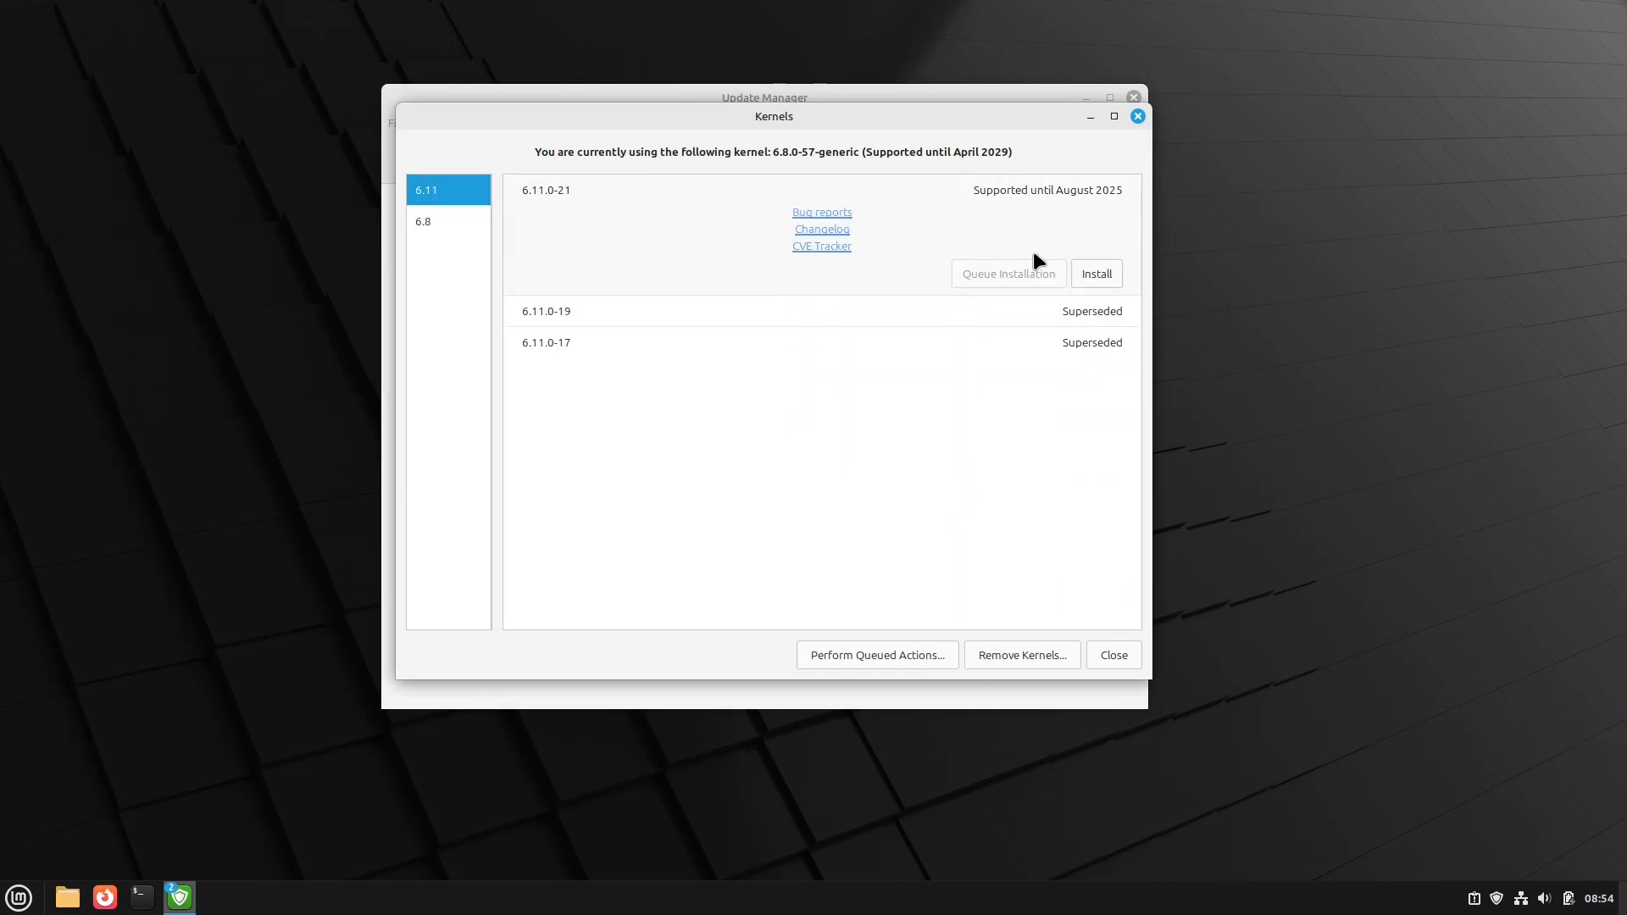
pyautogui.moveTo(890, 655)
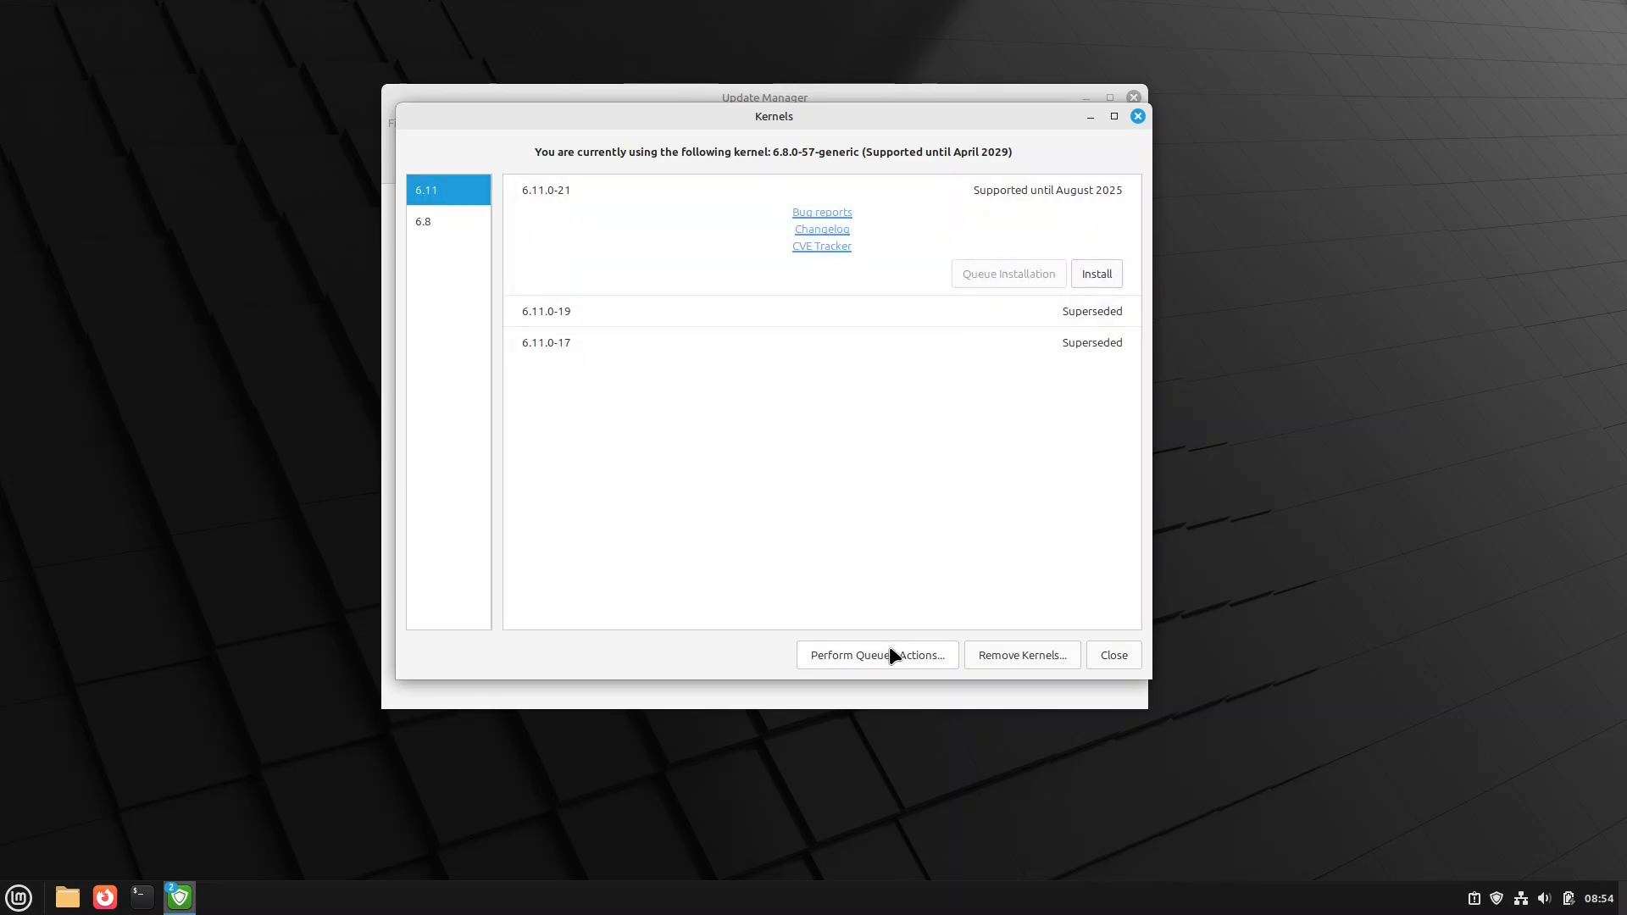
# Step: Apply queued actions (install 6.11.0-21, remove 6.8.0-51) and expand the package lists
pyautogui.click(875, 655)
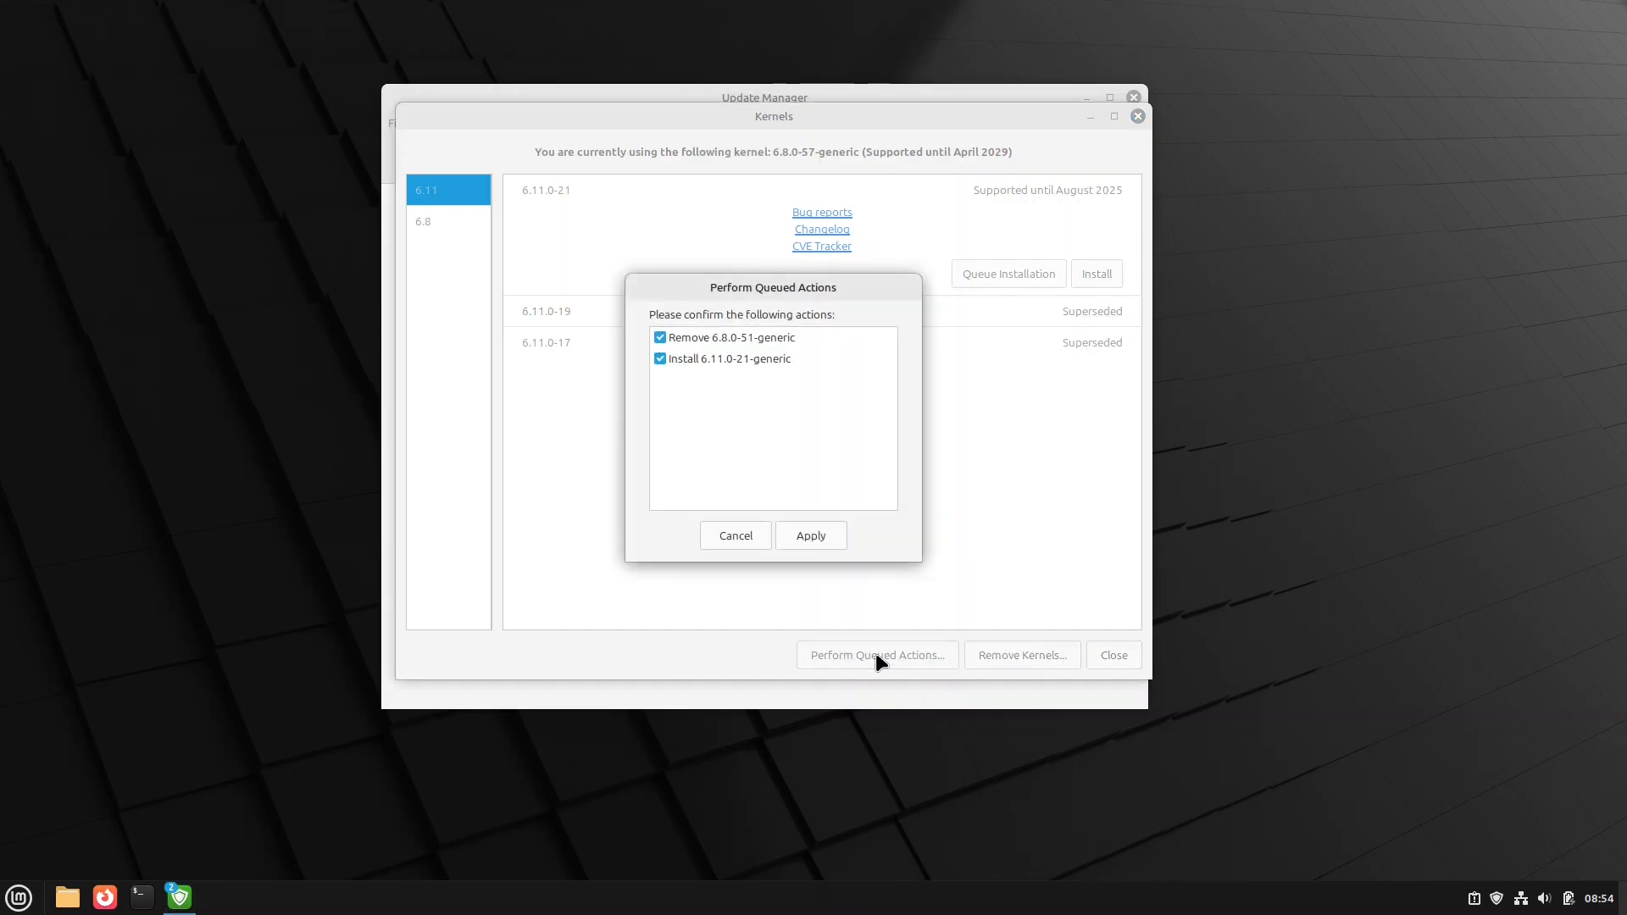
pyautogui.moveTo(820, 363)
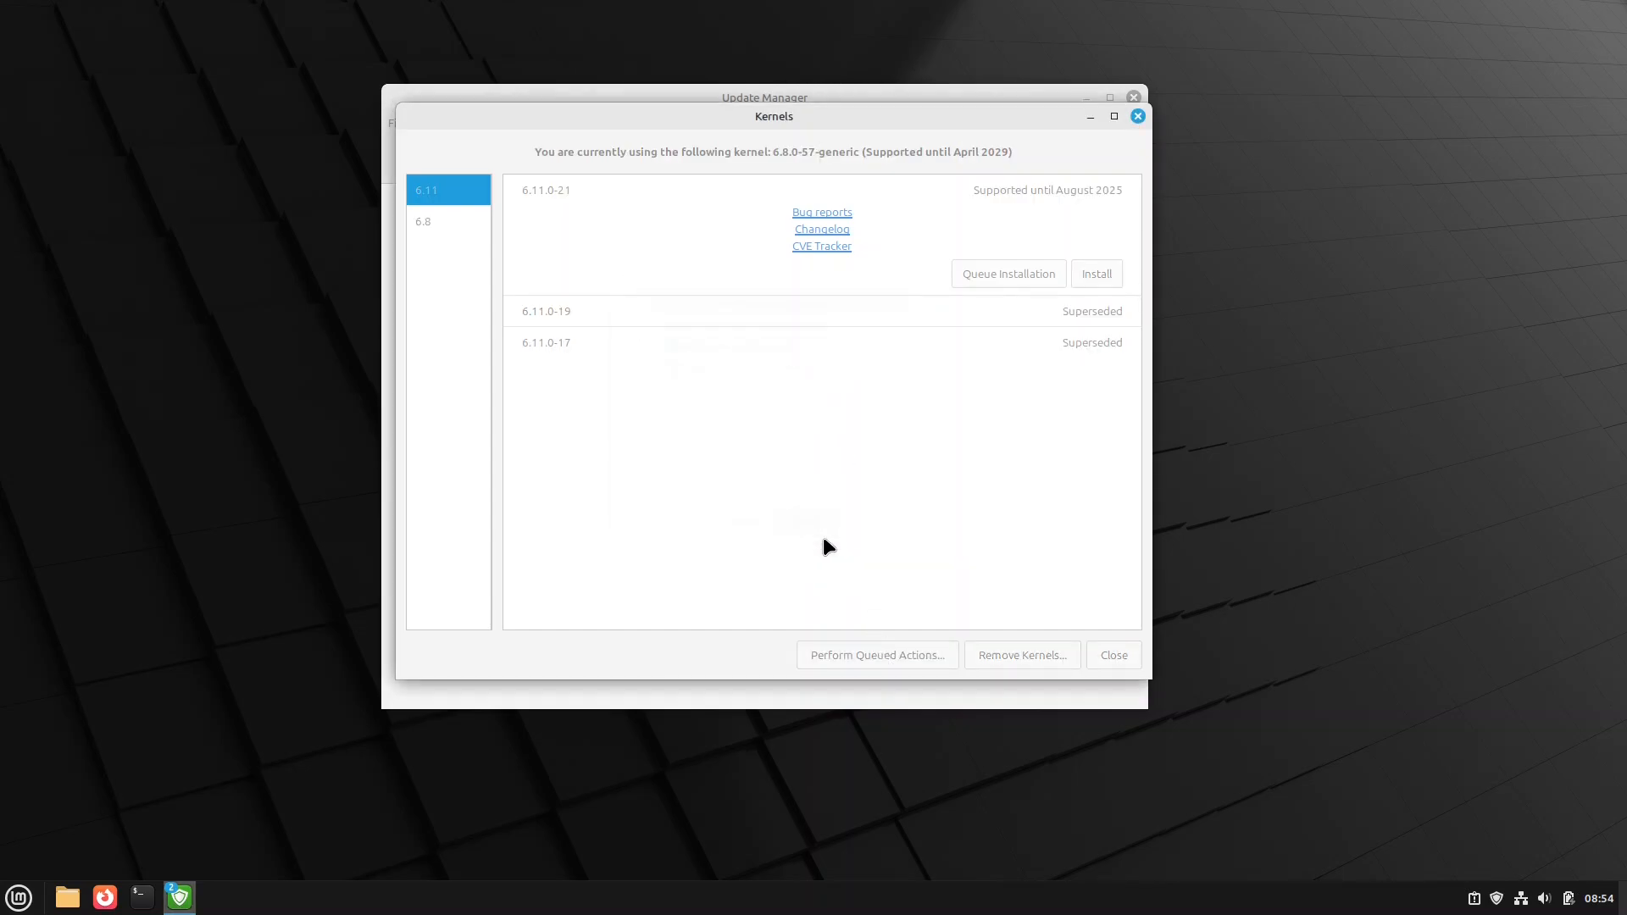
pyautogui.click(1095, 273)
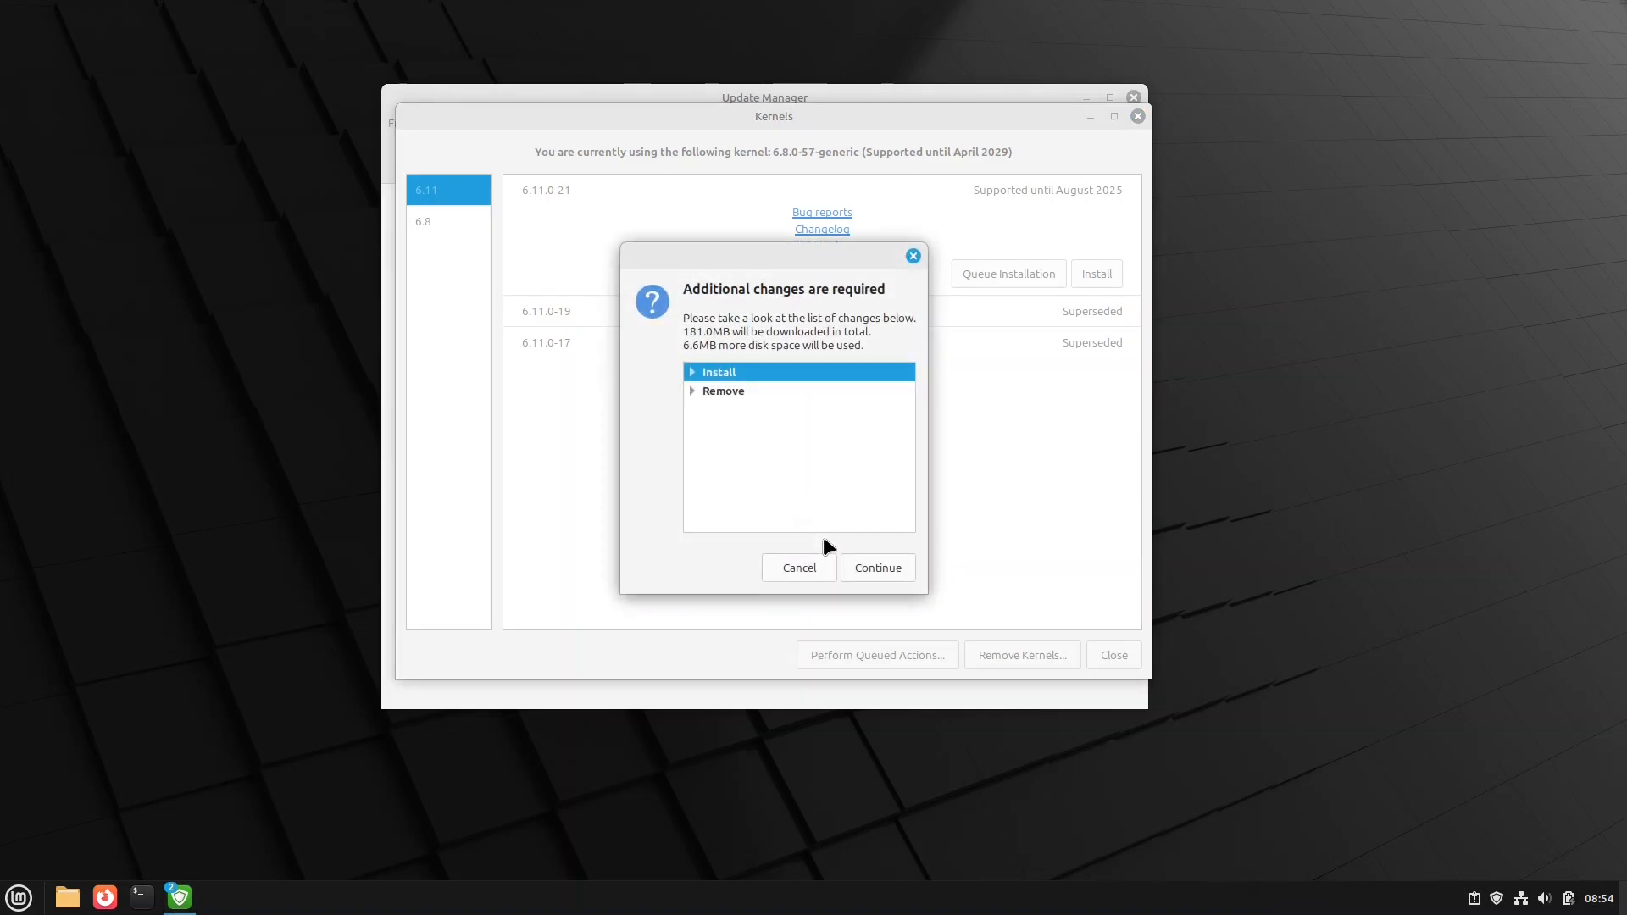
pyautogui.click(138, 895)
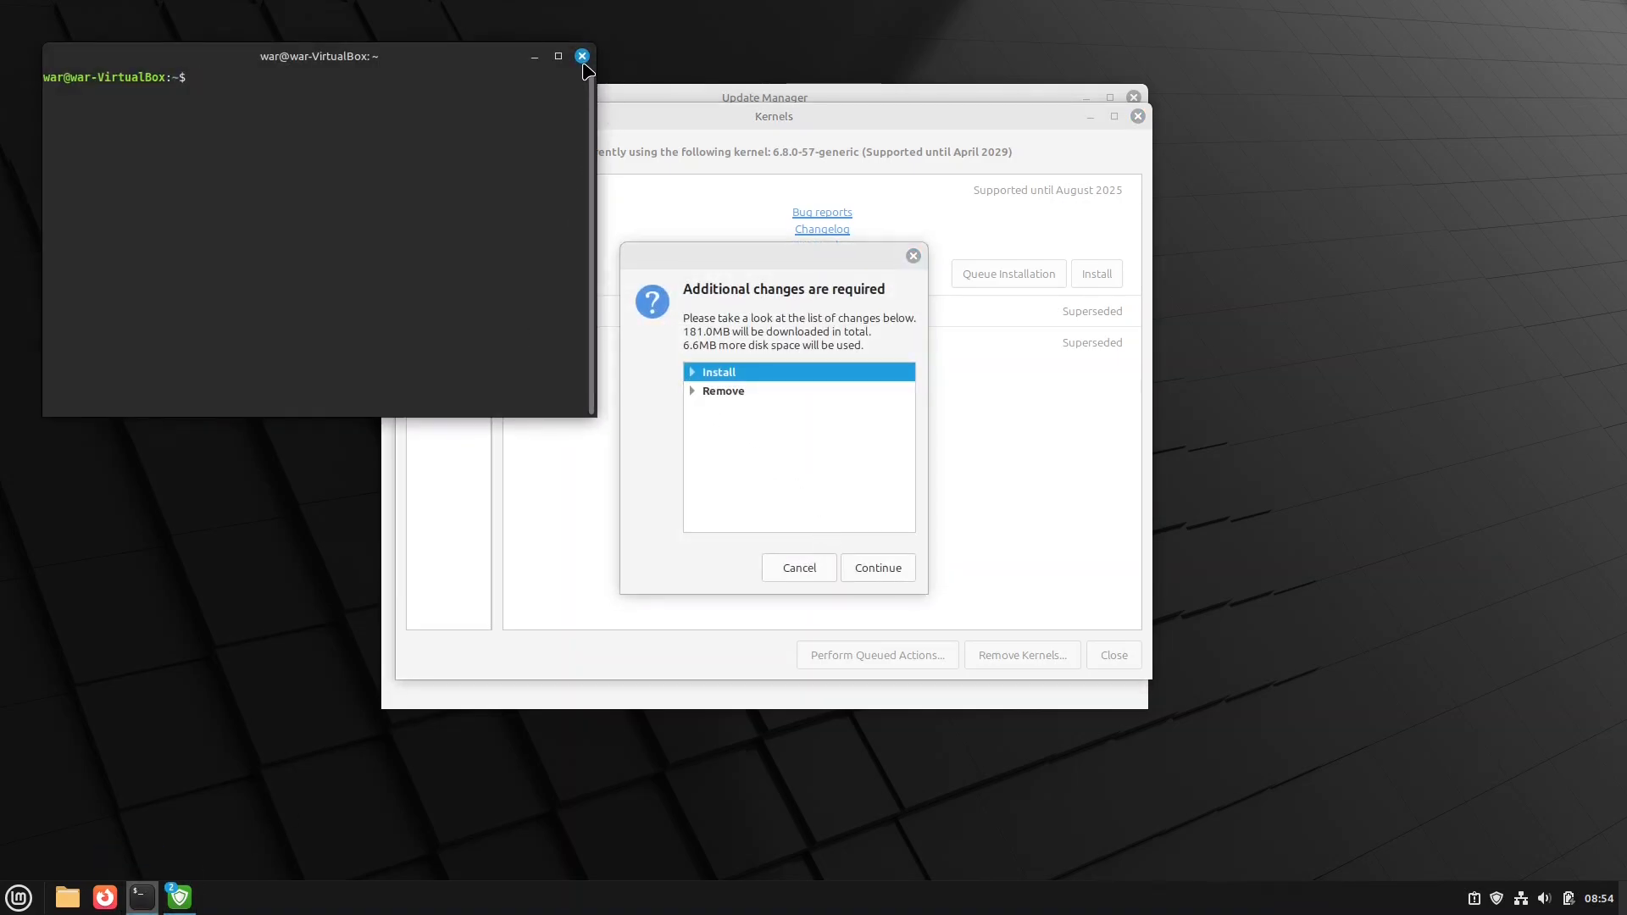
pyautogui.click(692, 391)
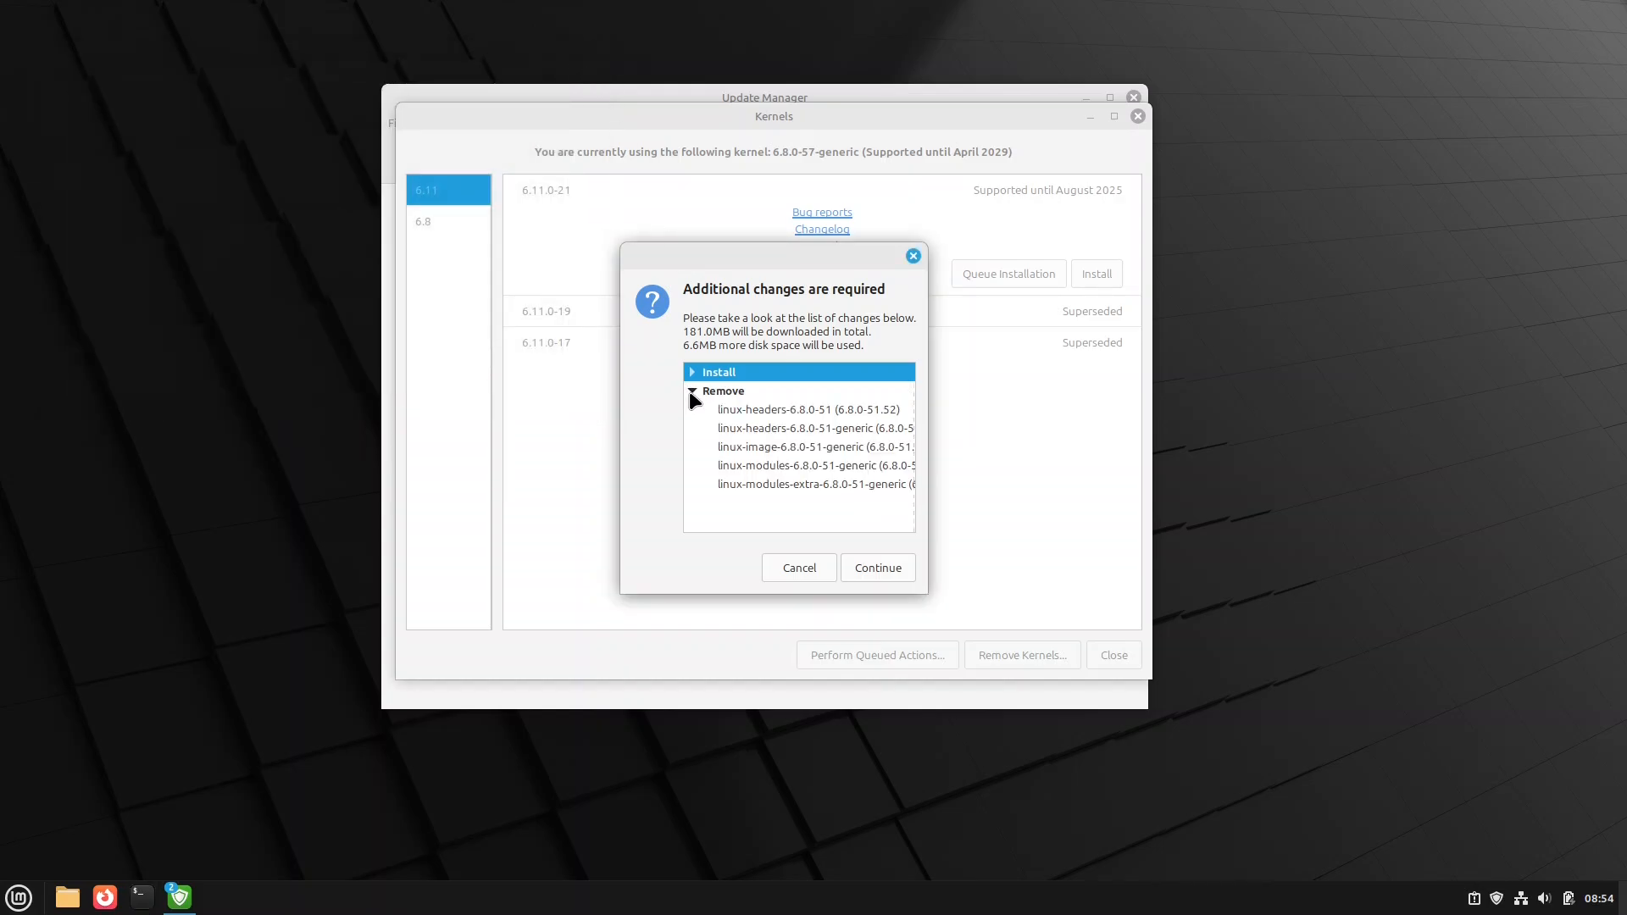
pyautogui.click(717, 371)
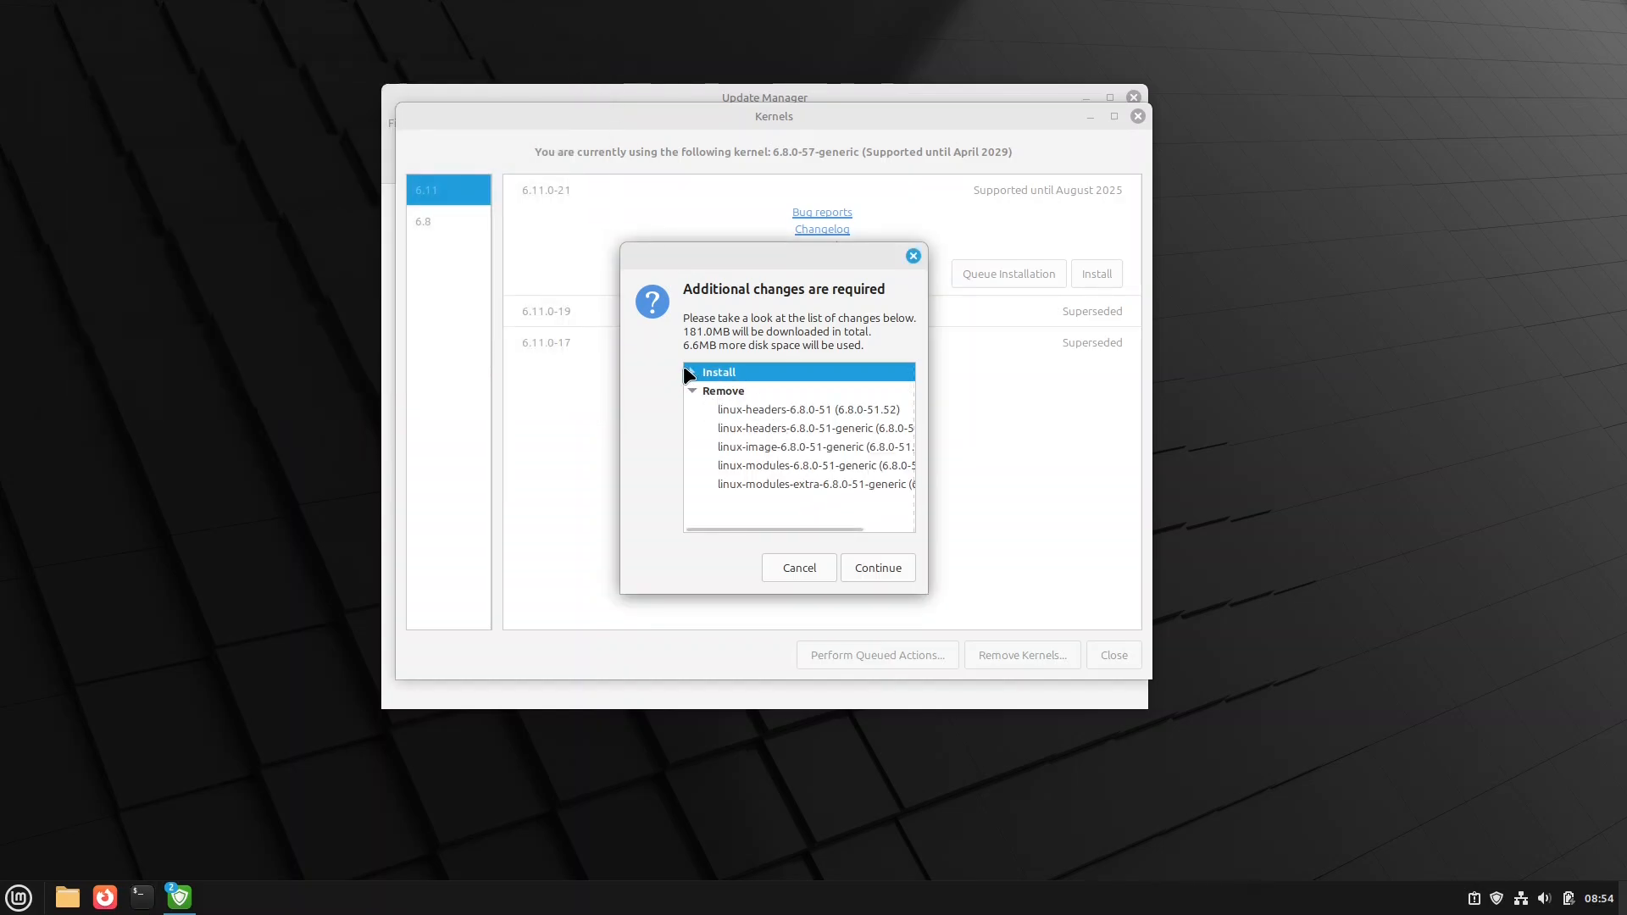
pyautogui.click(692, 371)
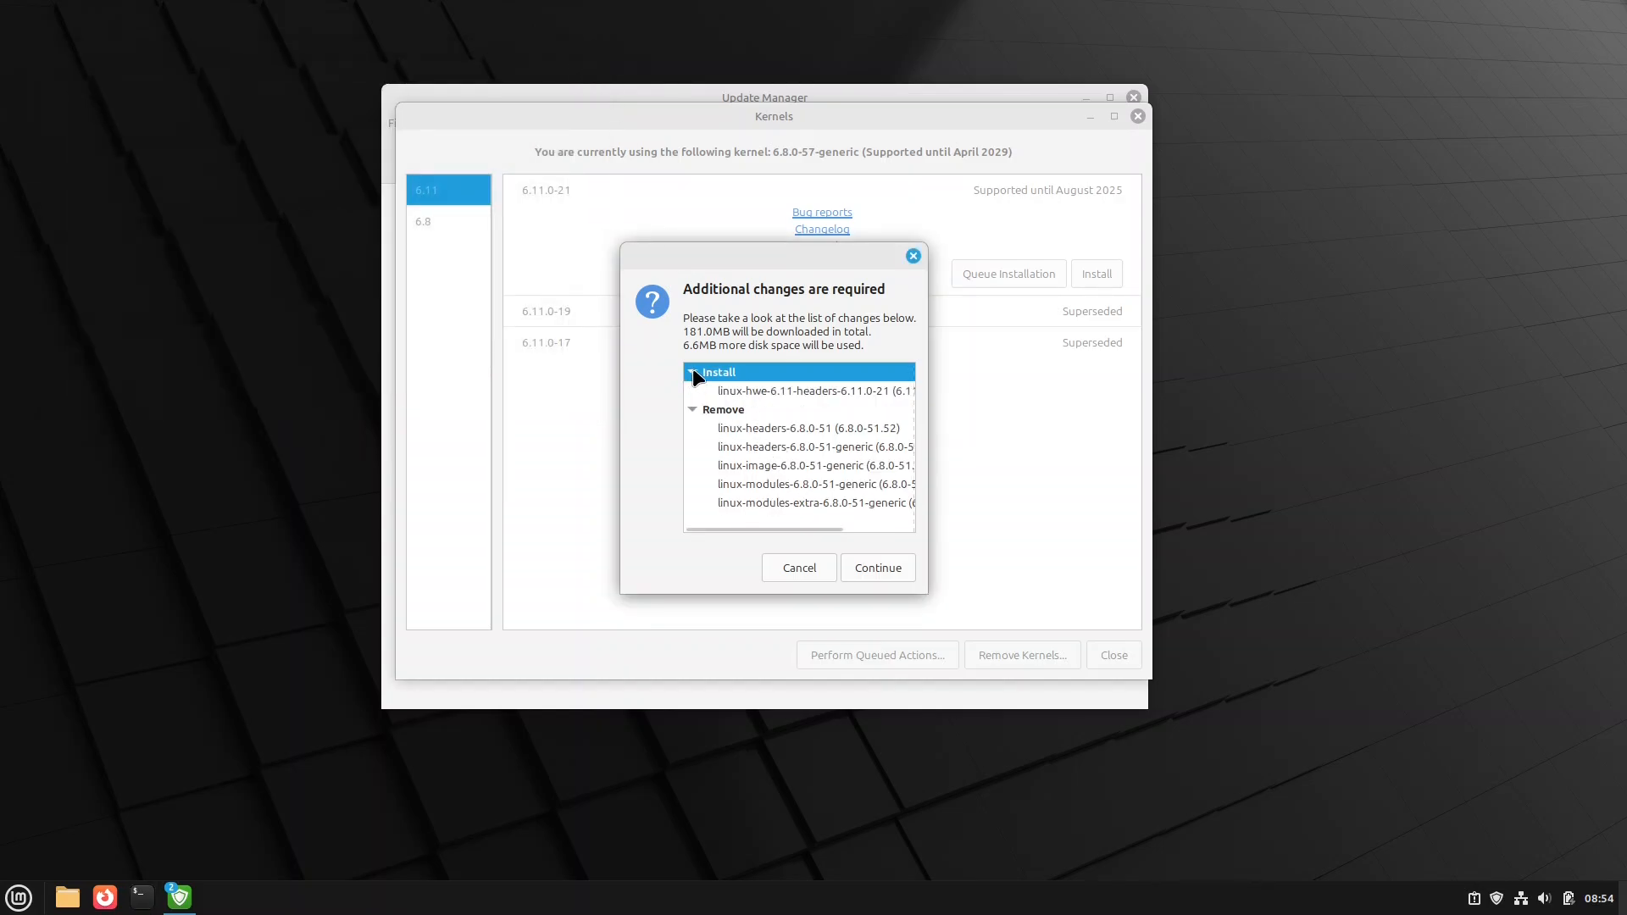
pyautogui.click(814, 392)
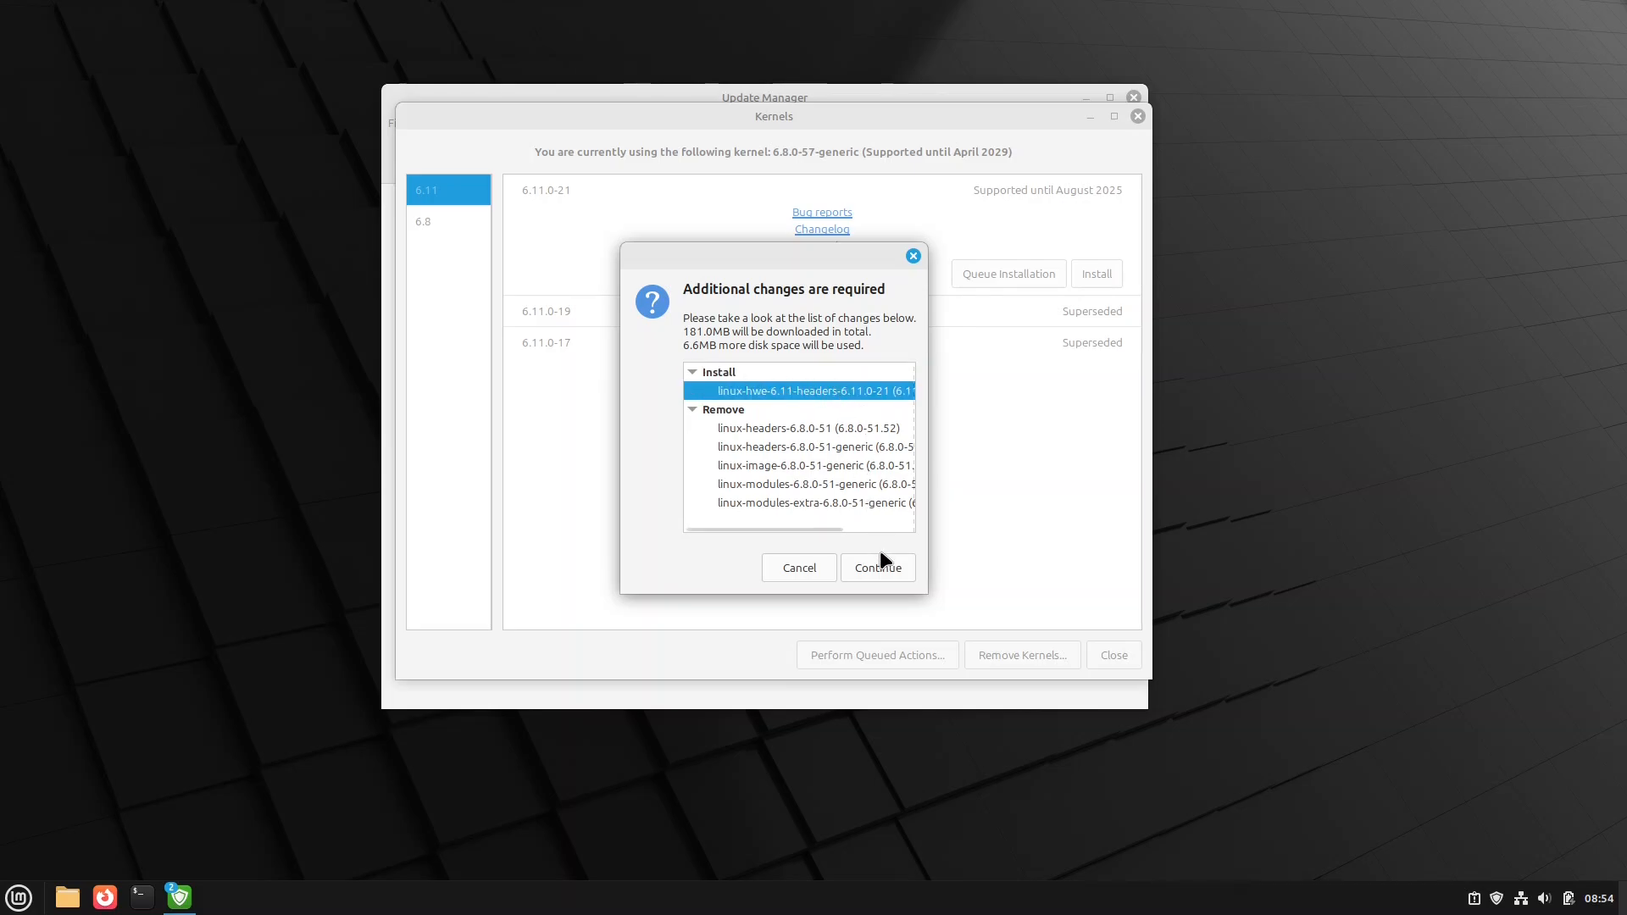
# Step: Accept the additional package changes and authenticate with the admin password
pyautogui.click(875, 567)
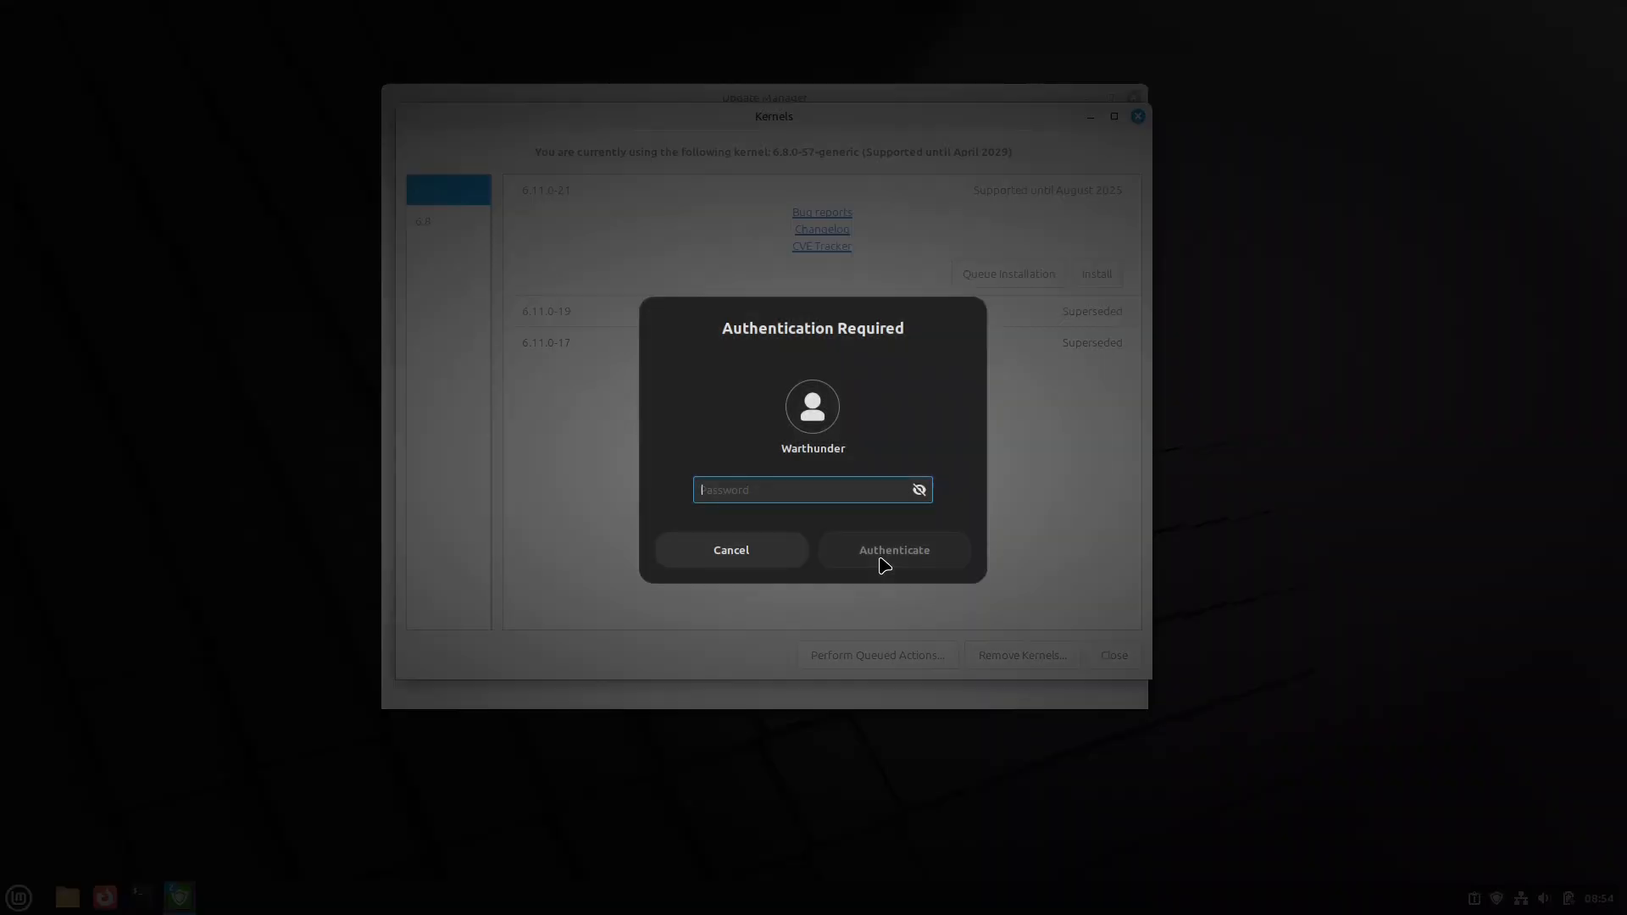
pyautogui.write('password')
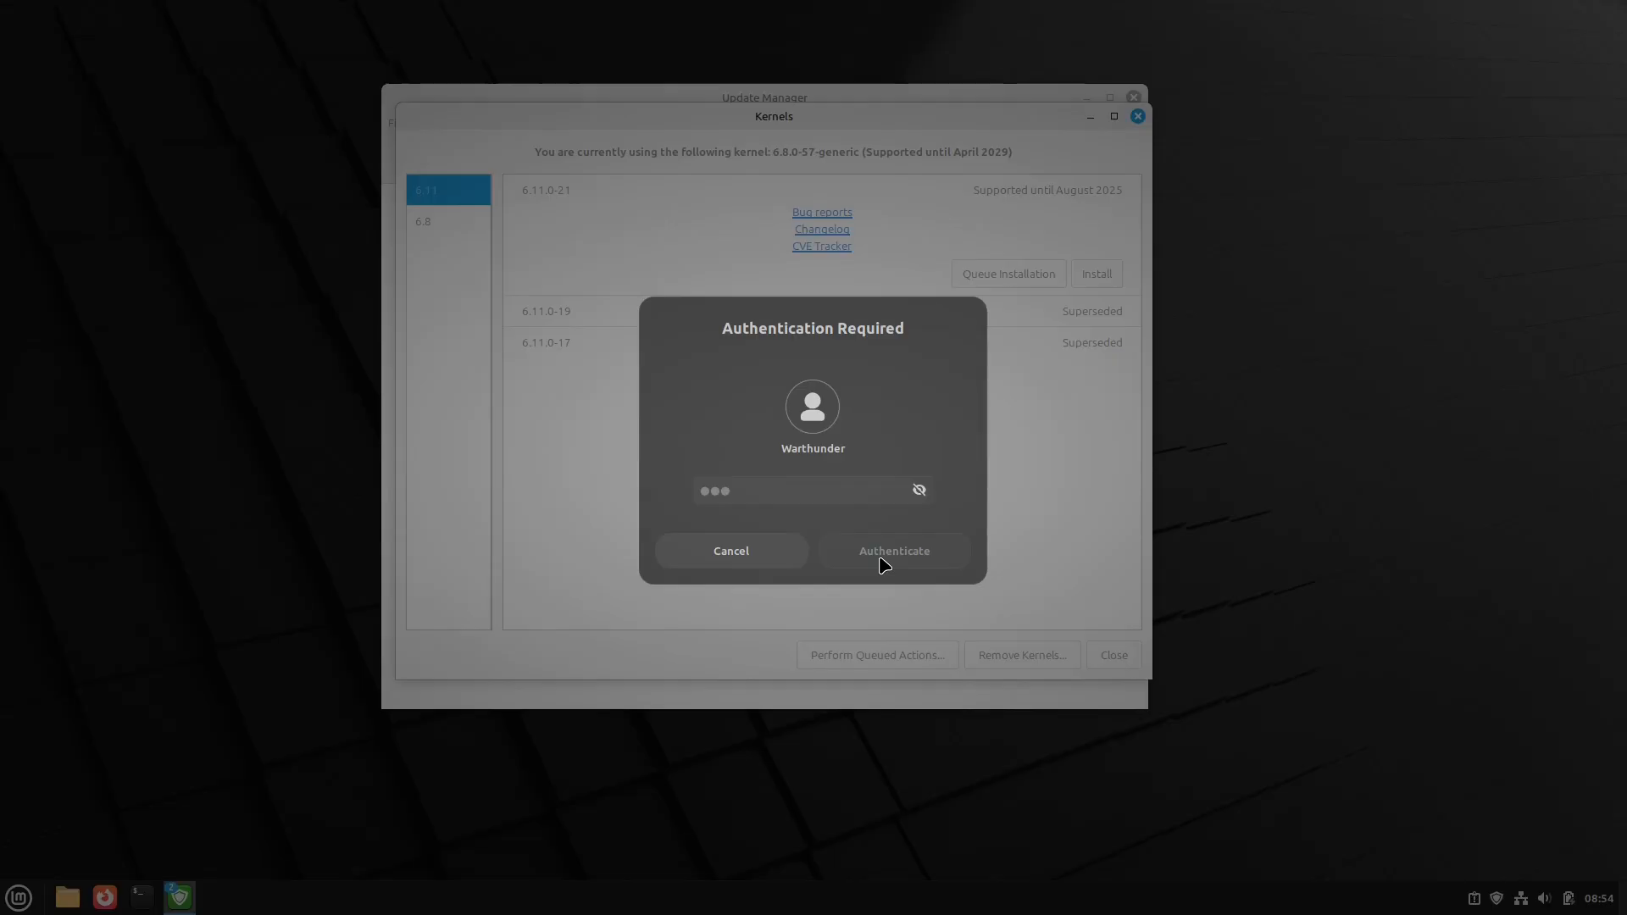
pyautogui.click(892, 550)
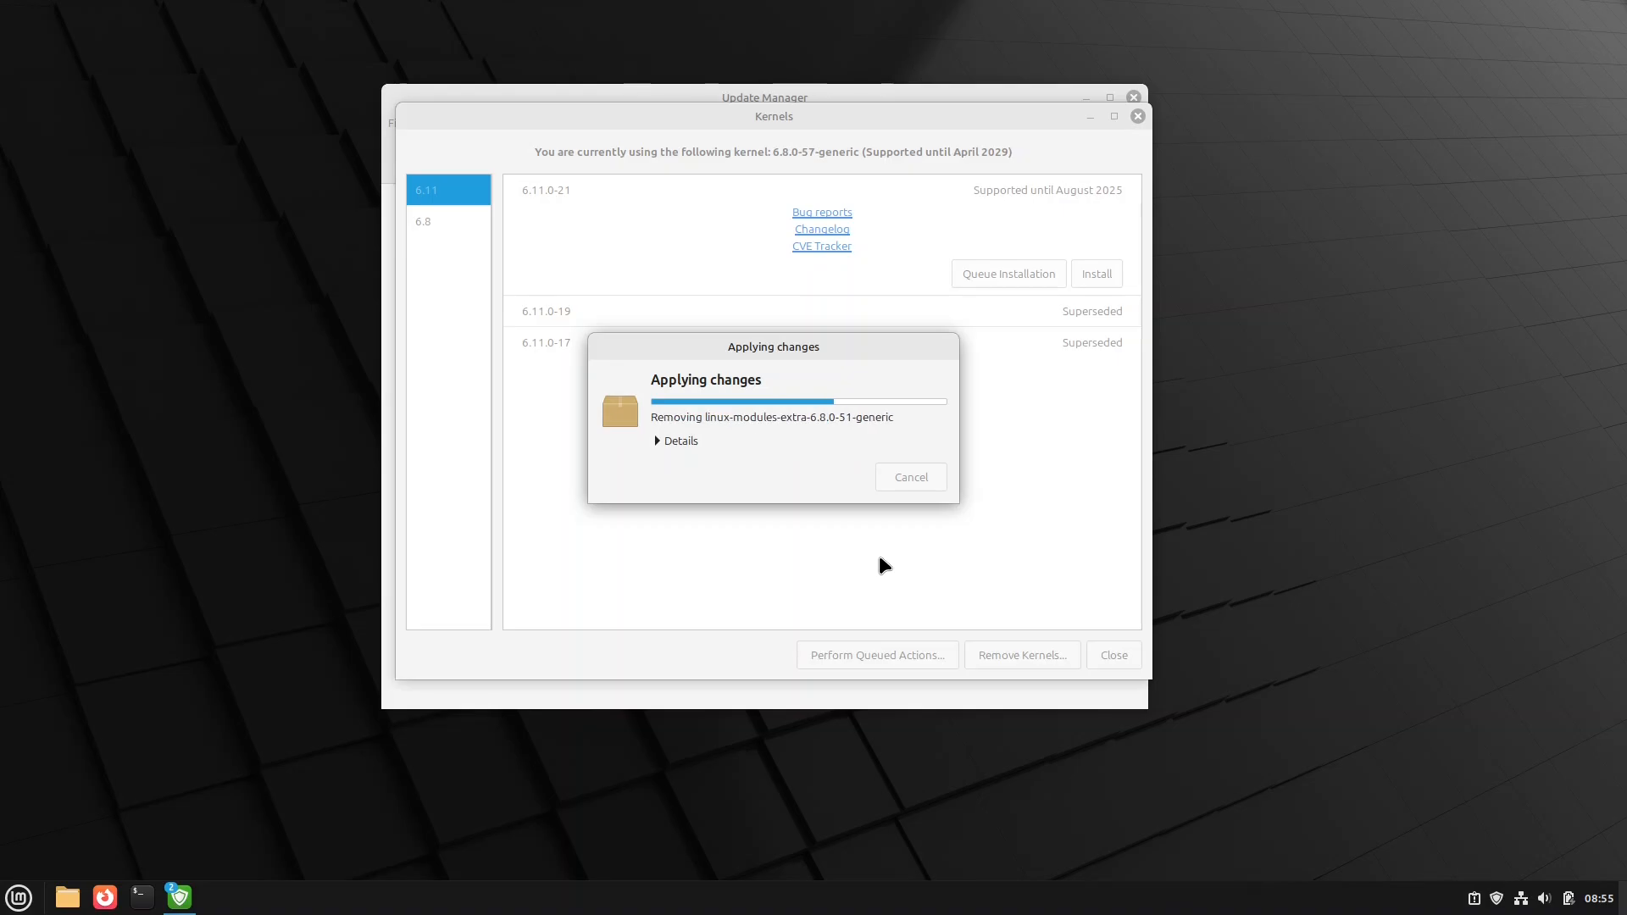
# Step: Dismiss the finished Applying changes dialog so the Kernels window shows 6.11.0-21 as Installed
pyautogui.click(674, 440)
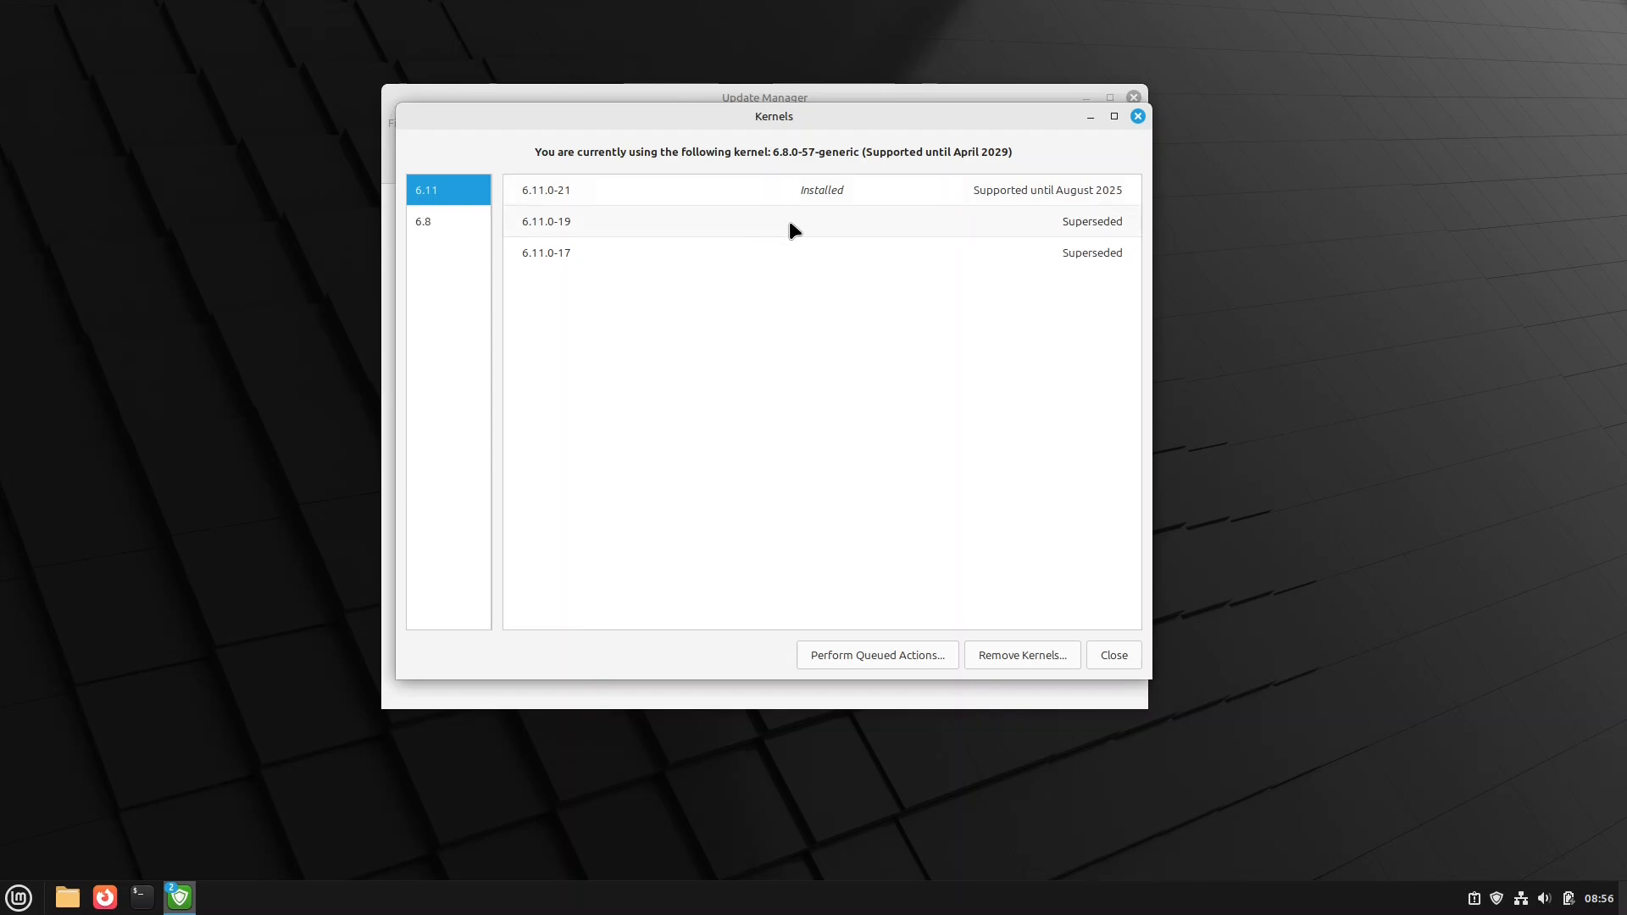
pyautogui.moveTo(450, 228)
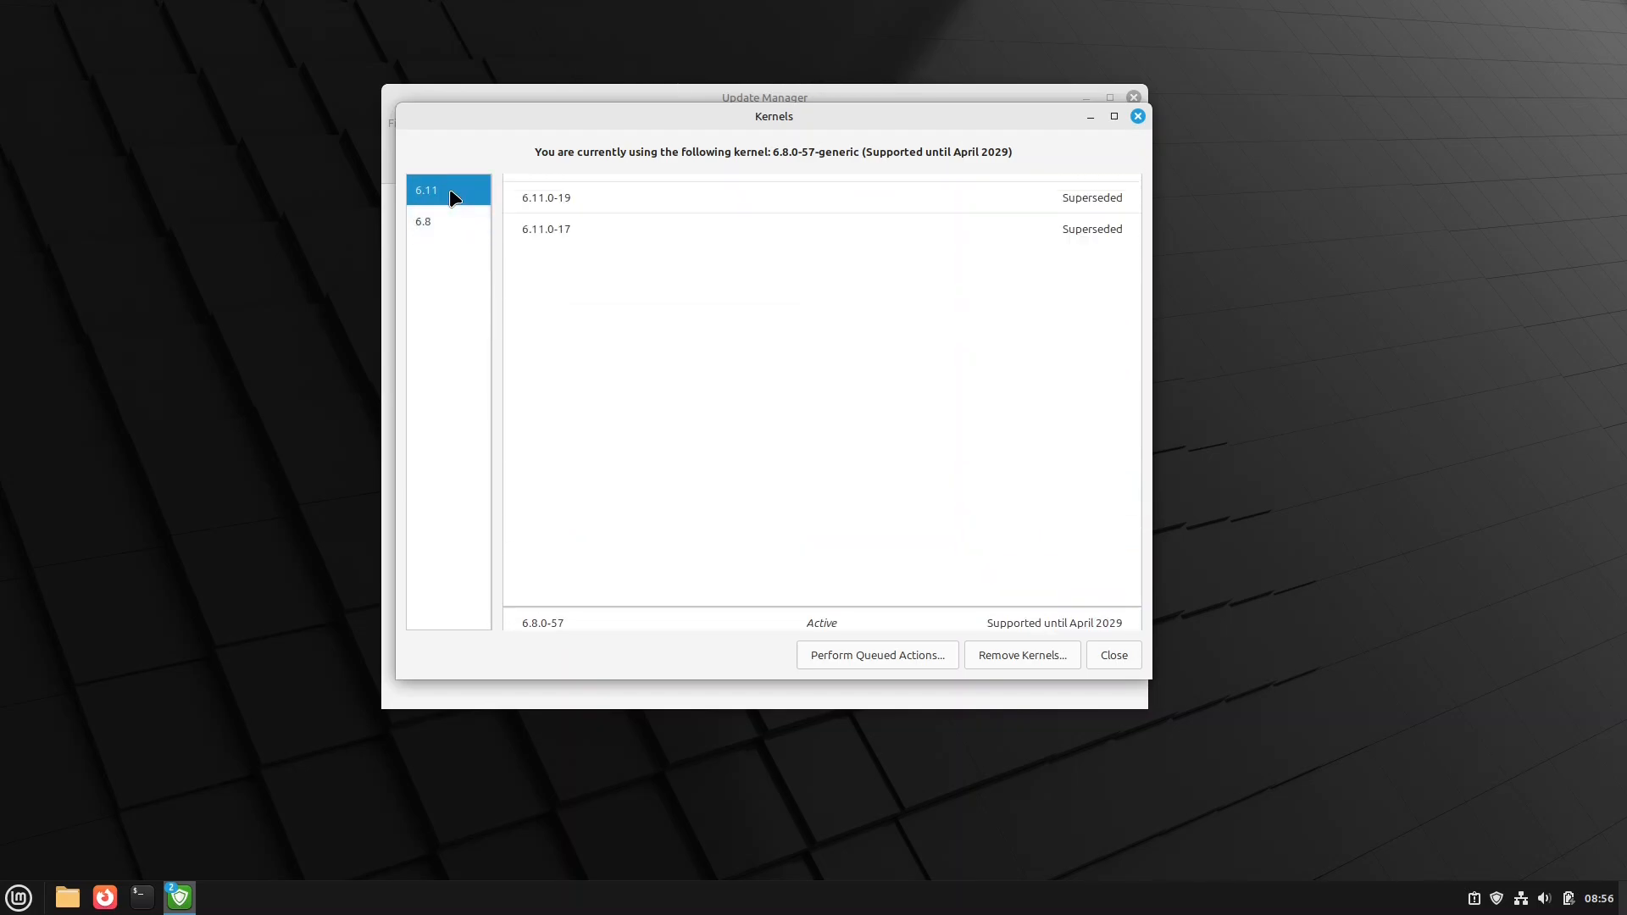
# Step: Check the 6.8 and 6.11 kernel series, then close the Kernels and Update Manager windows
pyautogui.click(424, 222)
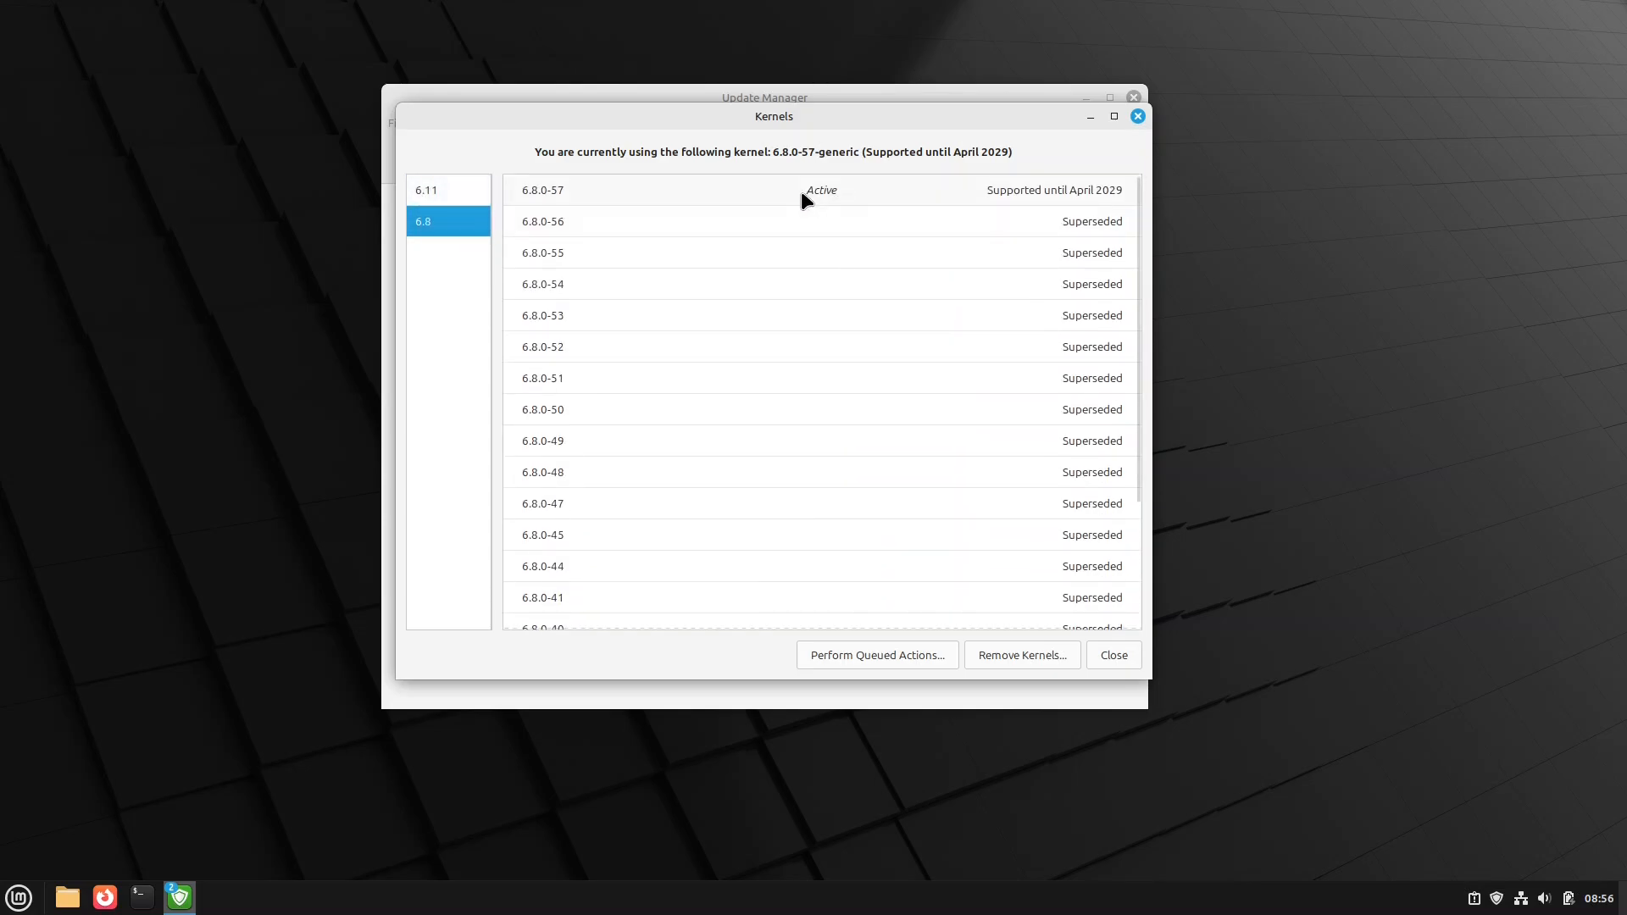
pyautogui.click(425, 190)
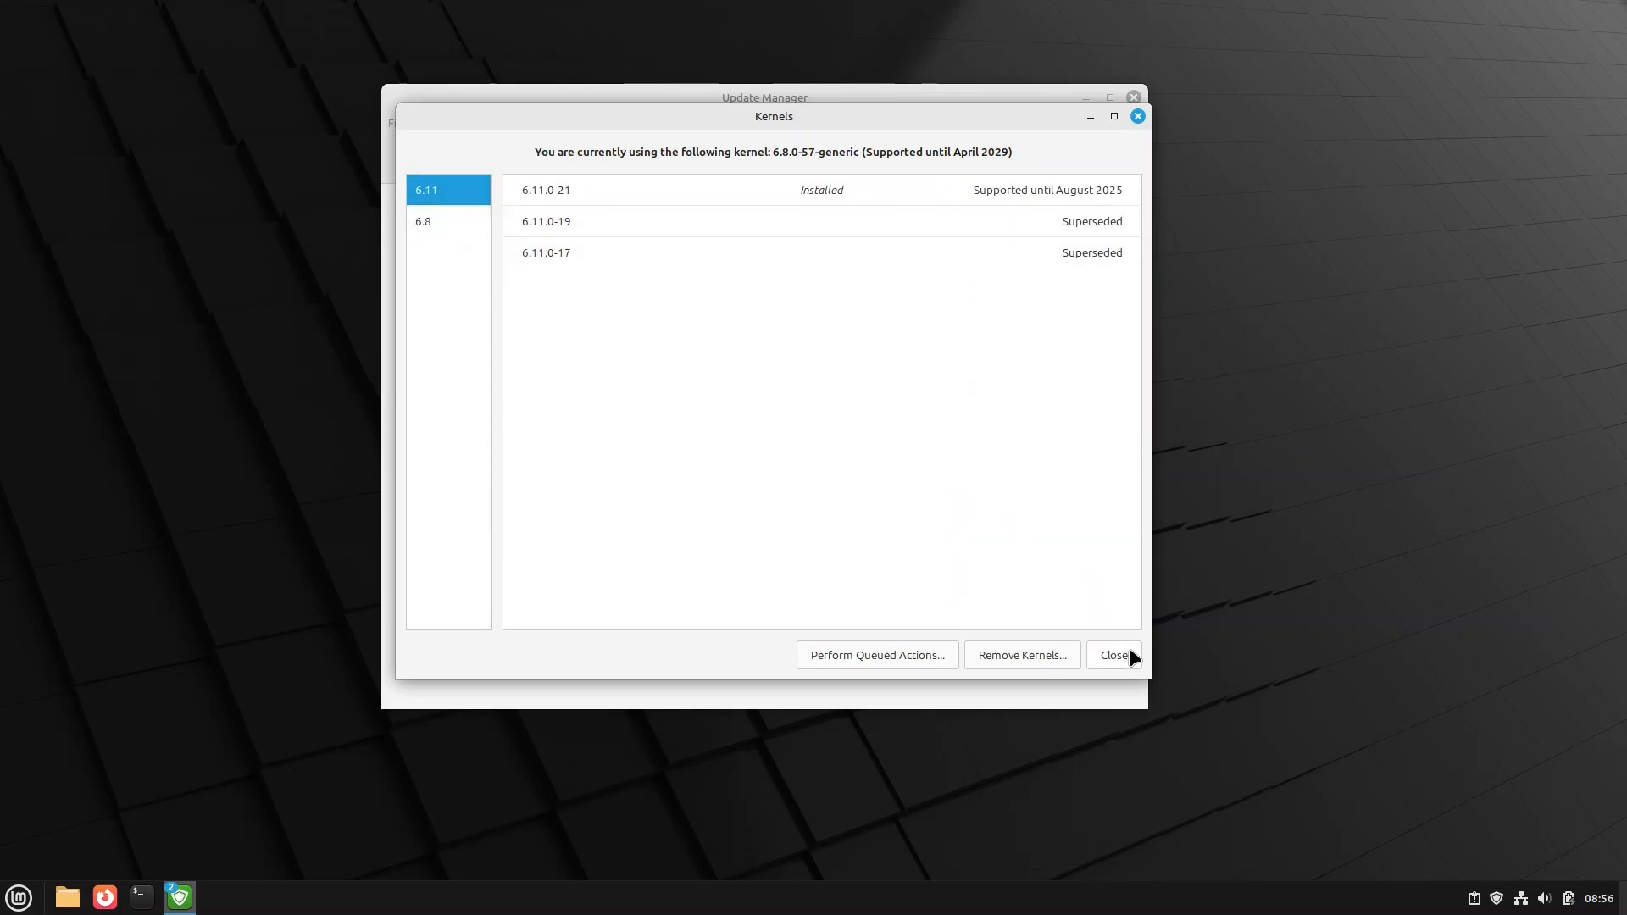
pyautogui.click(1113, 655)
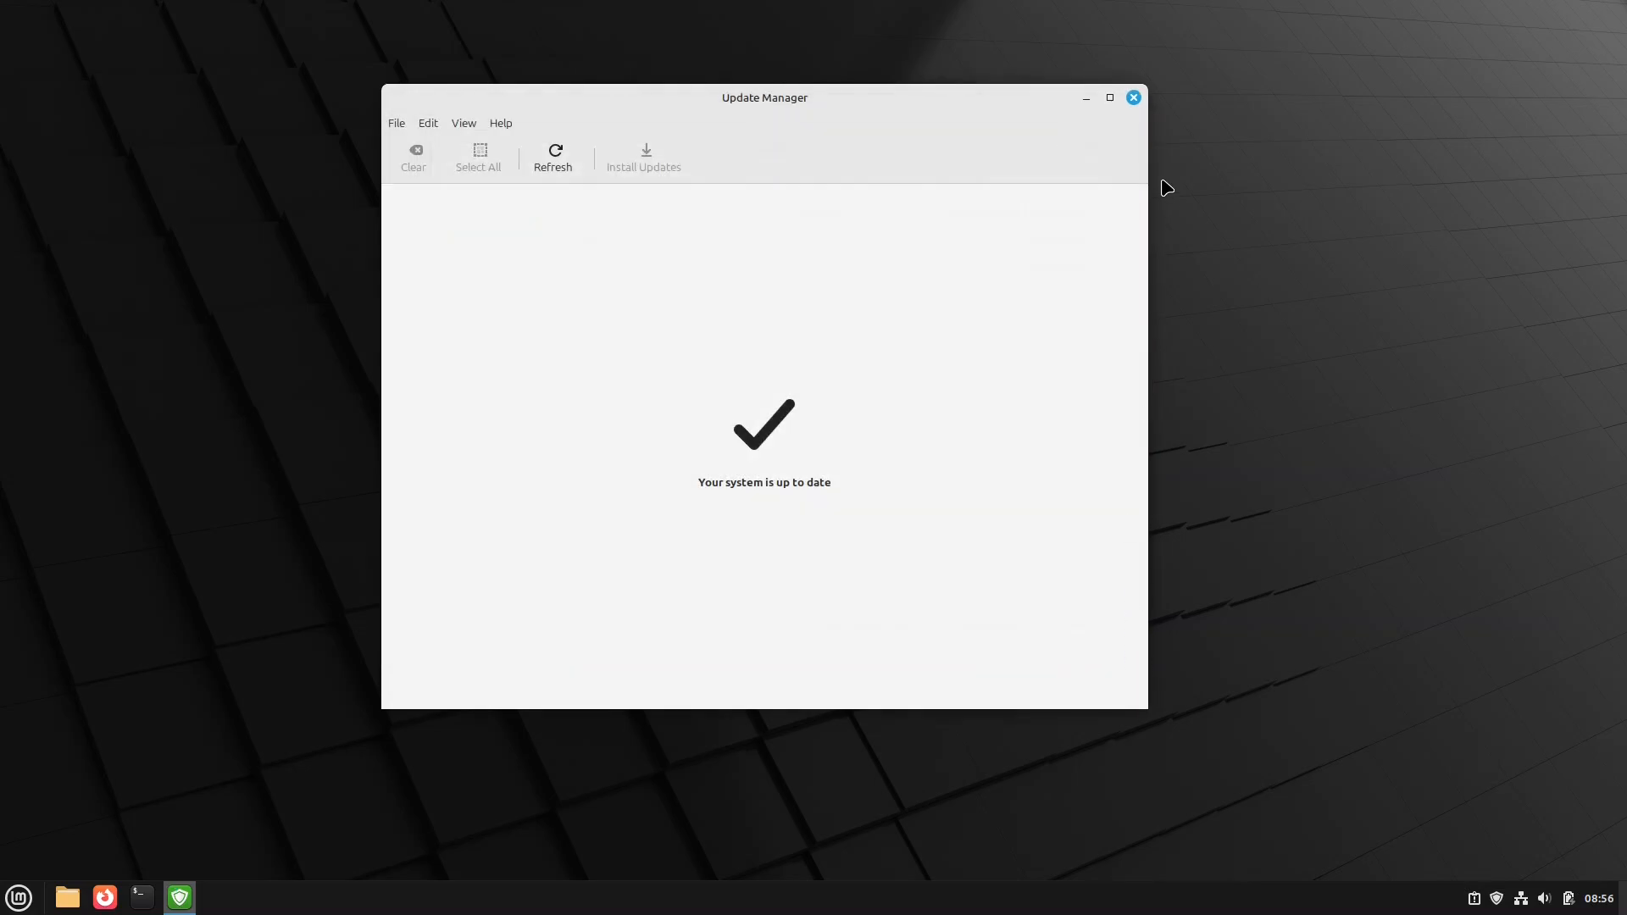
pyautogui.click(1131, 97)
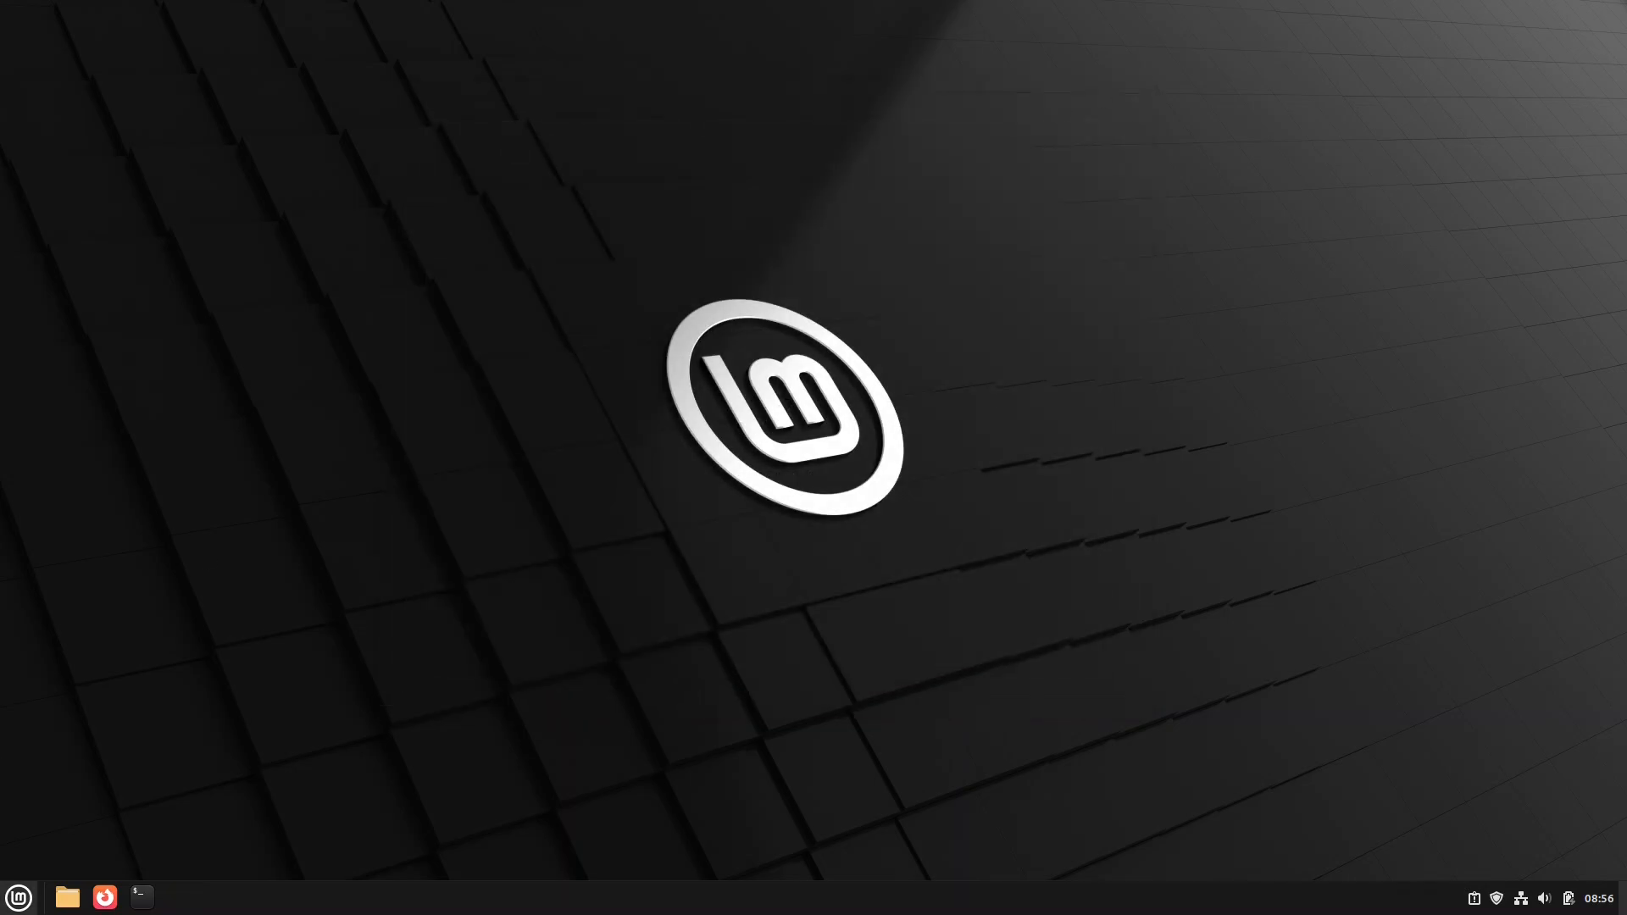
pyautogui.moveTo(141, 896)
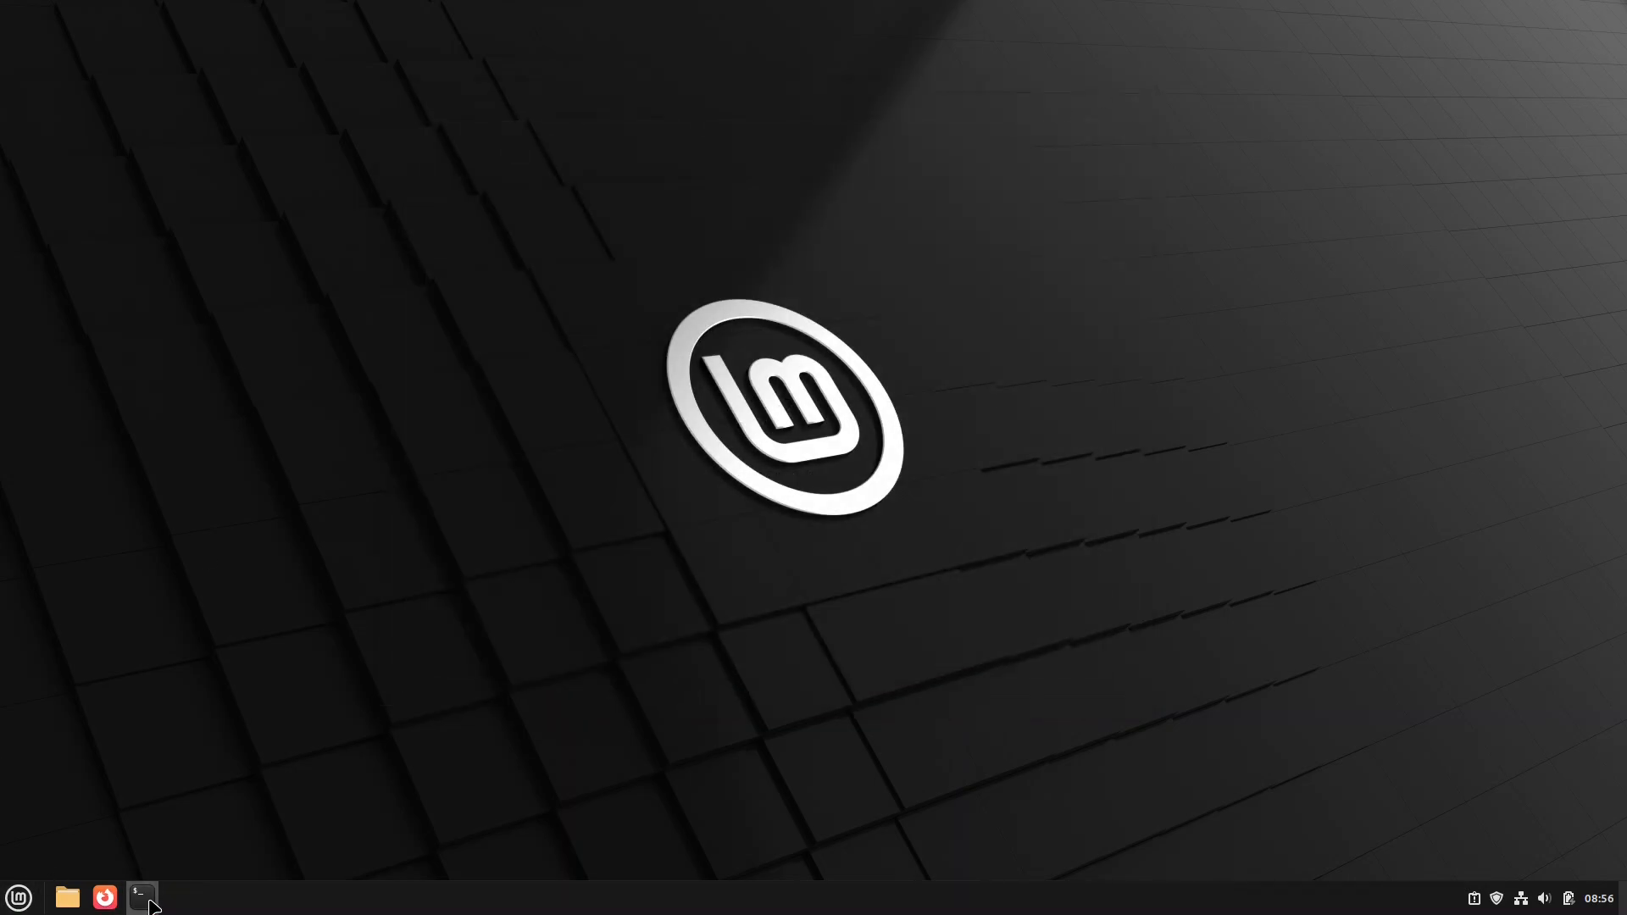
# Step: Confirm with uname -a that kernel 6.8.0-57-generic is running, then bring up the shutdown prompt
pyautogui.click(142, 897)
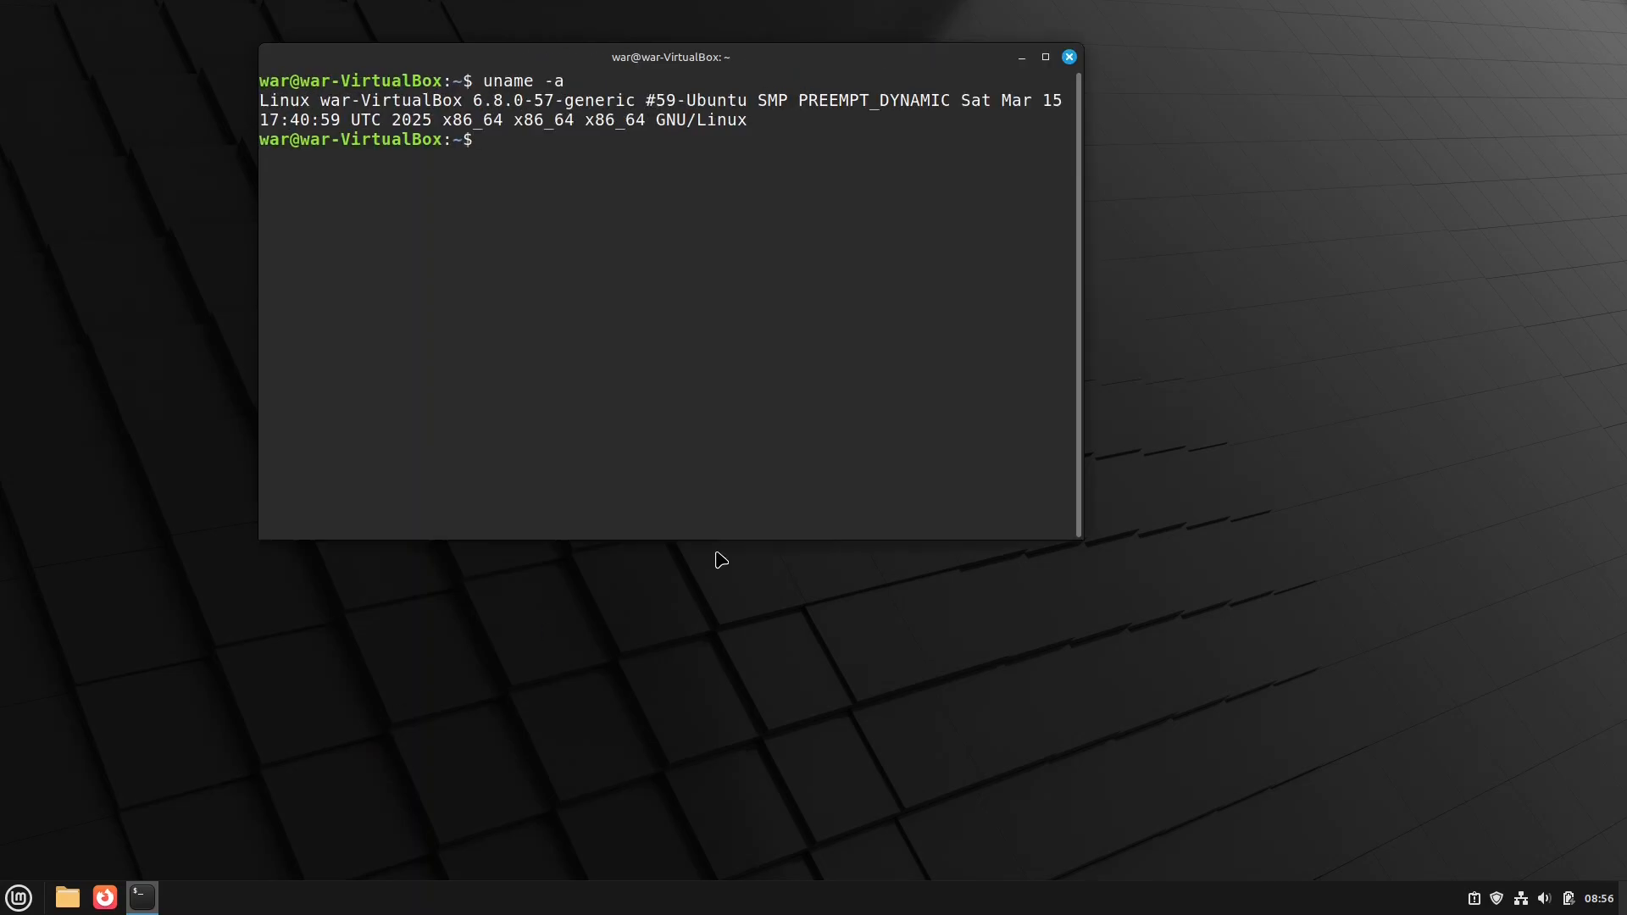
pyautogui.click(1068, 56)
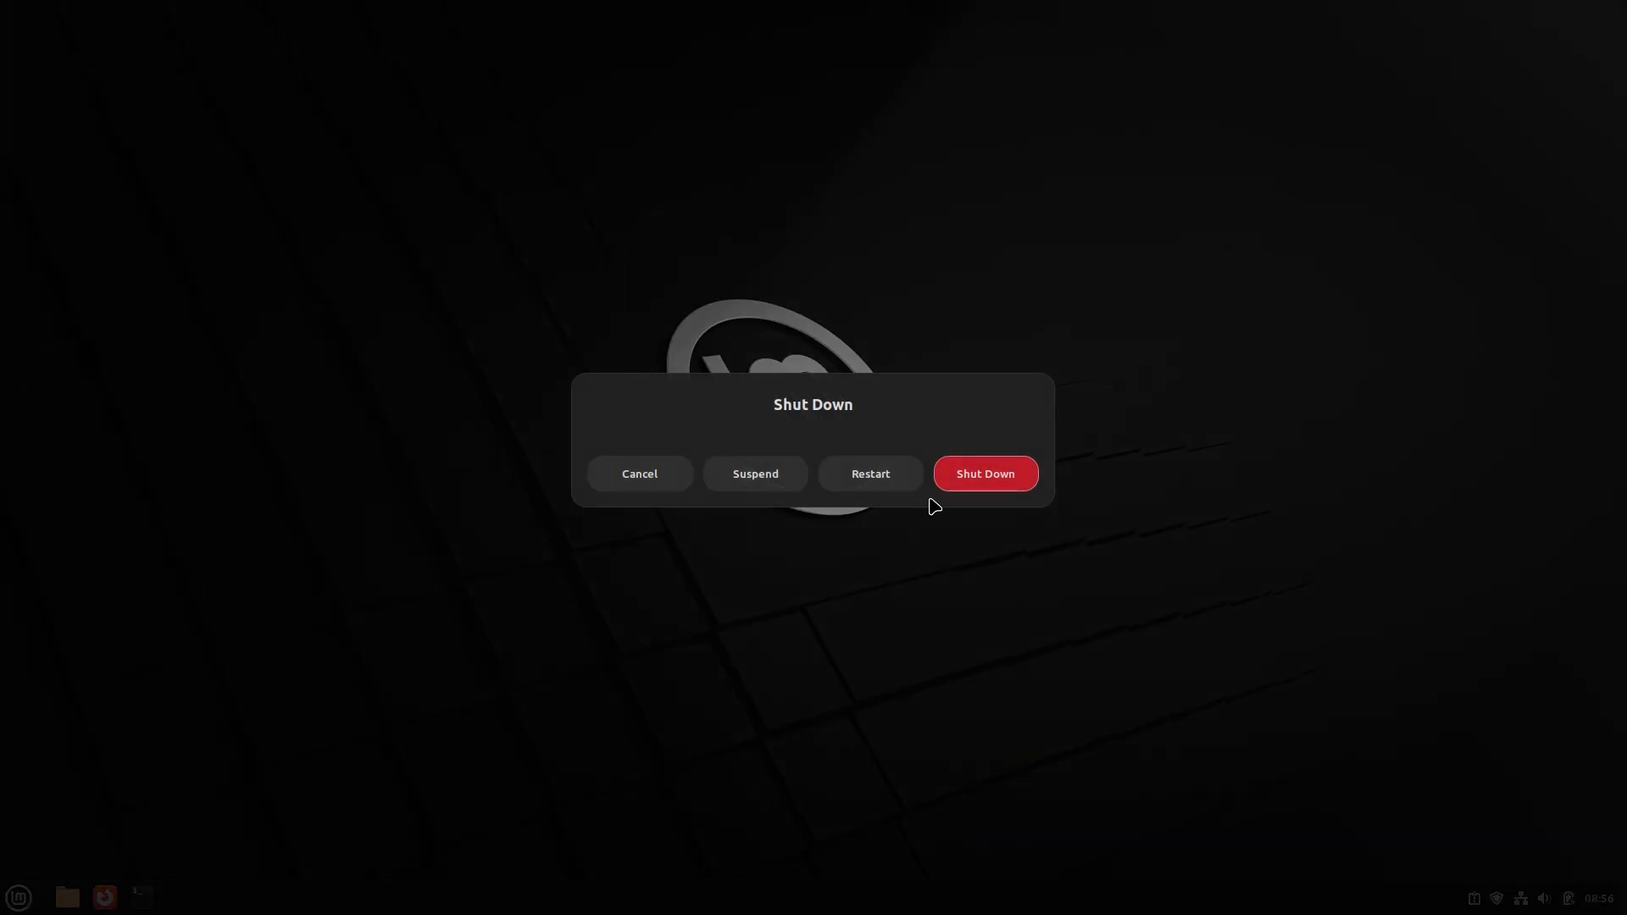
# Step: Restart Linux Mint to boot the new kernel and dismiss the Welcome screen after login
pyautogui.click(638, 473)
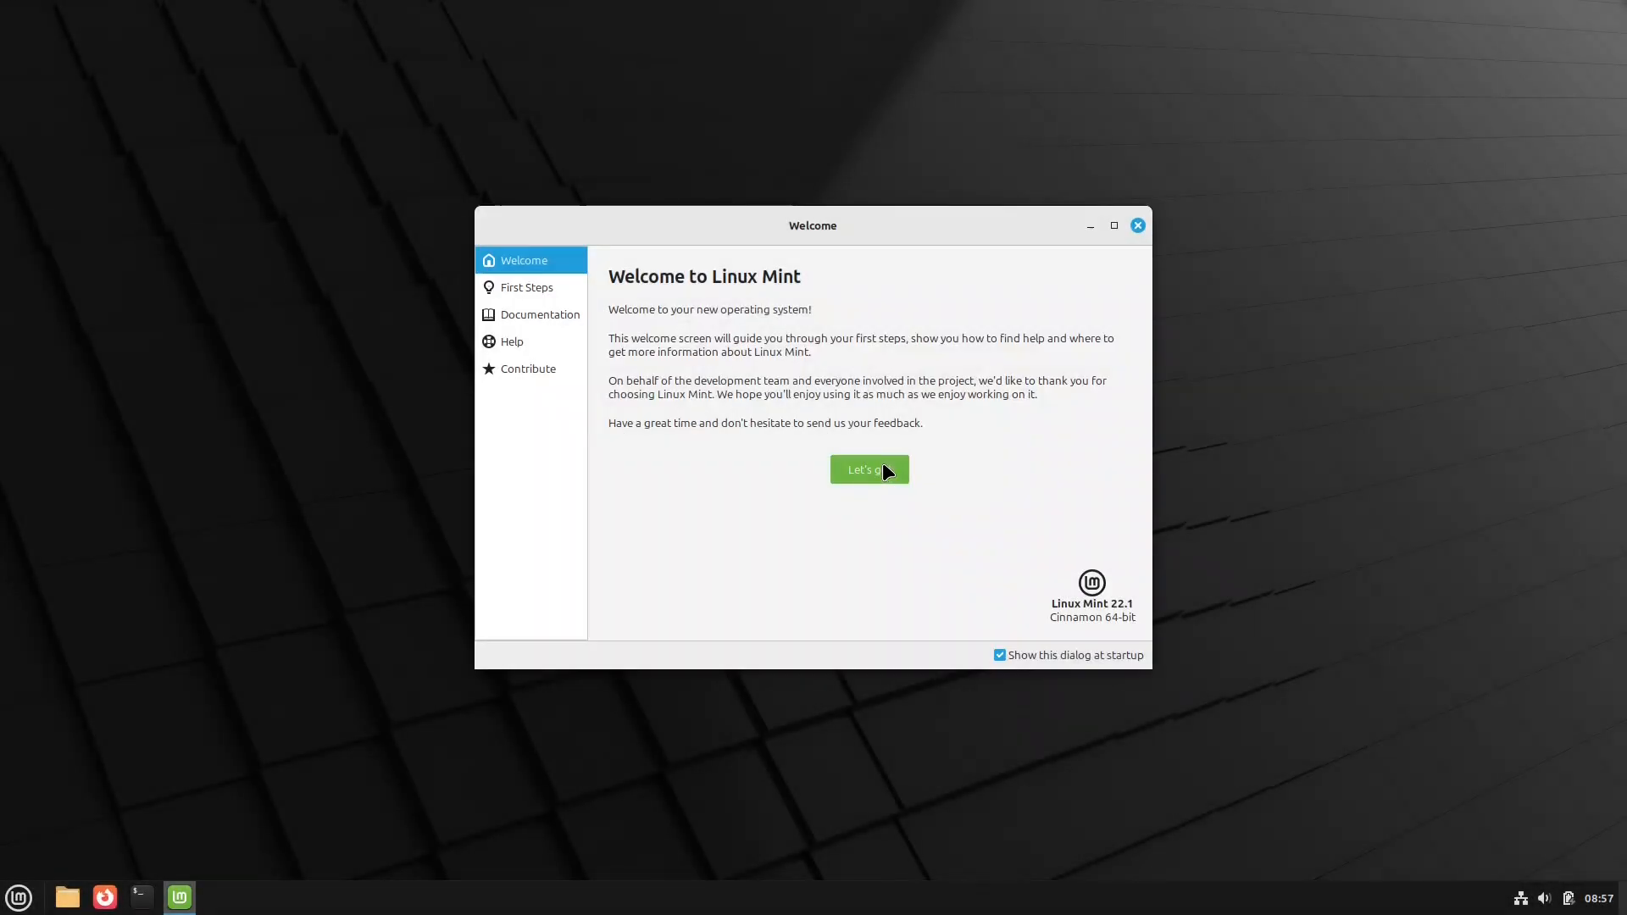
pyautogui.moveTo(1115, 273)
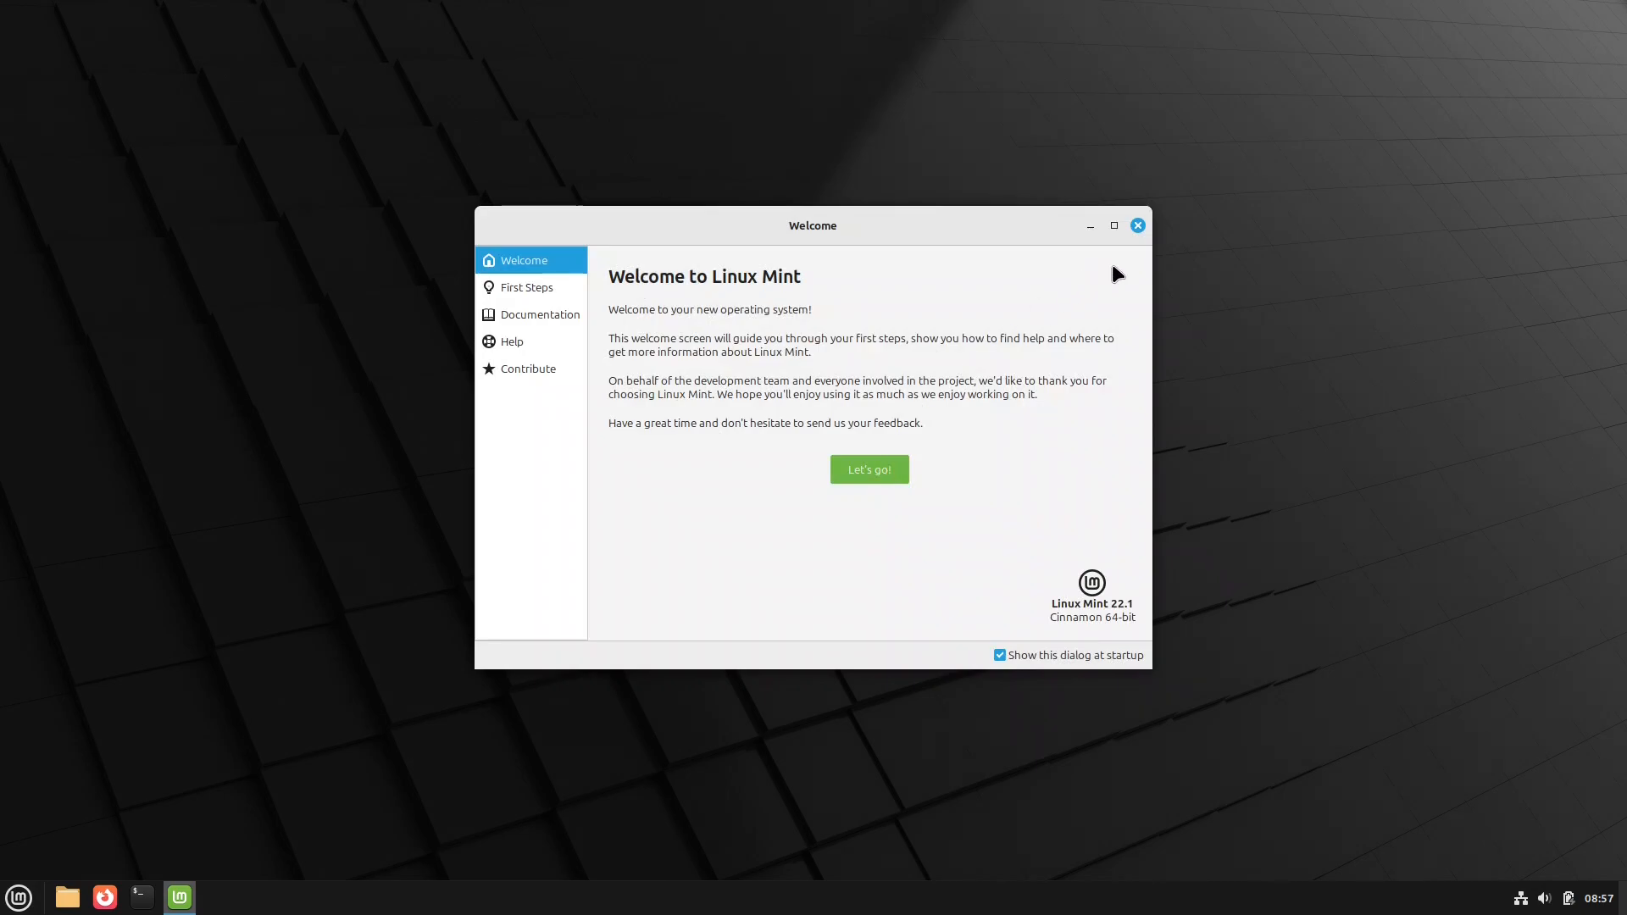
pyautogui.click(1136, 225)
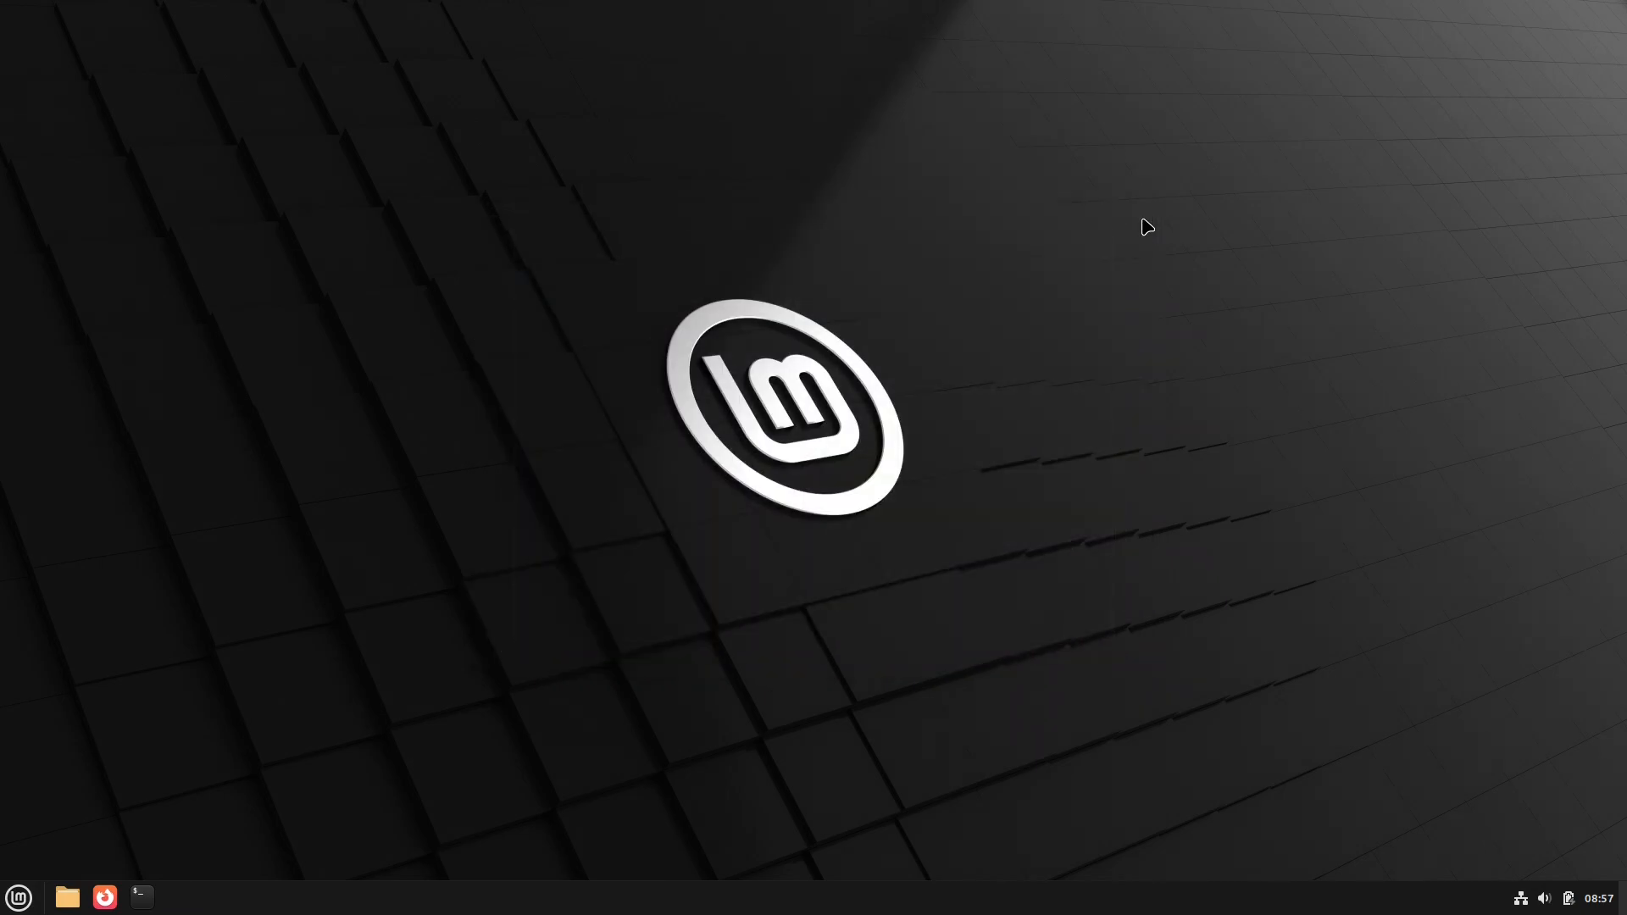
# Step: Verify with uname -a in Terminal that kernel 6.11.0-21-generic is now running, then close Terminal
pyautogui.click(140, 898)
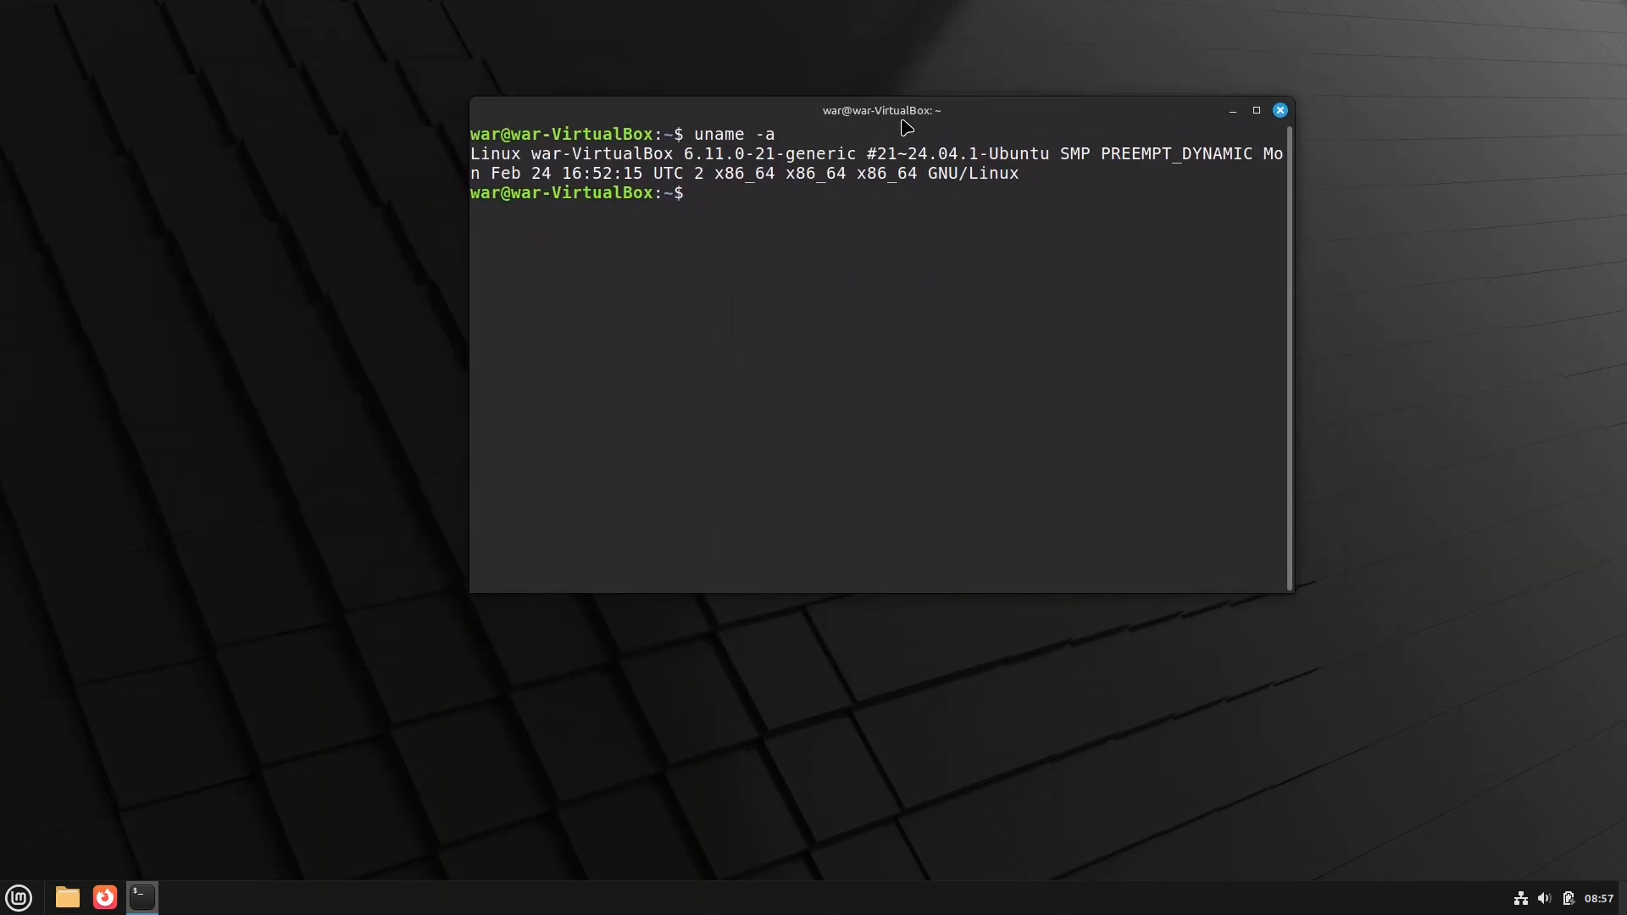
pyautogui.click(1279, 110)
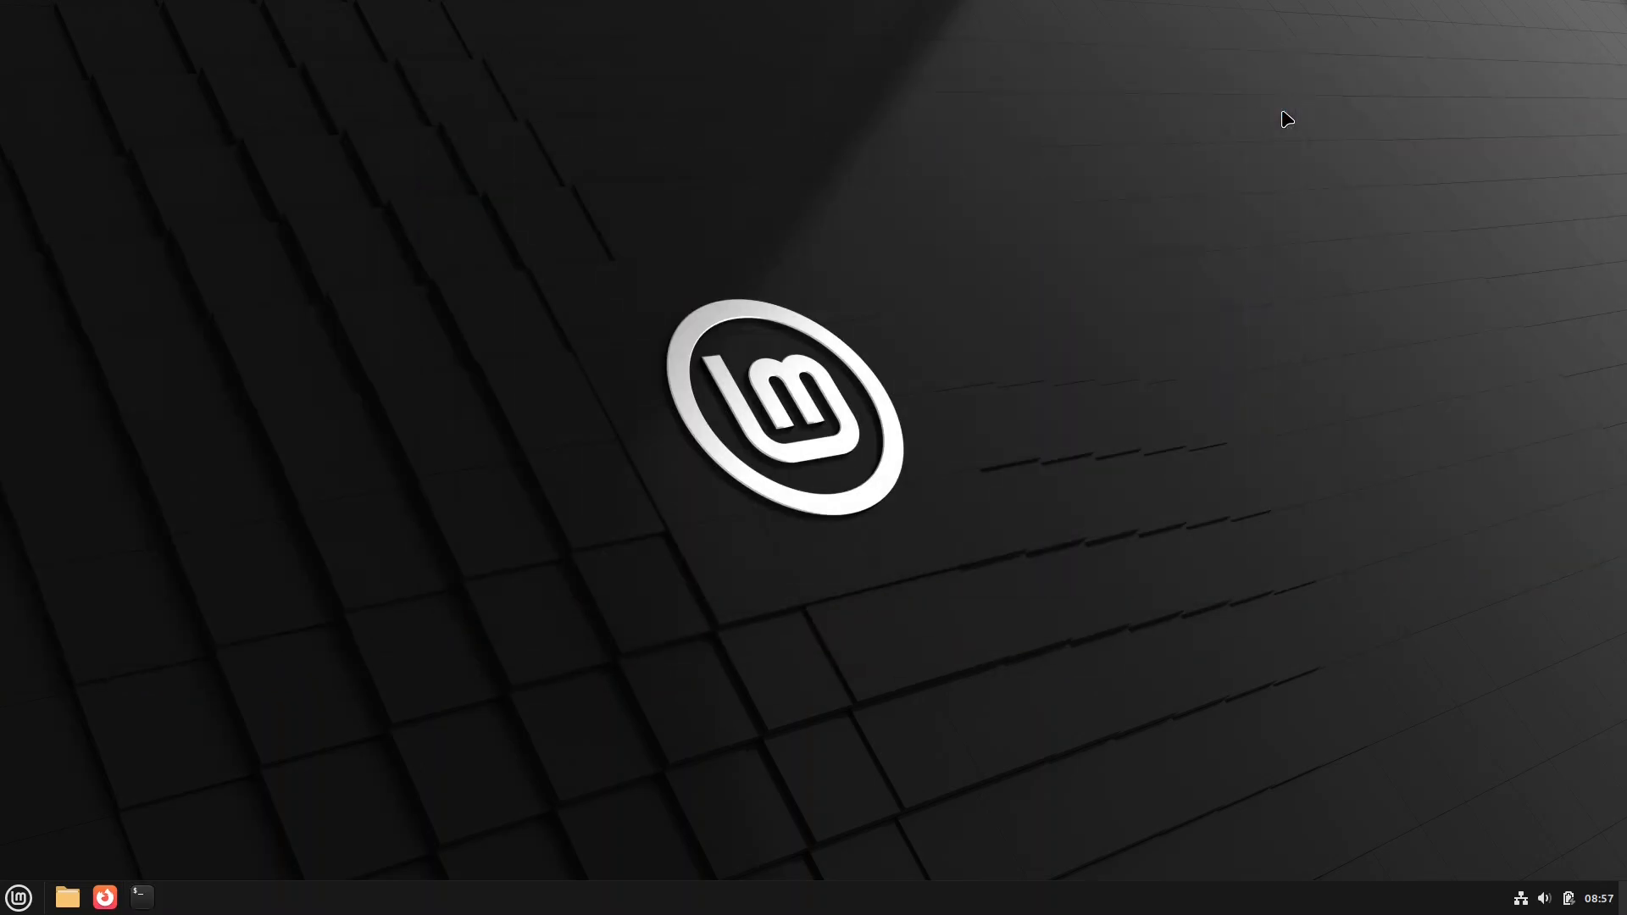
# Step: Install the pending Linux kernel 6.11.0-21.21~24.04.1 update, authenticating with the administrator password
pyautogui.click(177, 896)
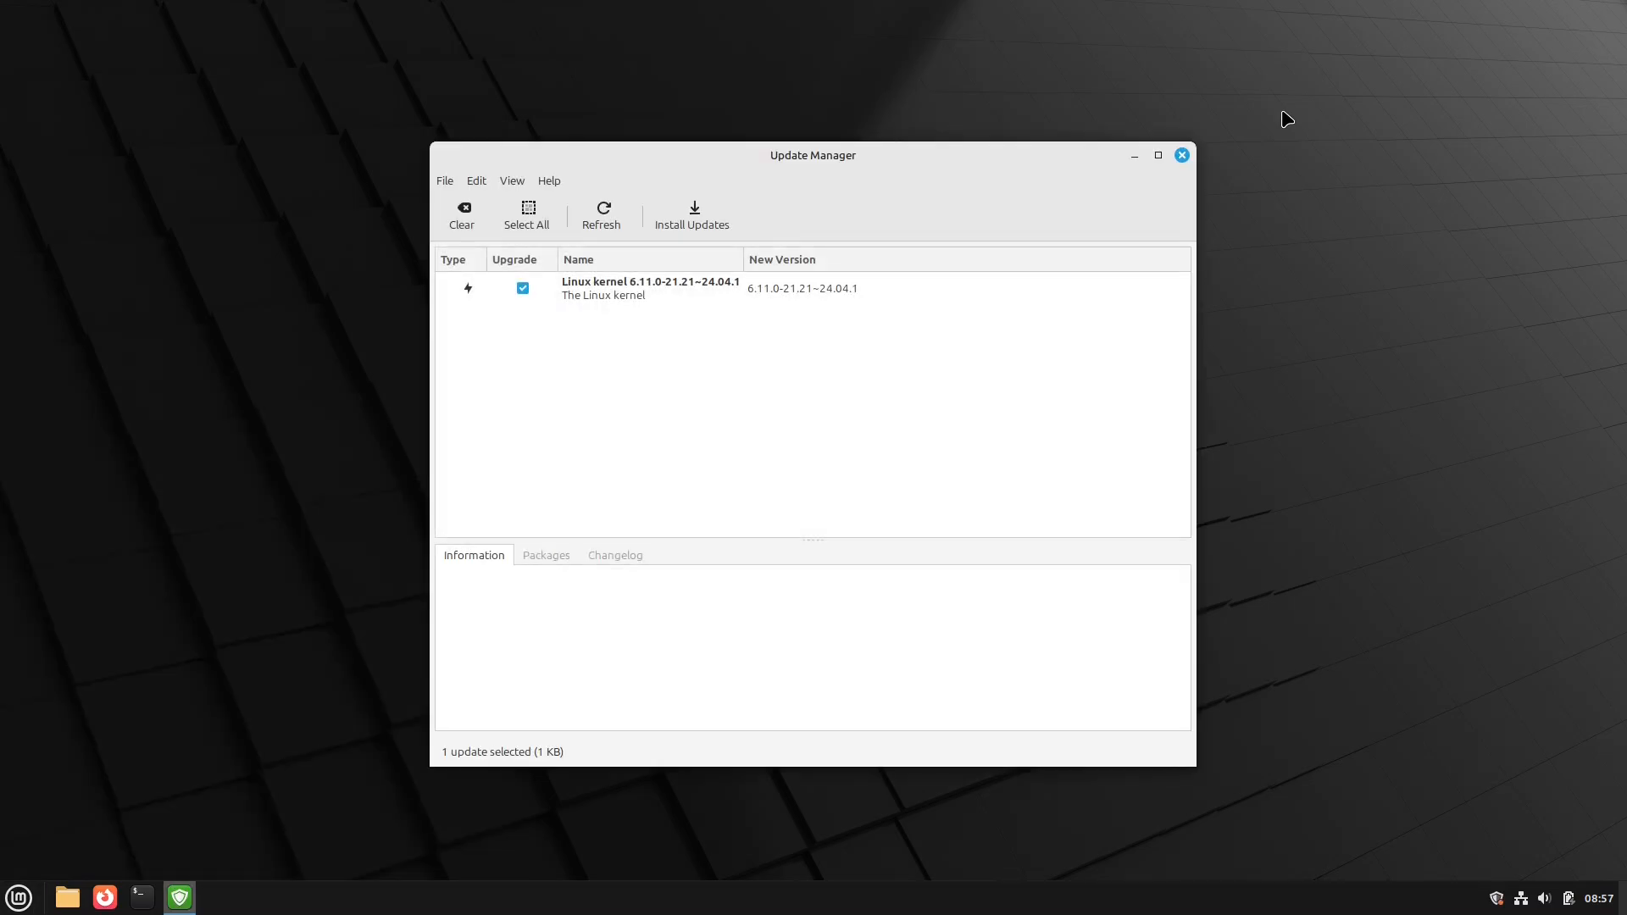
pyautogui.moveTo(693, 216)
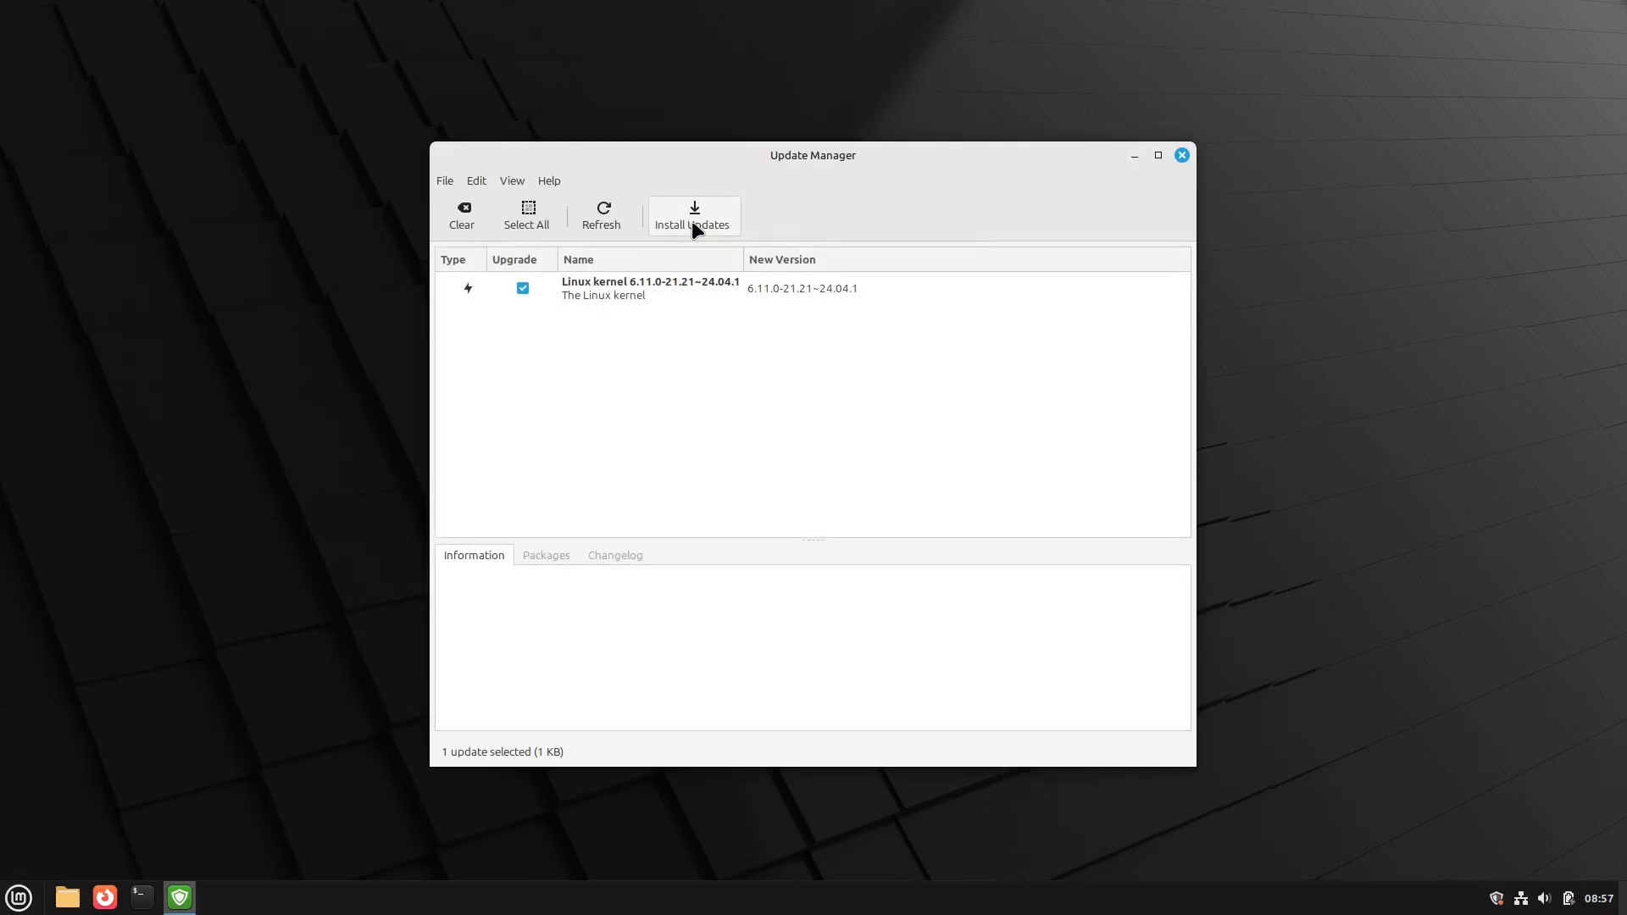
pyautogui.click(693, 215)
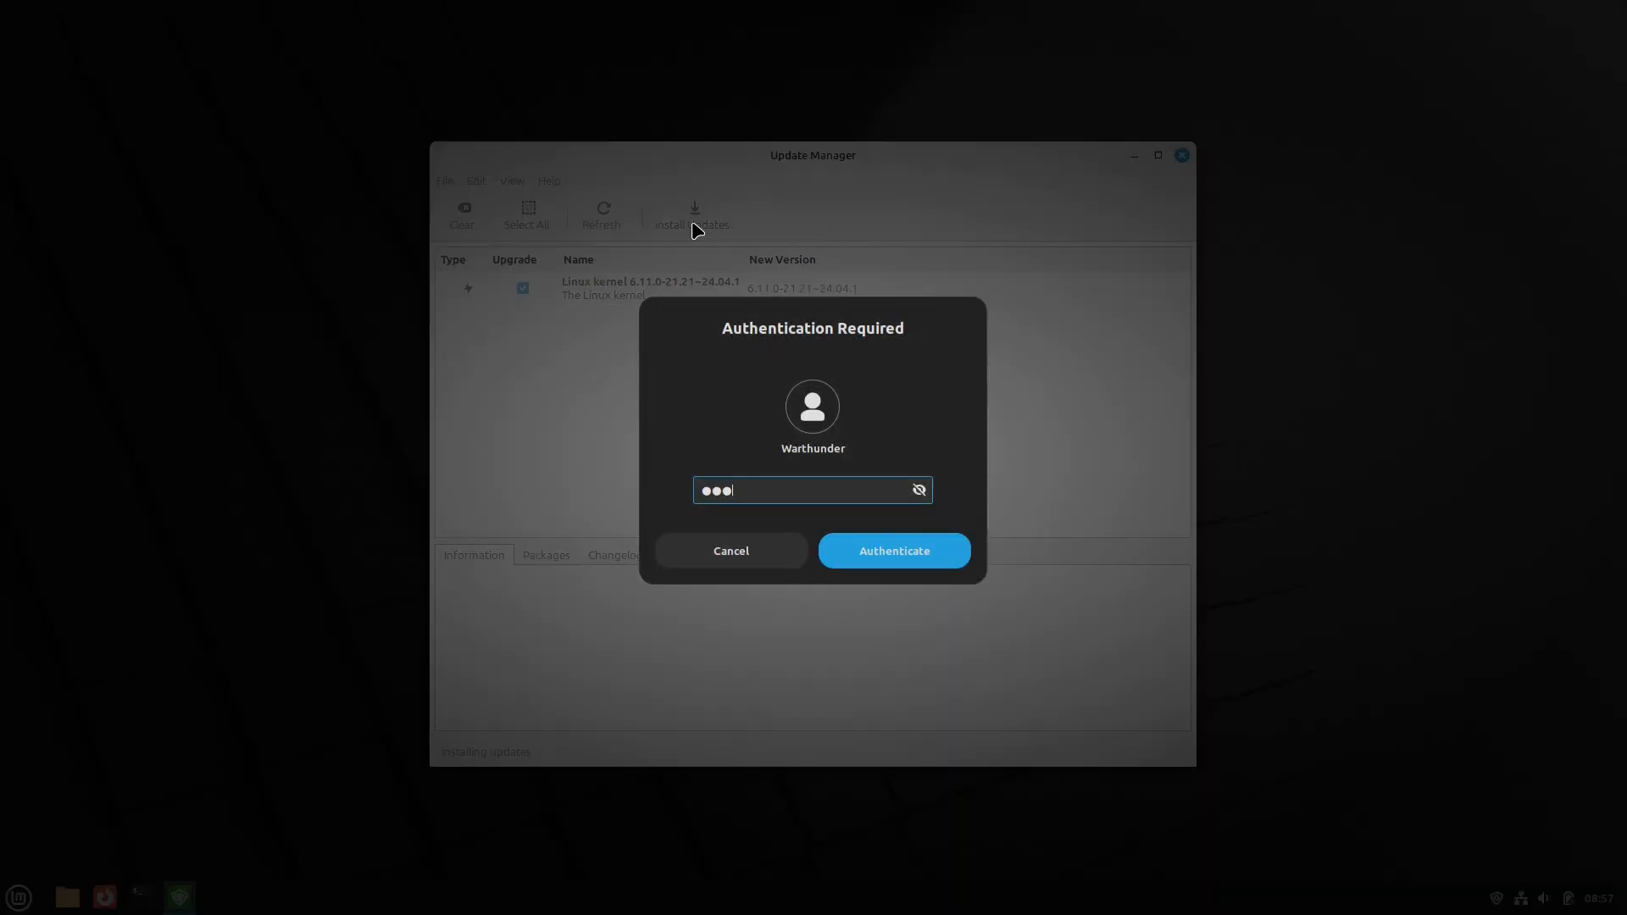
pyautogui.click(892, 550)
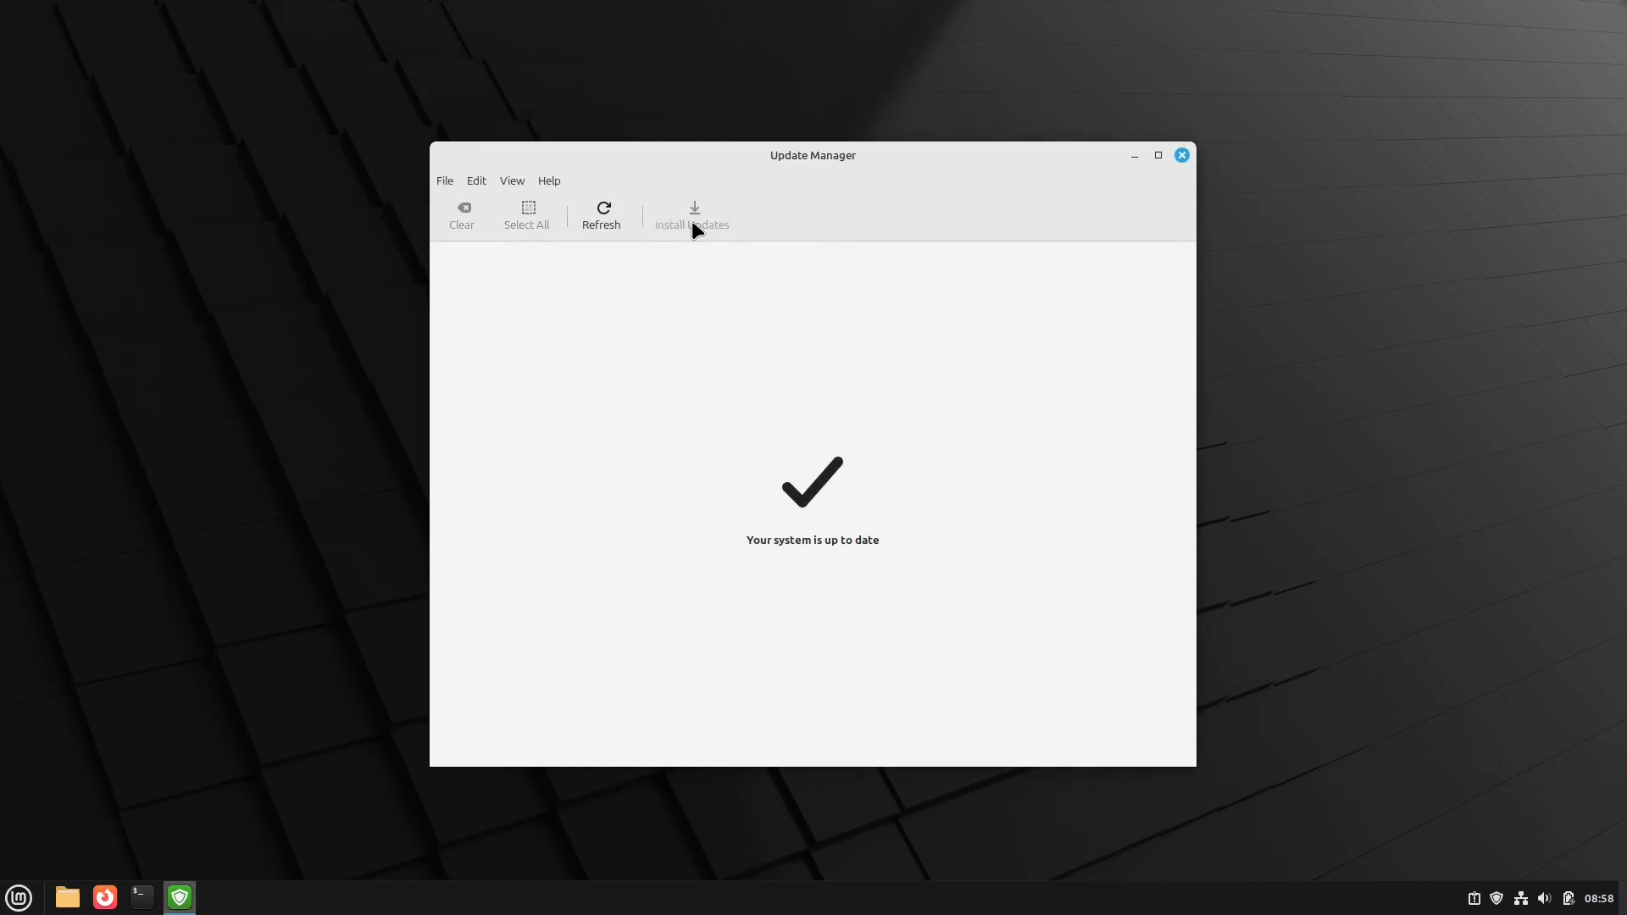
pyautogui.moveTo(478, 186)
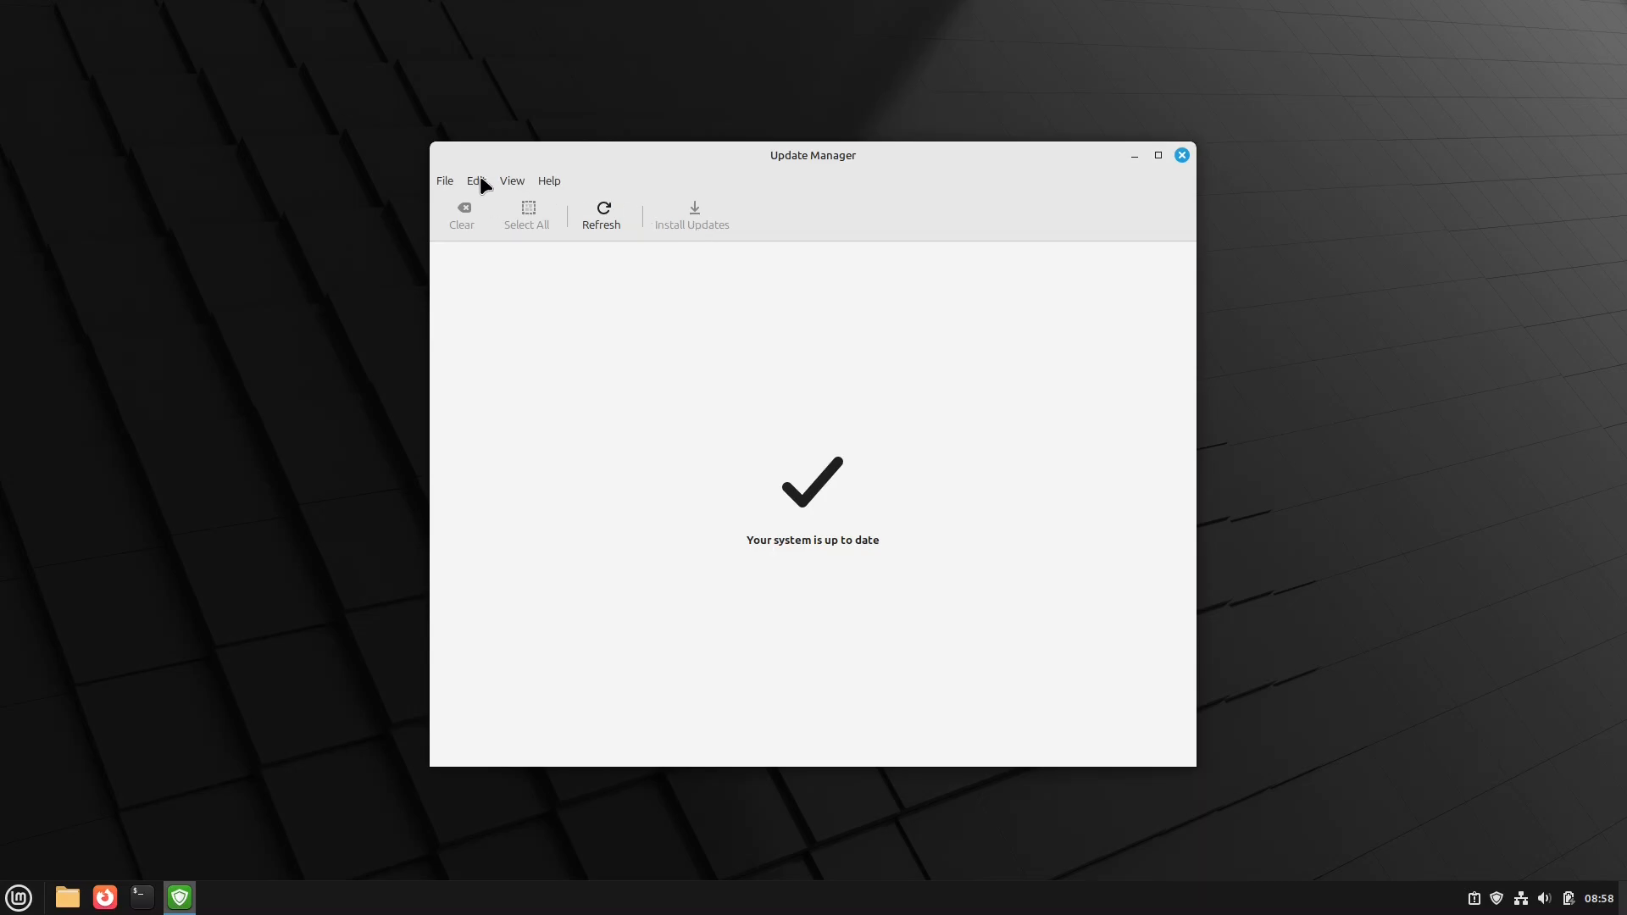
# Step: Reach the Linux Kernels manager via View, past the warning, and display the 6.8 kernel series
pyautogui.click(510, 180)
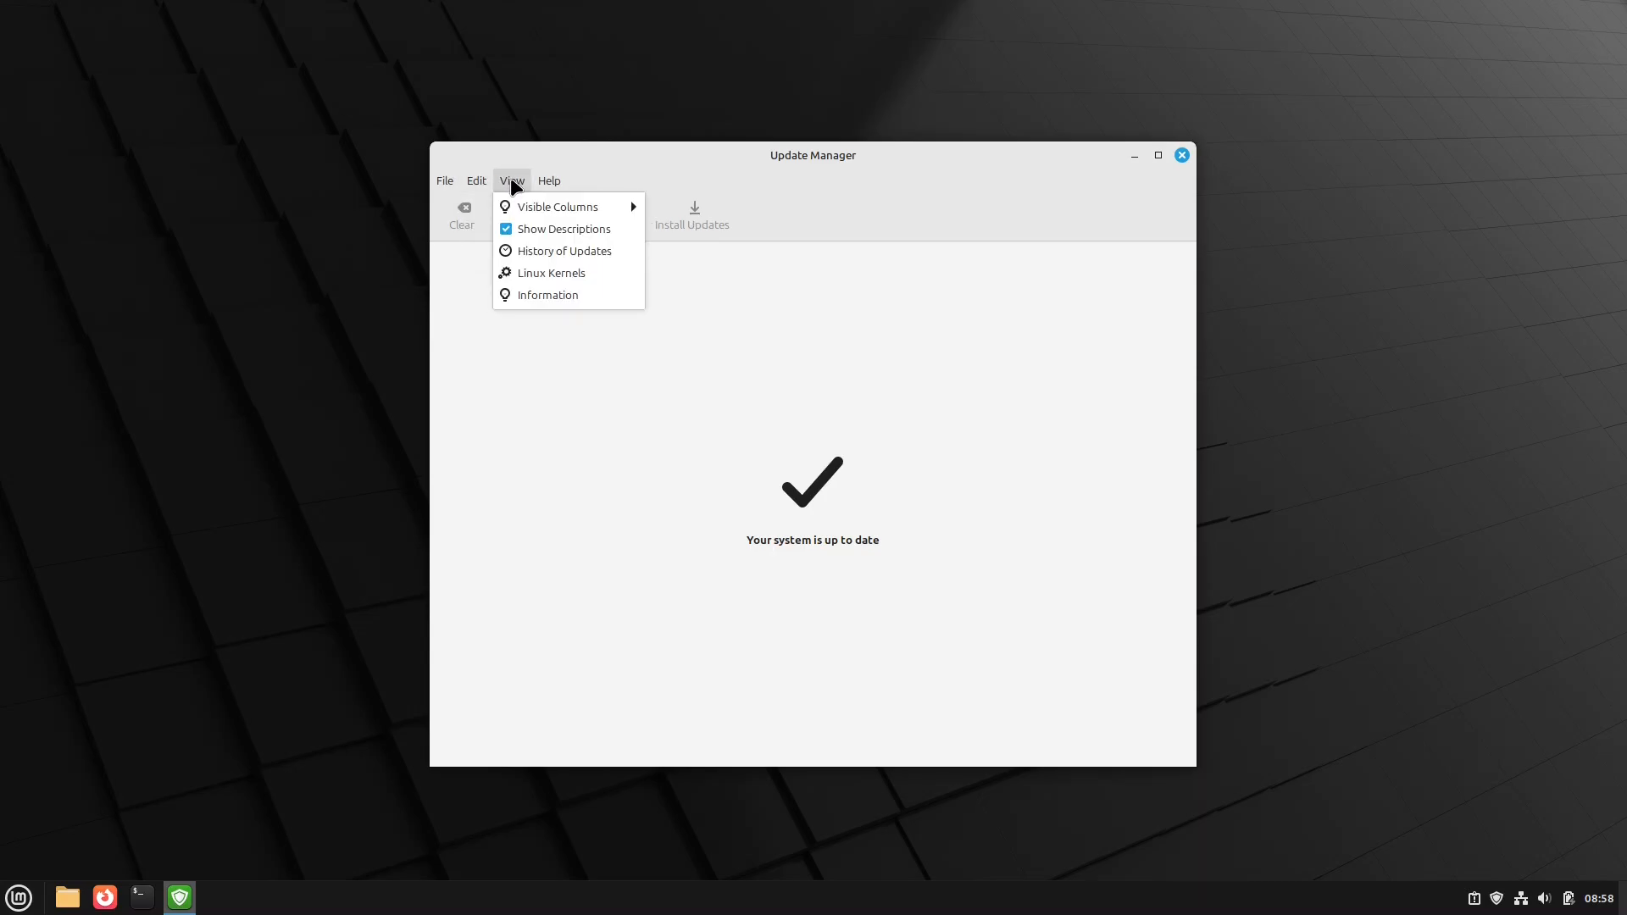
pyautogui.click(551, 273)
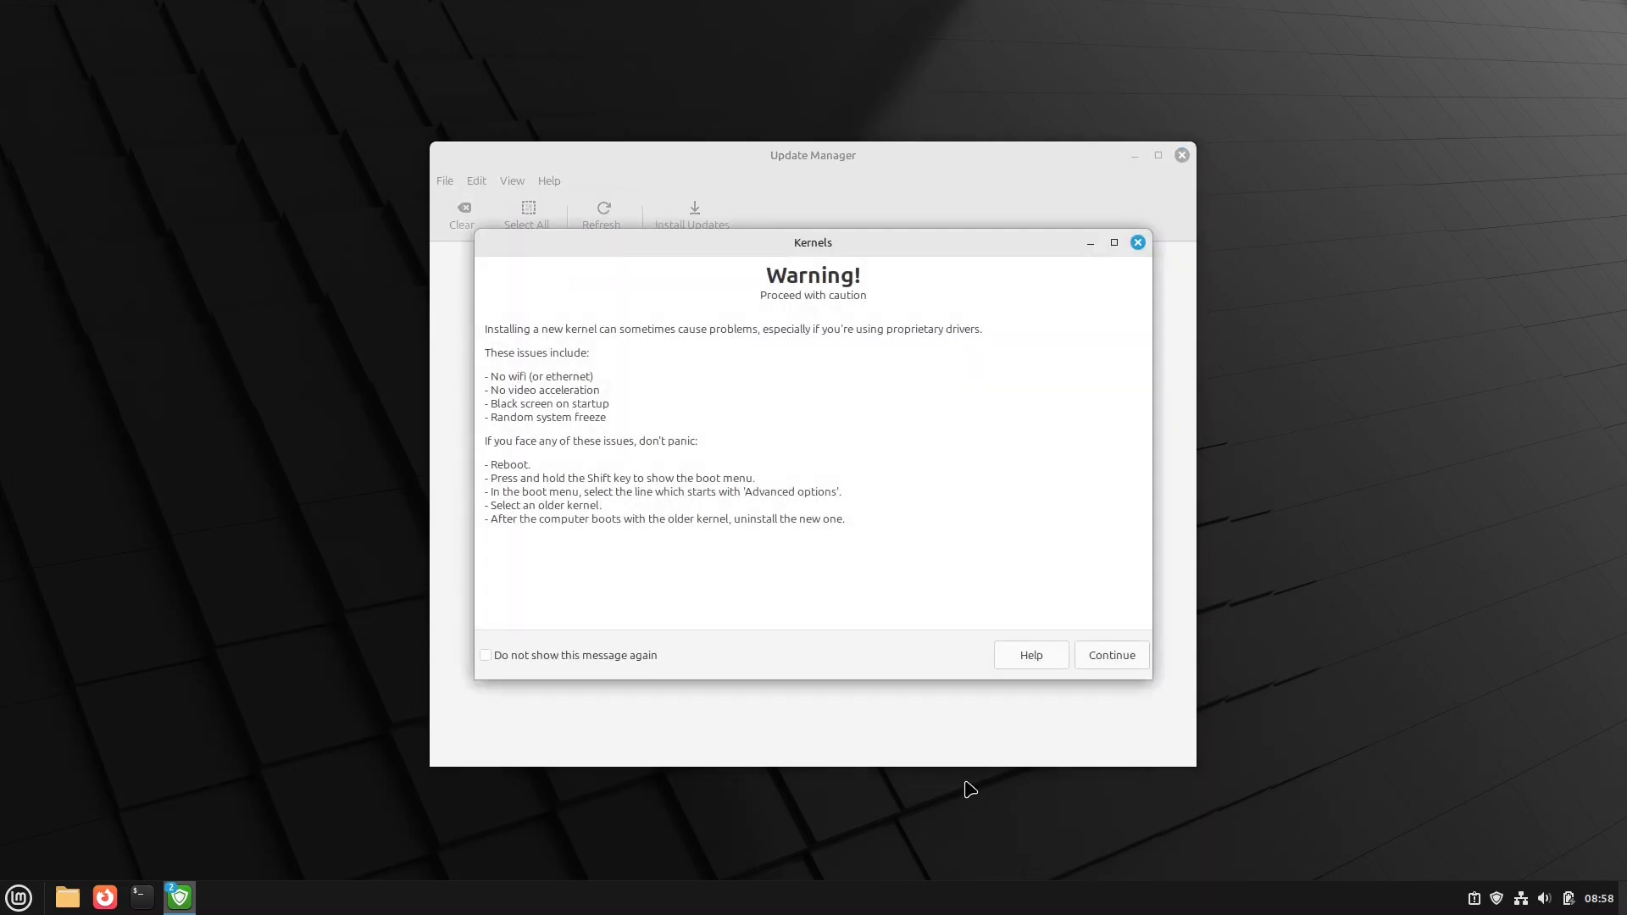
pyautogui.click(1109, 655)
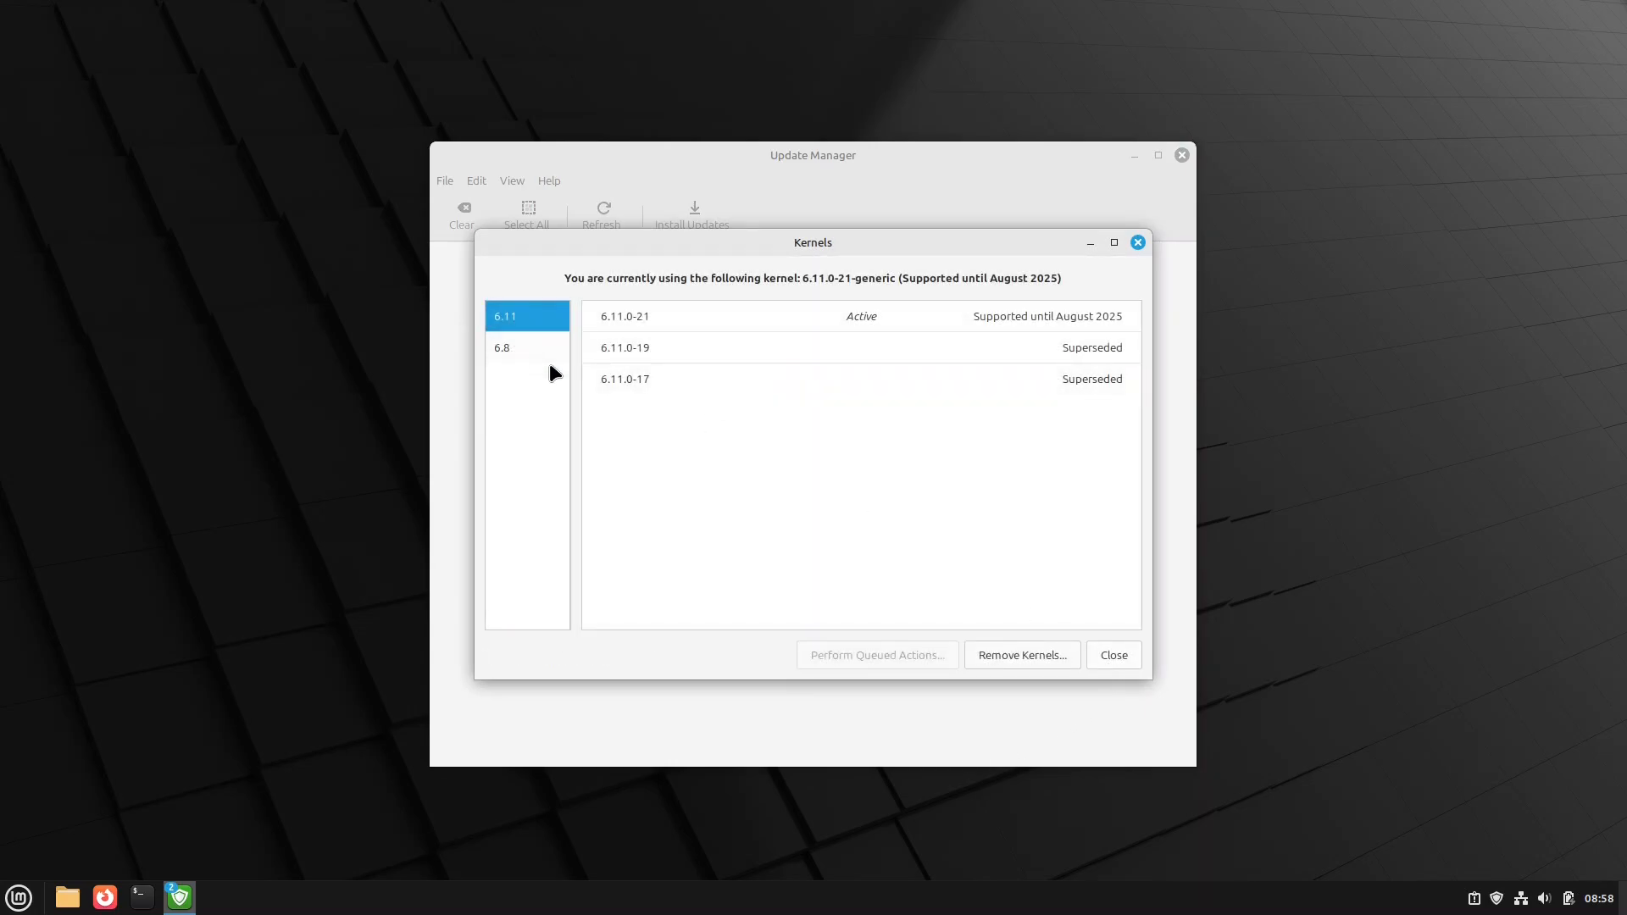
pyautogui.click(526, 346)
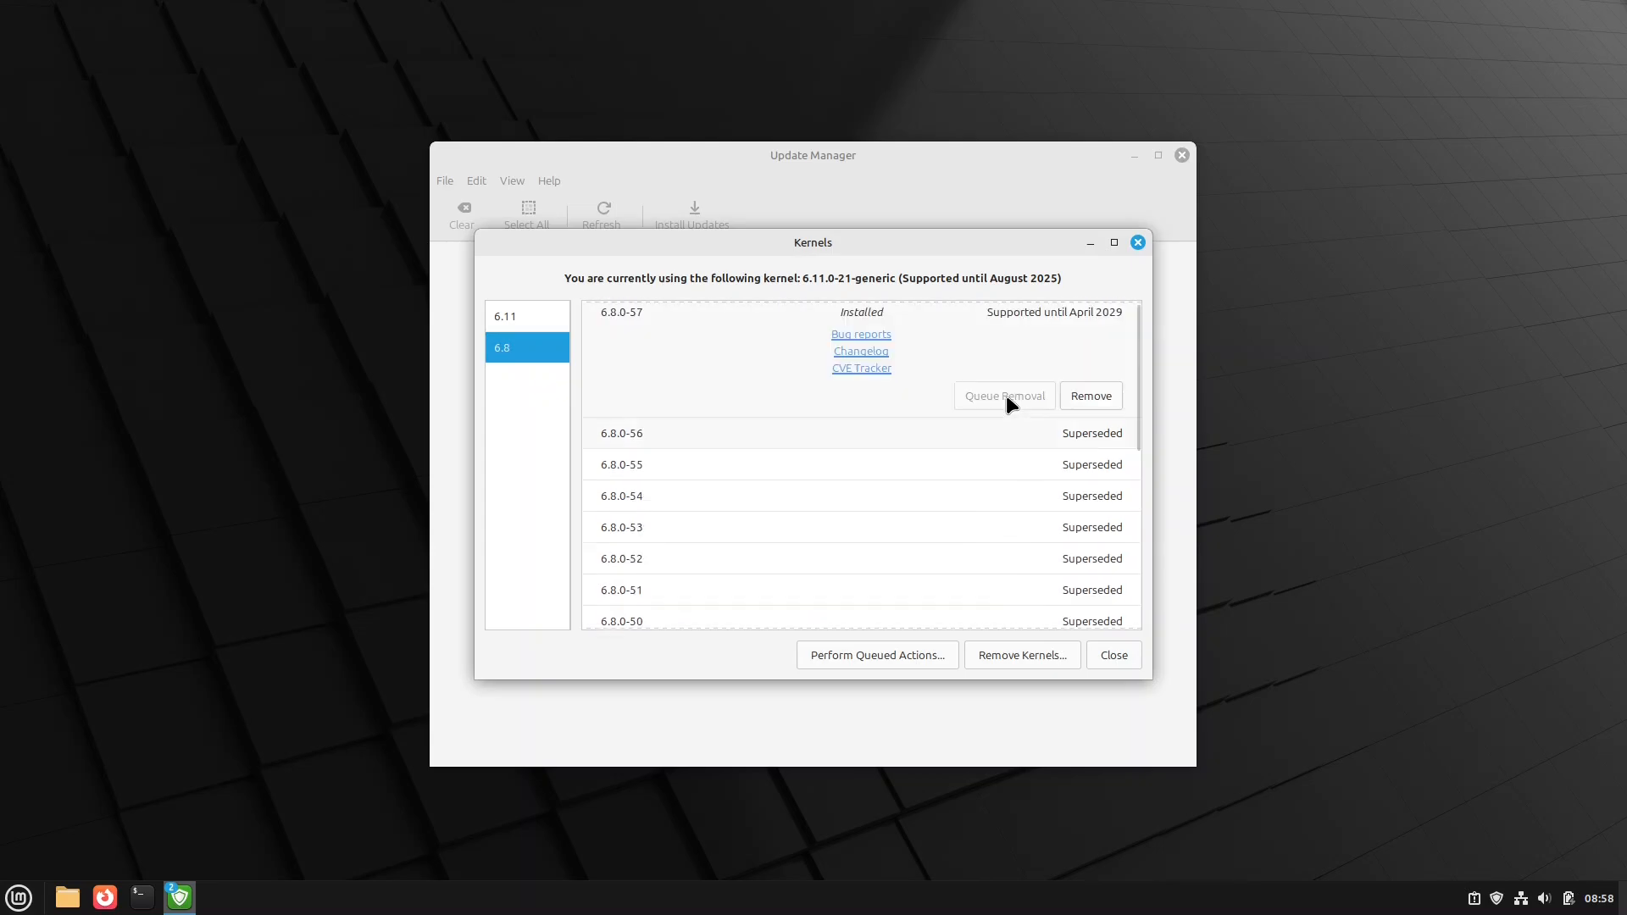
# Step: Apply the queued removal of kernel 6.8.0-57-generic and accept removing its related packages
pyautogui.click(875, 655)
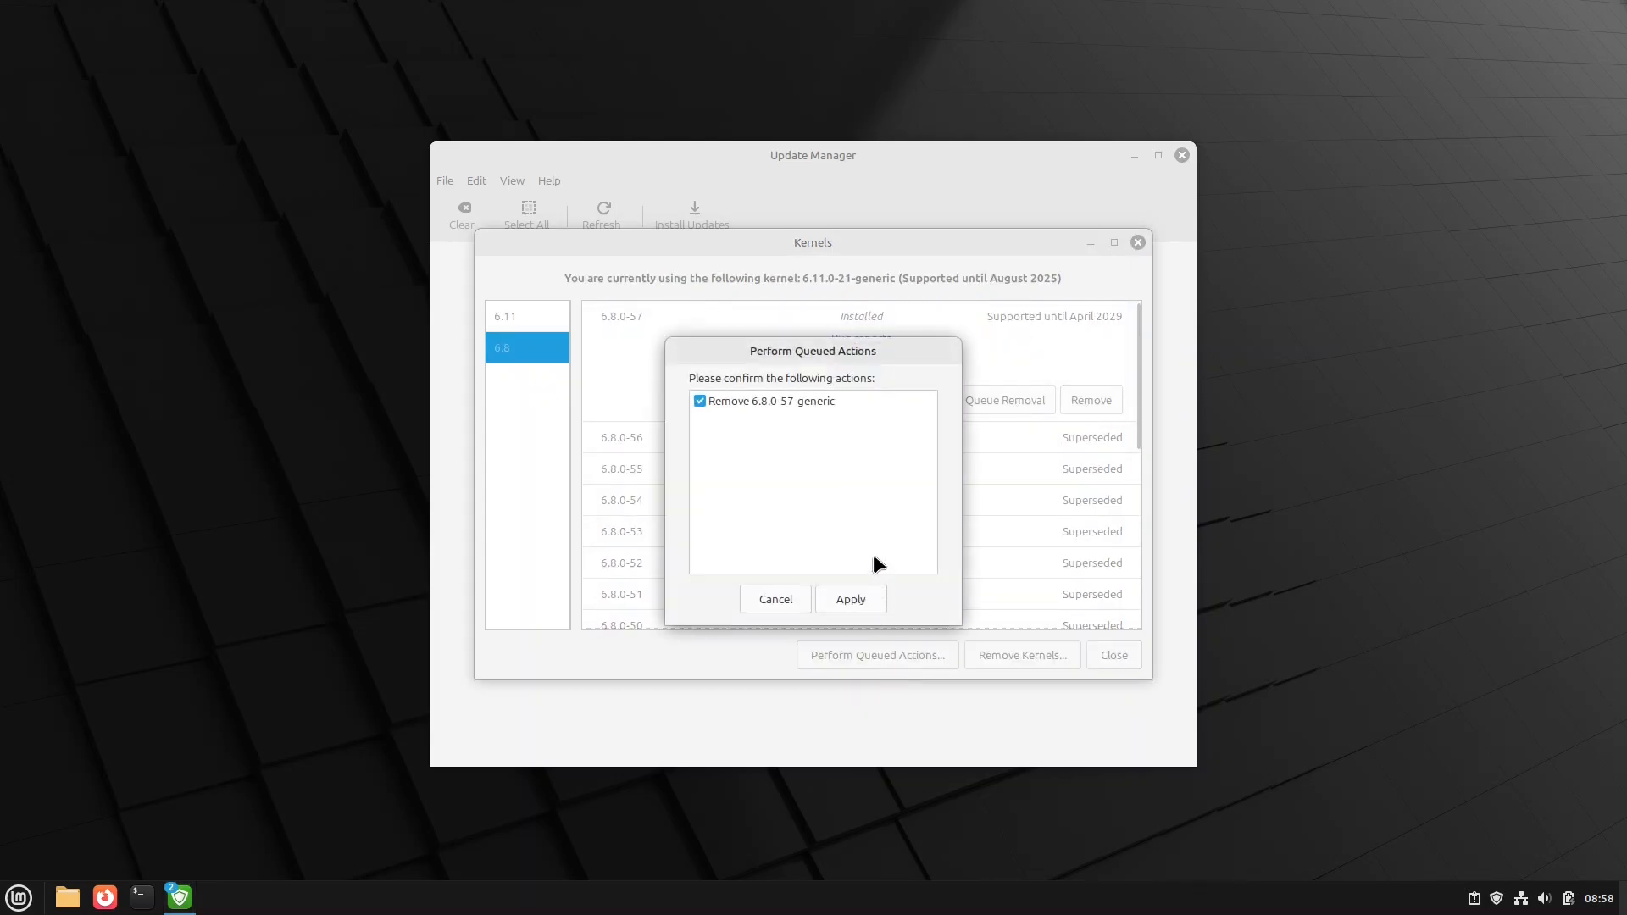
pyautogui.click(773, 599)
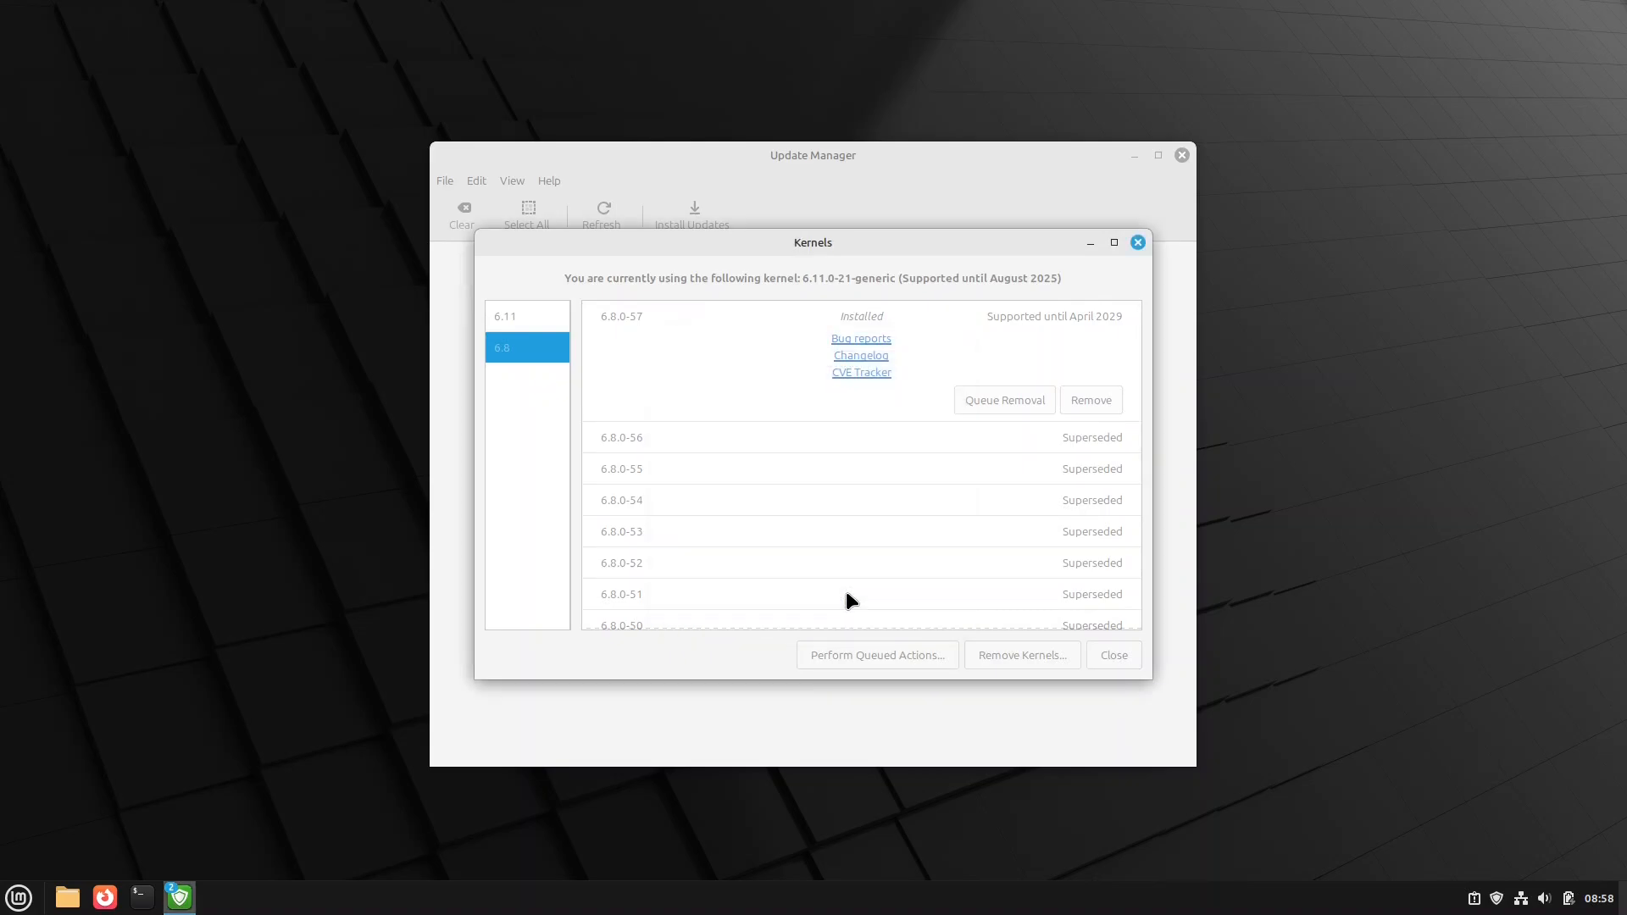
pyautogui.click(1090, 399)
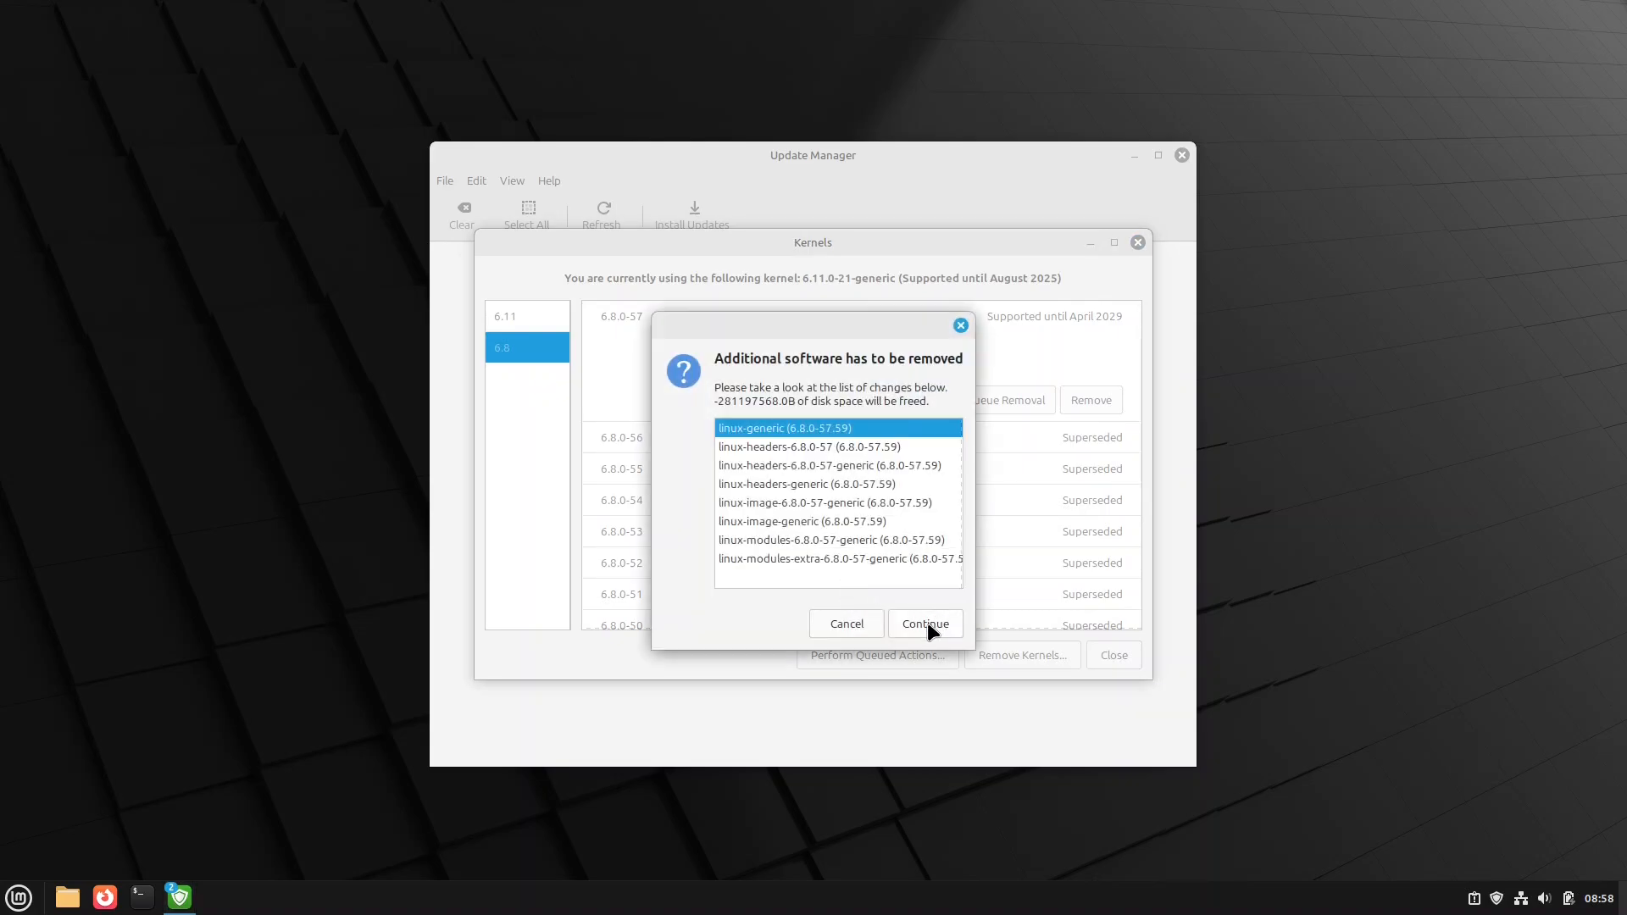
pyautogui.click(924, 622)
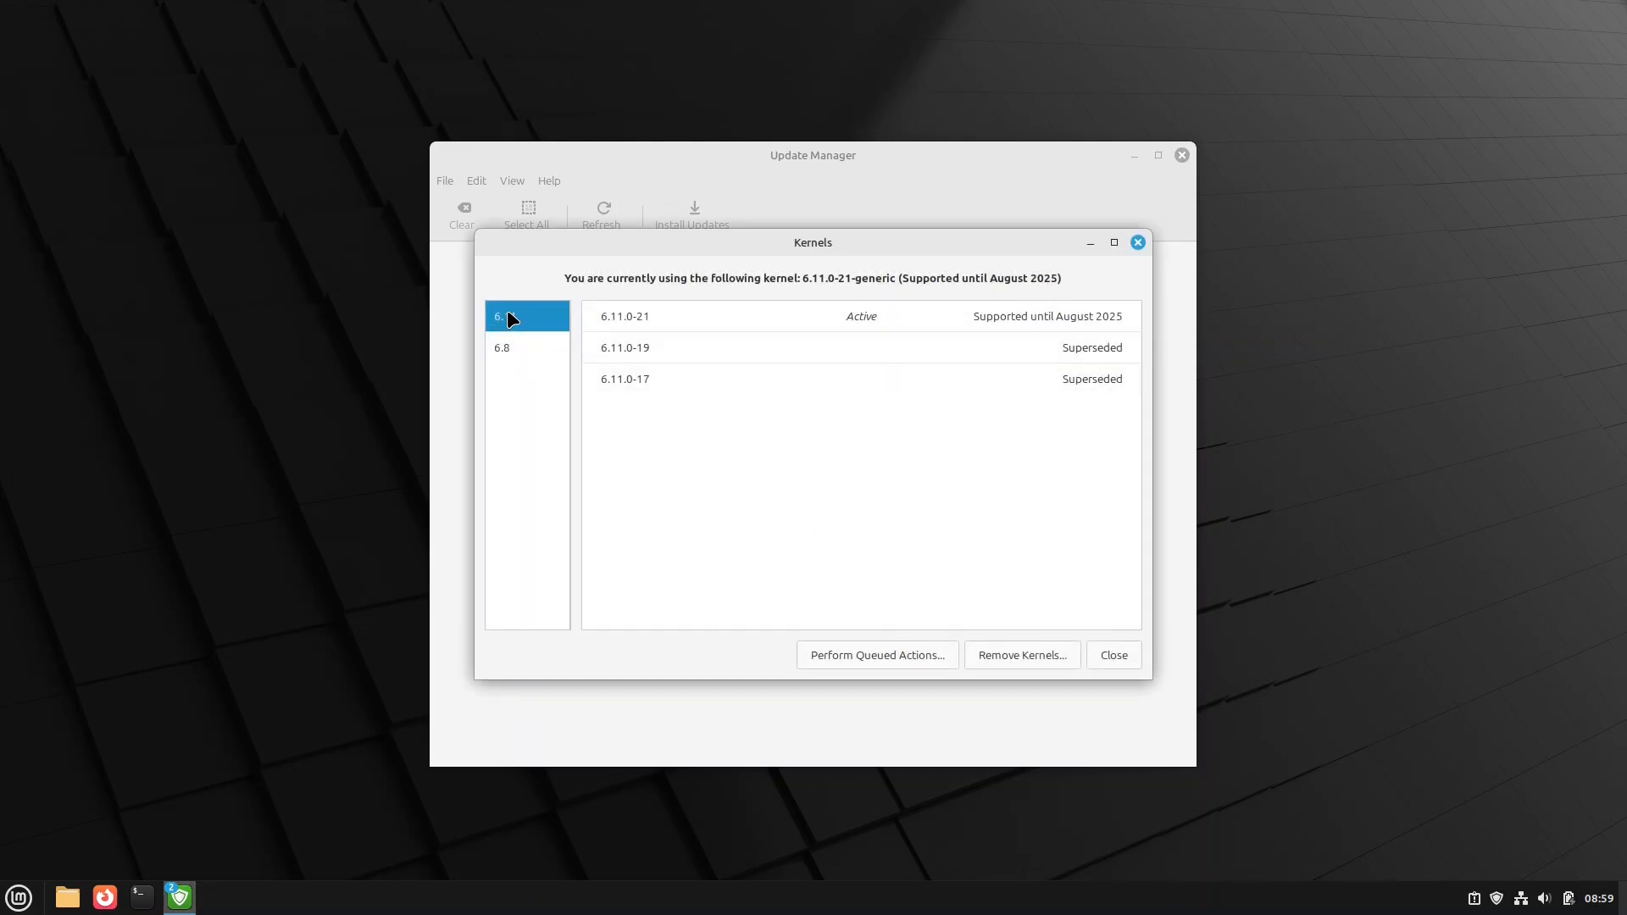
pyautogui.click(502, 347)
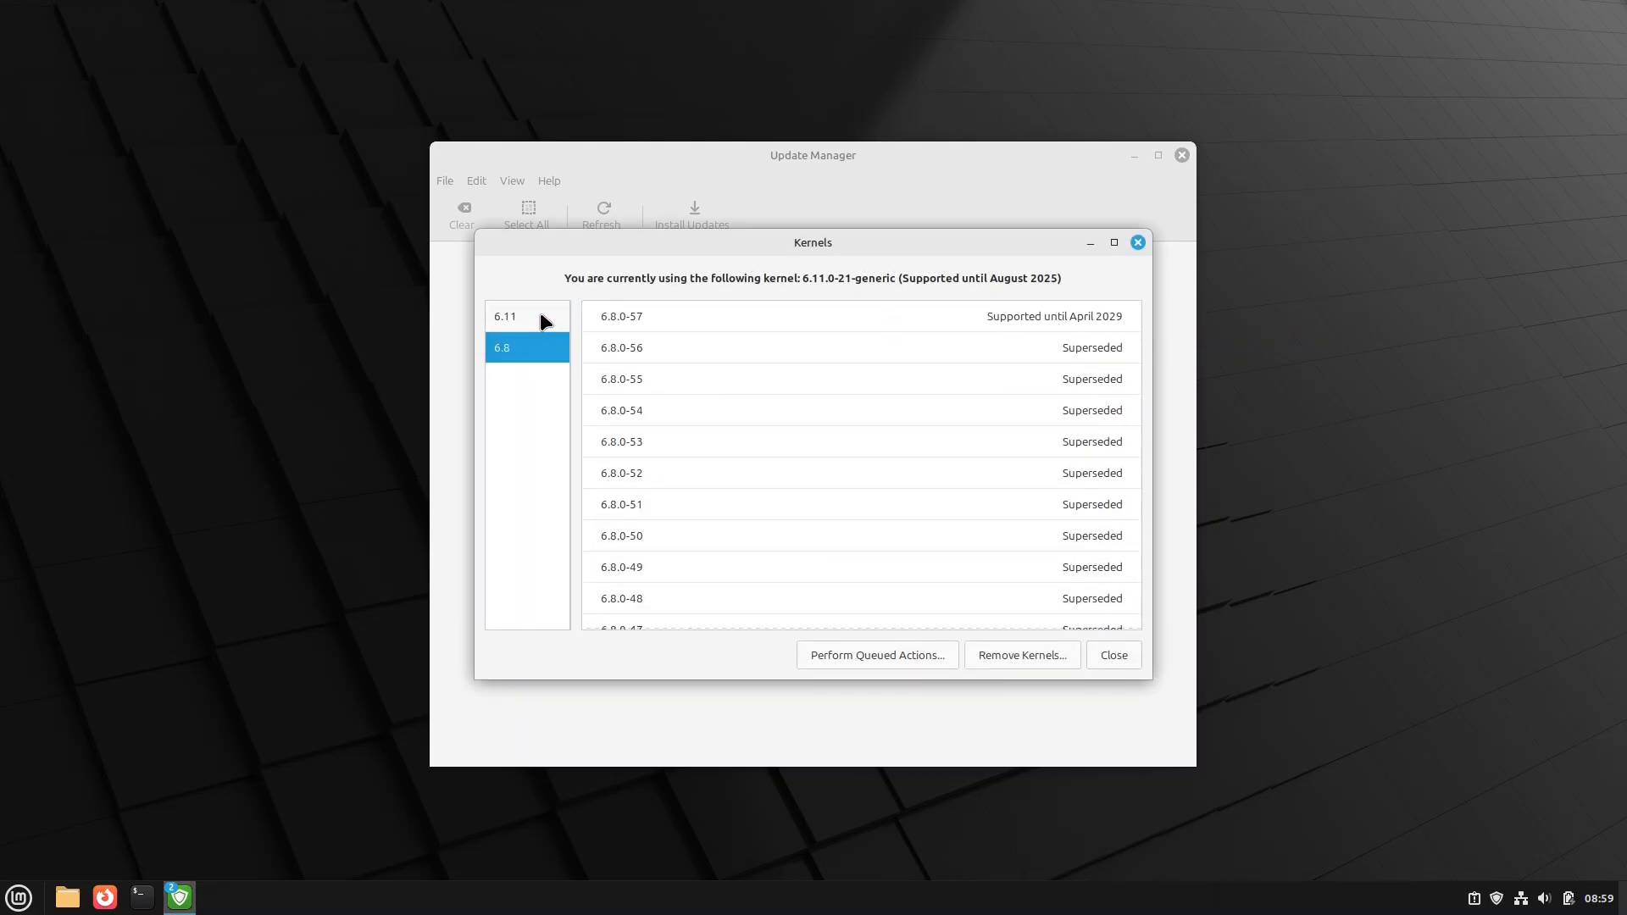
pyautogui.click(505, 315)
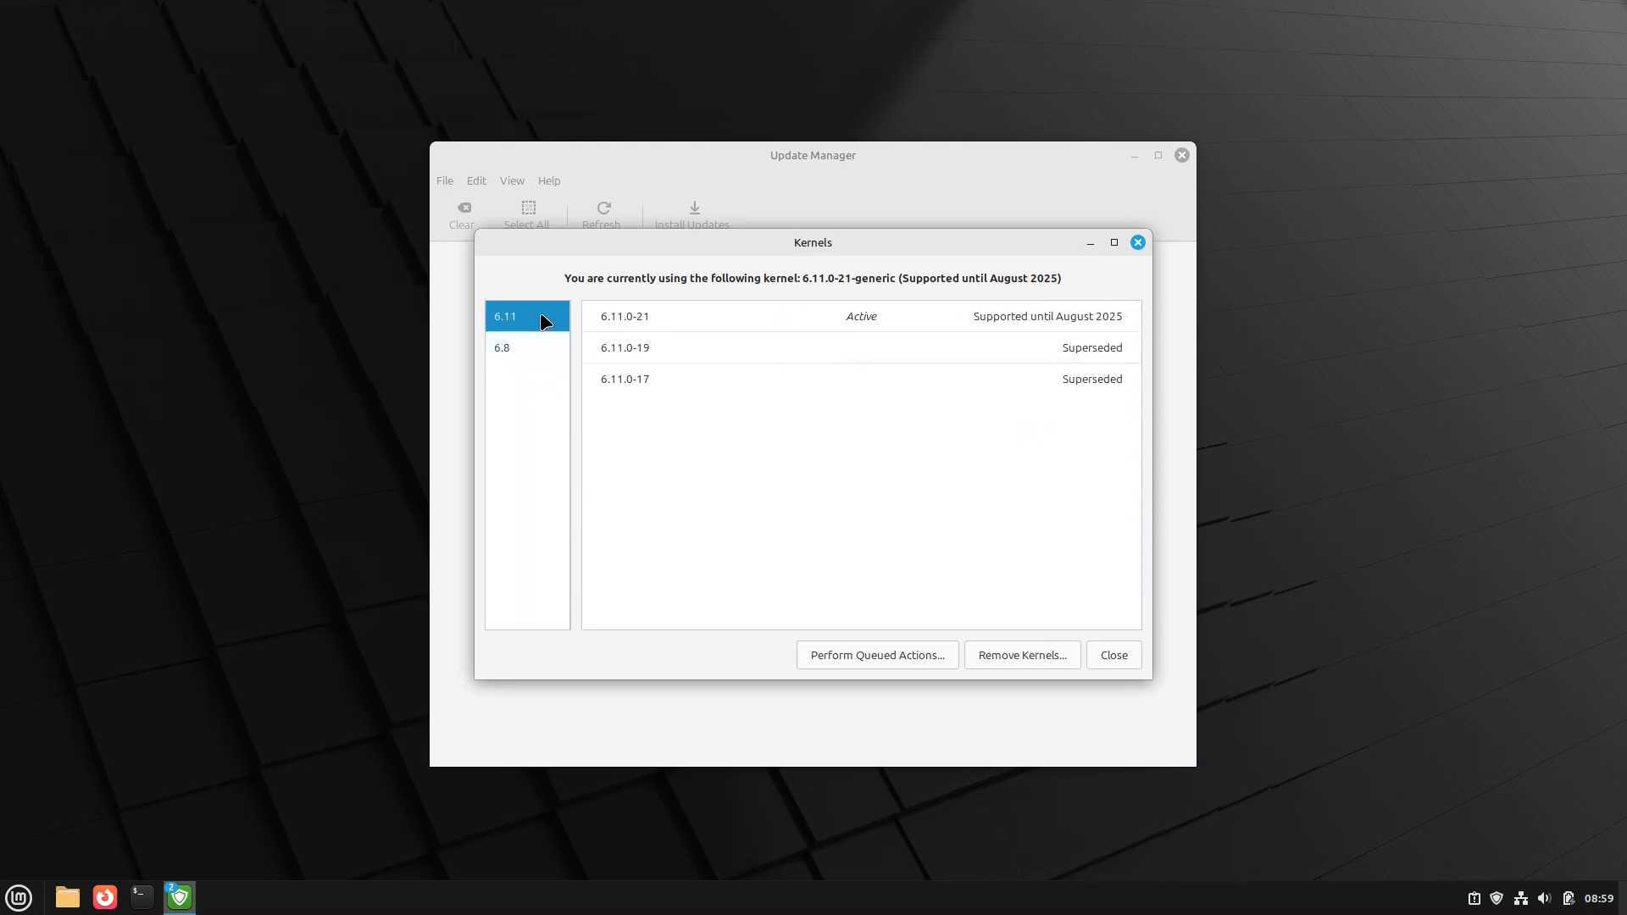